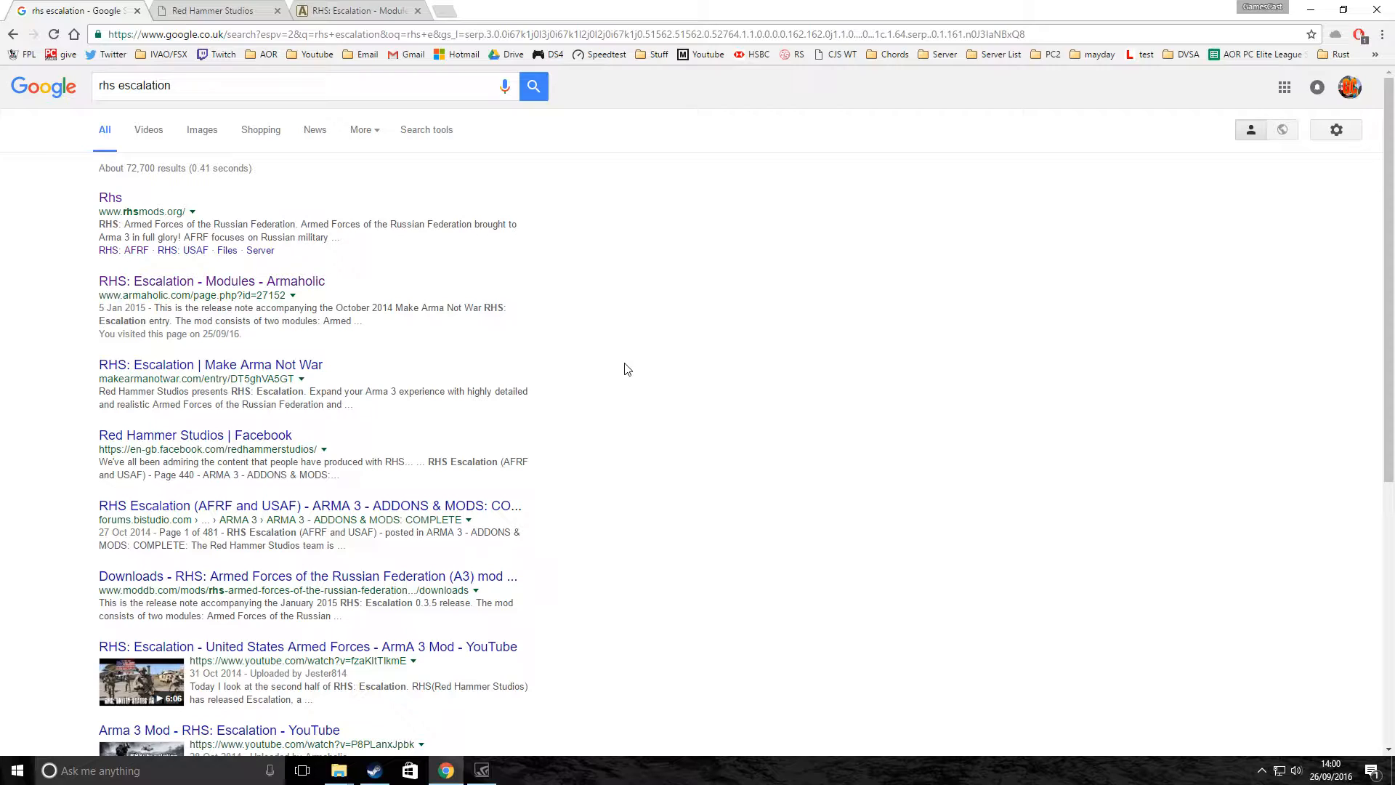
mouse_move(595, 370)
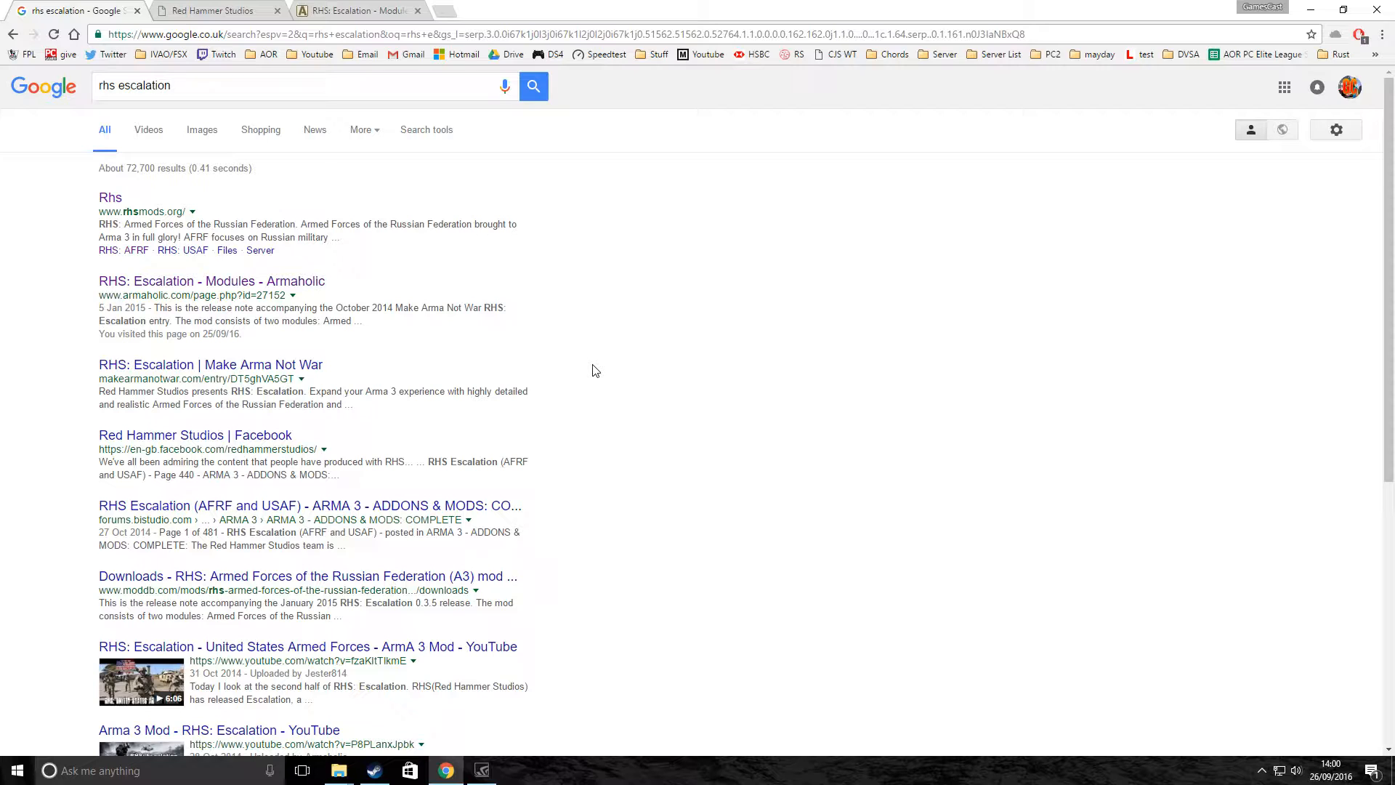
mouse_move(374, 769)
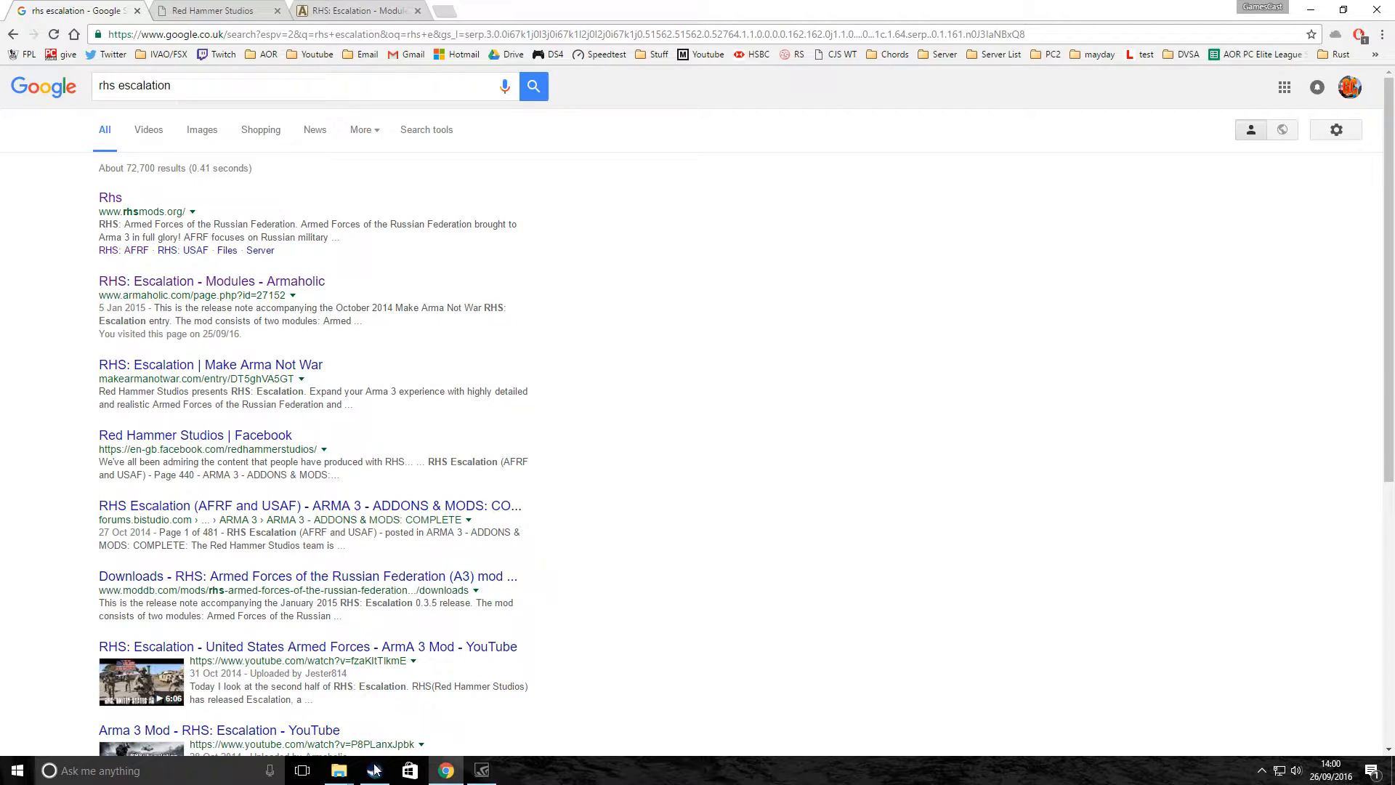
Bring Steam forward, open the Arma 3 Workshop, and browse its popular items and tags.
click(374, 770)
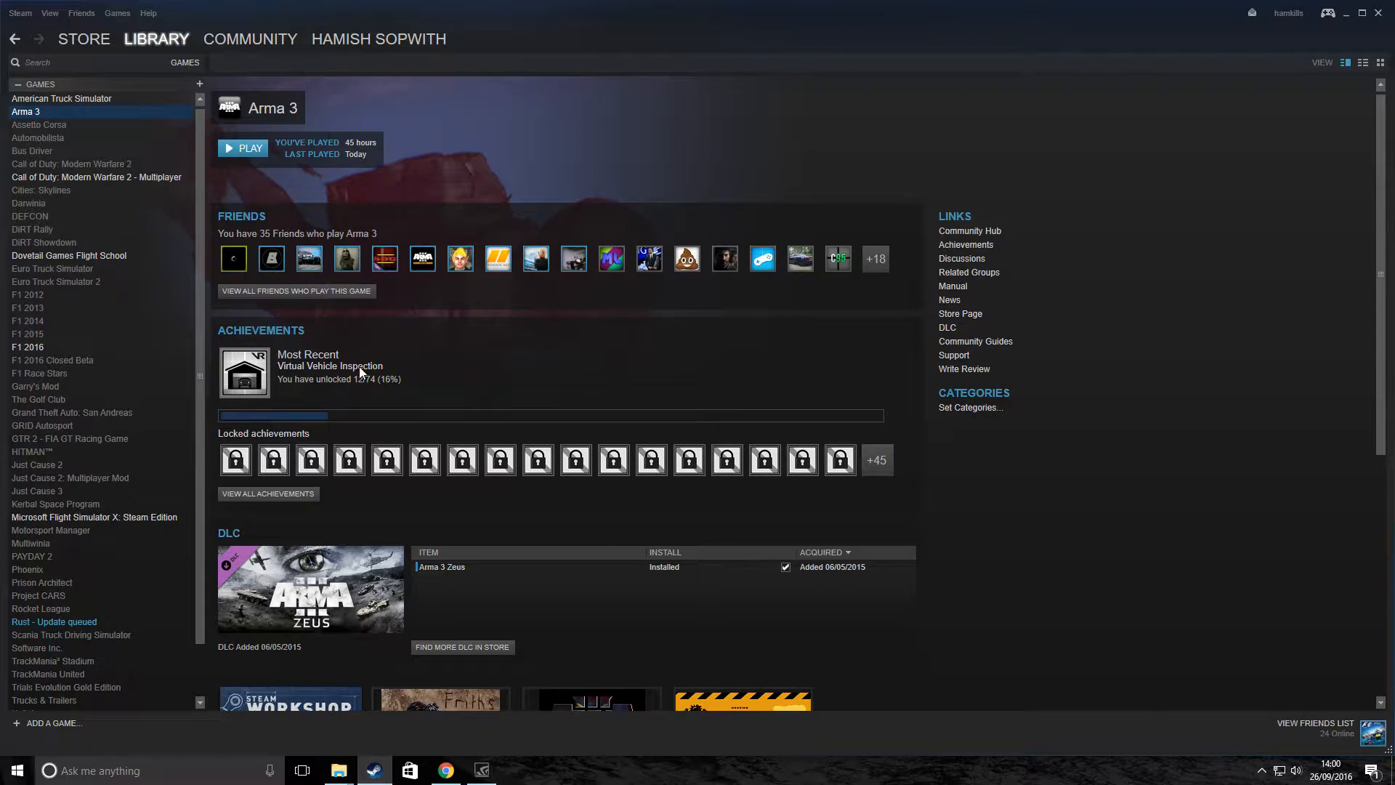
scroll(down, 3)
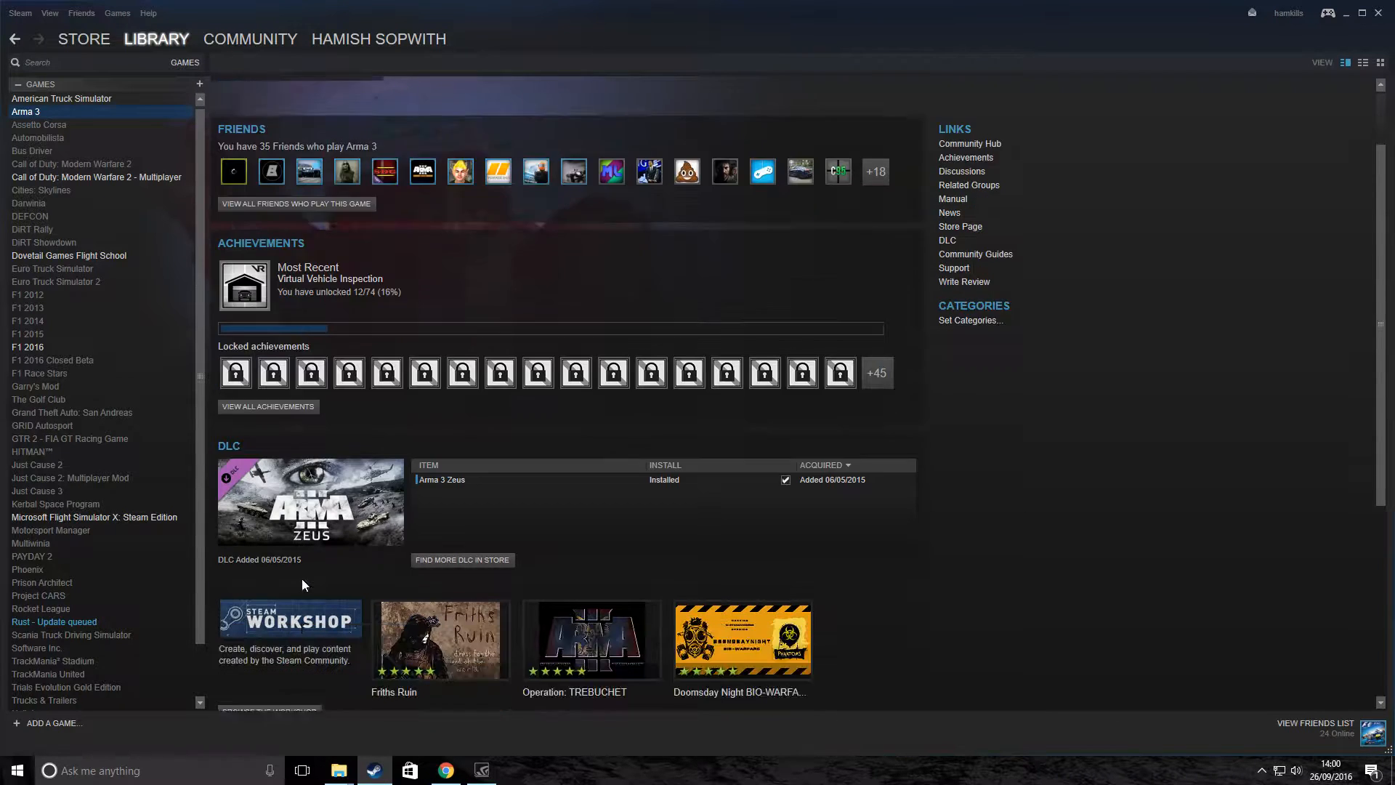
click(290, 619)
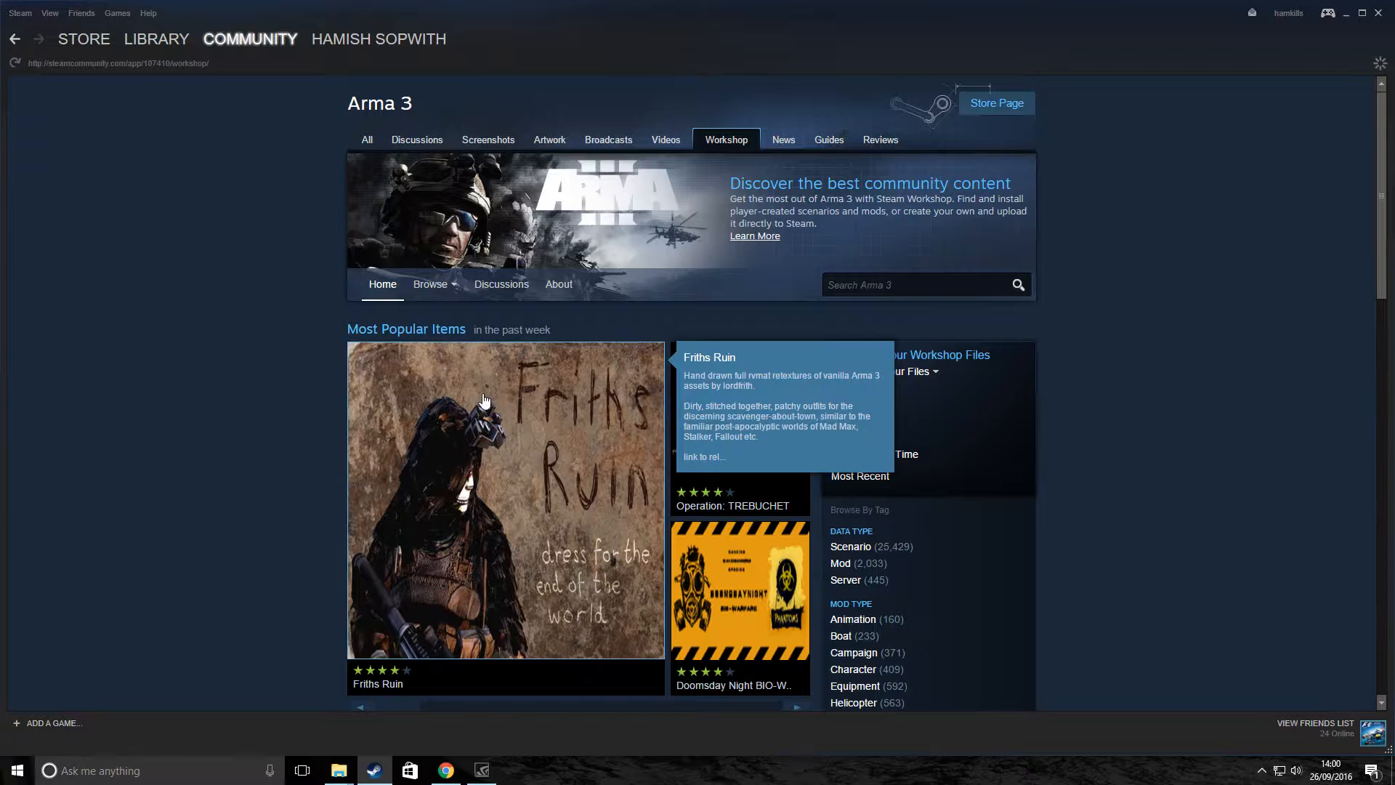
scroll(down, 3)
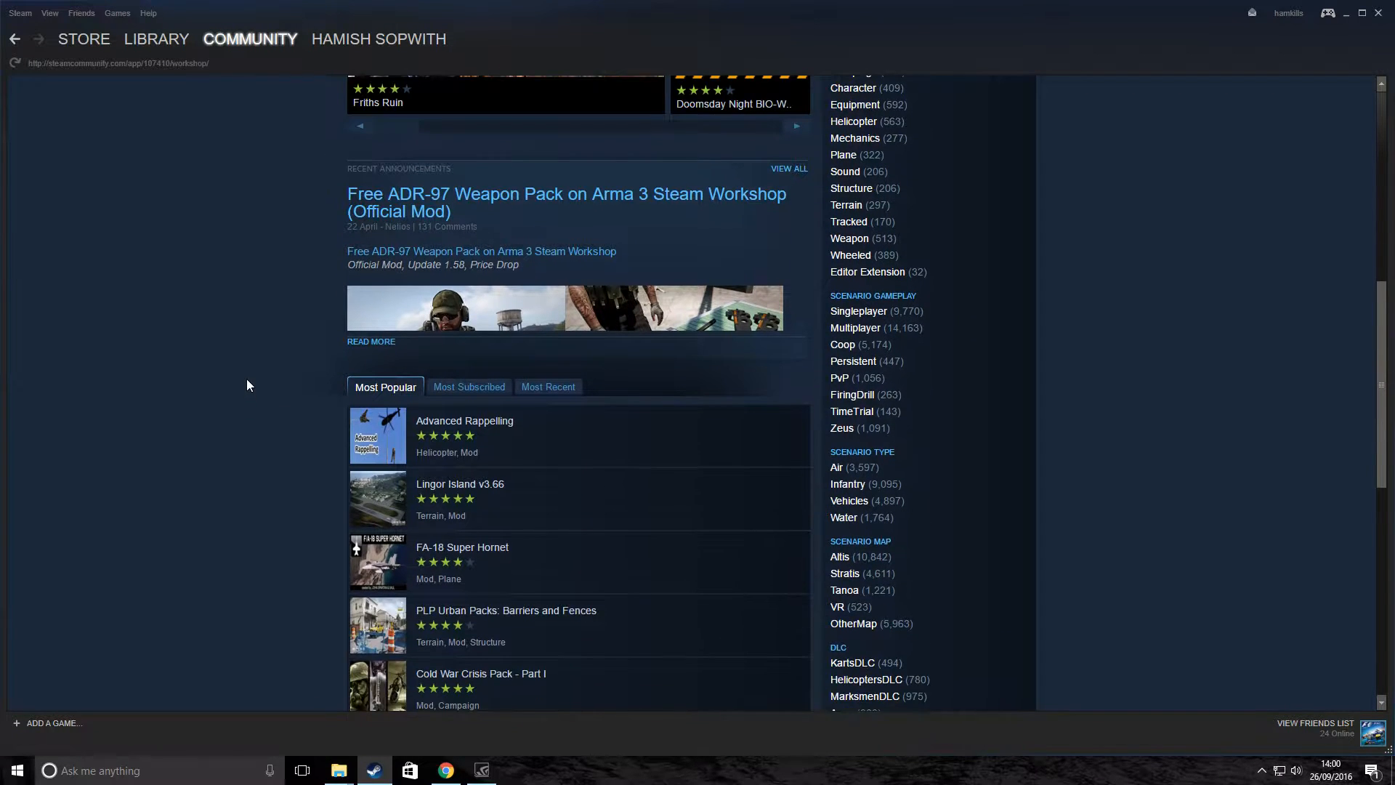
scroll(up, 3)
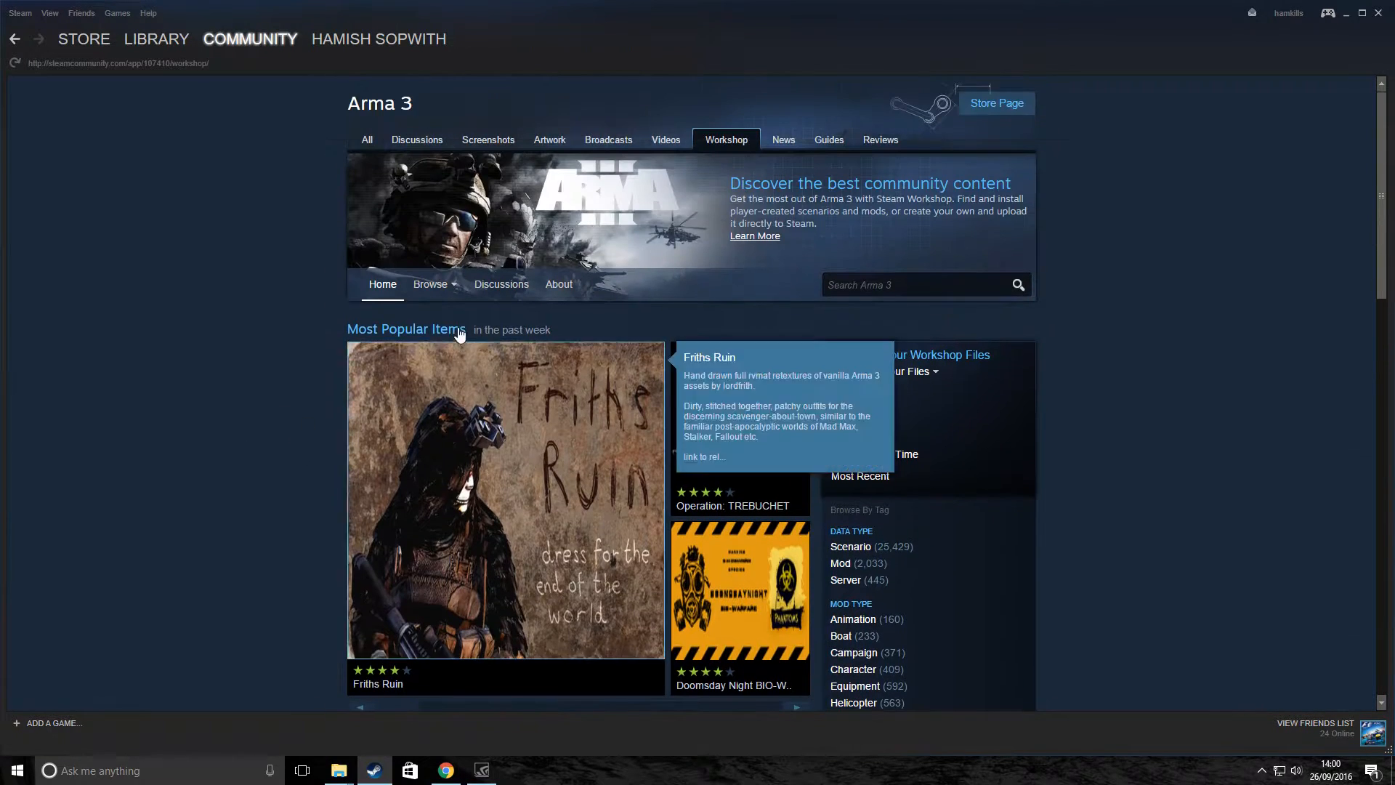
scroll(down, 3)
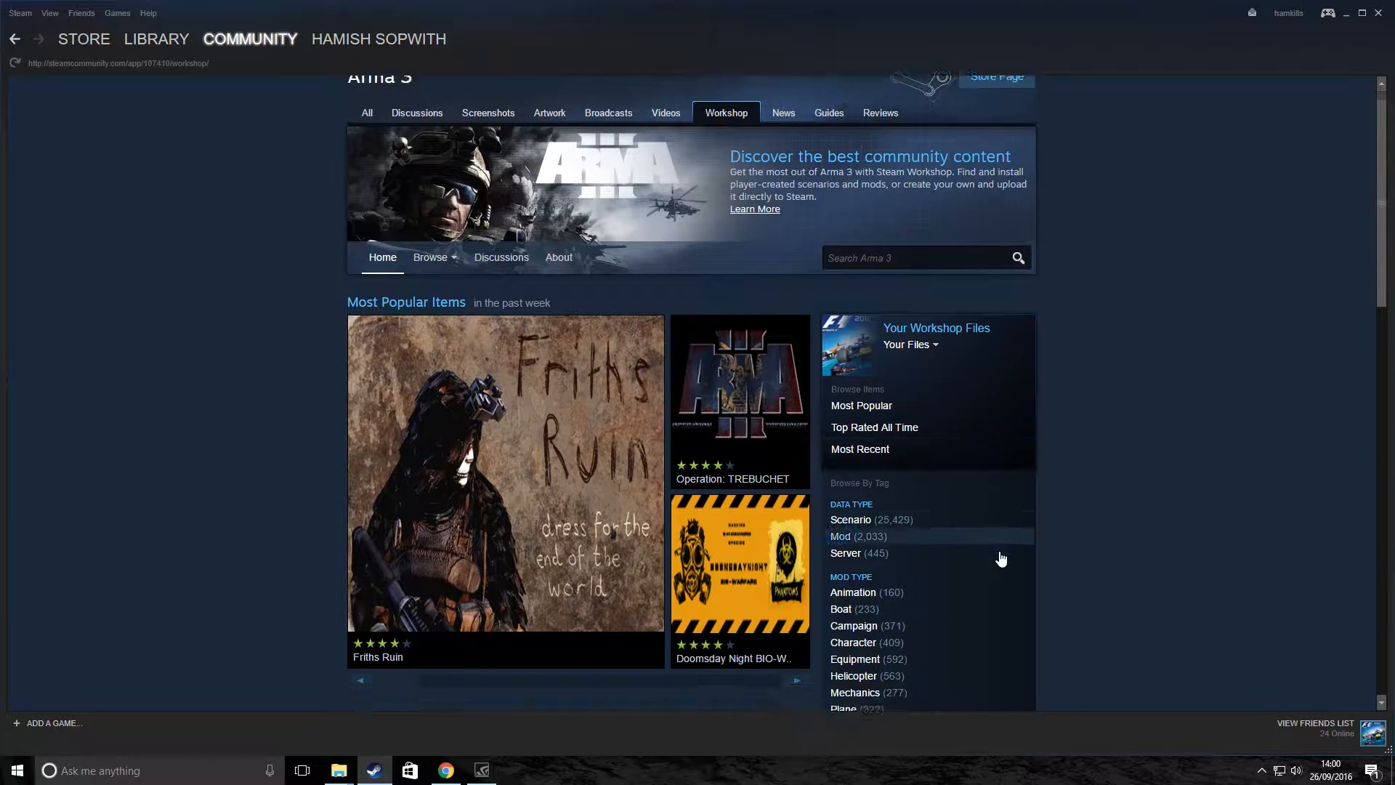
scroll(down, 3)
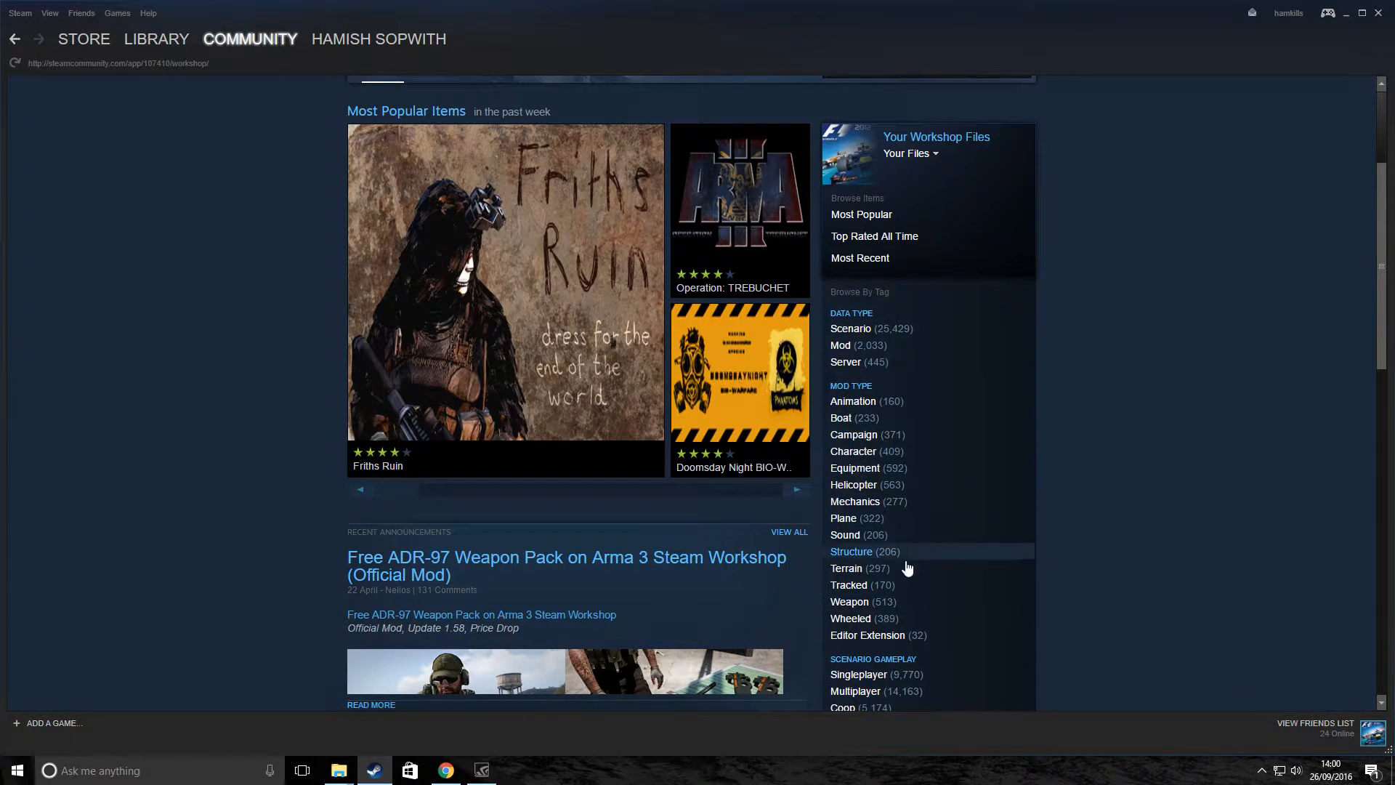
mouse_move(877, 350)
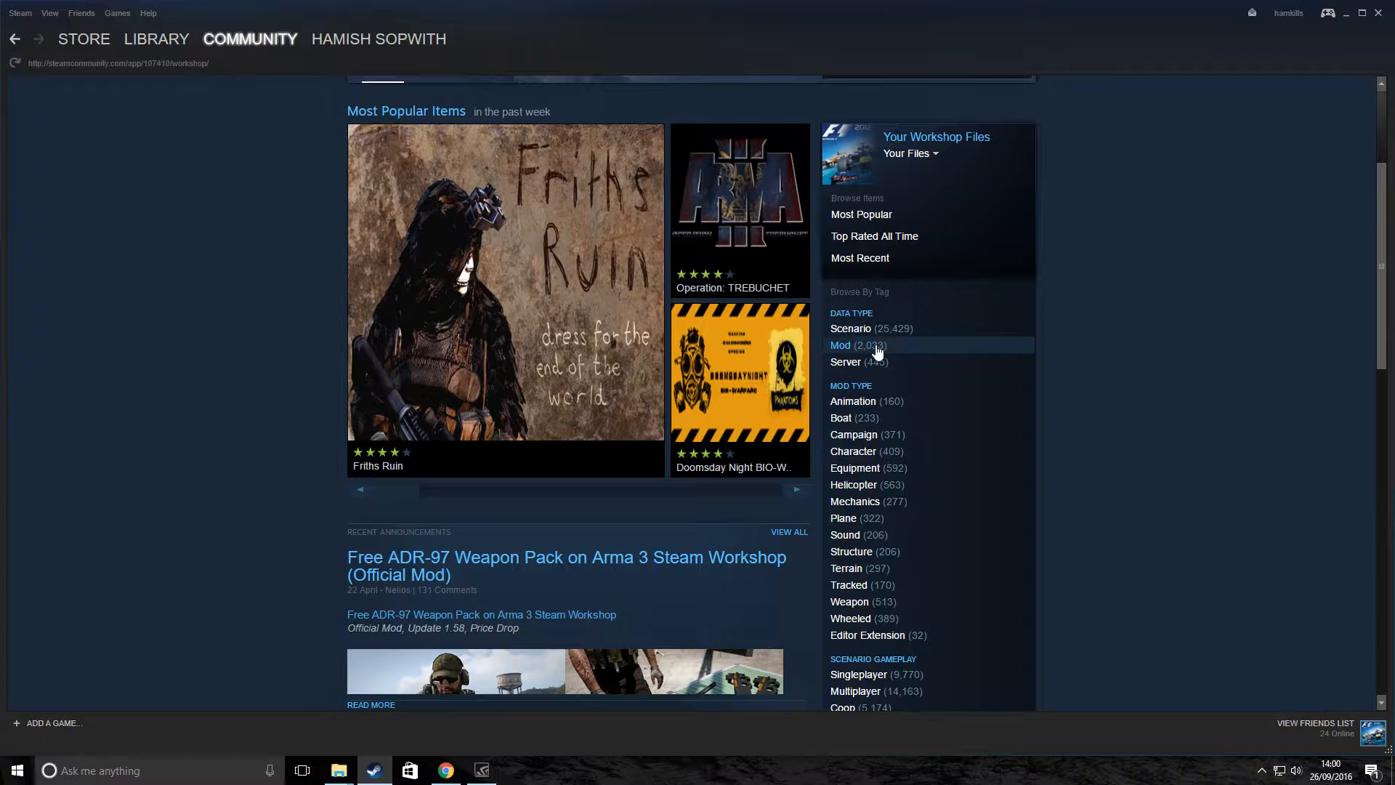
Filter the Arma 3 Workshop to the Mod tag and sort by Most Subscribed.
click(839, 346)
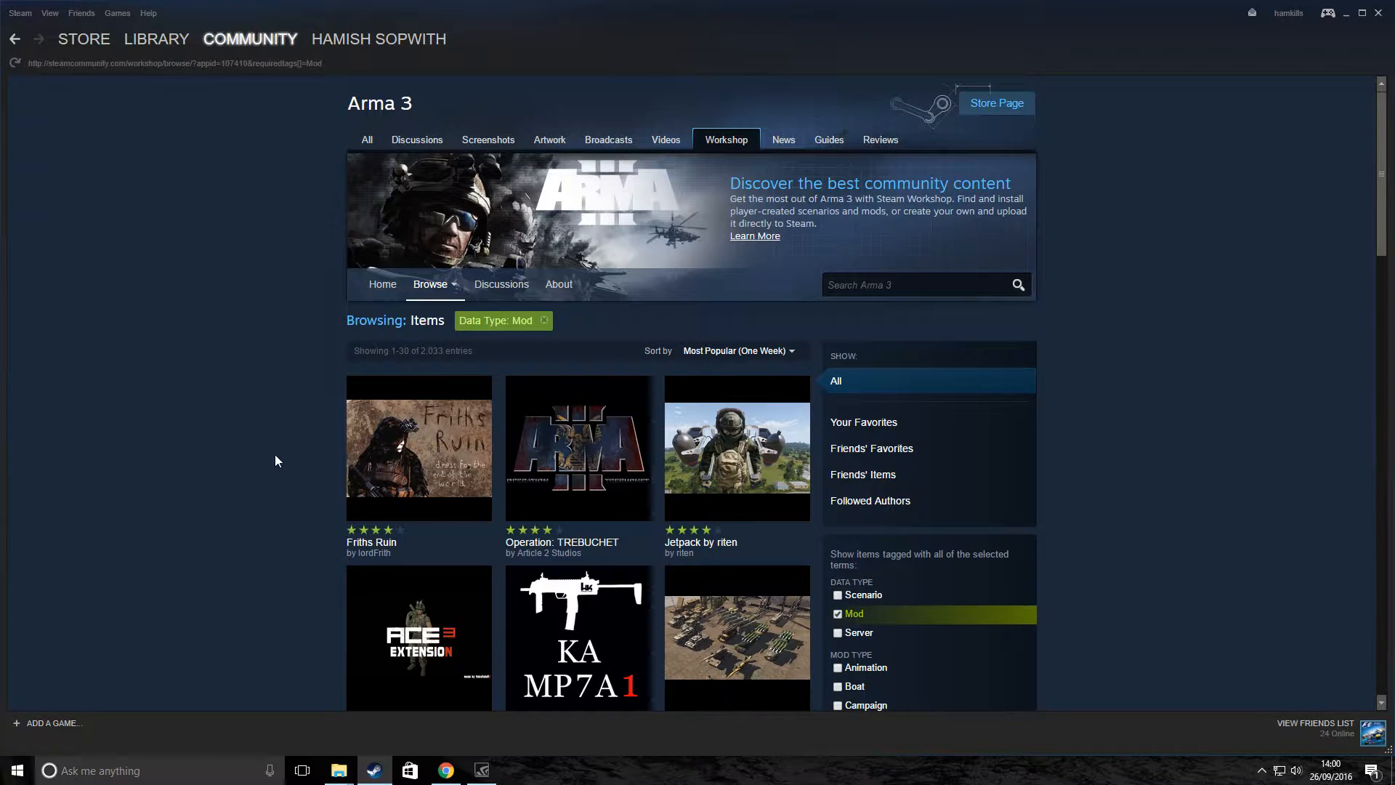
click(735, 349)
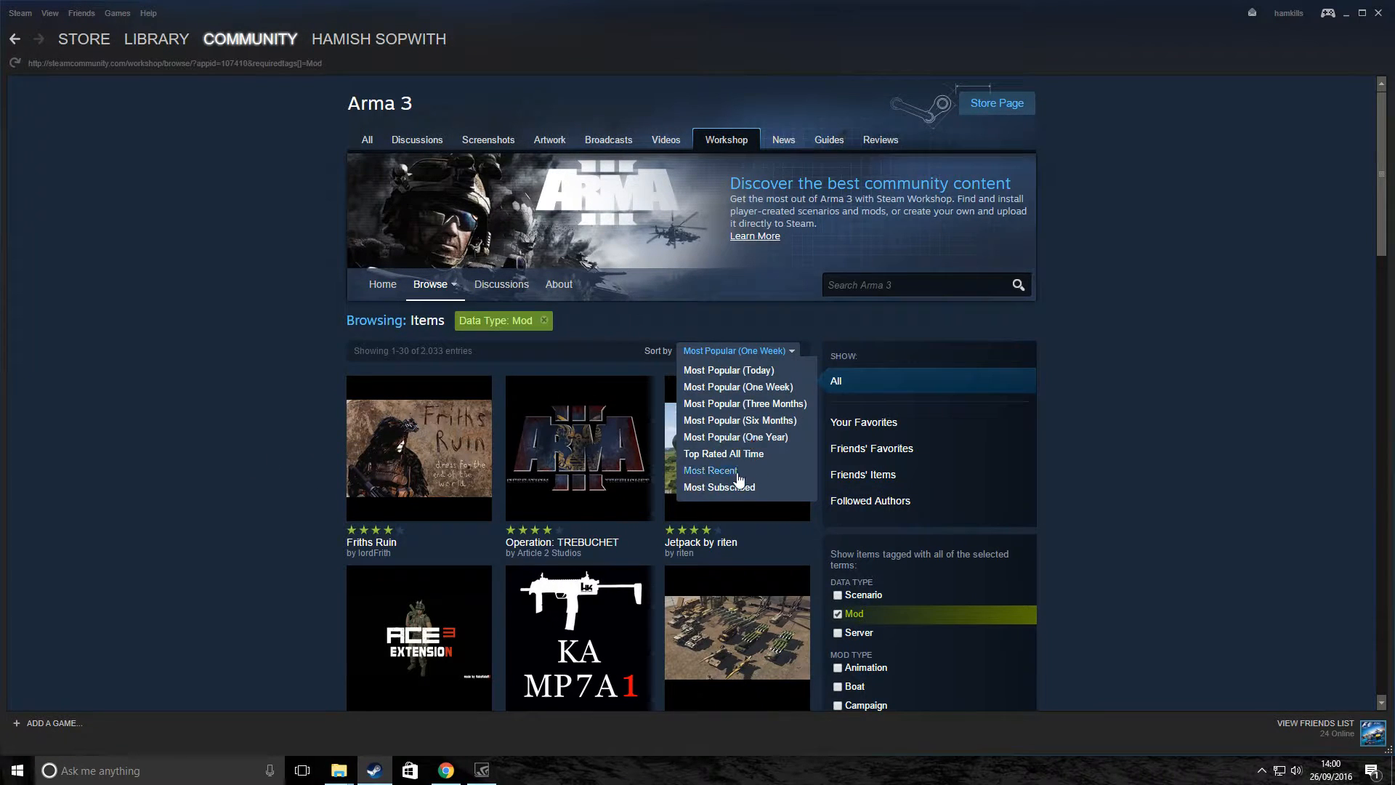
mouse_move(719, 486)
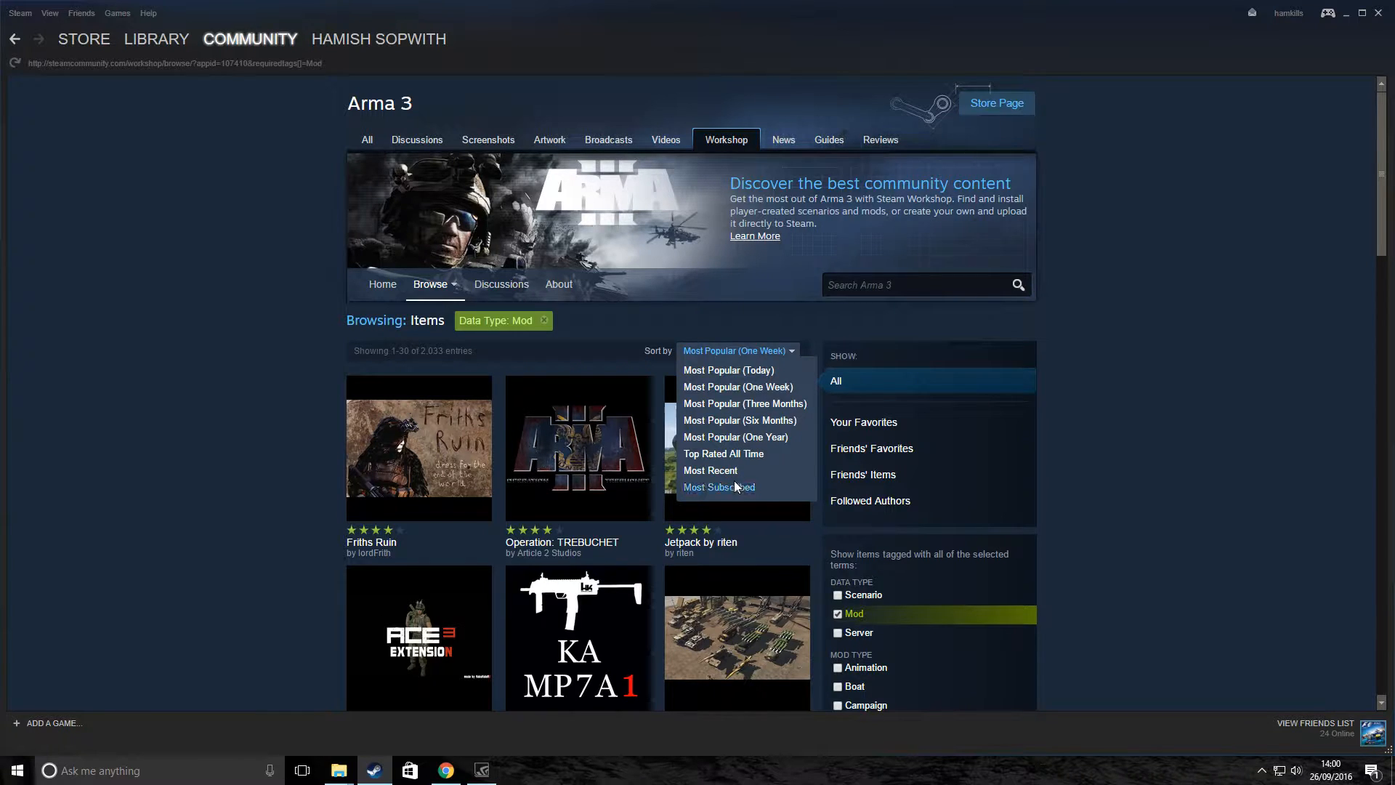
mouse_move(734, 489)
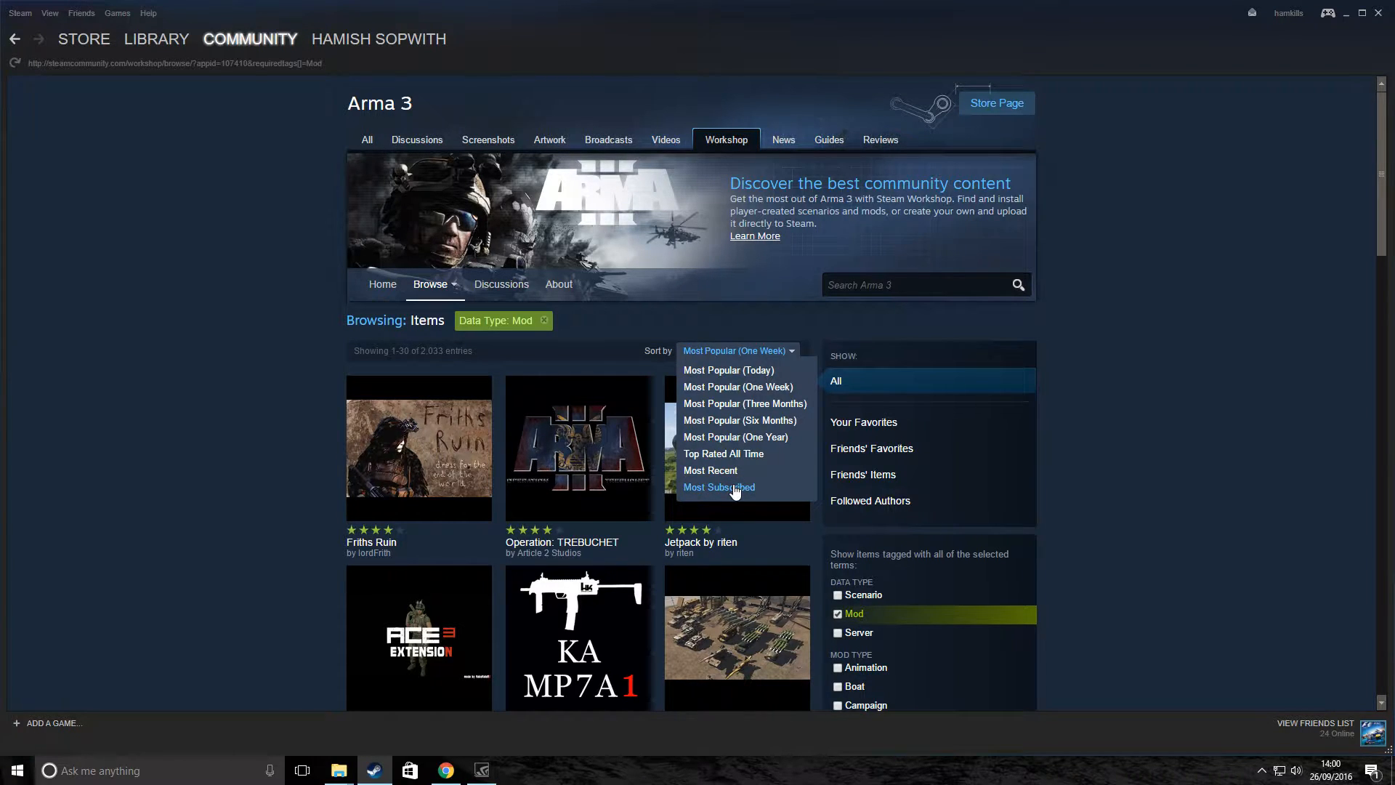
click(718, 487)
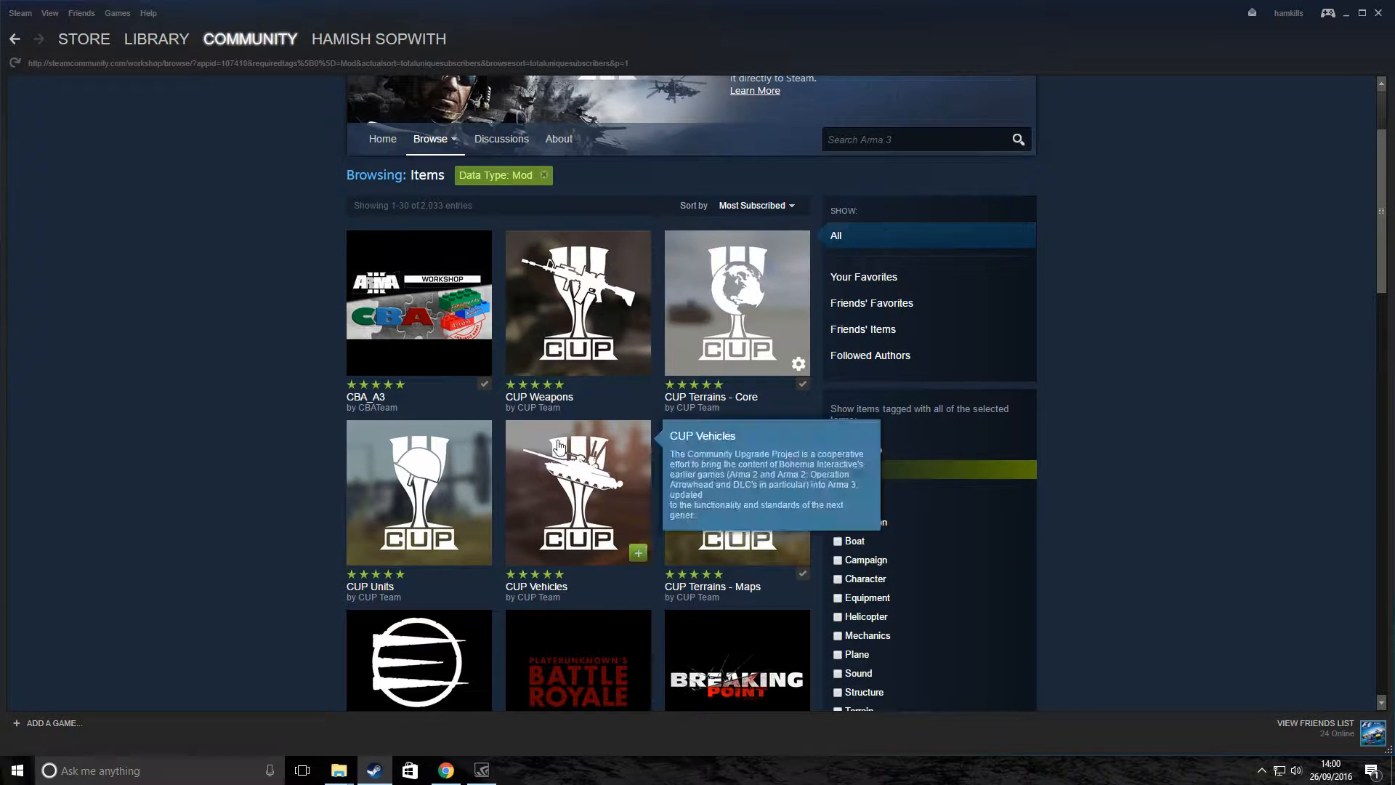
mouse_move(423, 383)
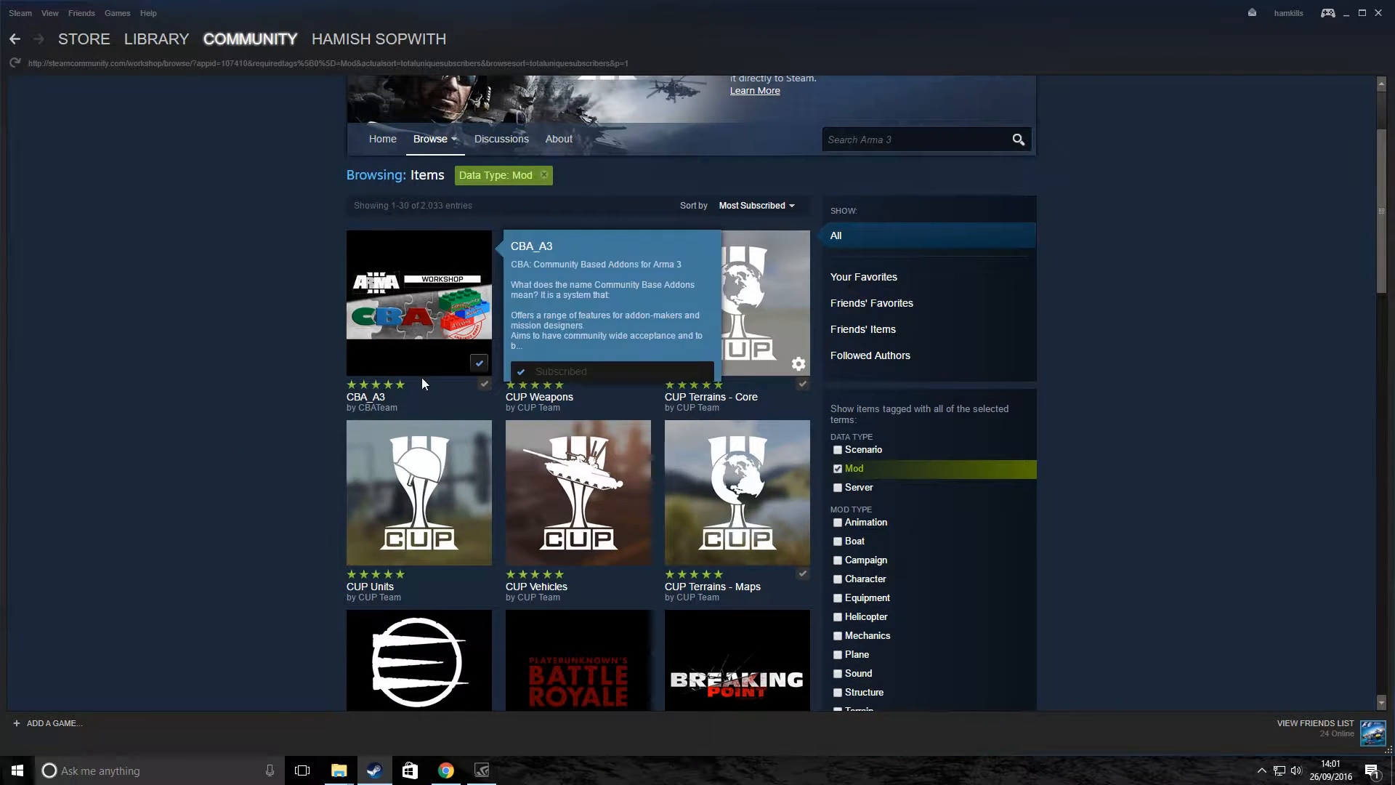
mouse_move(637, 556)
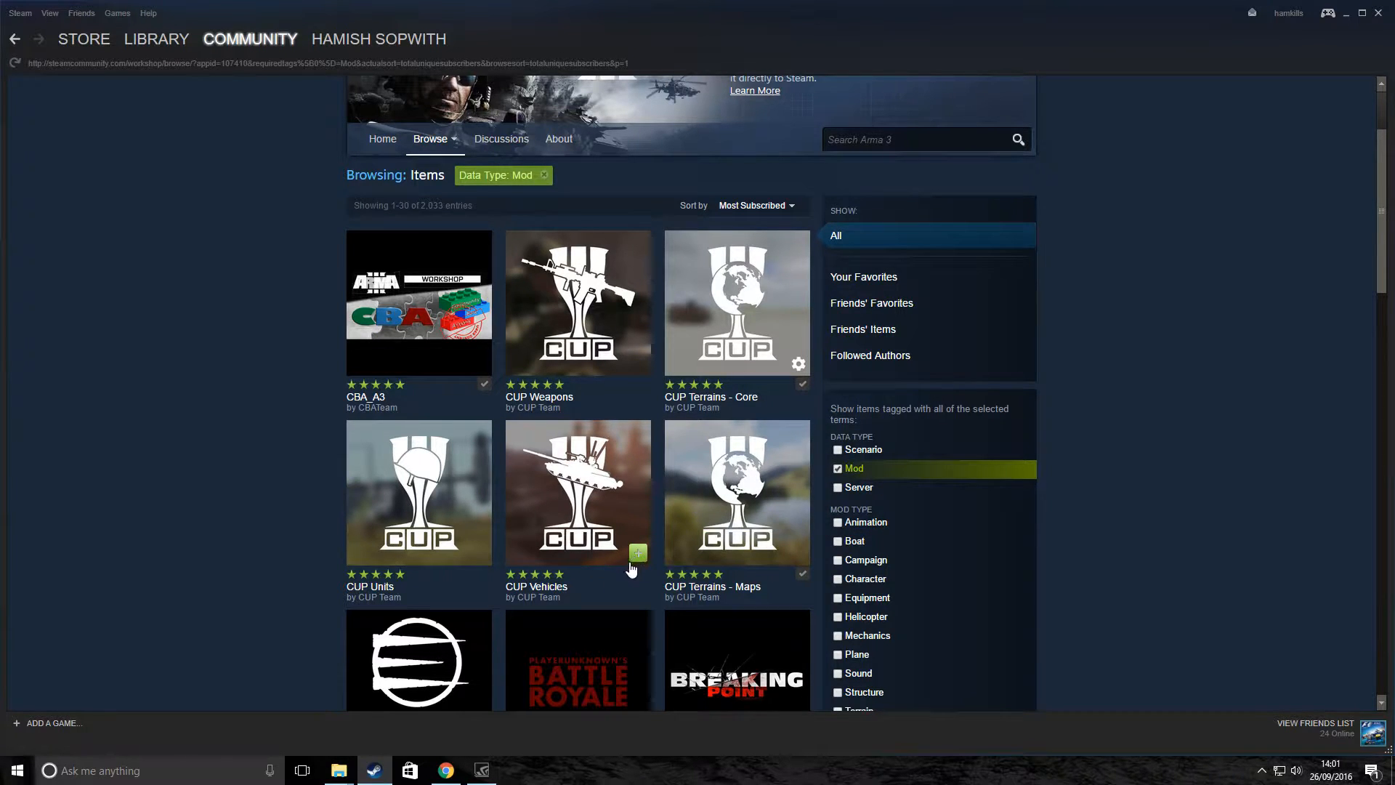
mouse_move(175, 420)
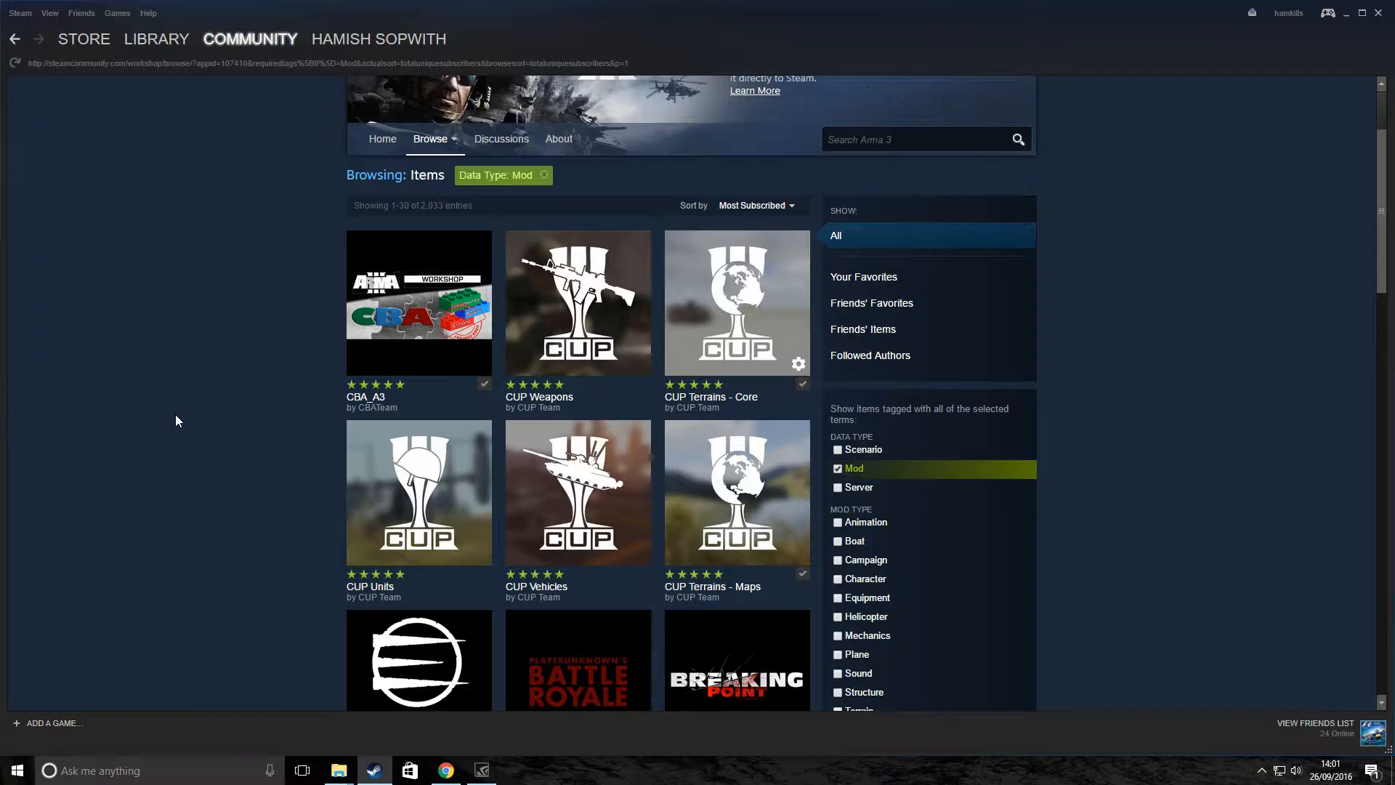
scroll(down, 3)
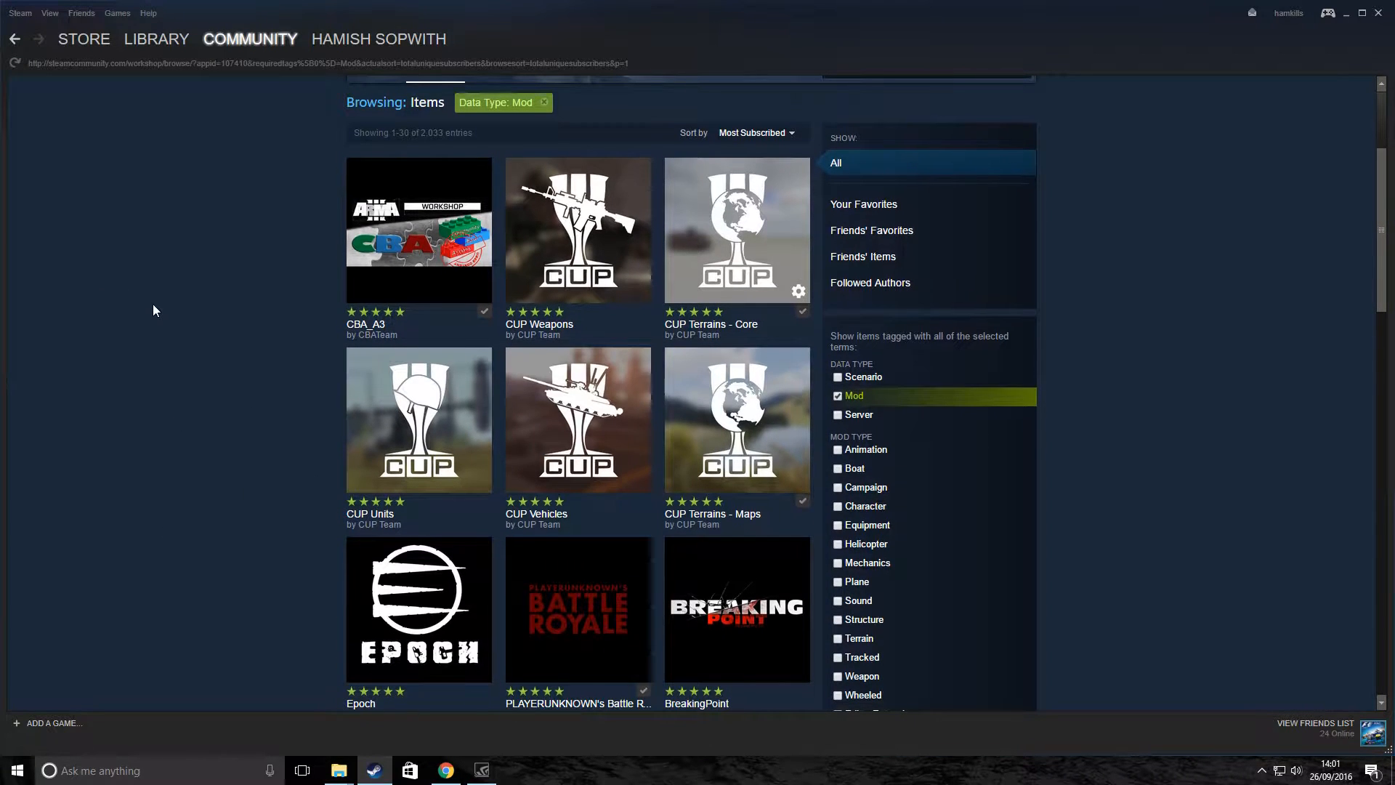
click(157, 38)
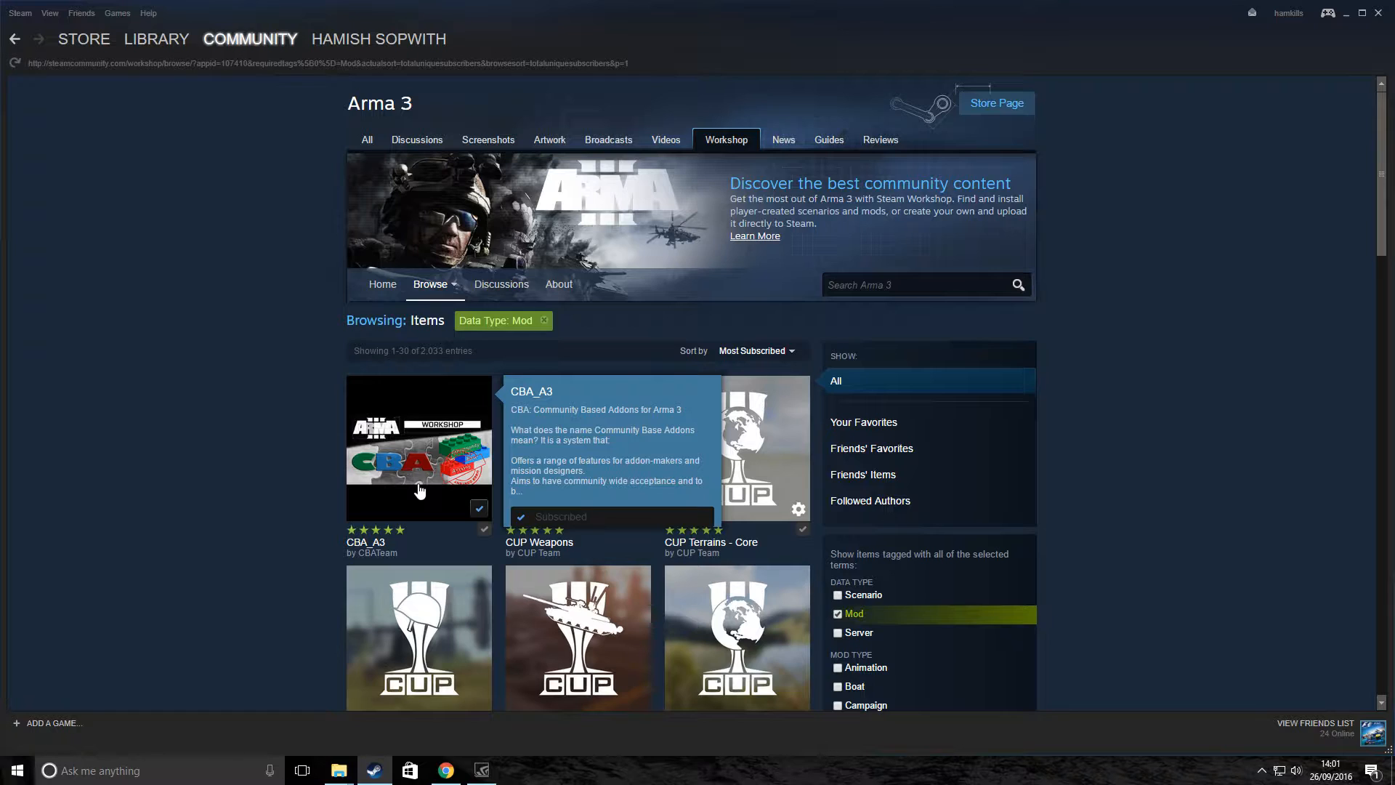
mouse_move(455, 478)
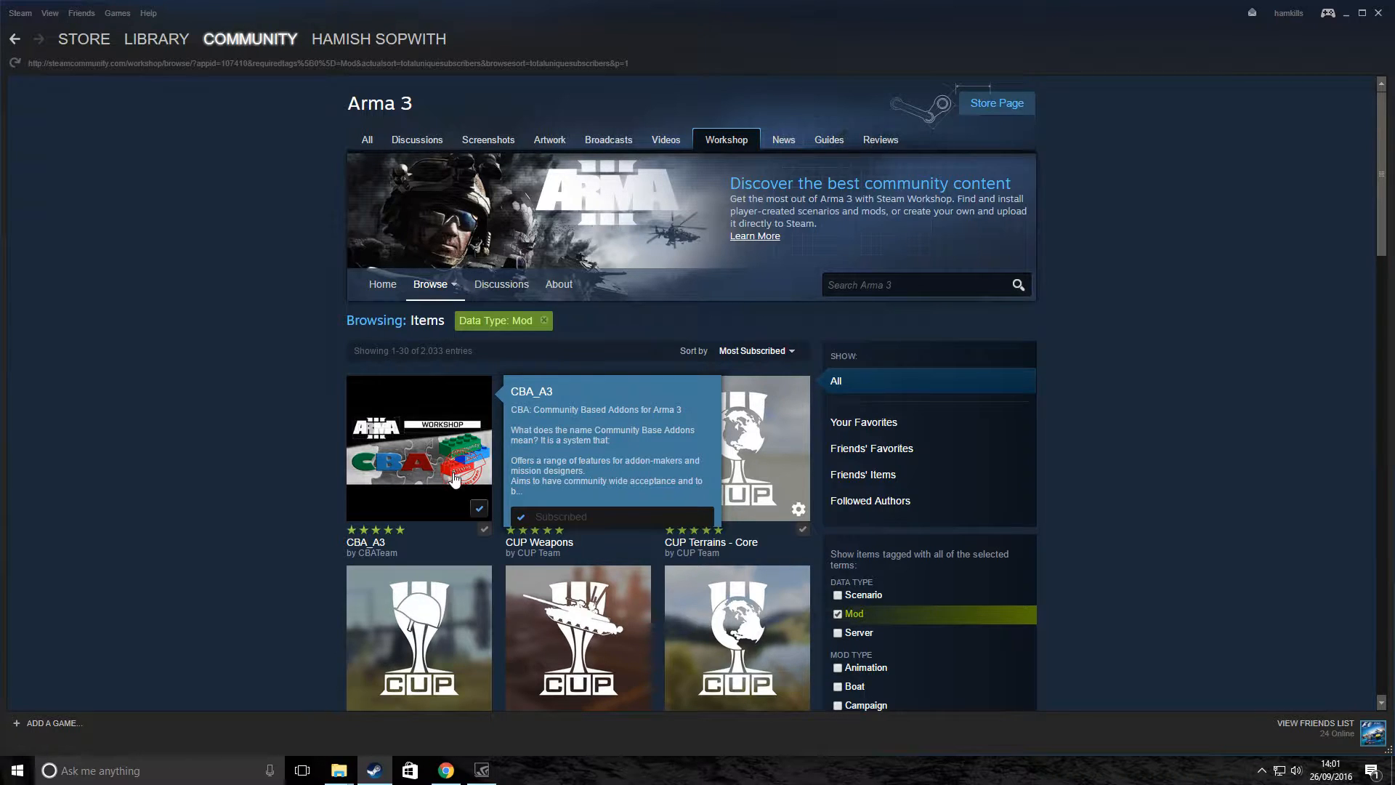
mouse_move(436, 524)
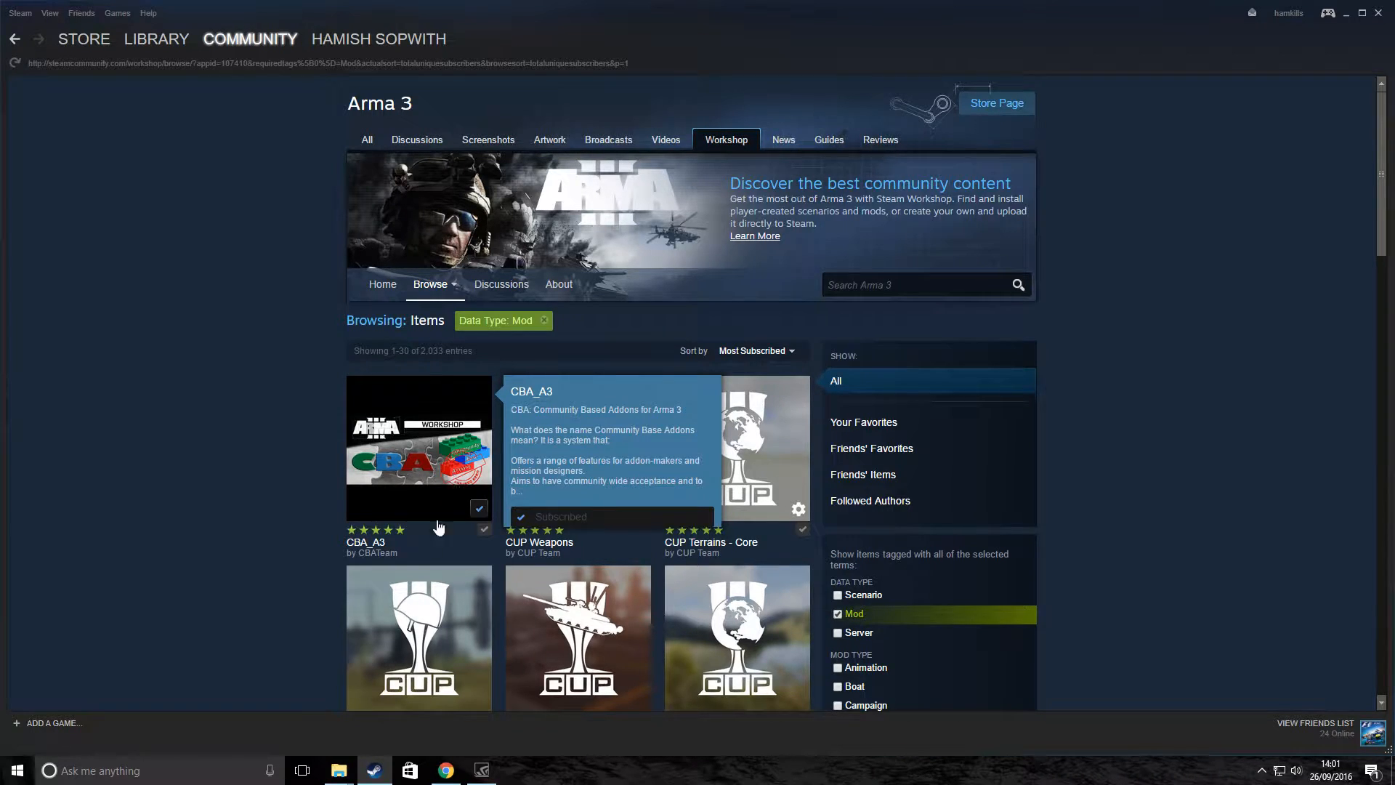
Go to LIBRARY > Games for the Arma 3 page, then minimise Steam.
click(157, 38)
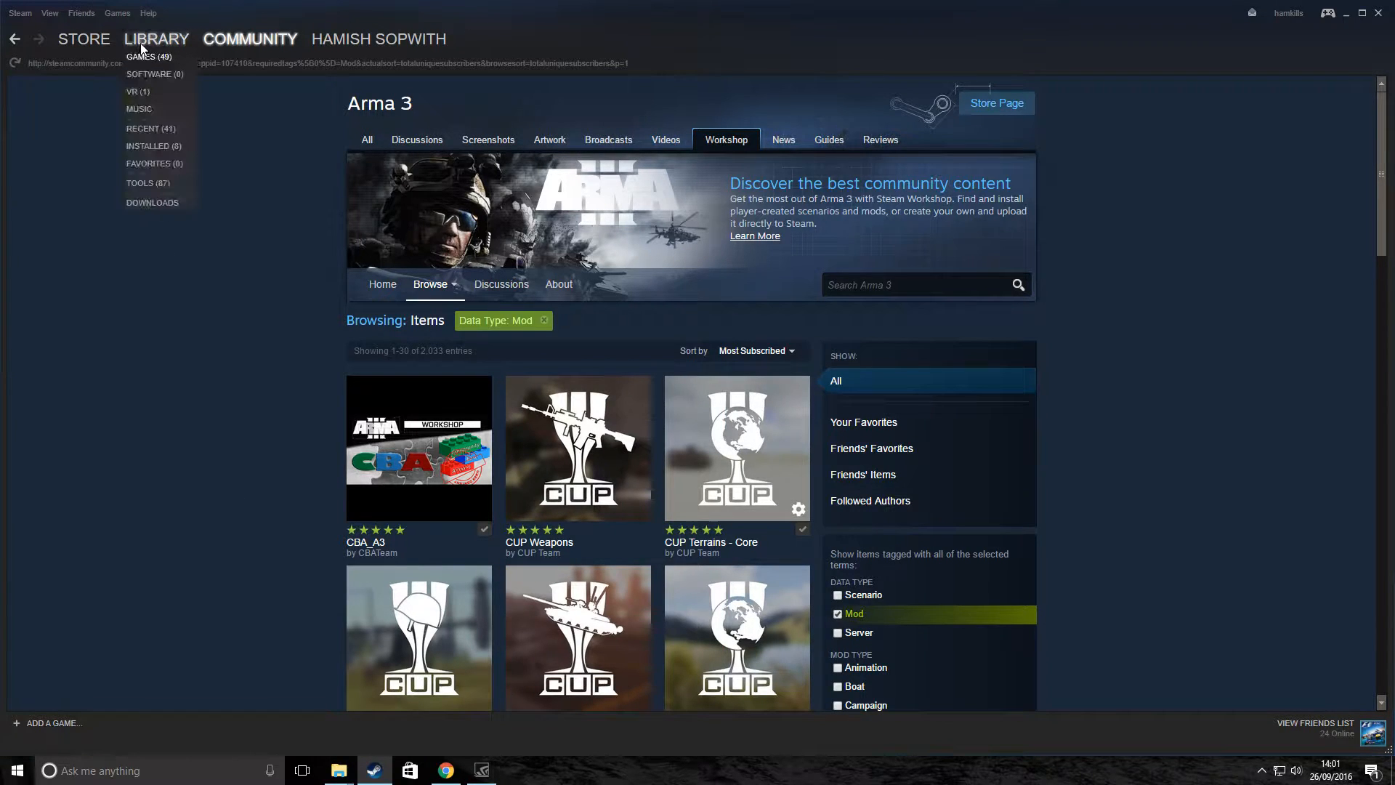
click(141, 56)
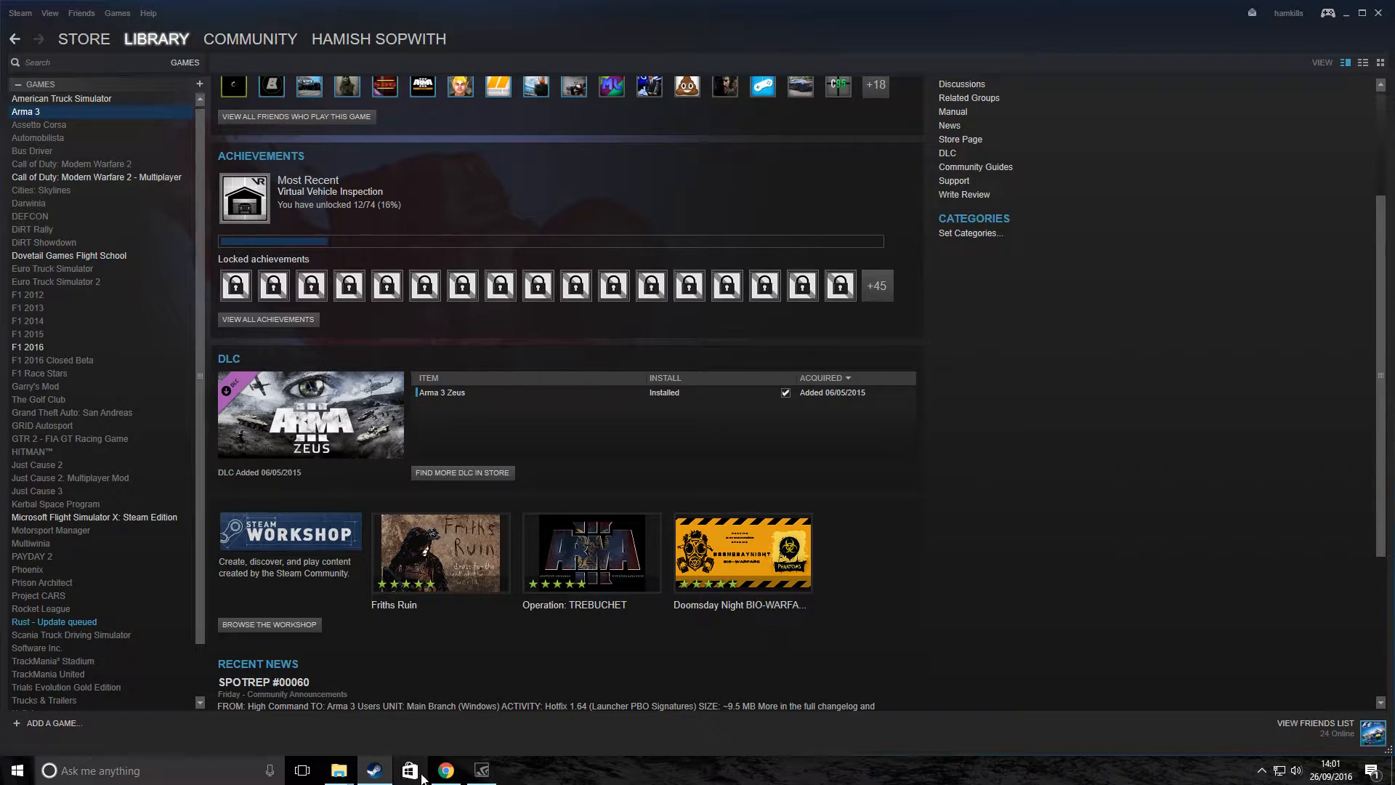
scroll(up, 3)
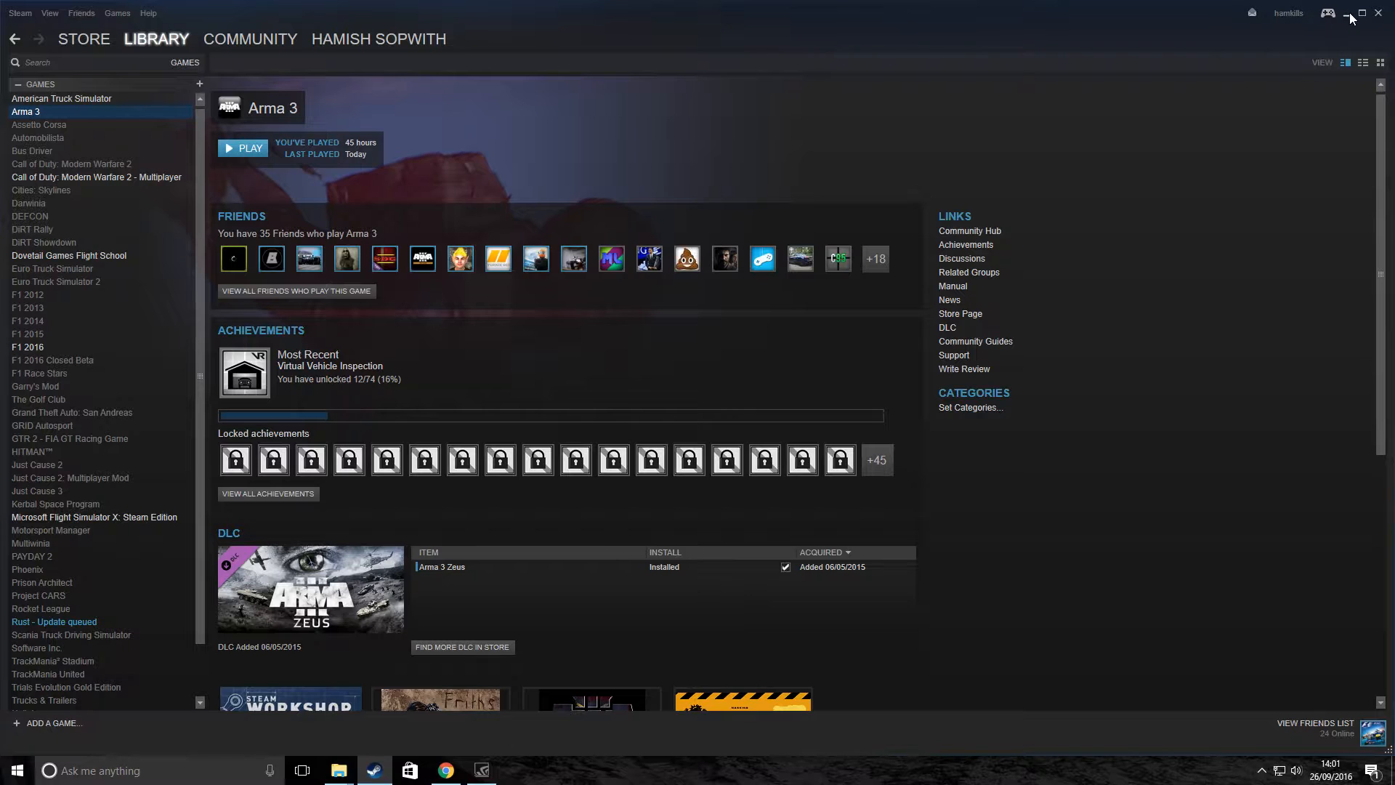
click(444, 771)
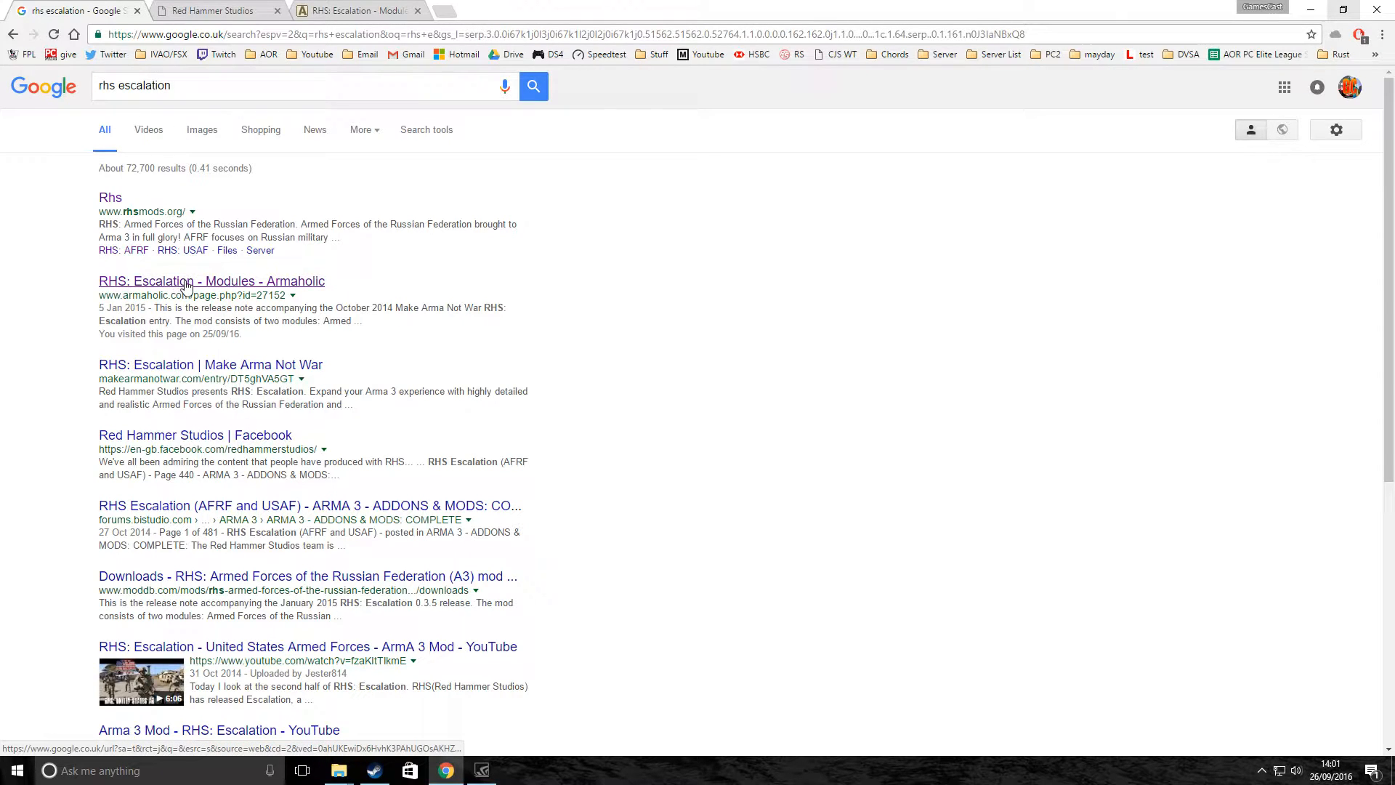
mouse_move(223, 293)
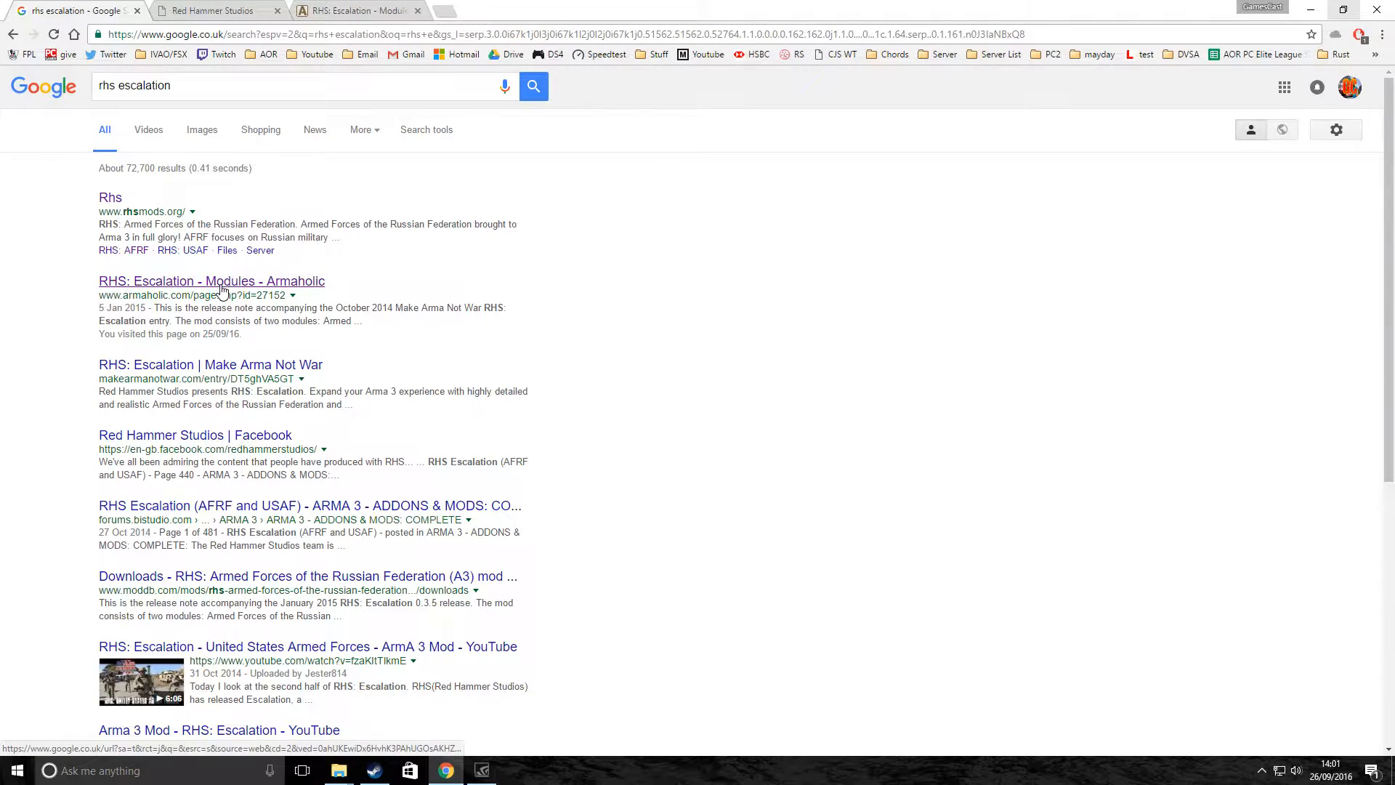
Open RHS: Escalation on Armaholic, then go through Home, Downloads and Arma 3 Files to Search.
click(211, 281)
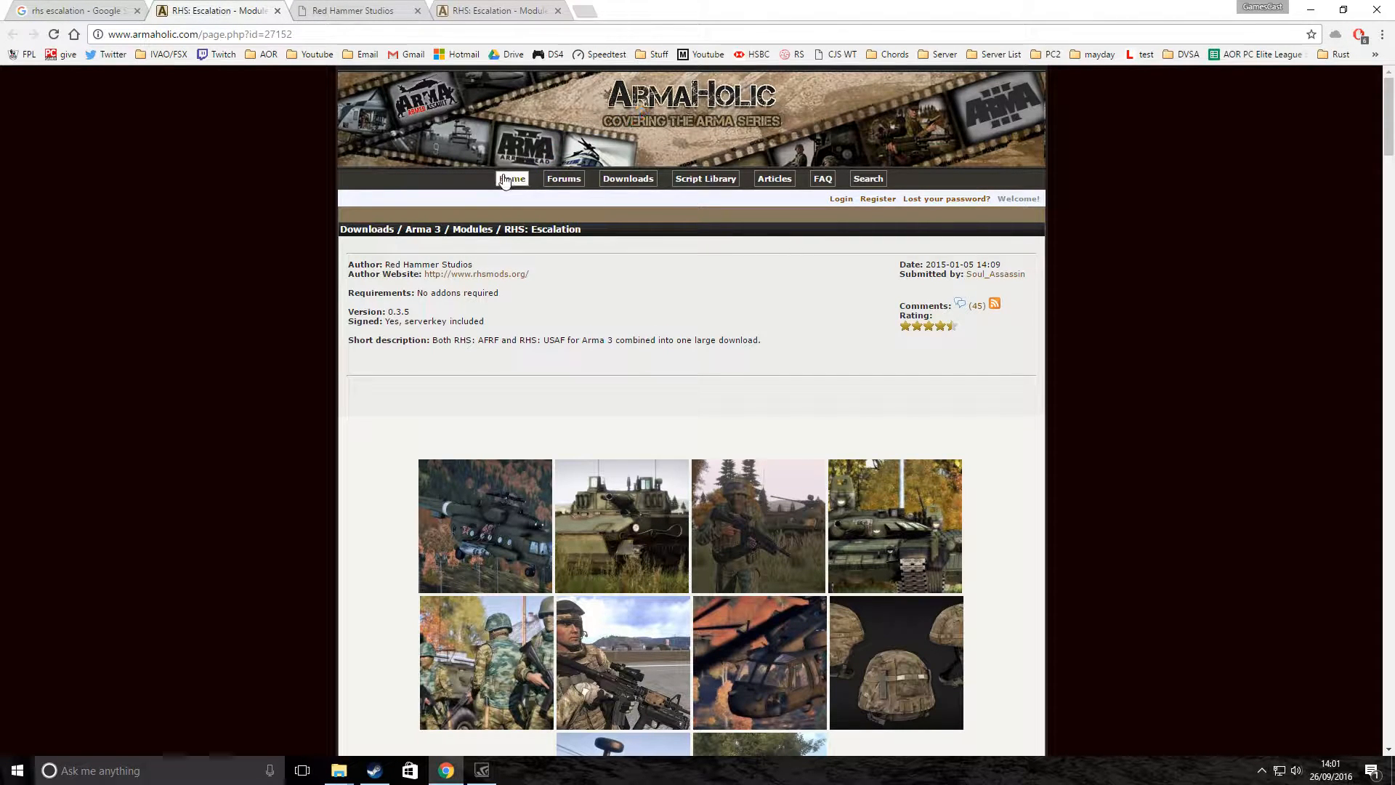
click(512, 178)
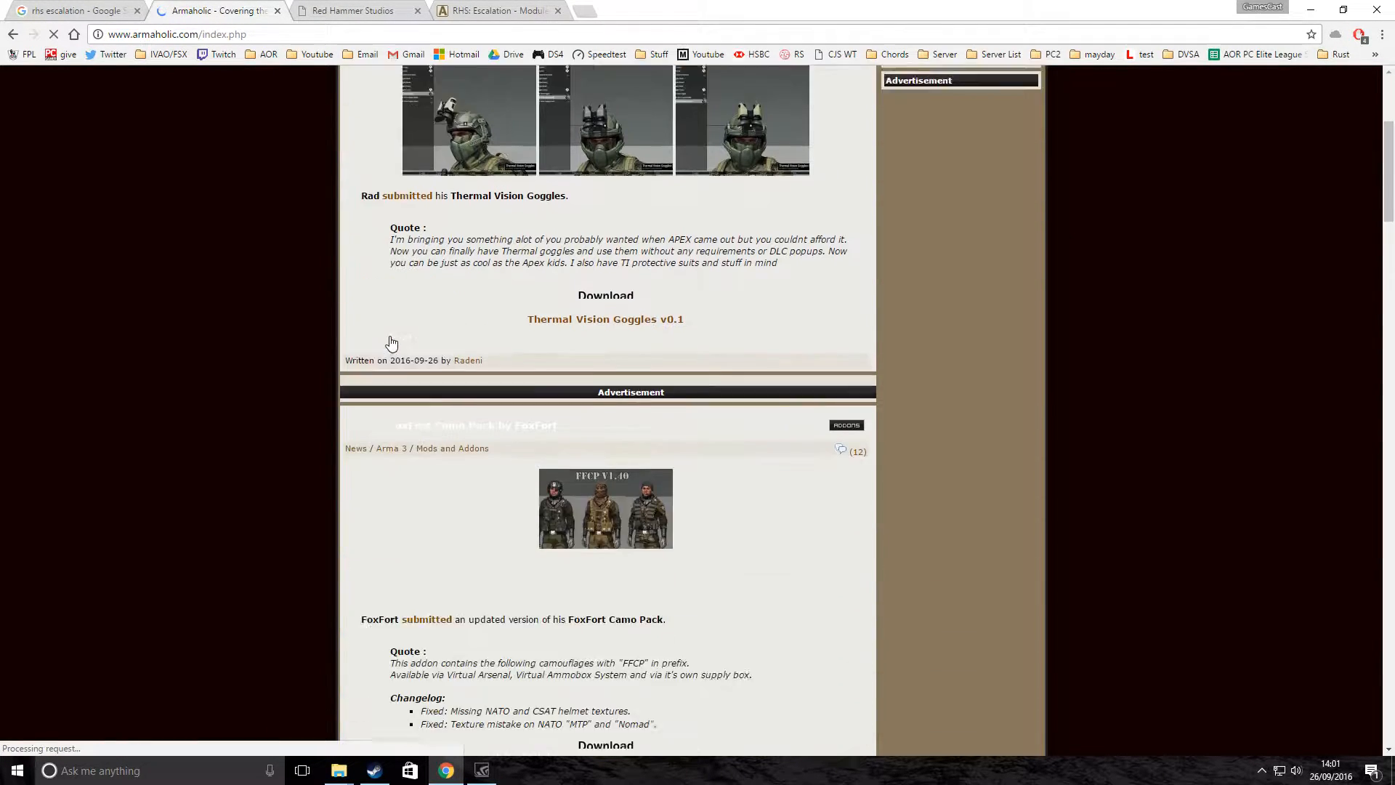
scroll(up, 3)
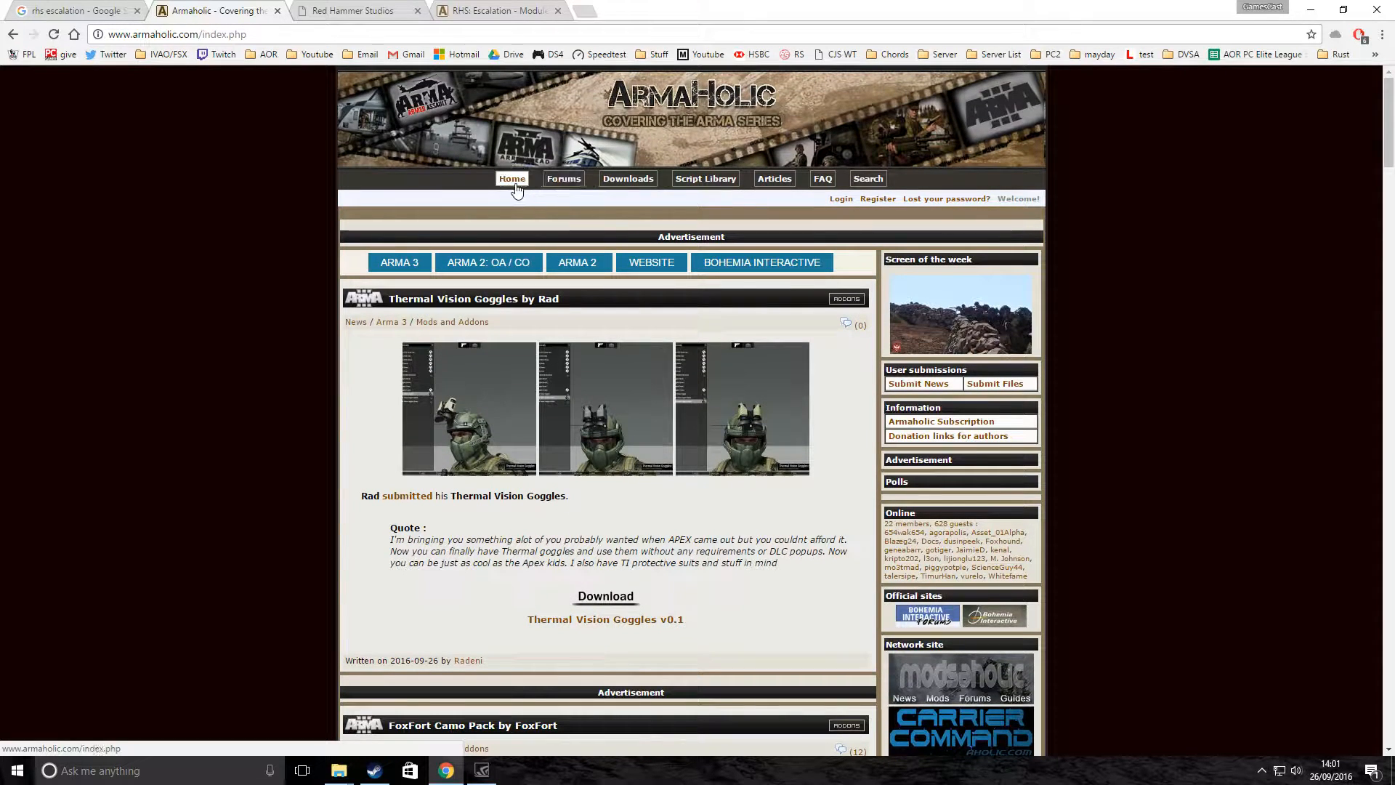
click(627, 178)
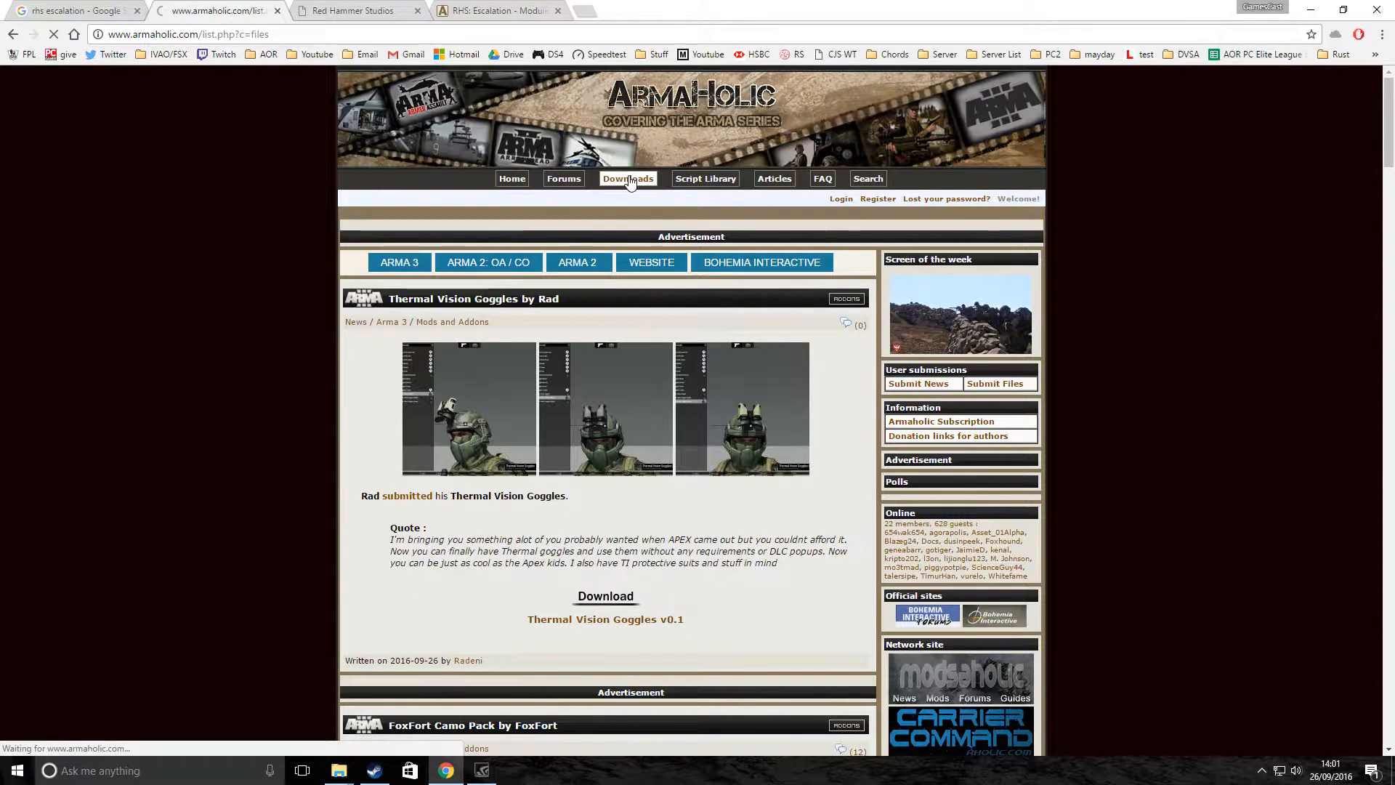
click(627, 178)
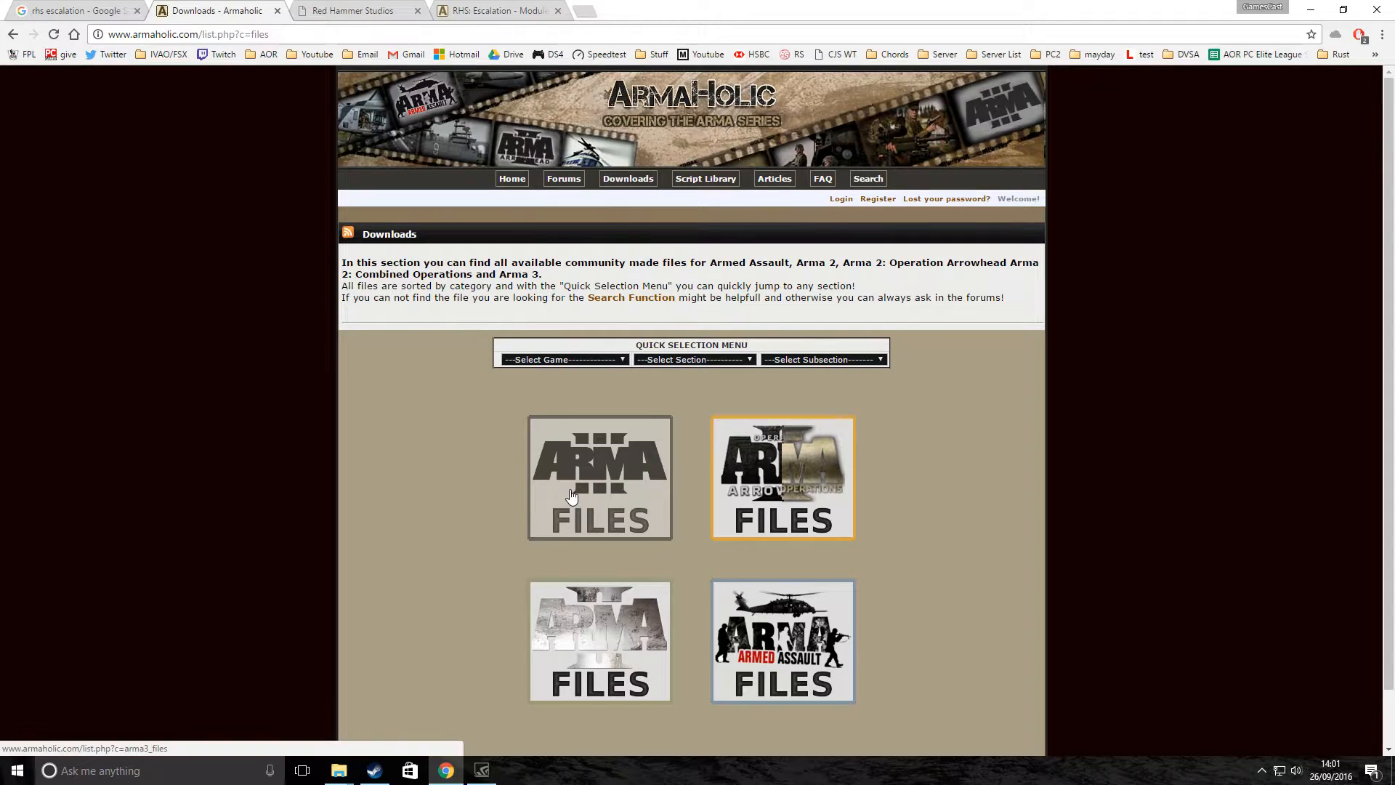
click(599, 478)
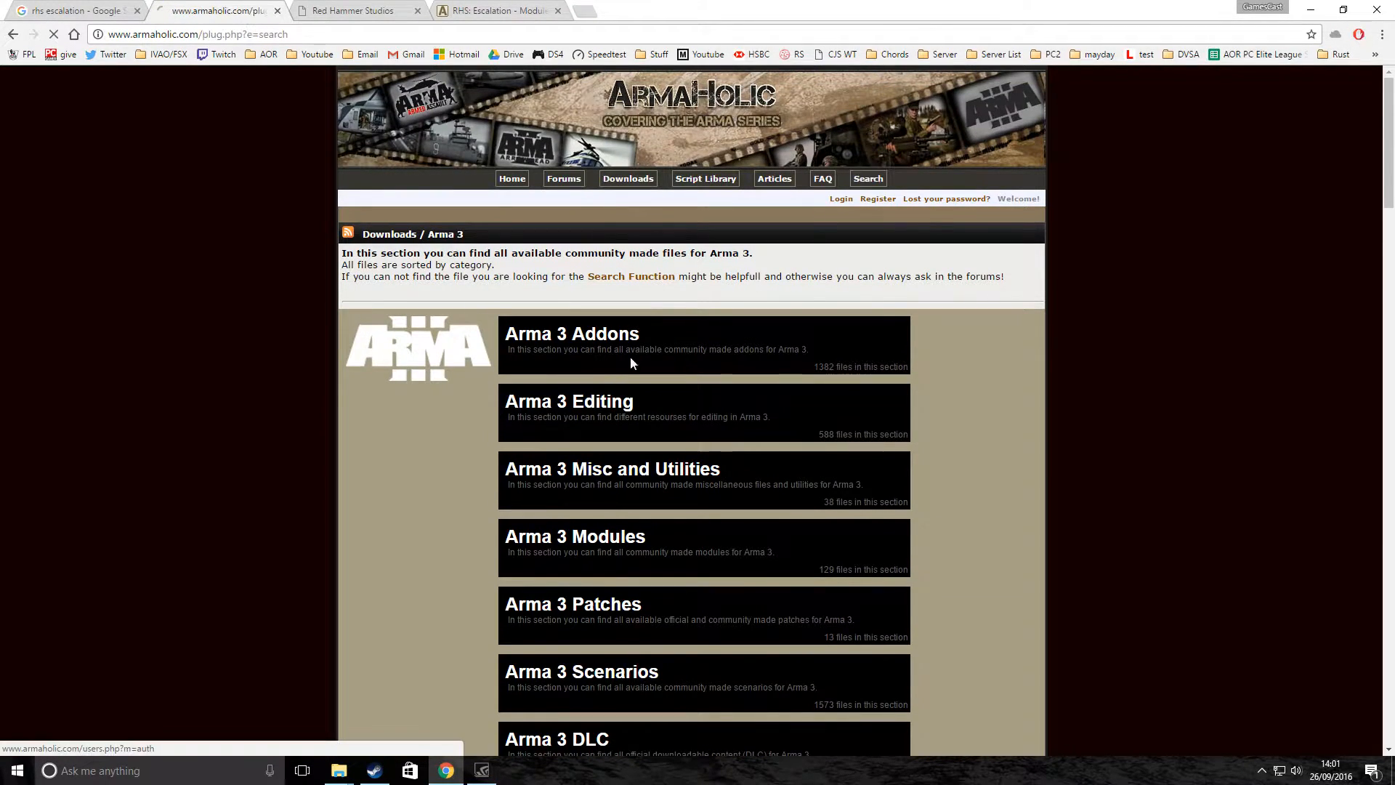
click(866, 178)
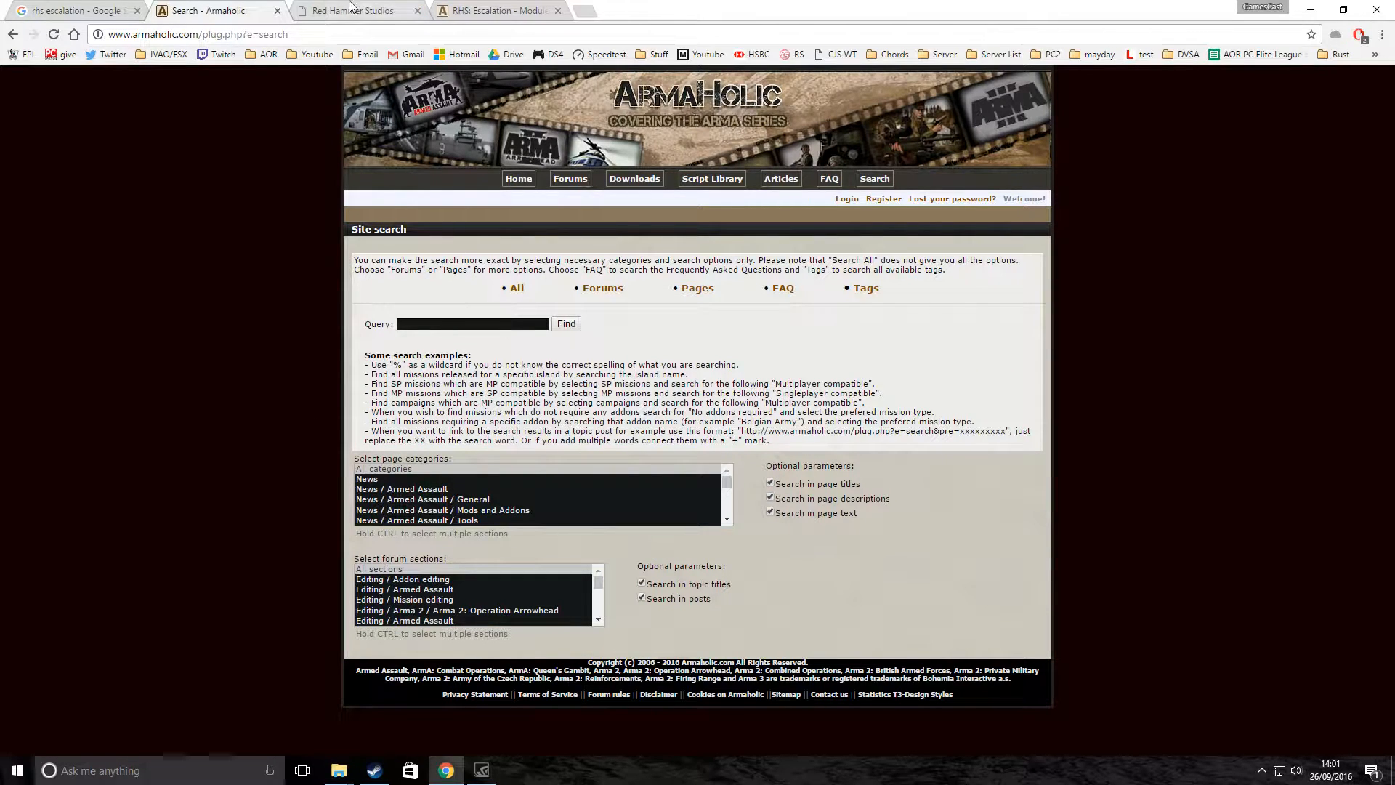
Open rhsmods.org from Google, go to RHS: AFRF, and browse its Download versions.
click(76, 10)
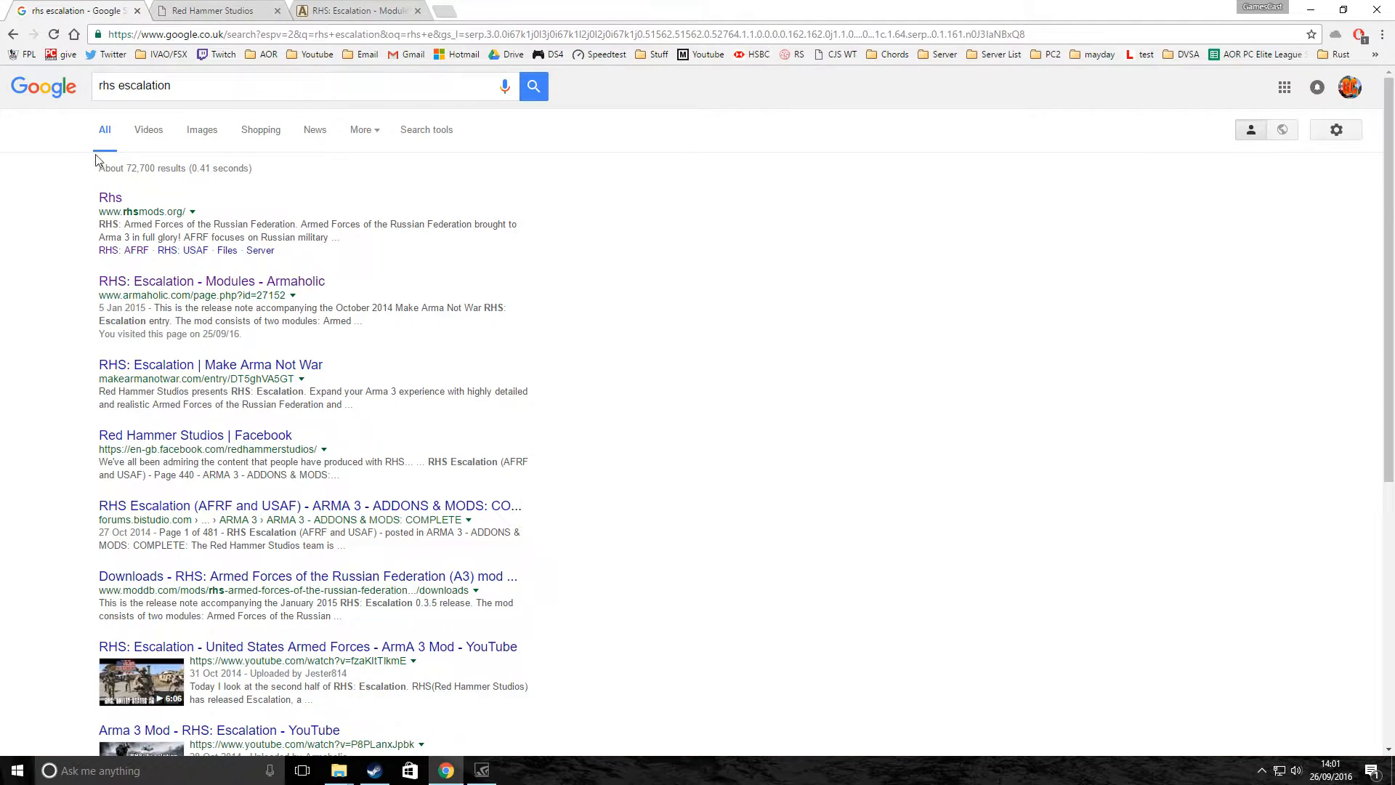
mouse_move(189, 186)
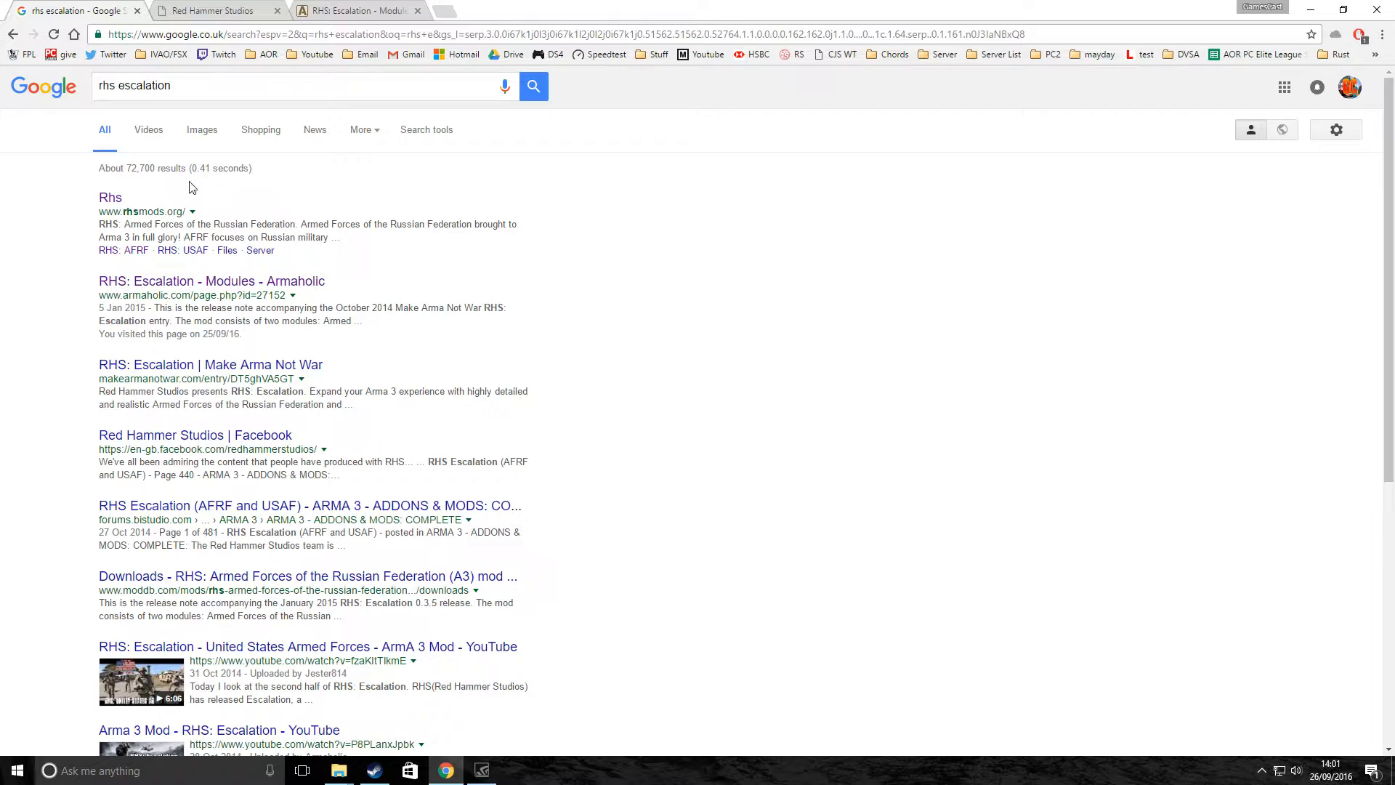
click(213, 9)
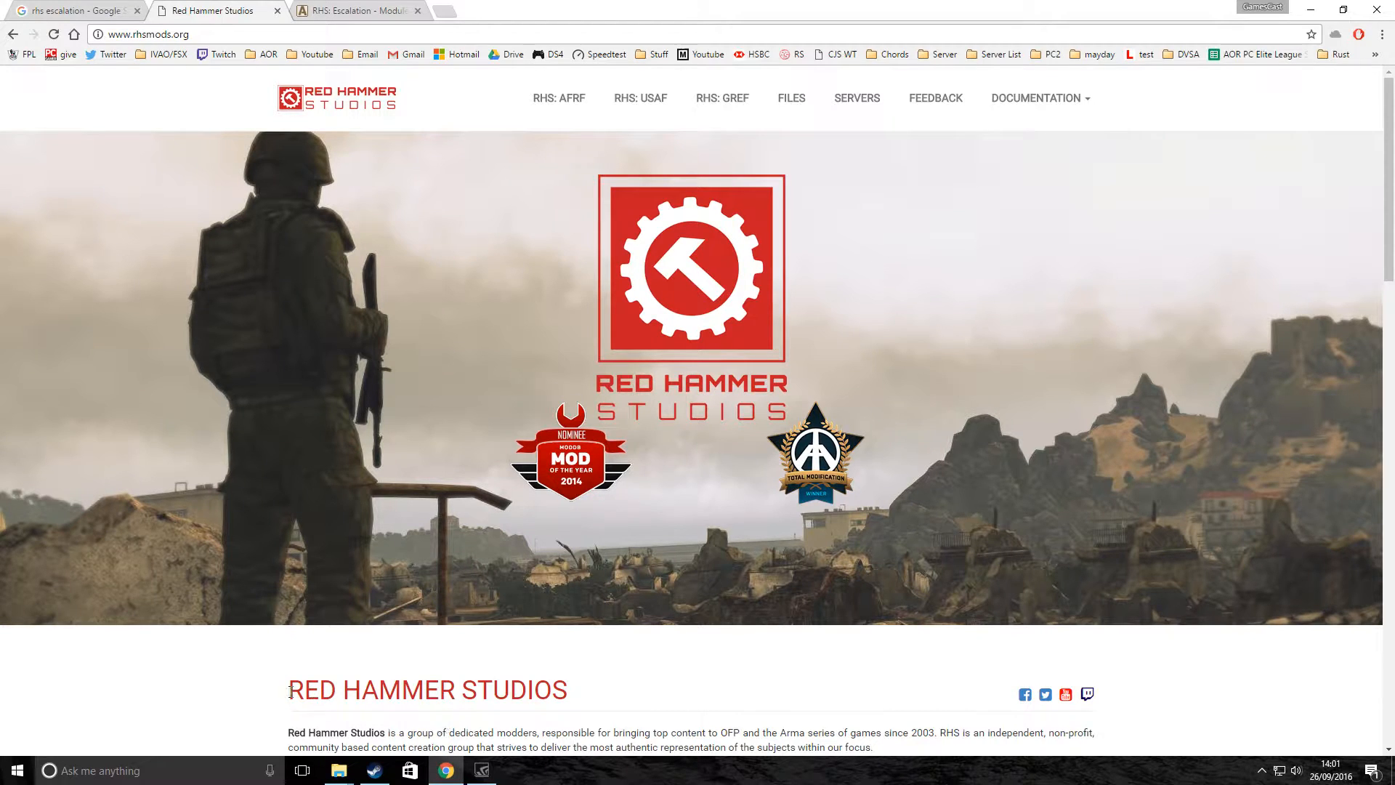
mouse_move(558, 98)
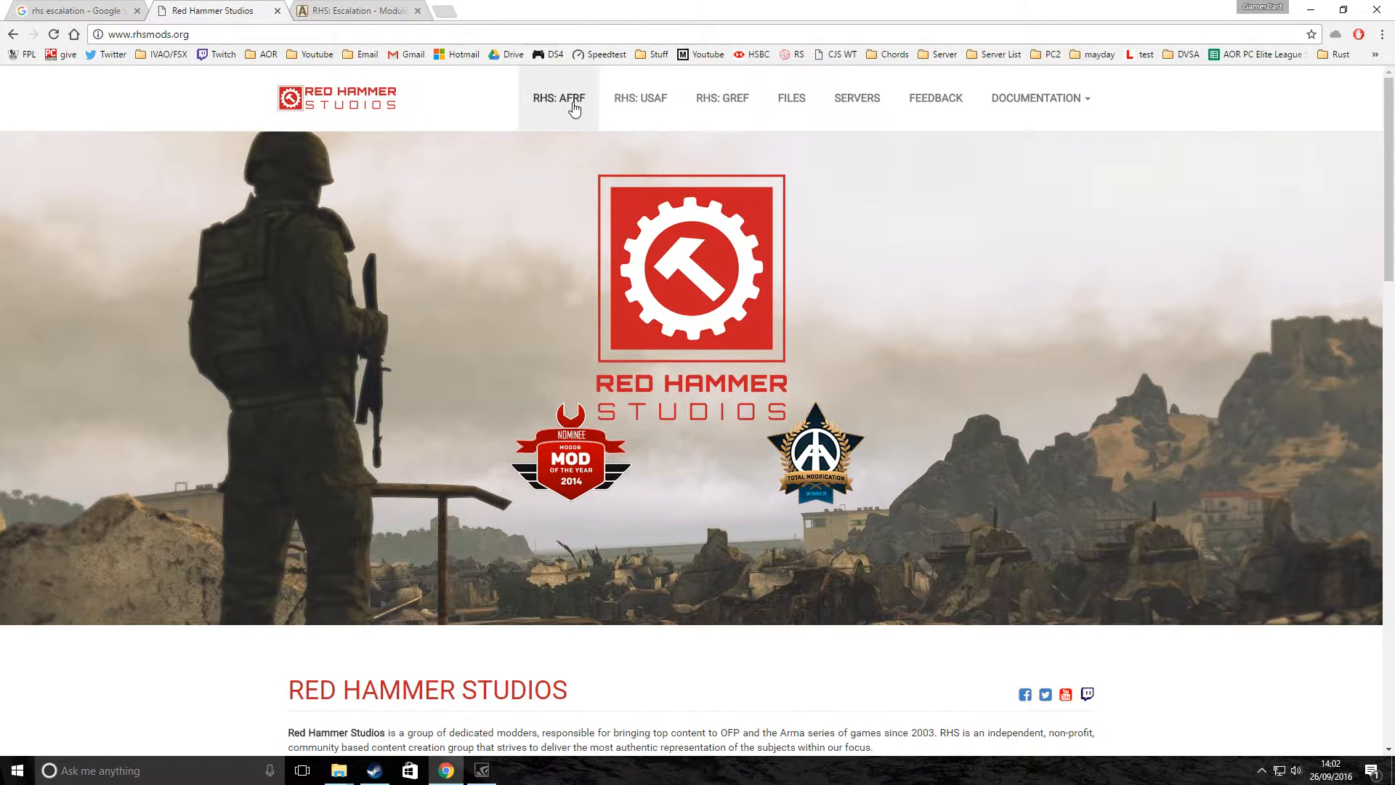
click(559, 98)
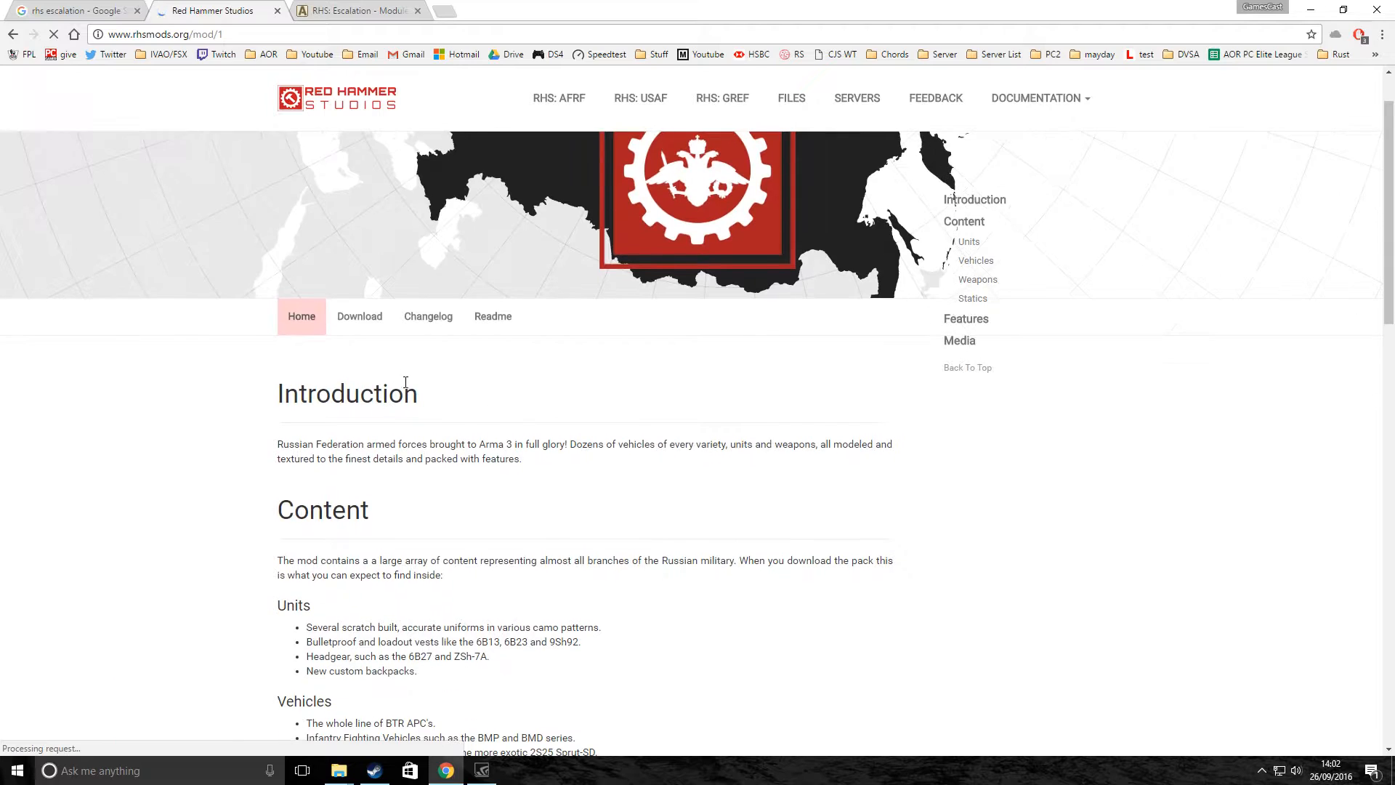
click(359, 316)
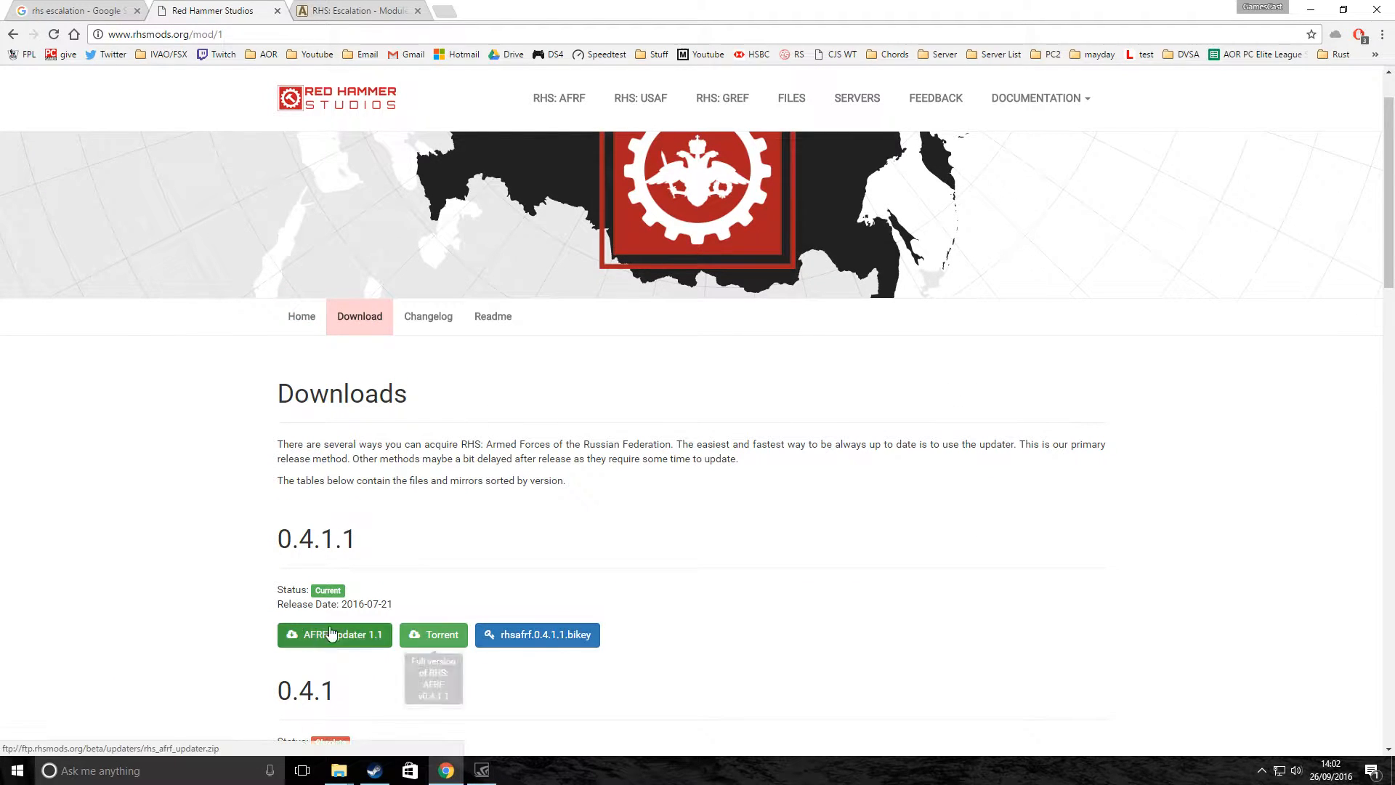
scroll(down, 3)
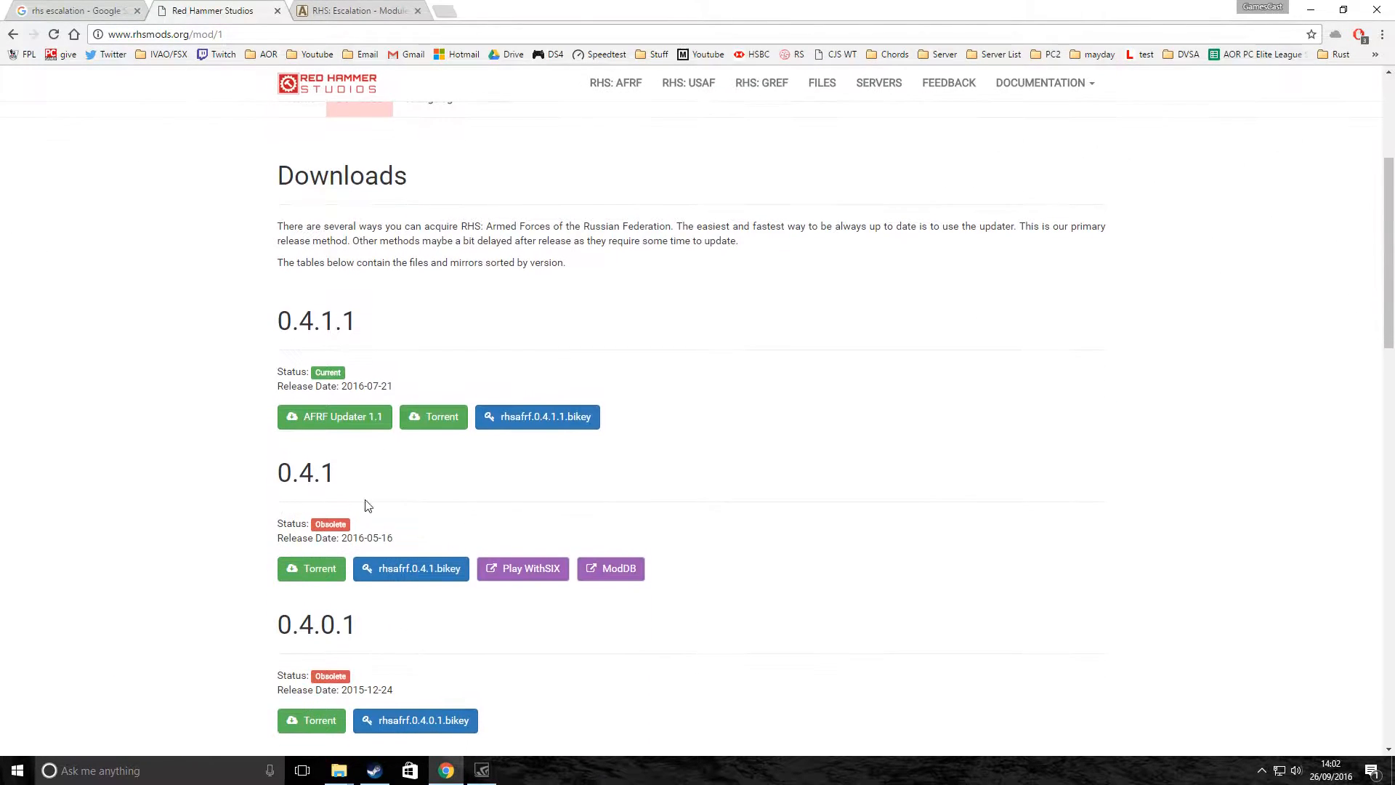
scroll(down, 3)
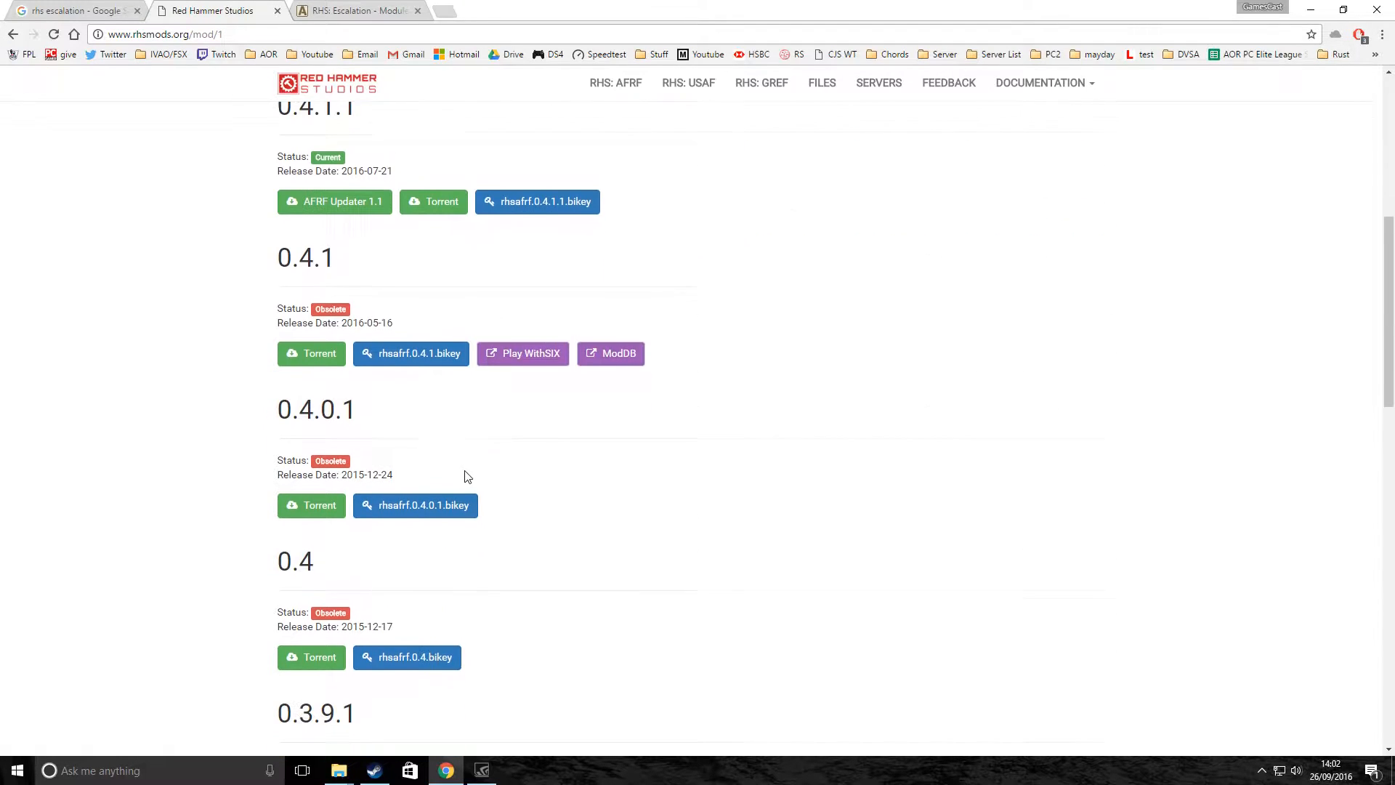
scroll(up, 3)
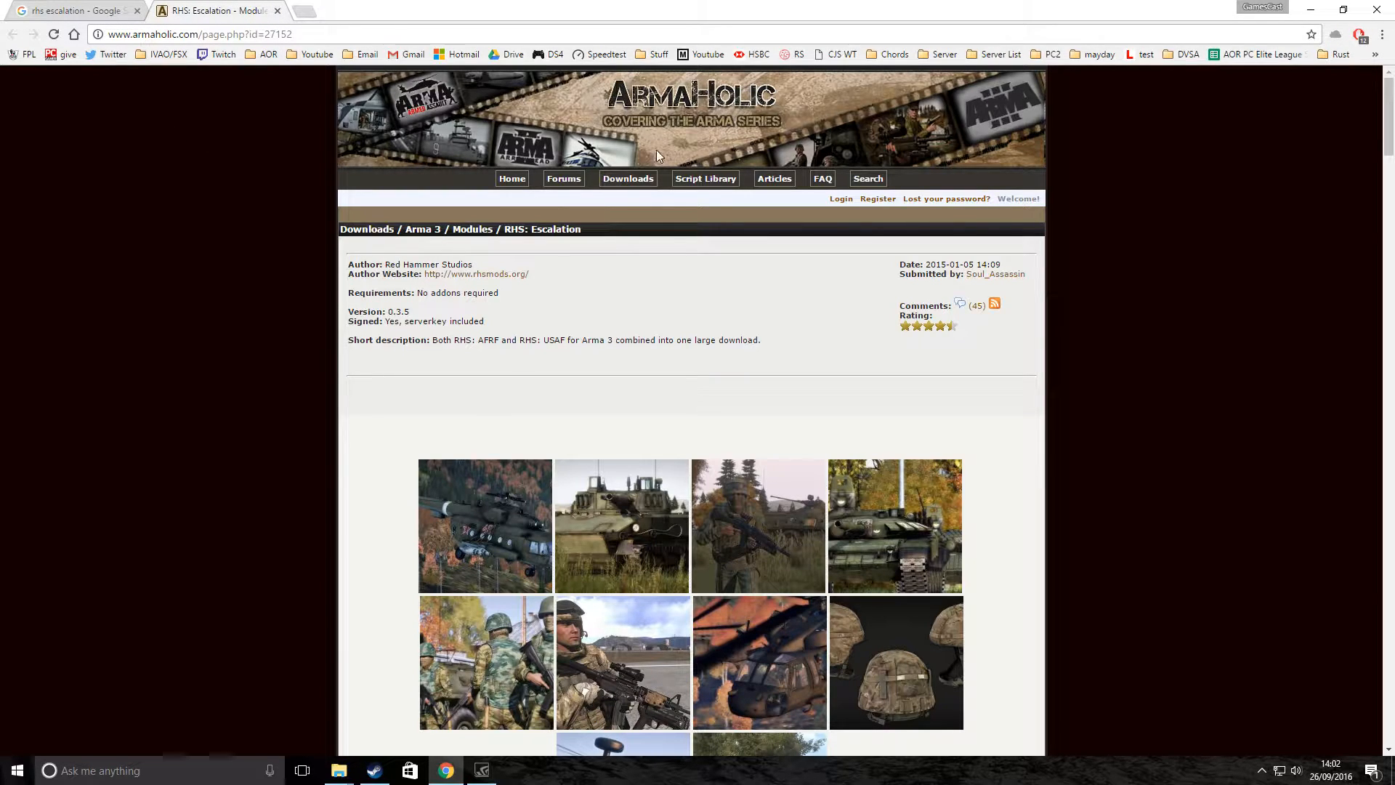
Scroll to the 'no longer supported' notice and open the AFRF and USAF pack links.
scroll(down, 3)
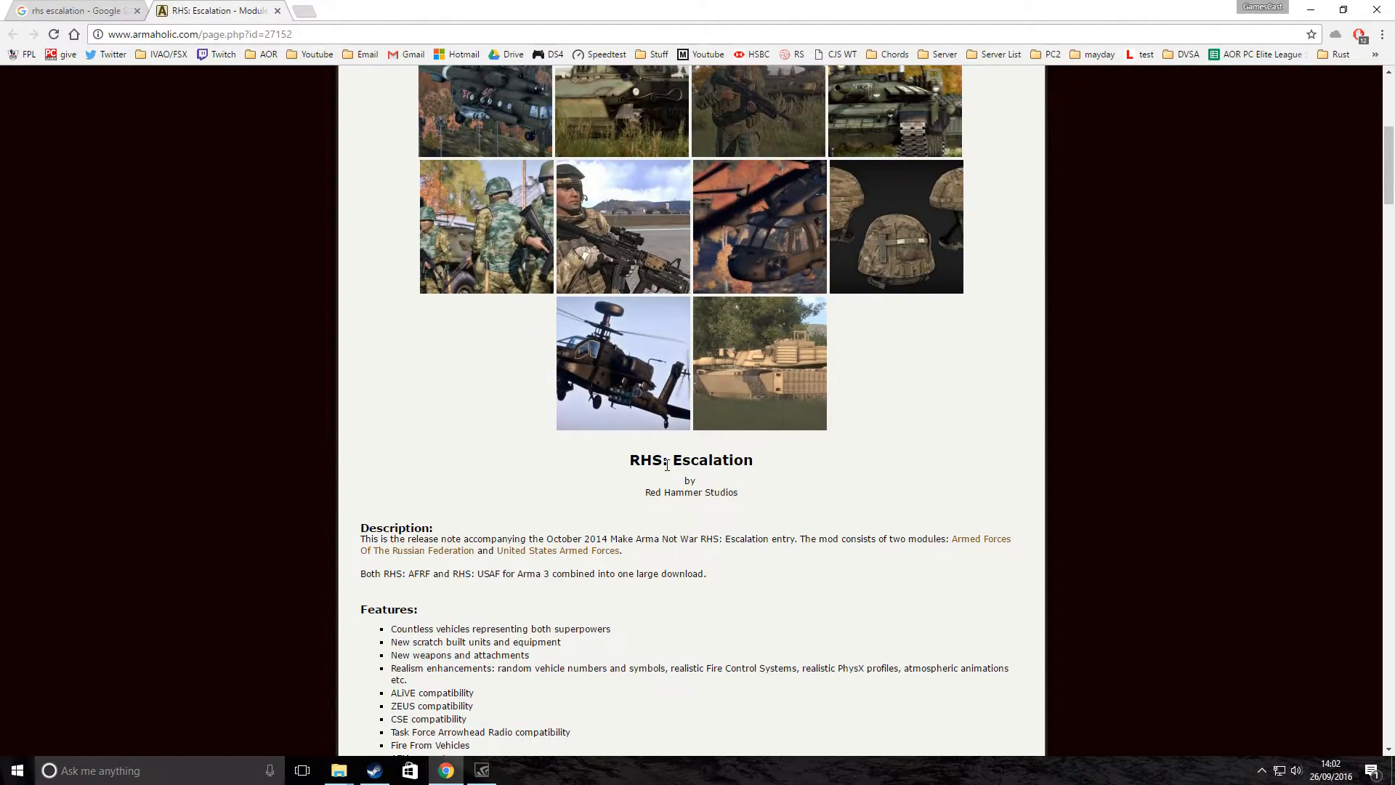
scroll(down, 3)
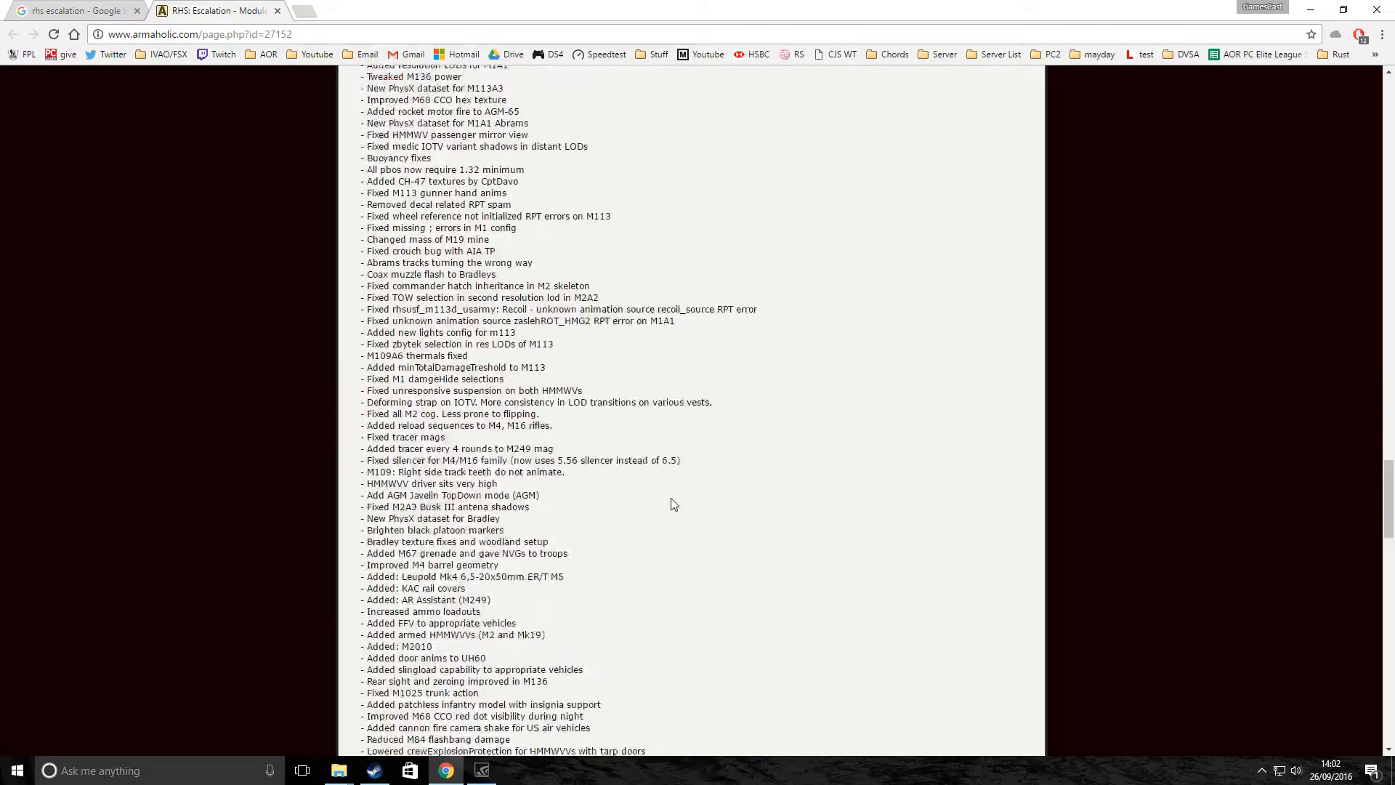
scroll(down, 3)
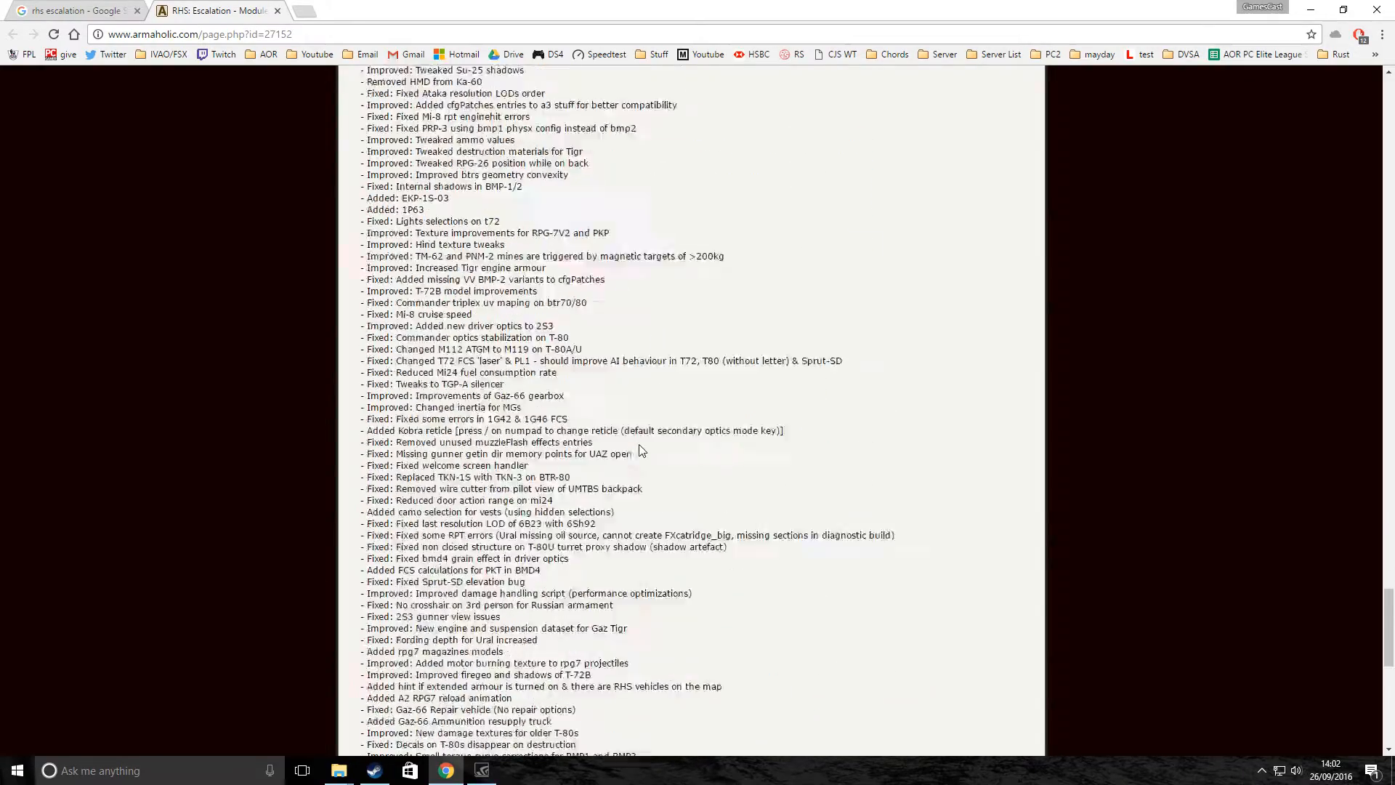
scroll(down, 3)
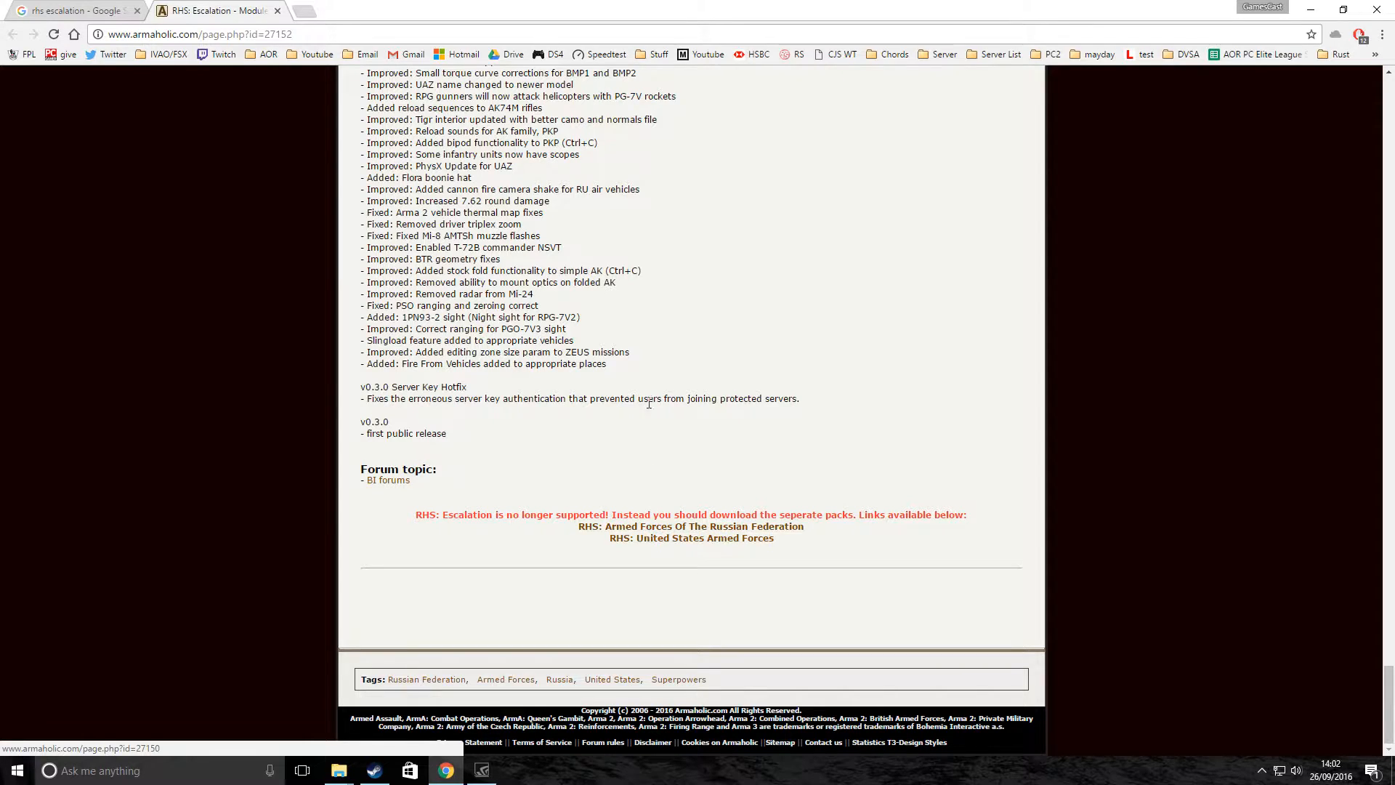
mouse_move(691, 526)
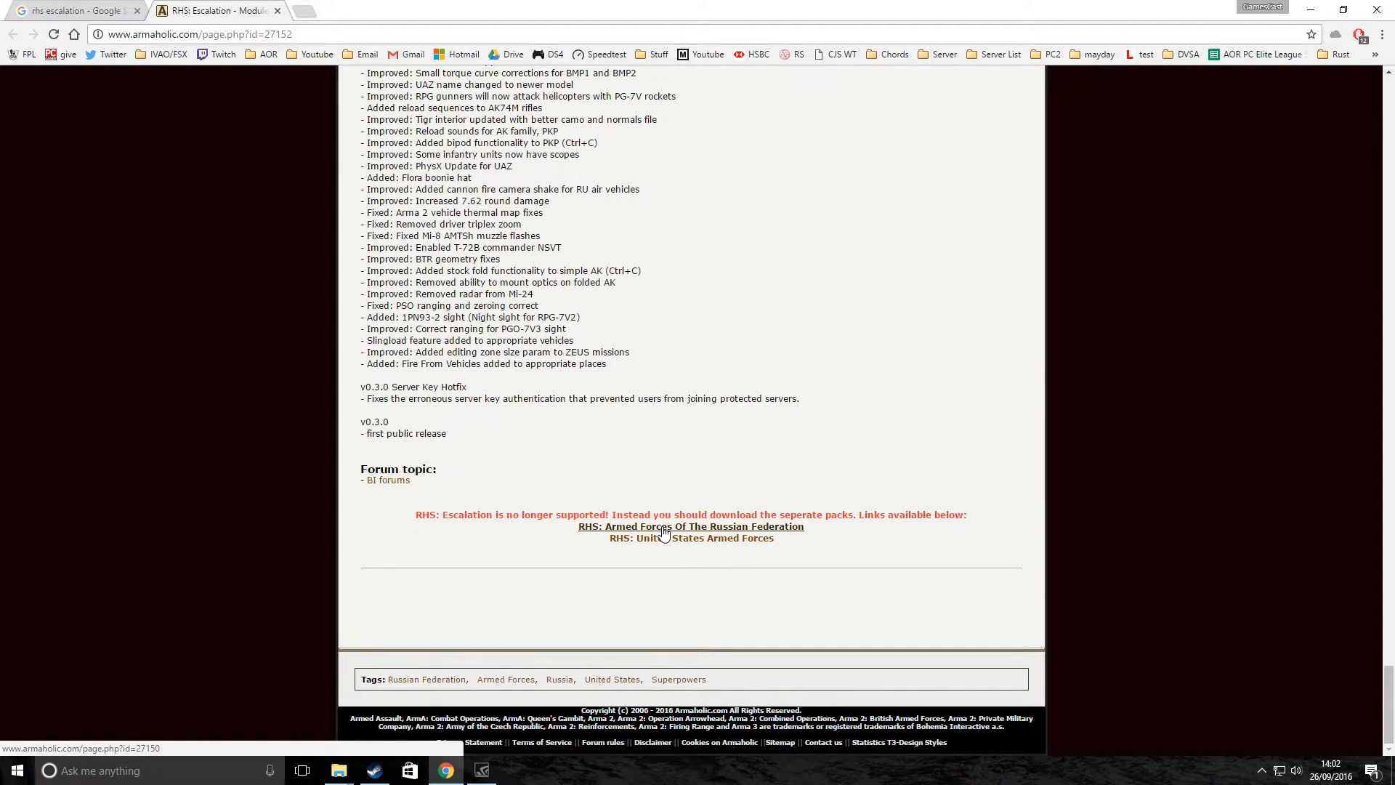
click(690, 526)
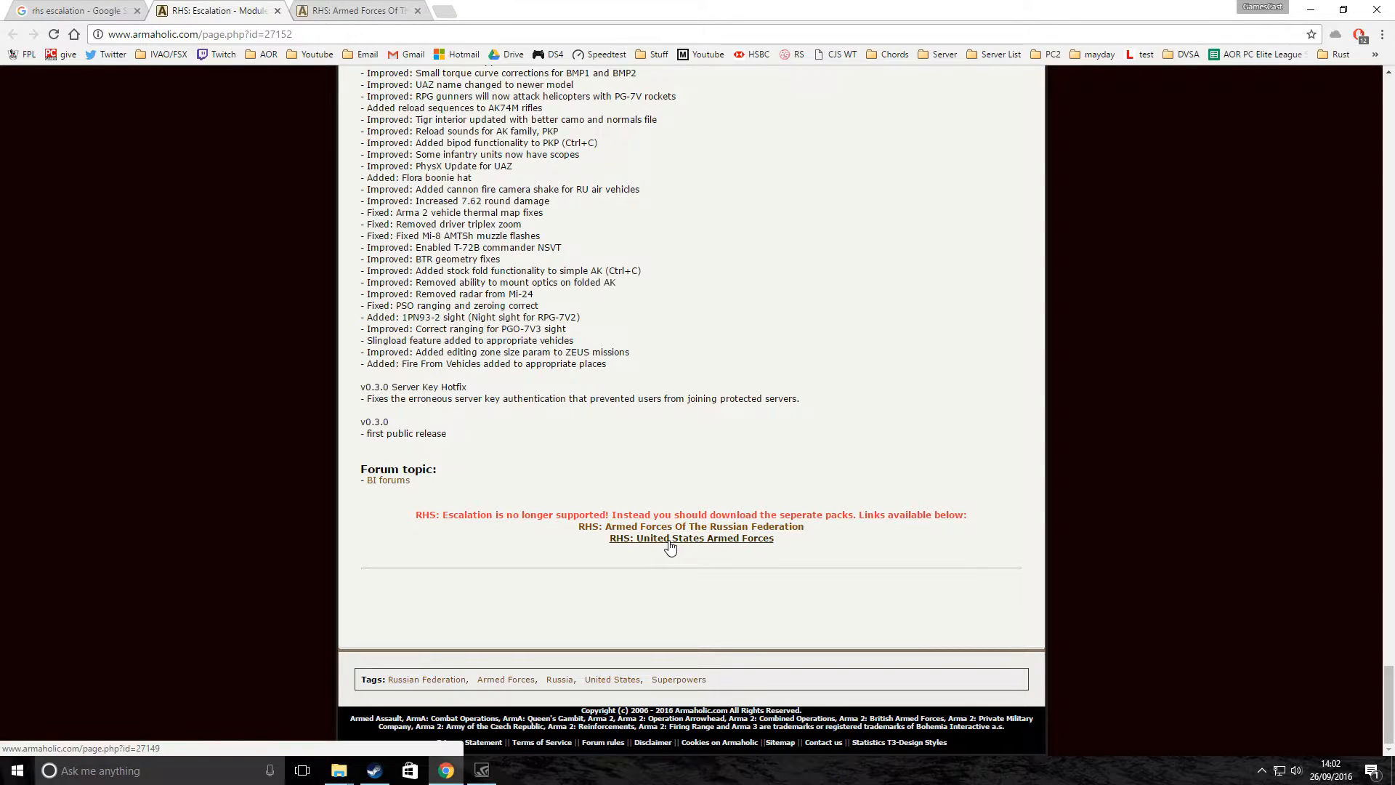
click(691, 537)
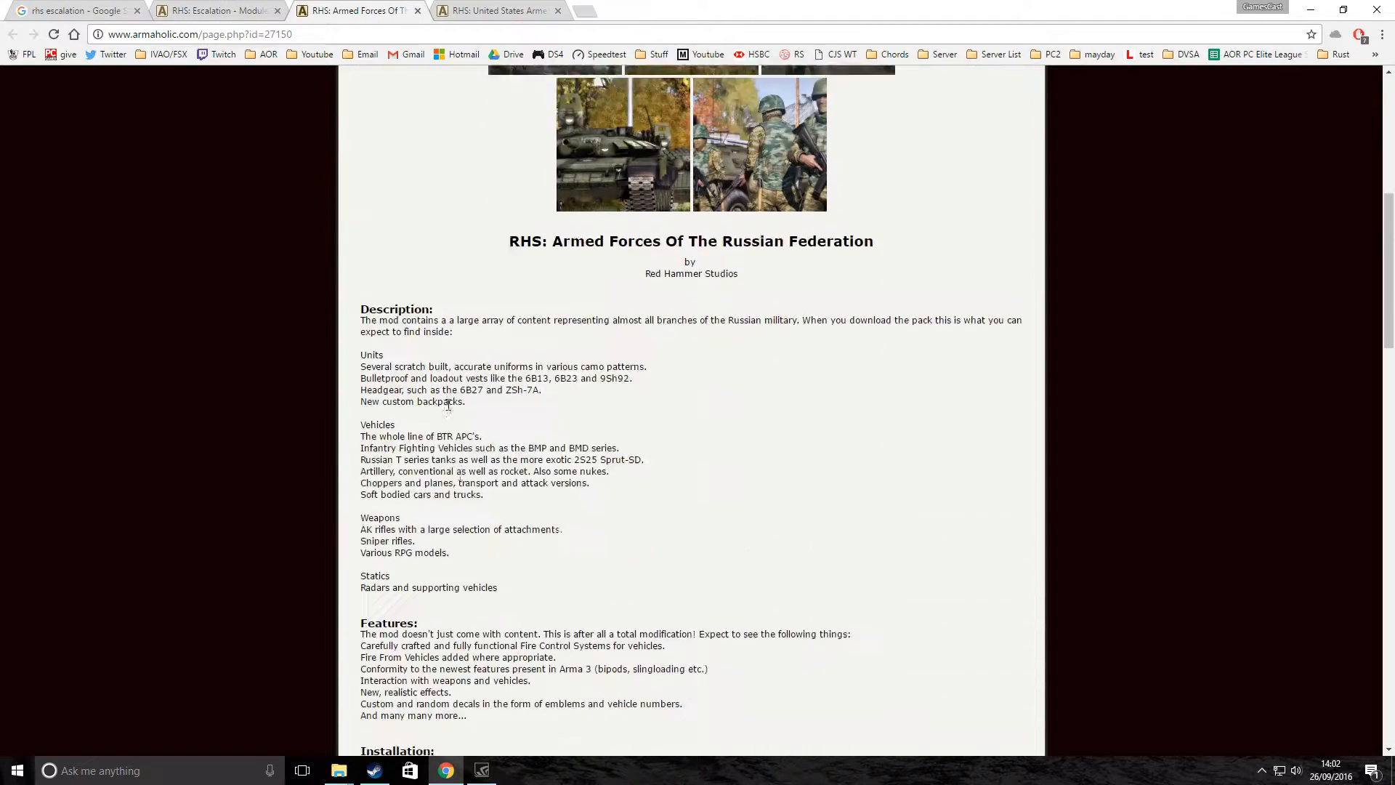
scroll(down, 3)
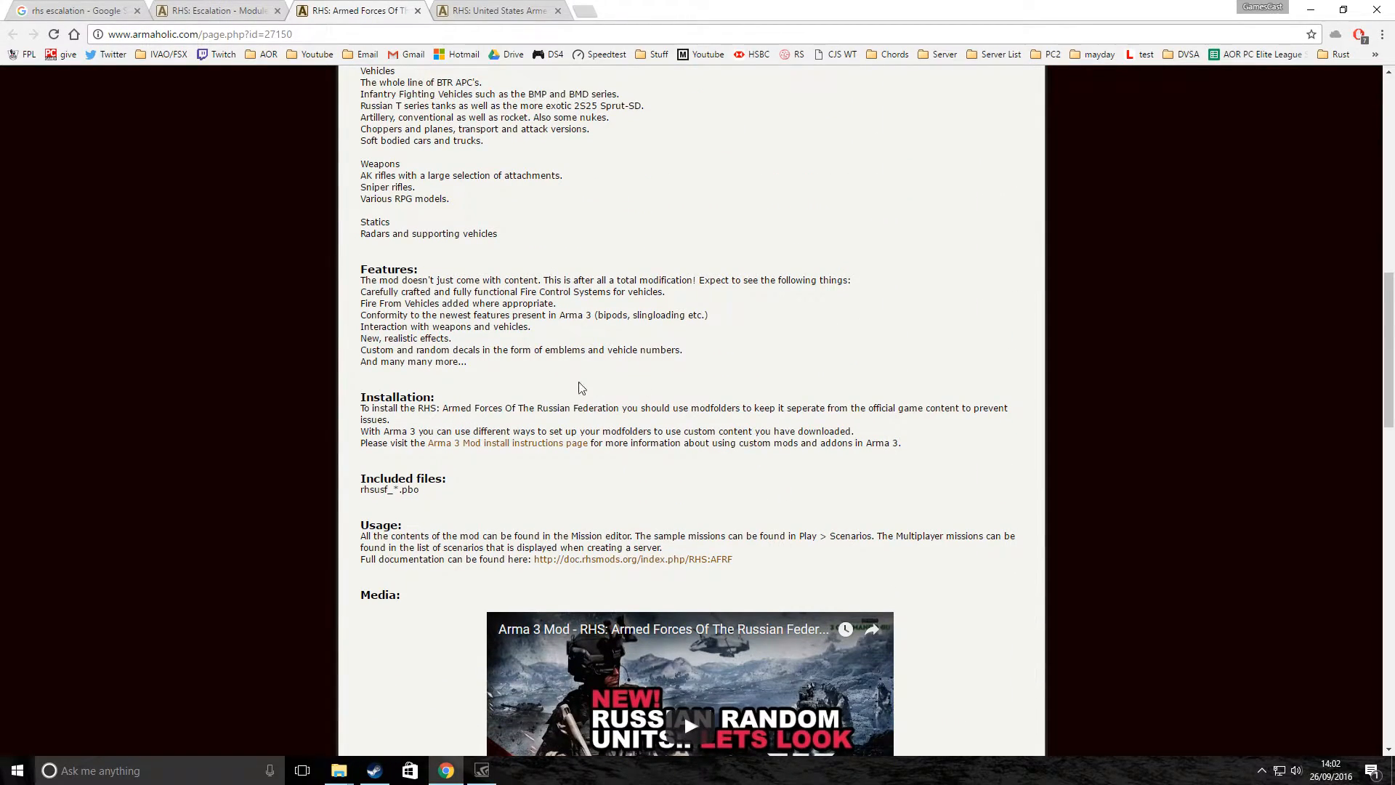
scroll(down, 3)
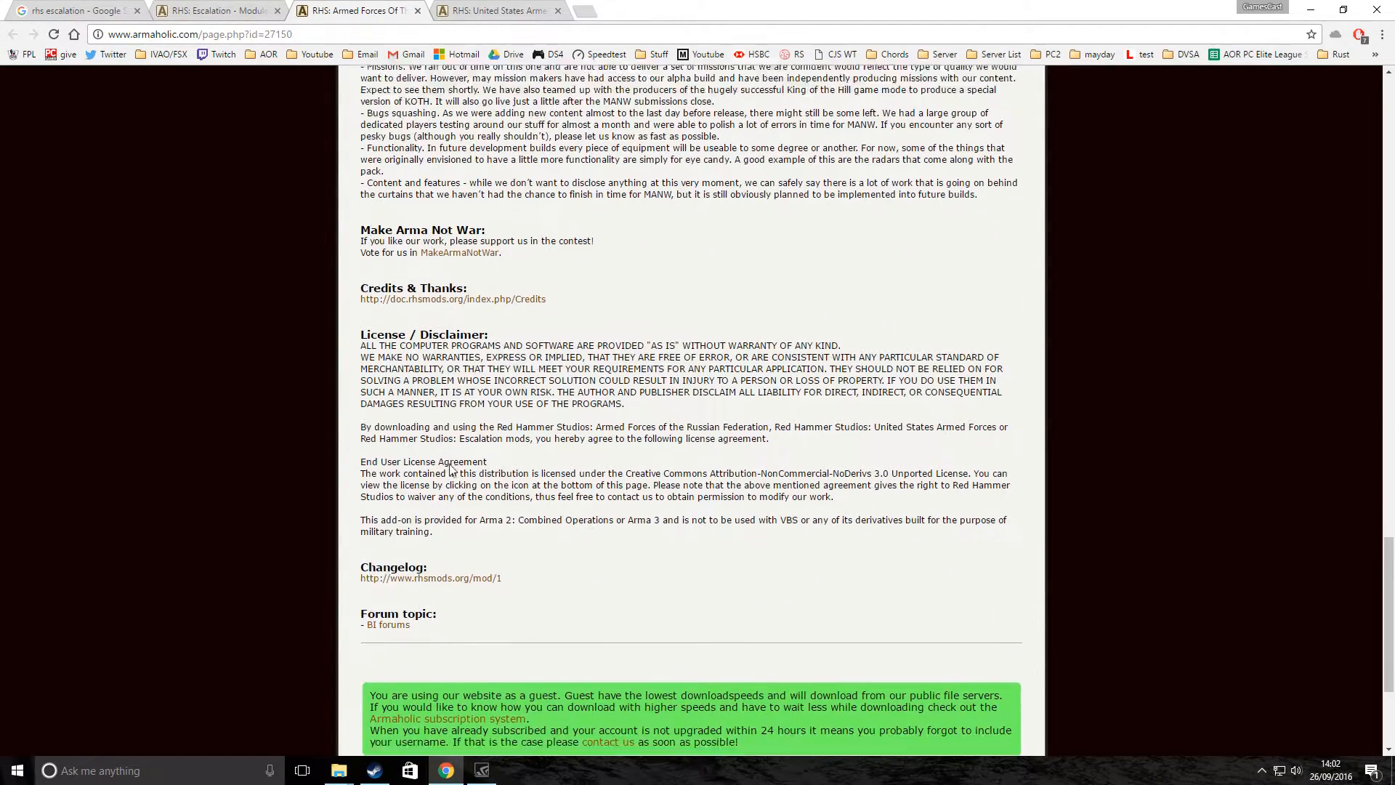
scroll(down, 3)
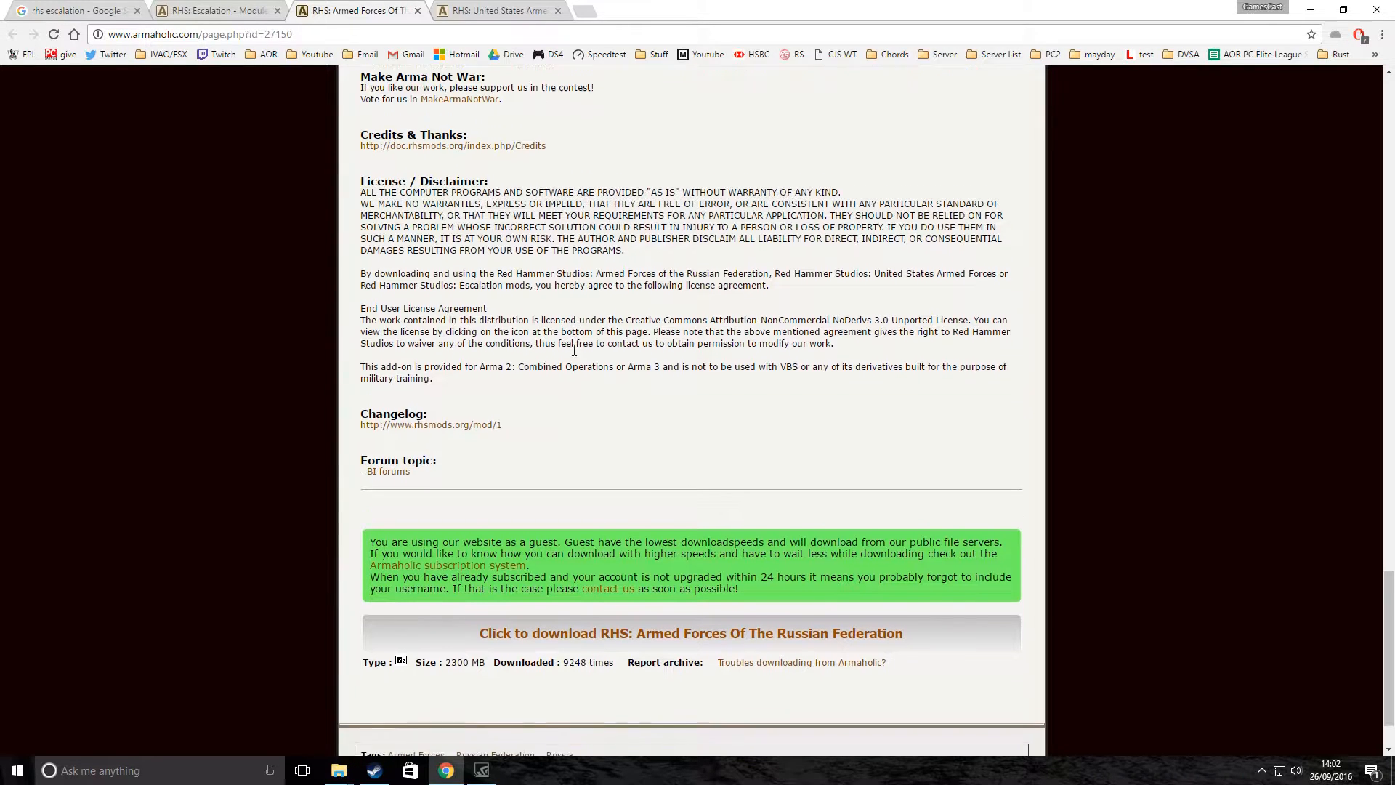
scroll(down, 3)
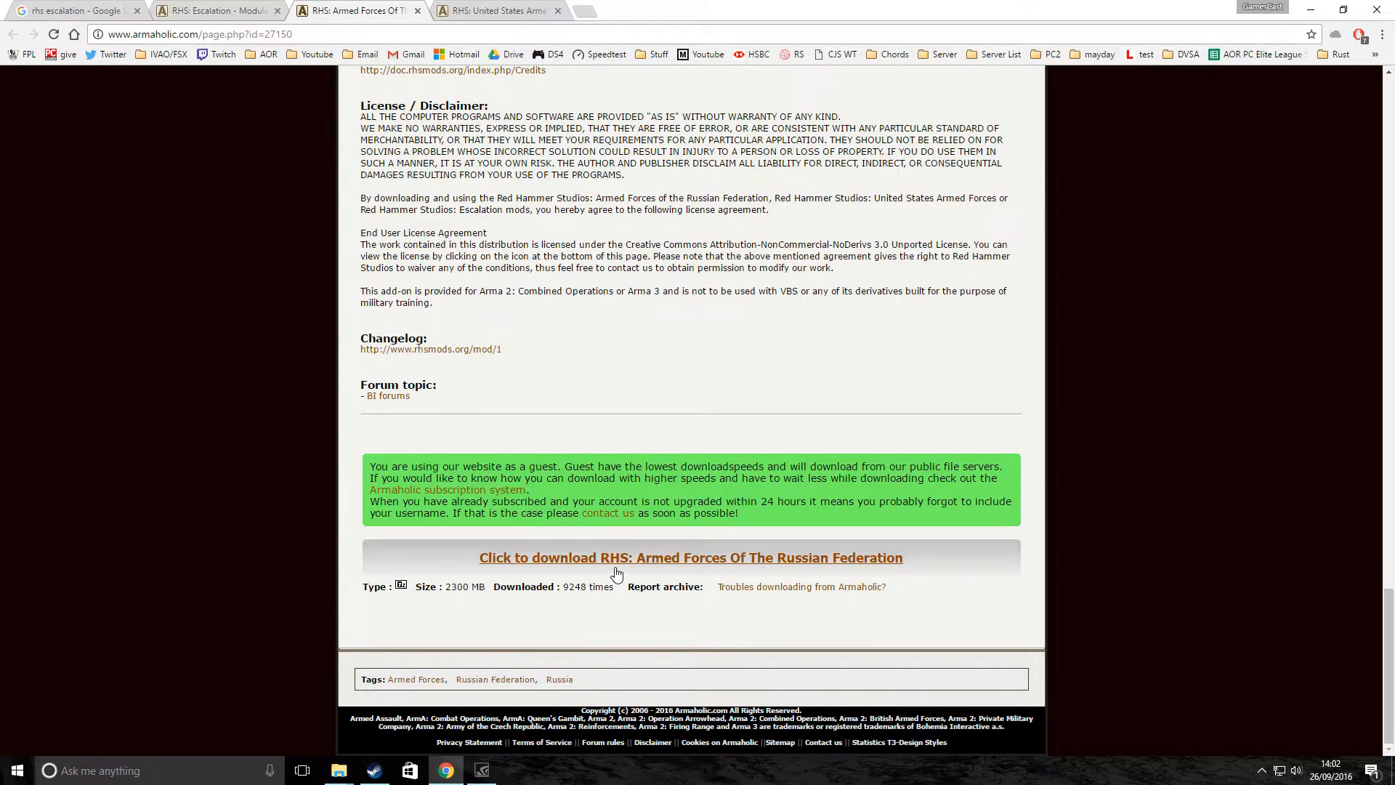
mouse_move(606, 556)
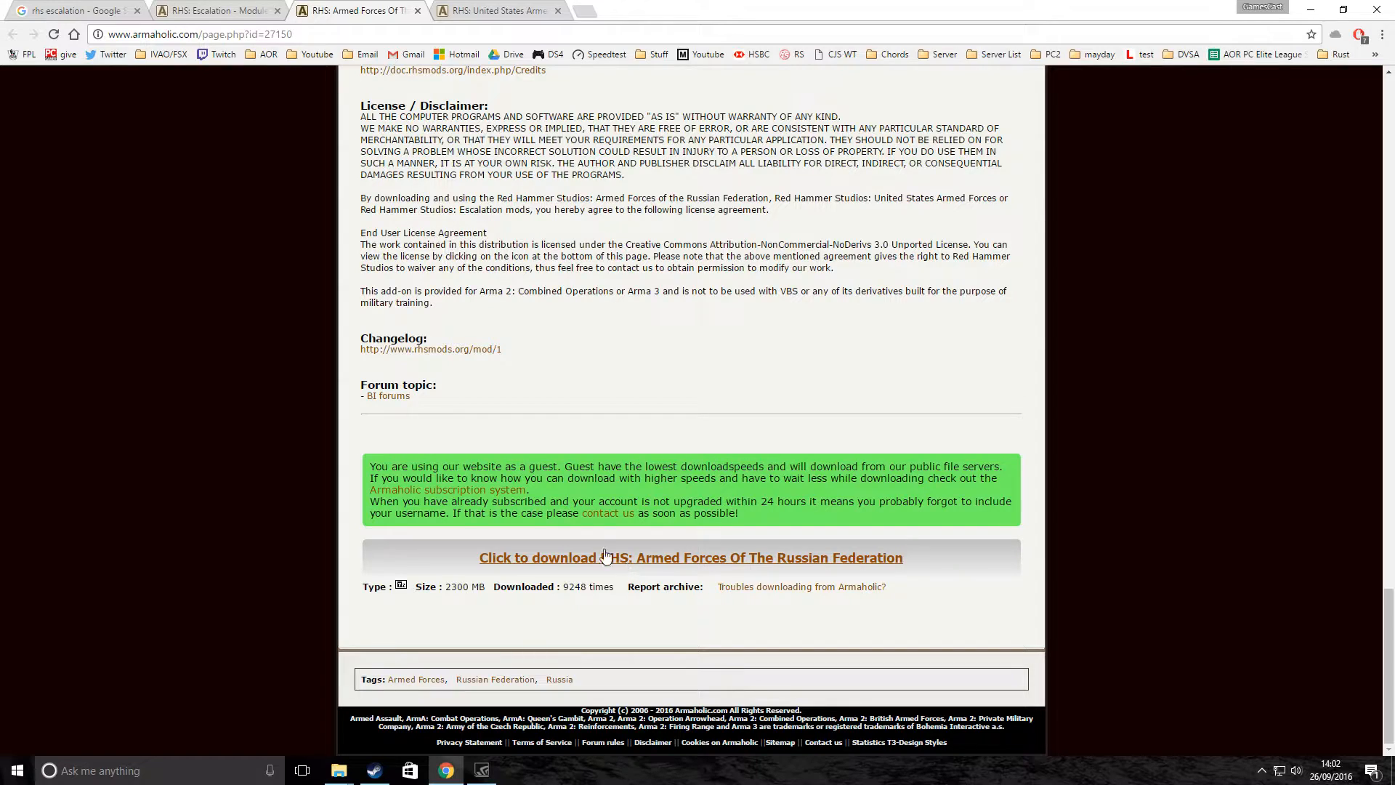
mouse_move(457, 411)
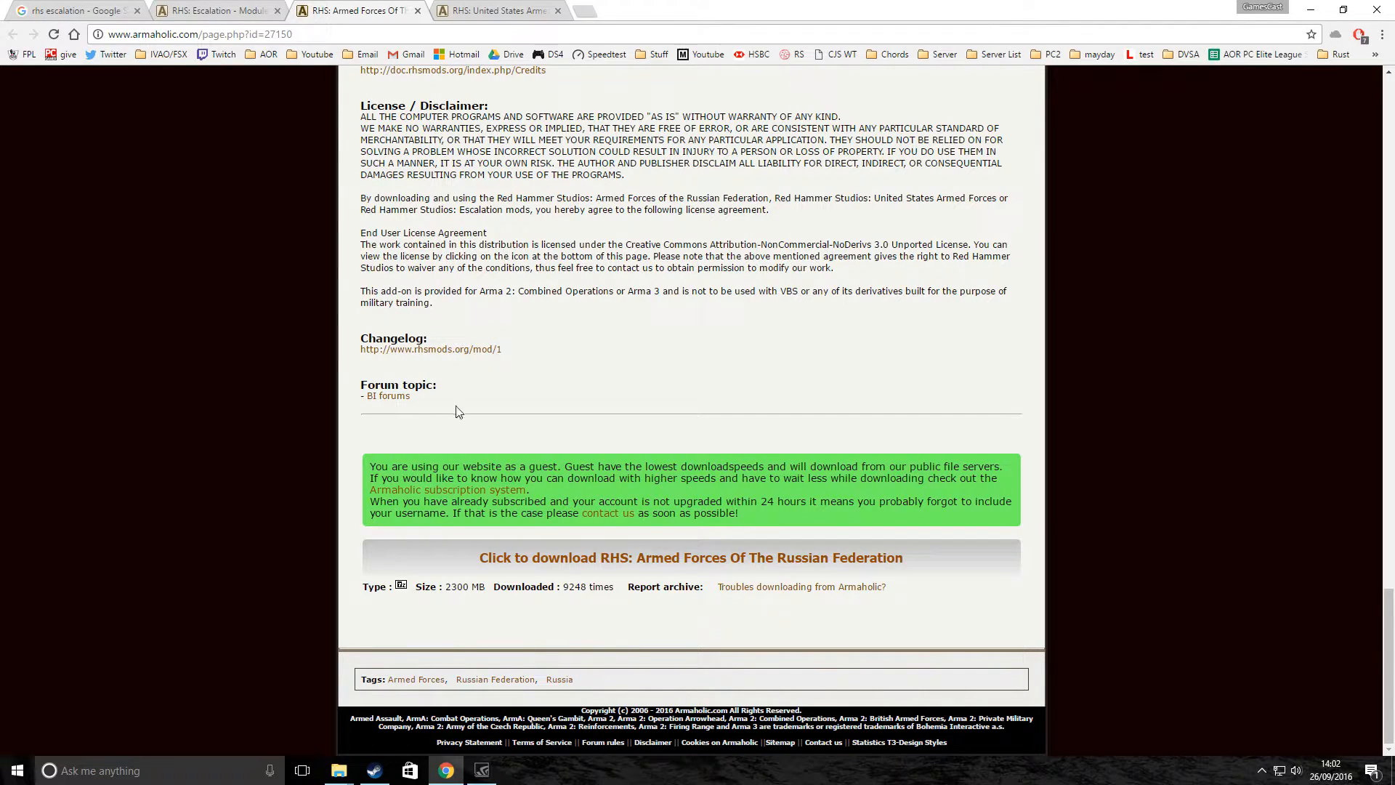
mouse_move(492, 558)
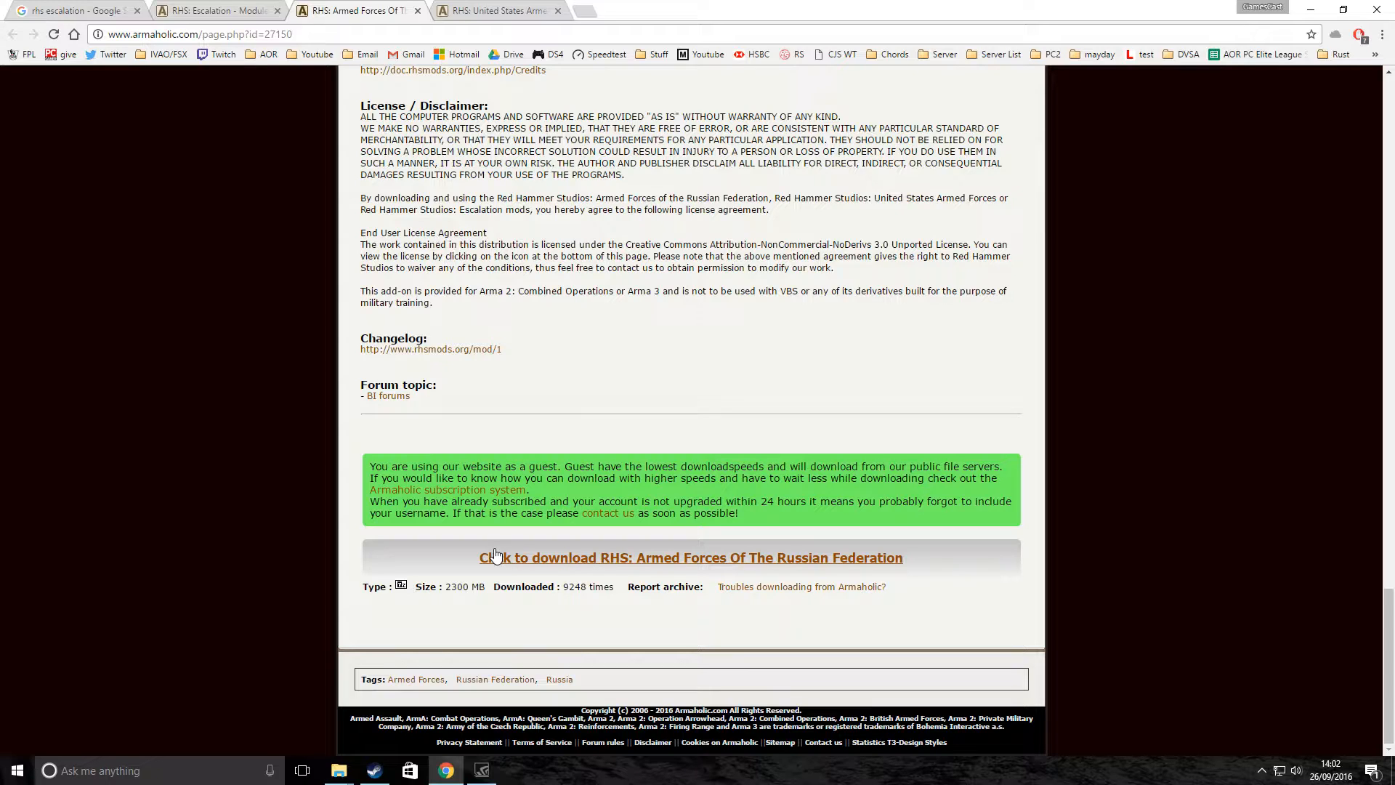
mouse_move(458, 574)
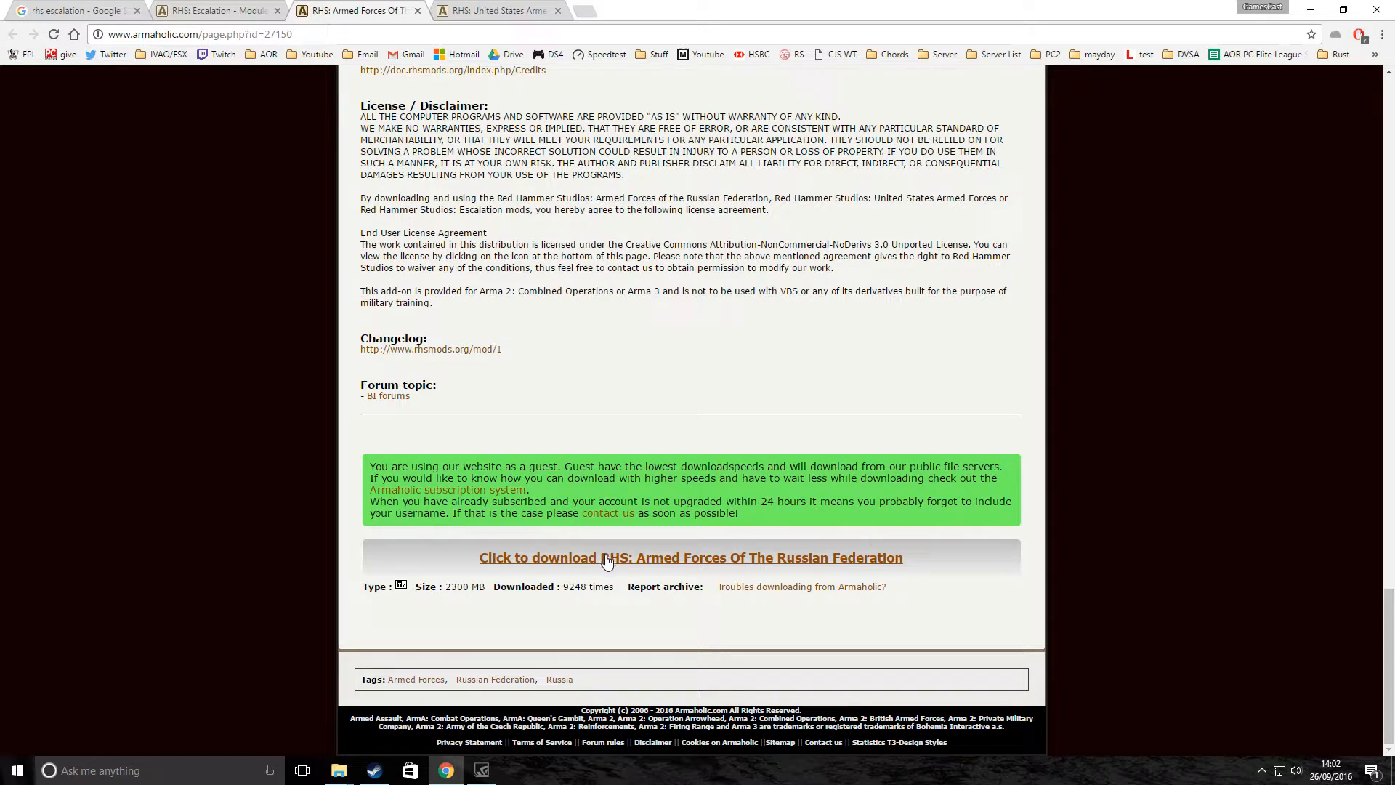
mouse_move(475, 567)
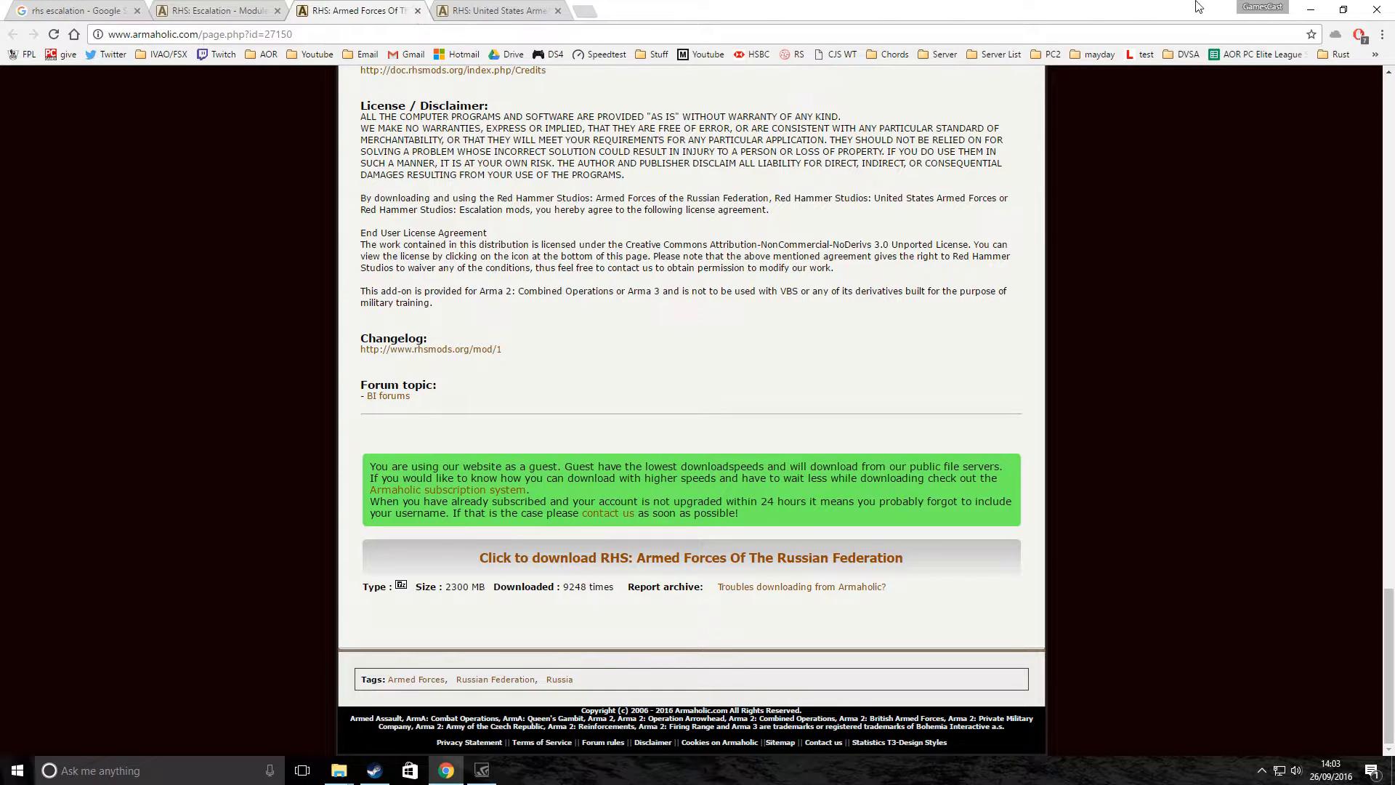
Open Games And Stuff\ArmA 3 and select the RHS United States Armed Forces .7z archive.
click(337, 770)
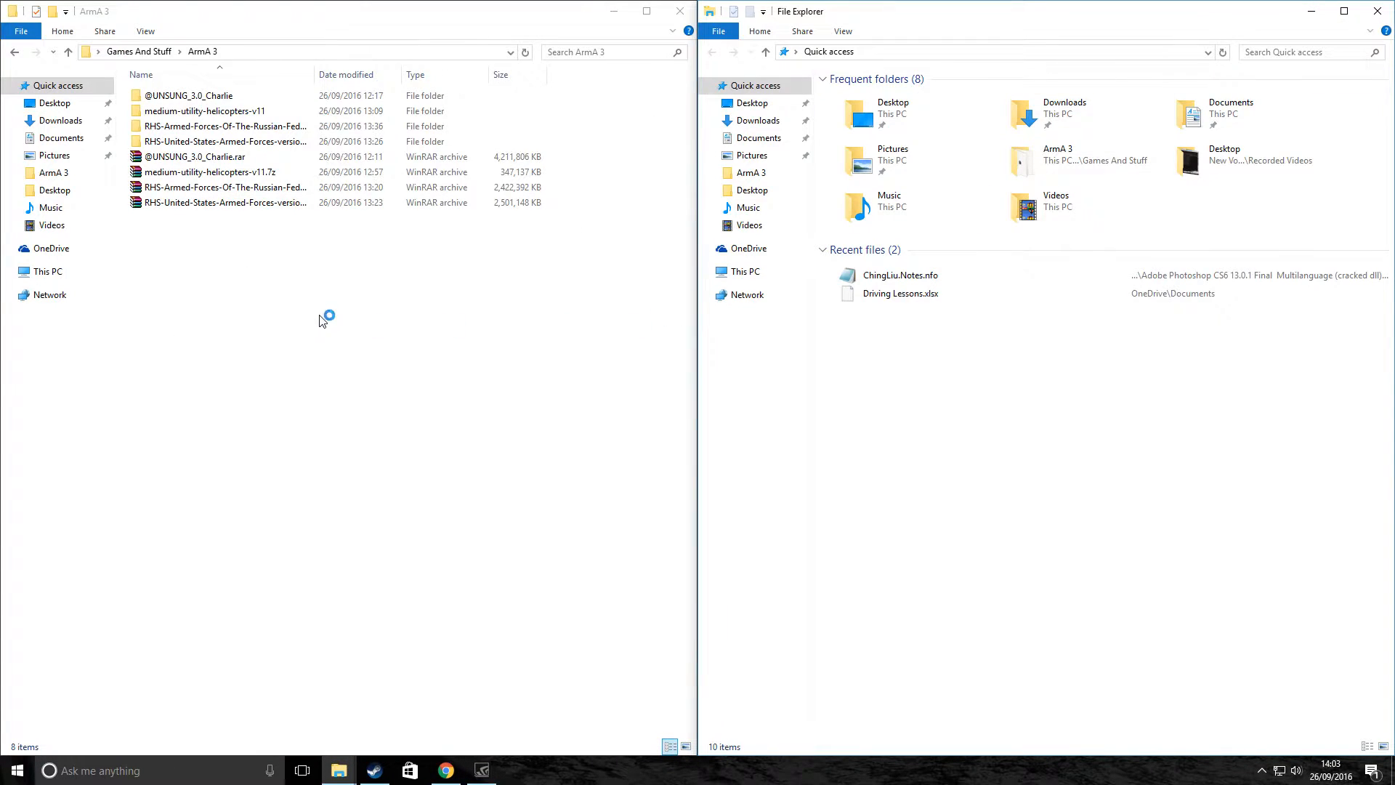
click(190, 95)
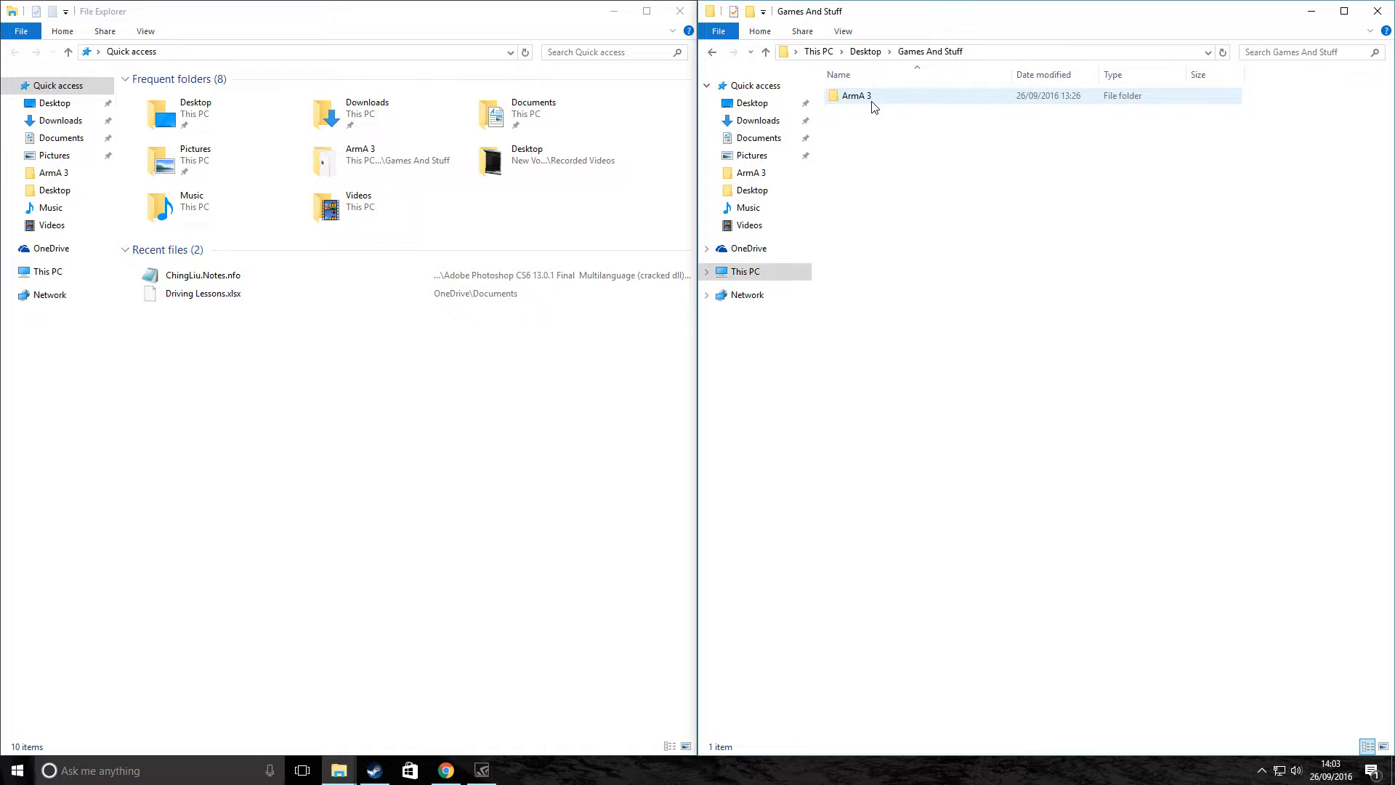
double_click(856, 95)
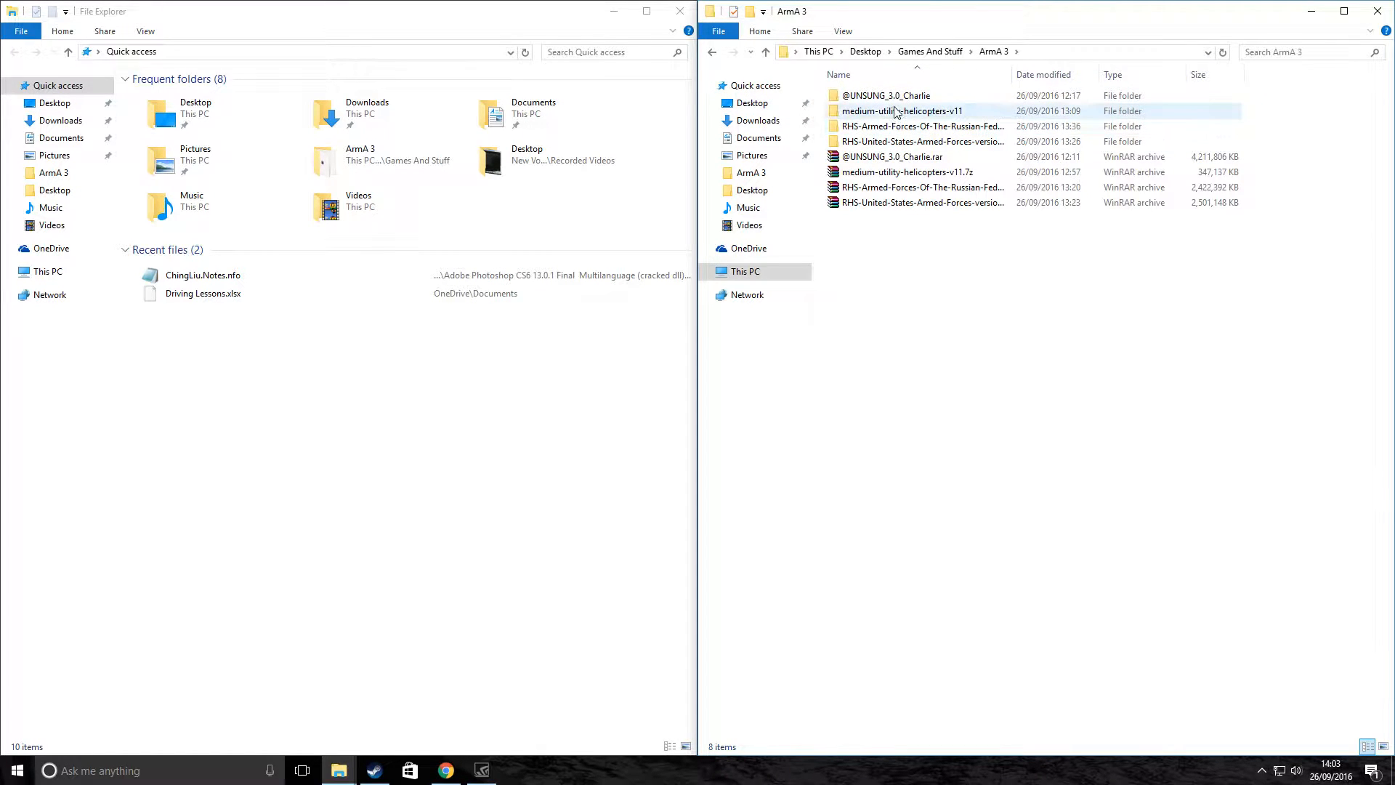
click(921, 142)
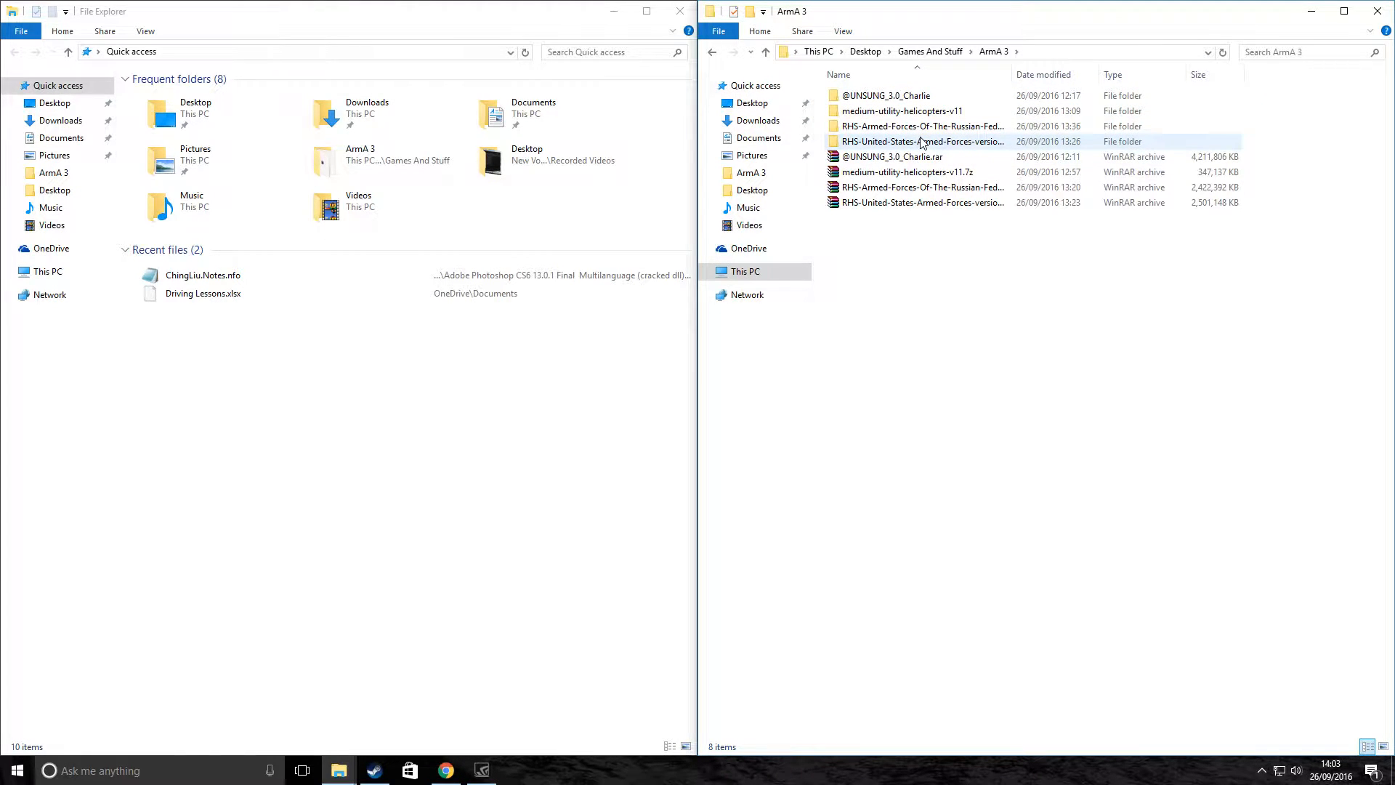
click(907, 172)
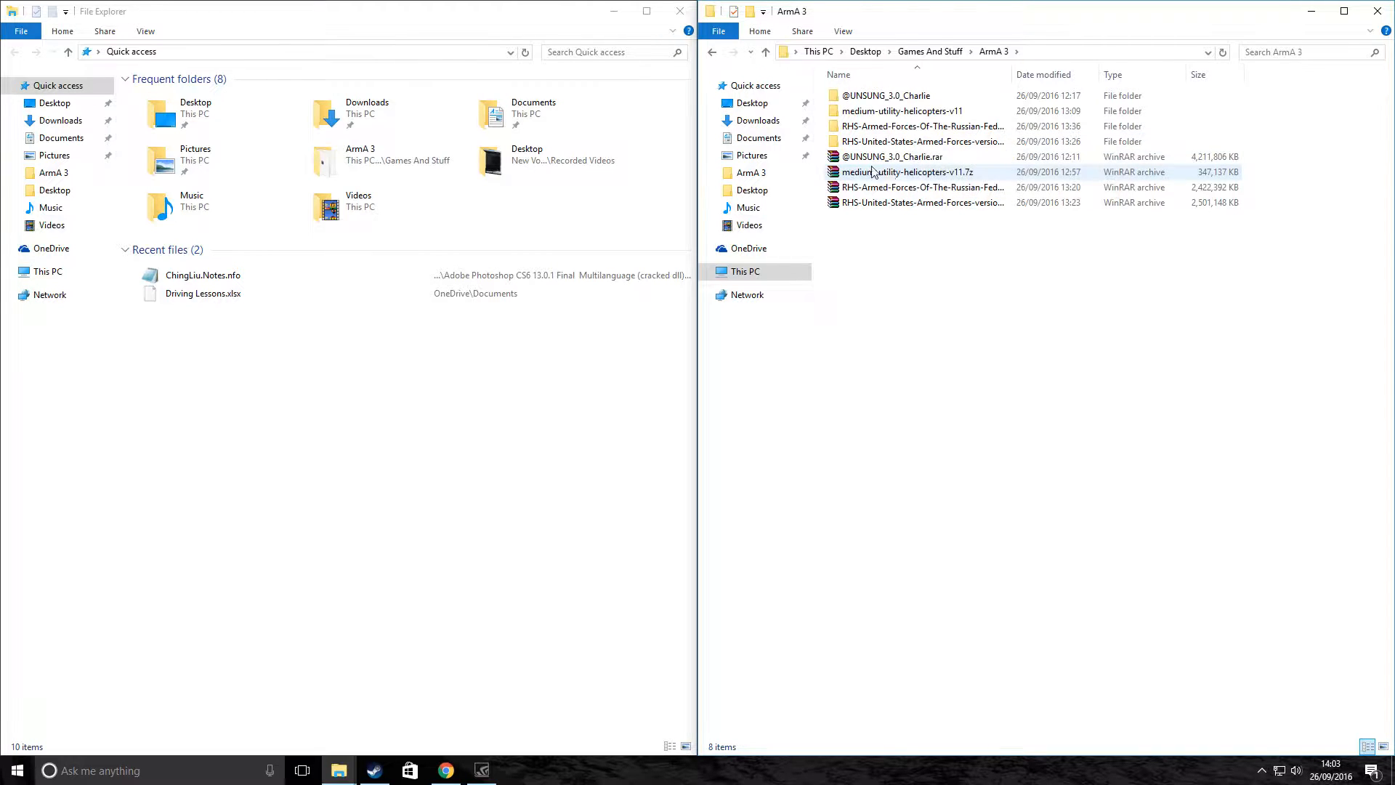
click(920, 141)
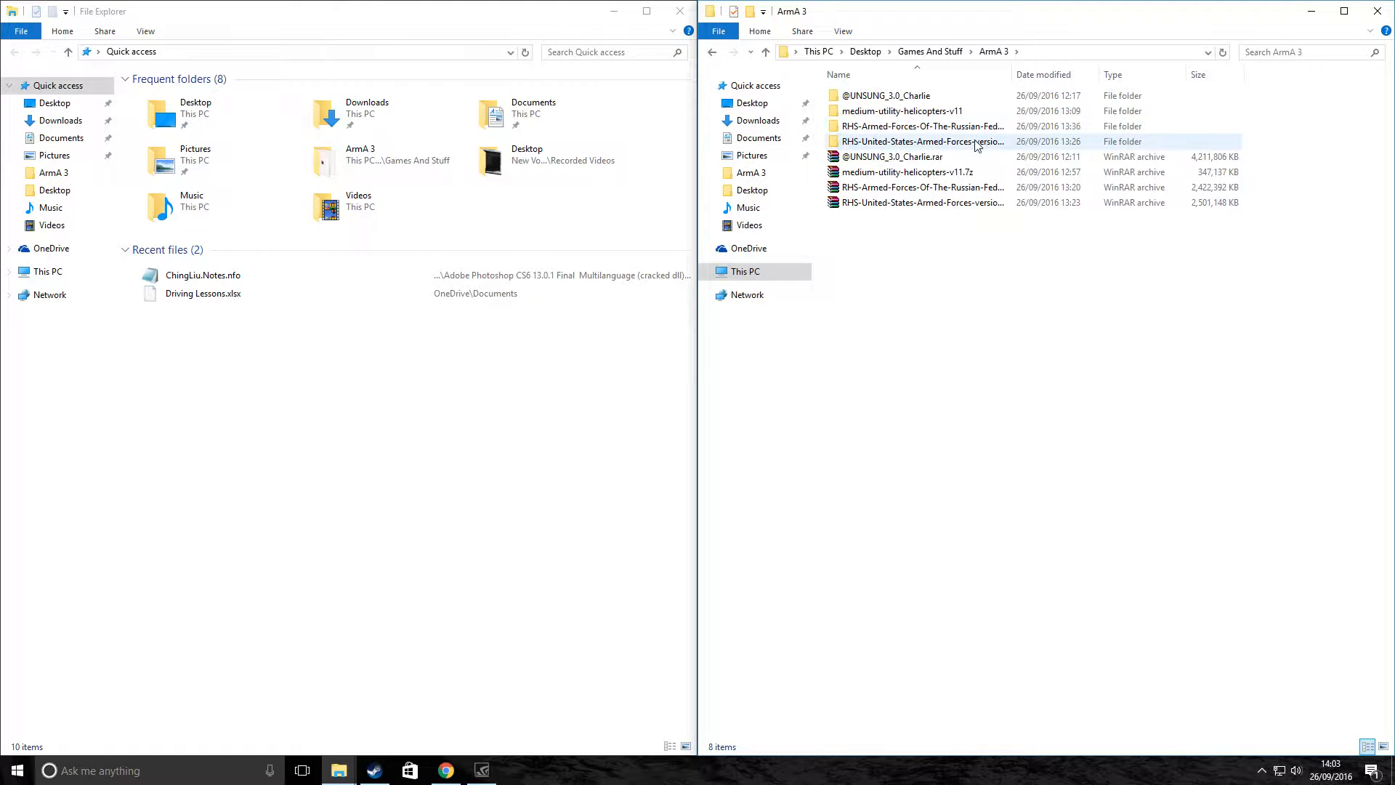
click(921, 202)
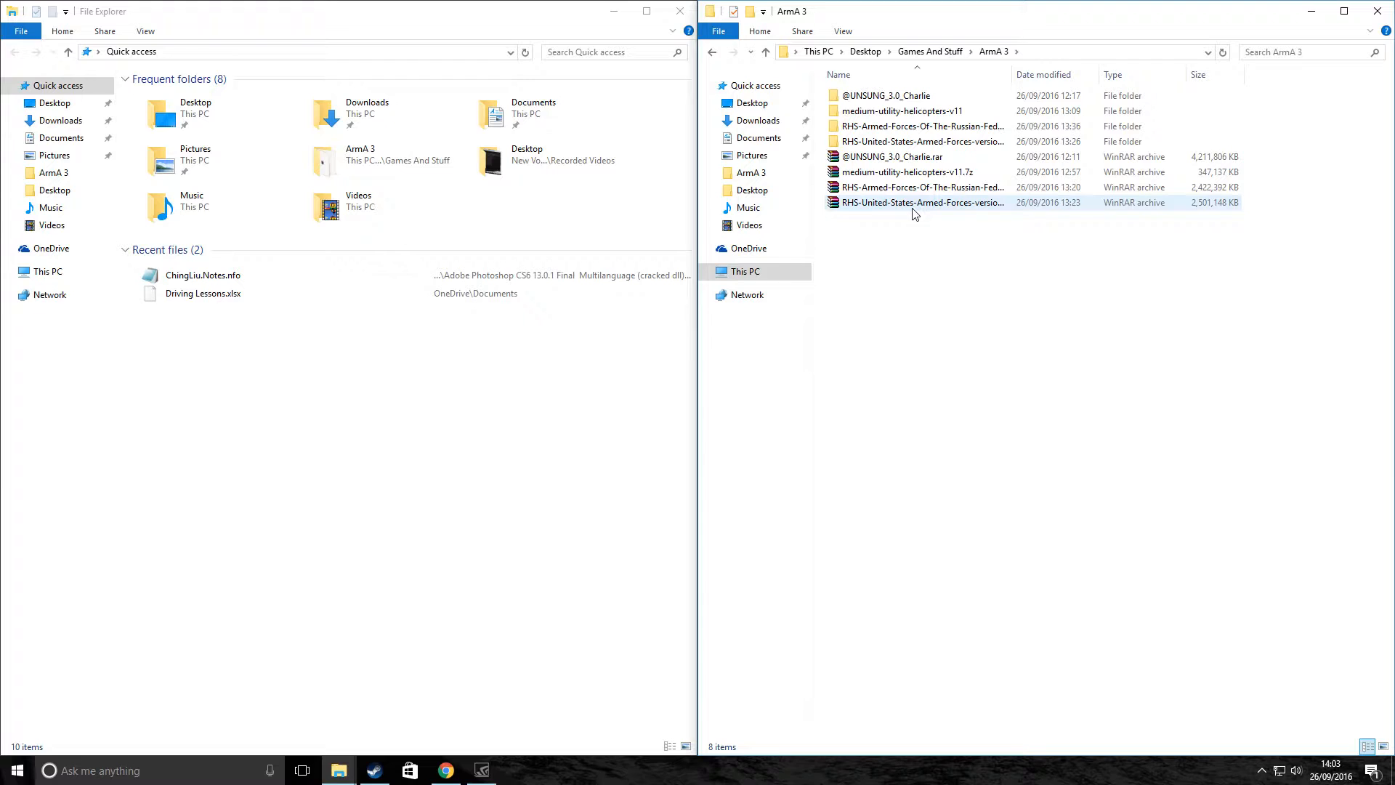
click(921, 202)
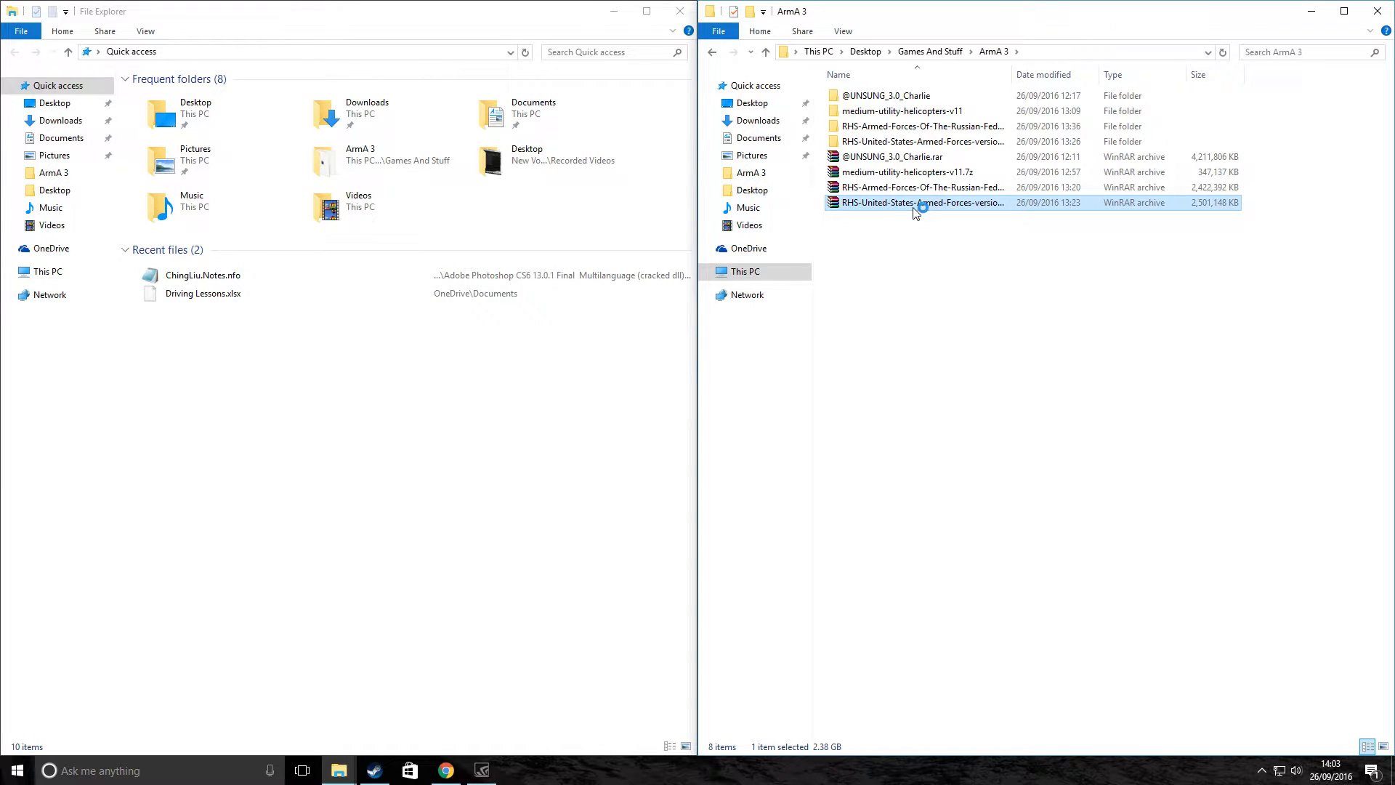
double_click(921, 202)
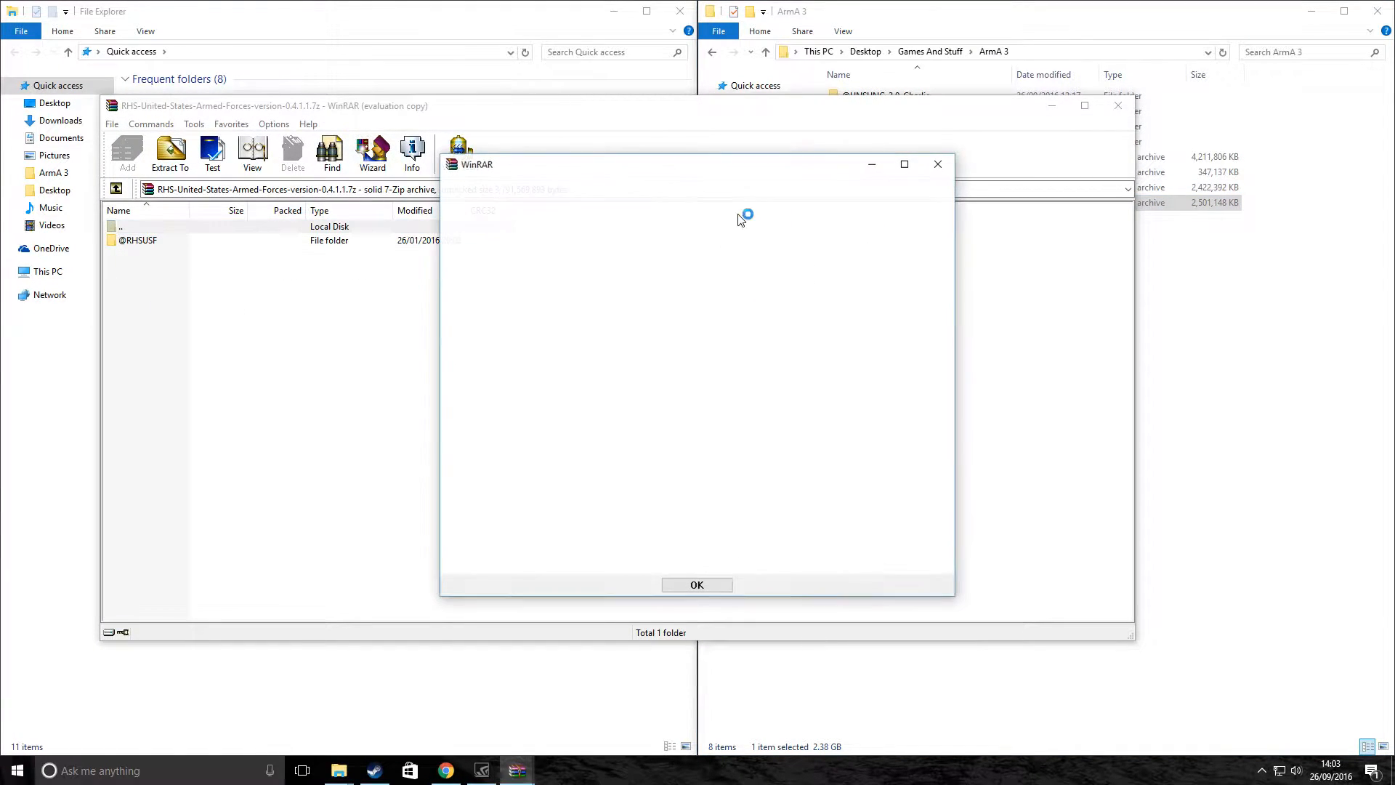
click(697, 585)
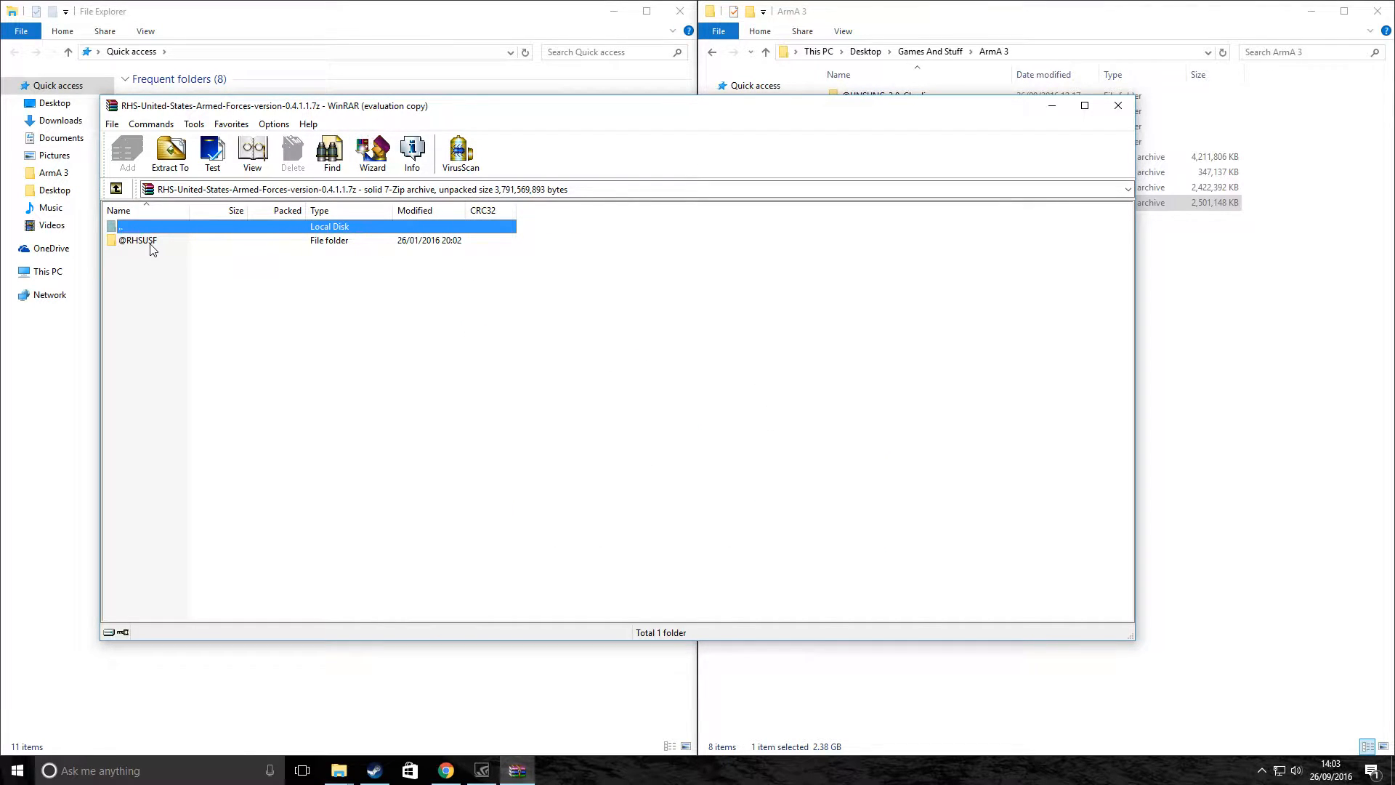
click(138, 240)
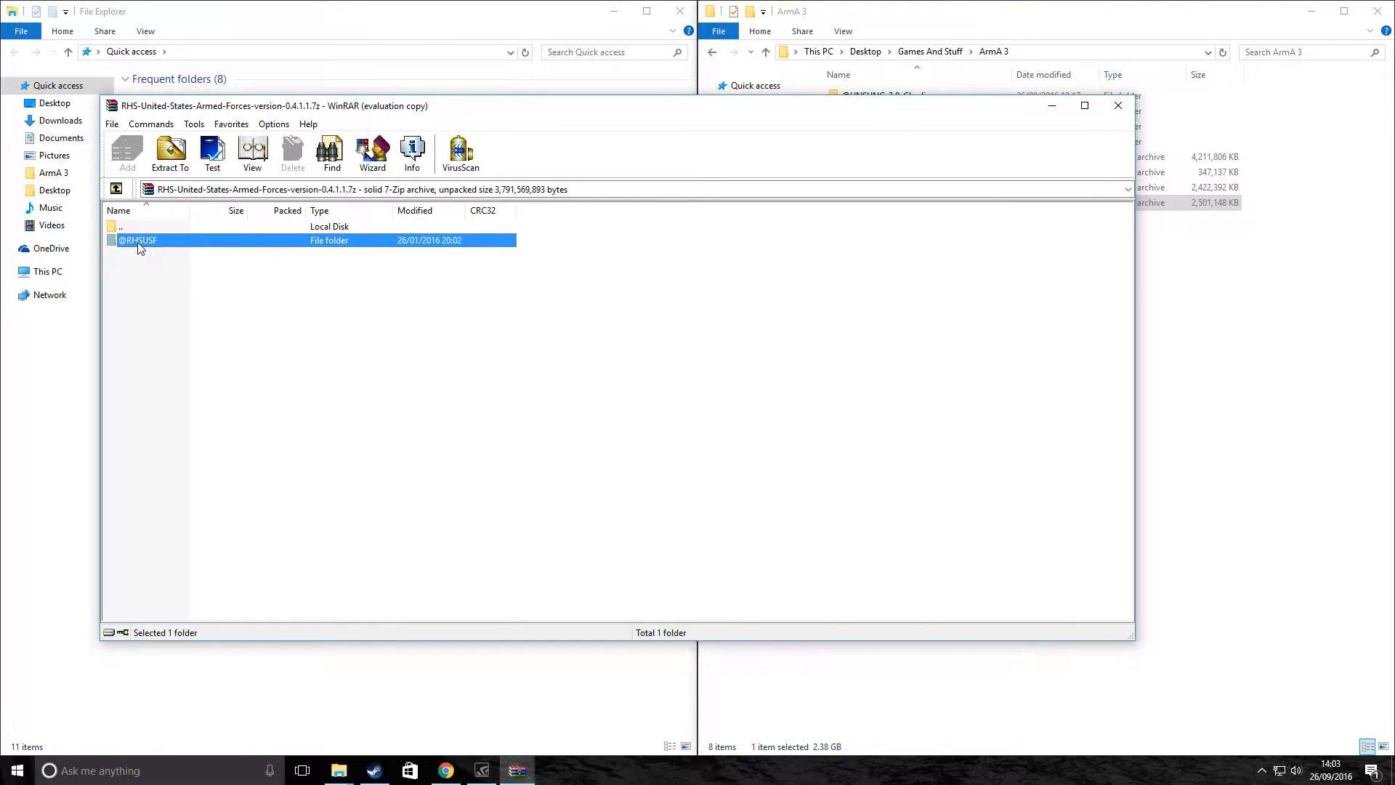
double_click(139, 240)
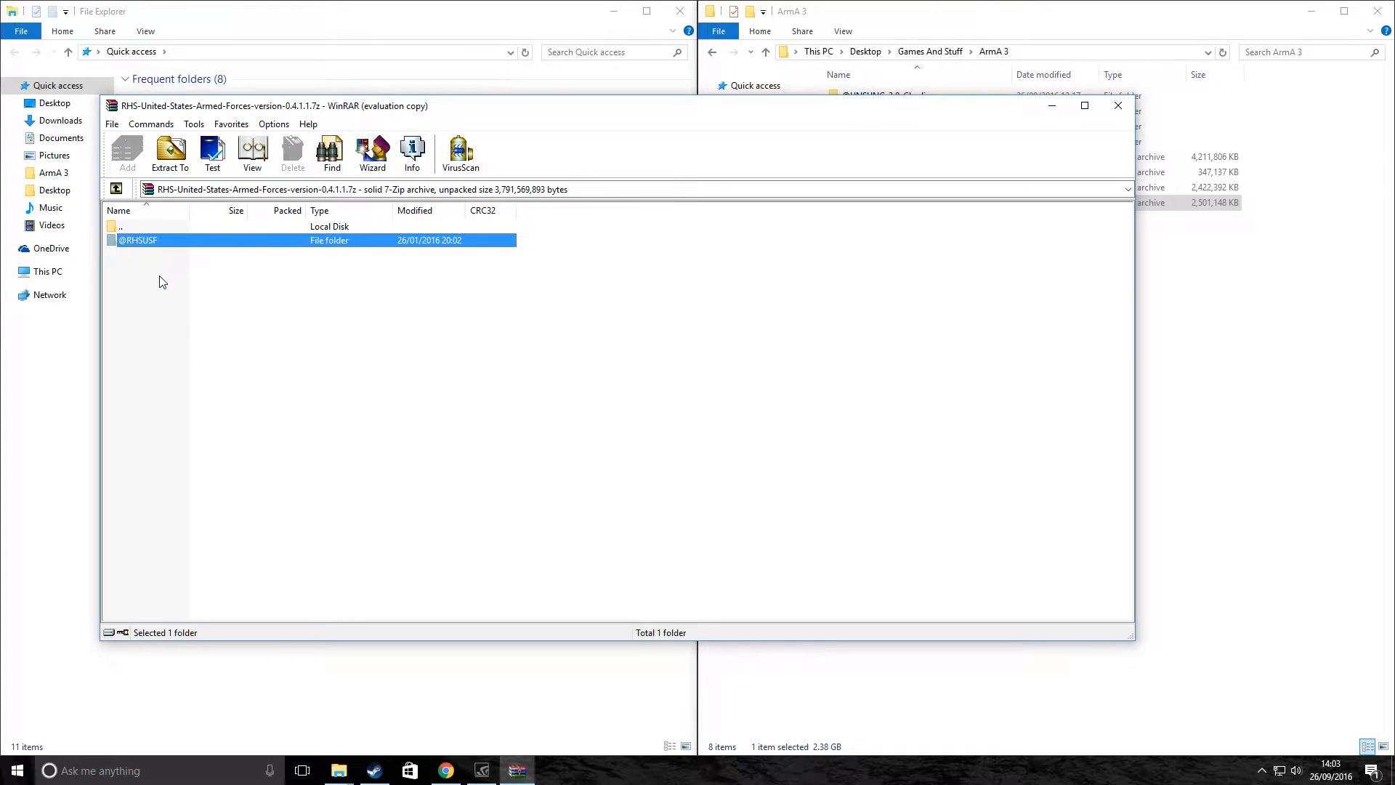
click(162, 282)
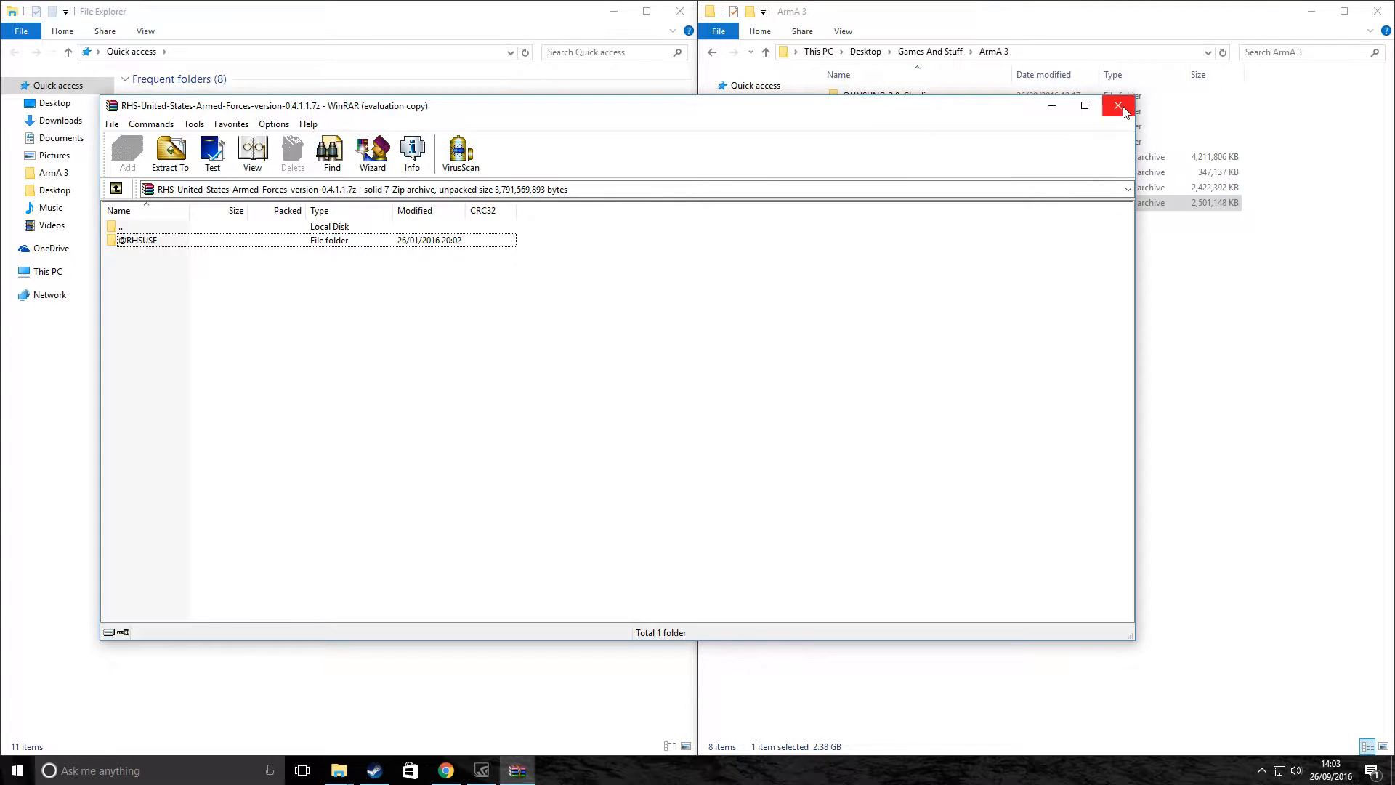
click(1117, 105)
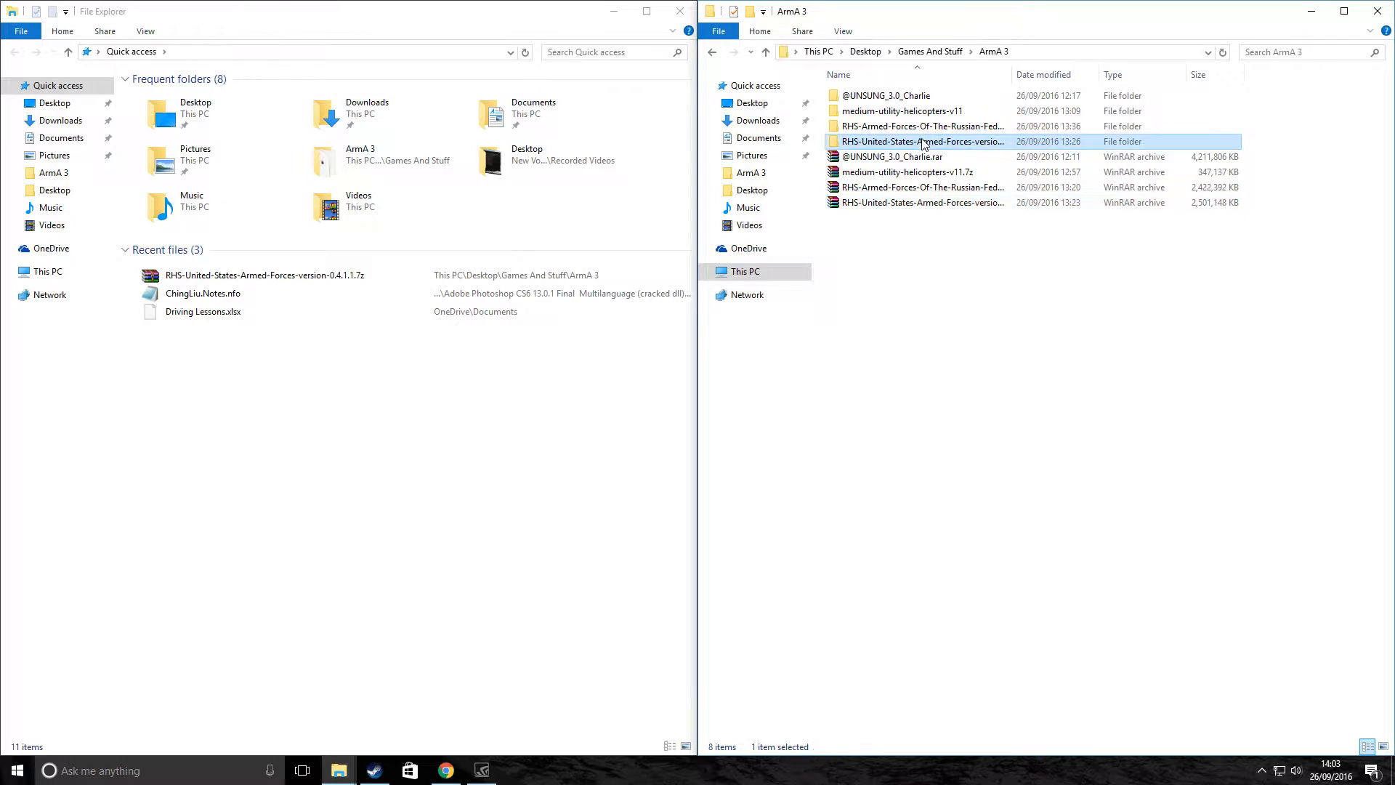
double_click(919, 142)
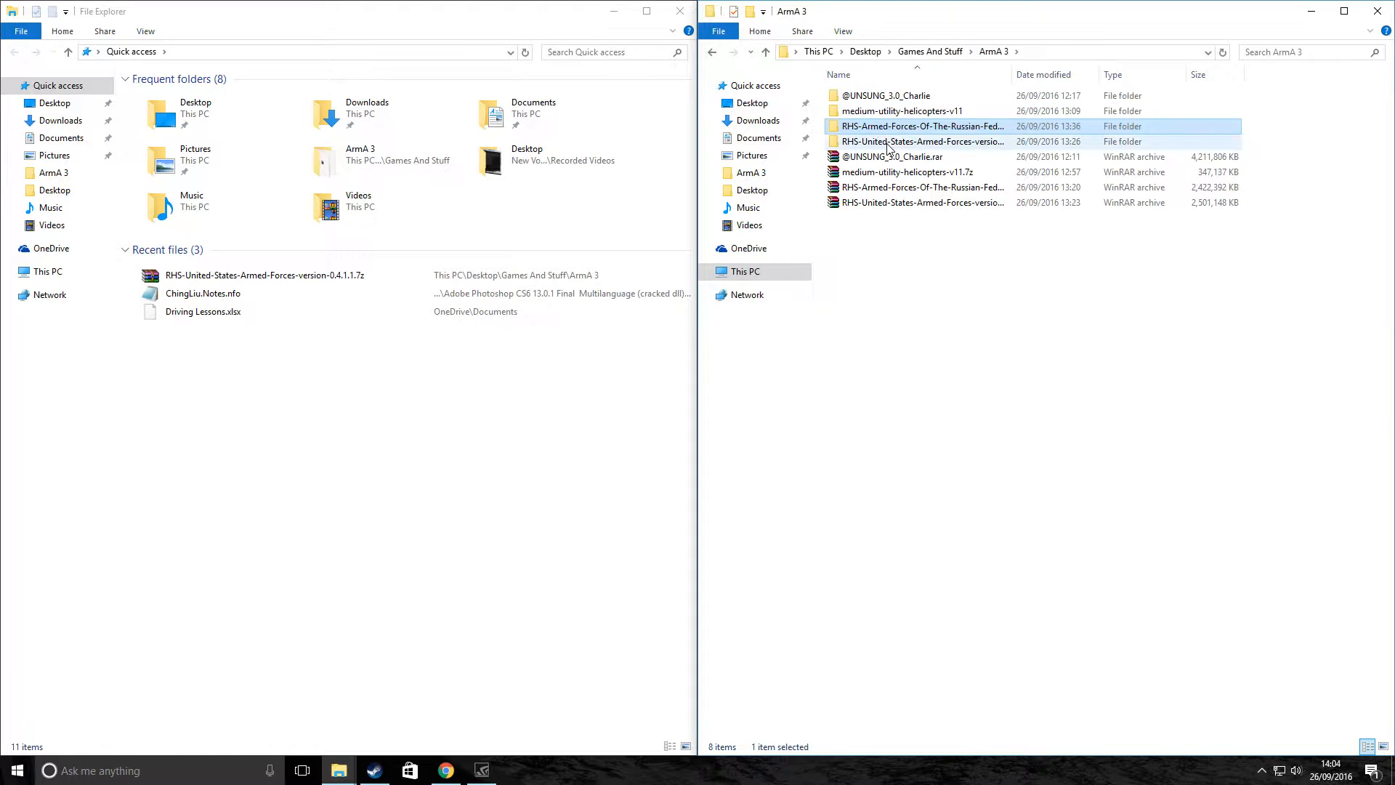
click(920, 142)
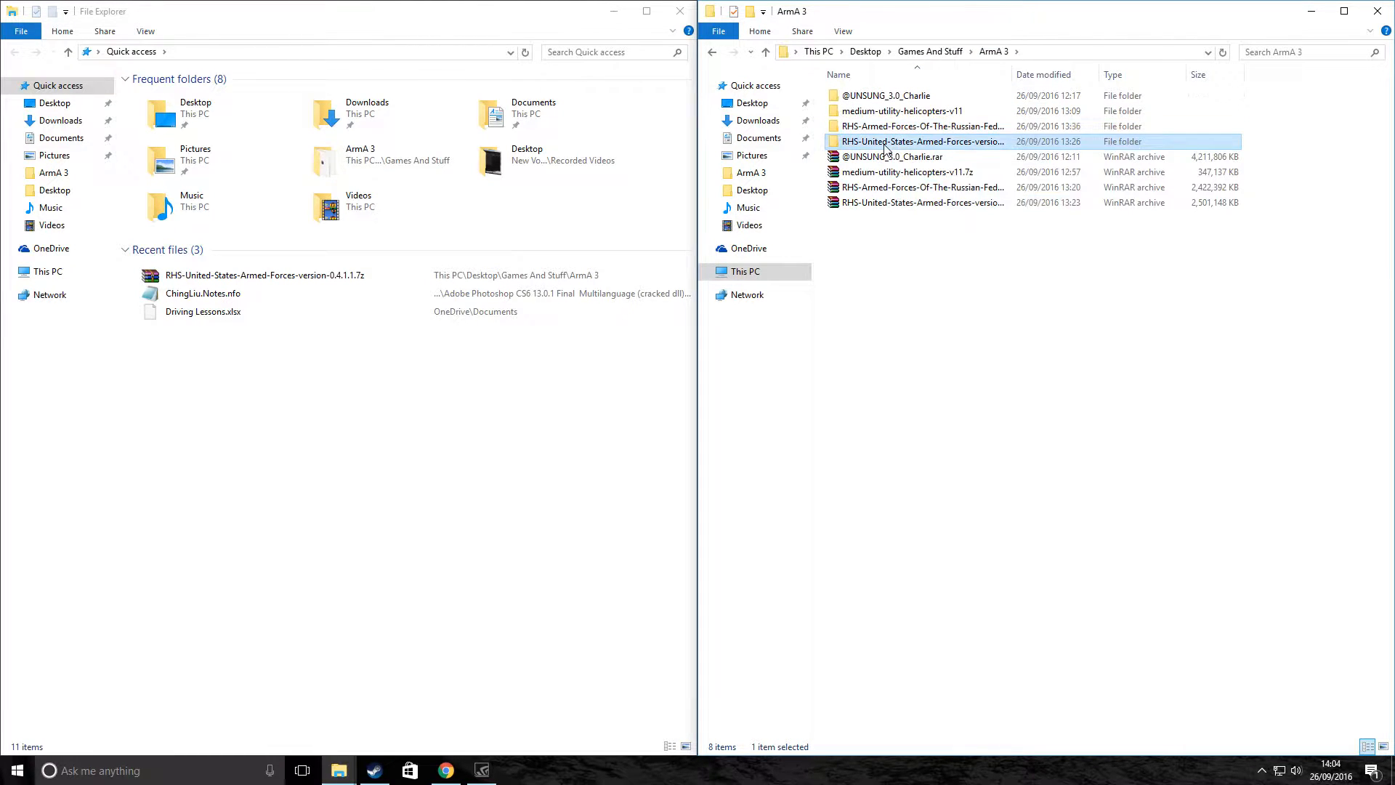
double_click(916, 142)
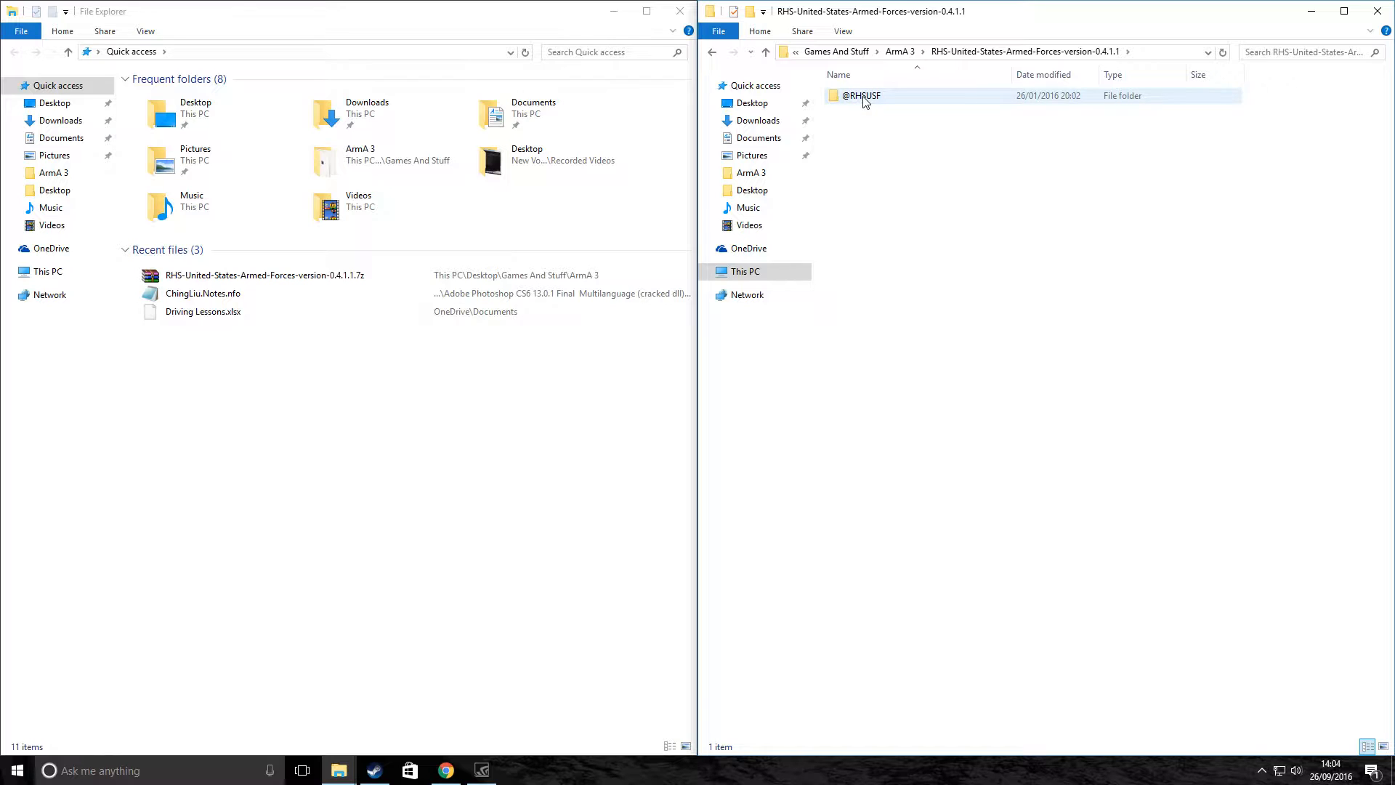
double_click(861, 96)
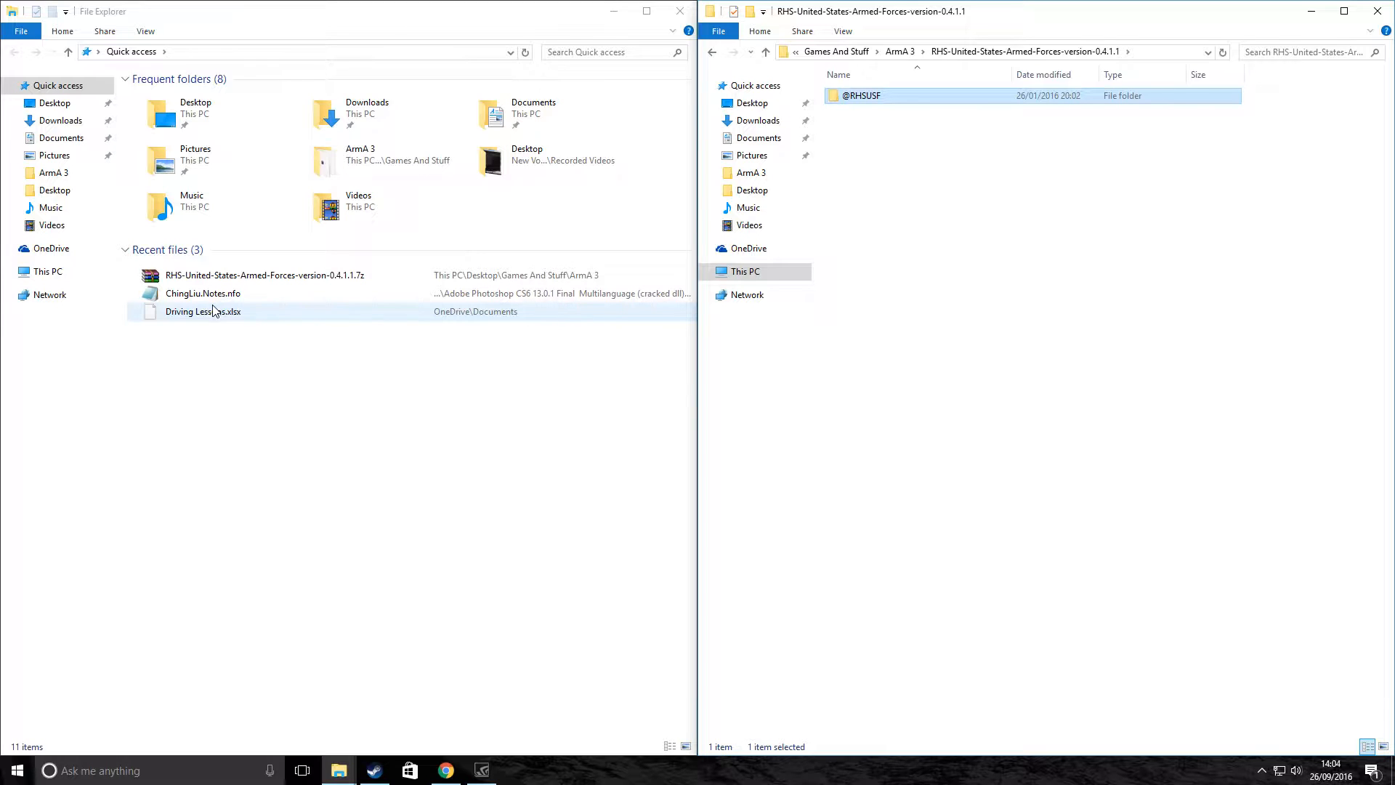
Browse This PC and C:\Program Files (x86)\Steam, then D:\Games\steamapps to the Arma 3 folder.
click(48, 271)
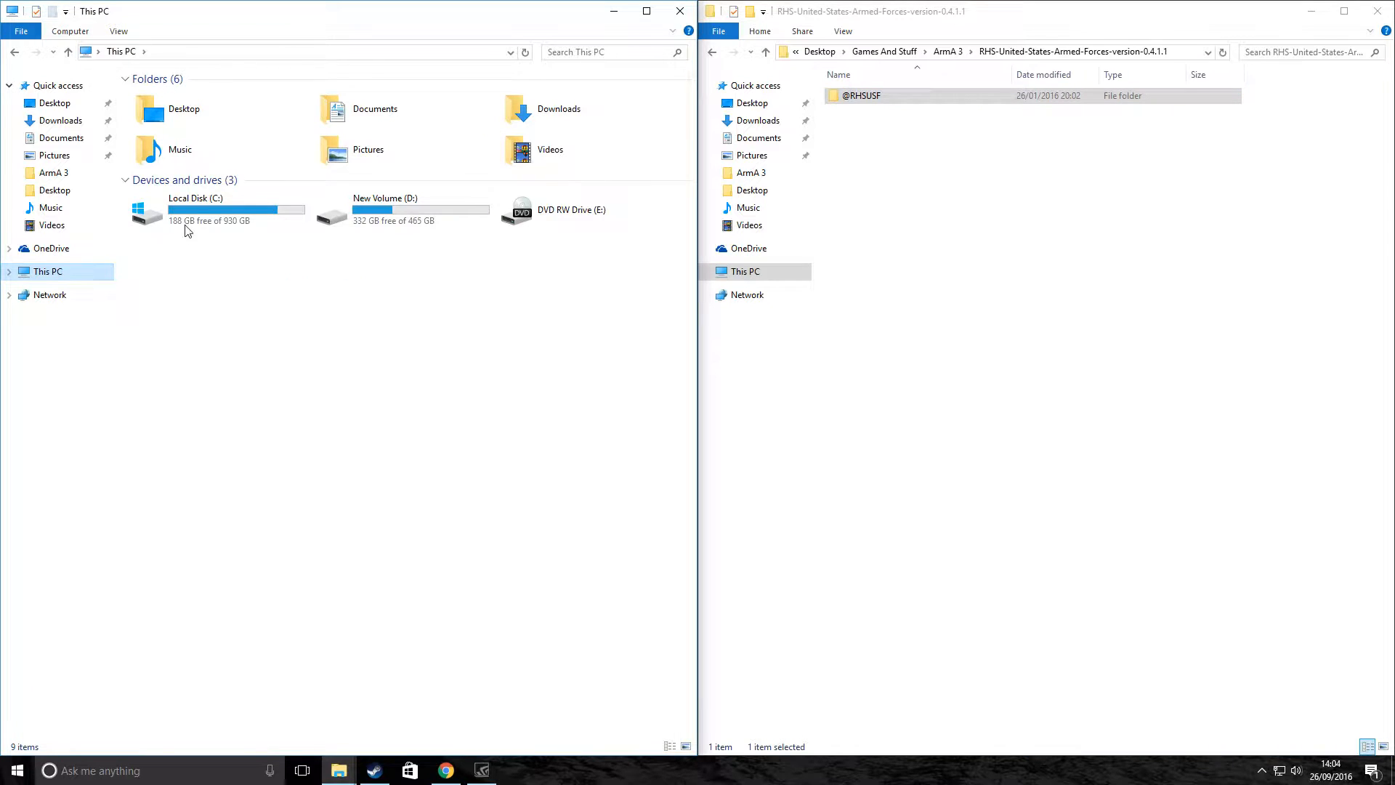
double_click(186, 209)
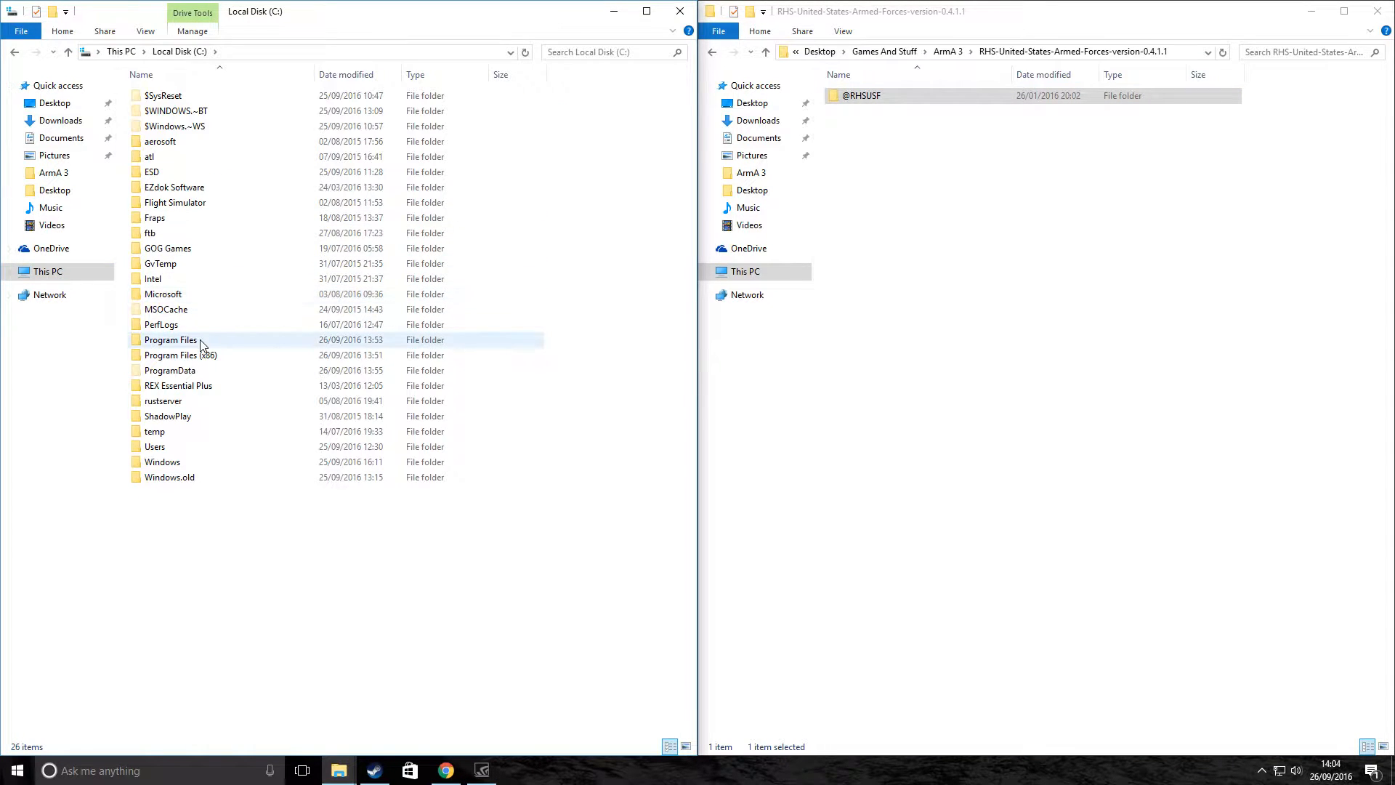
double_click(179, 354)
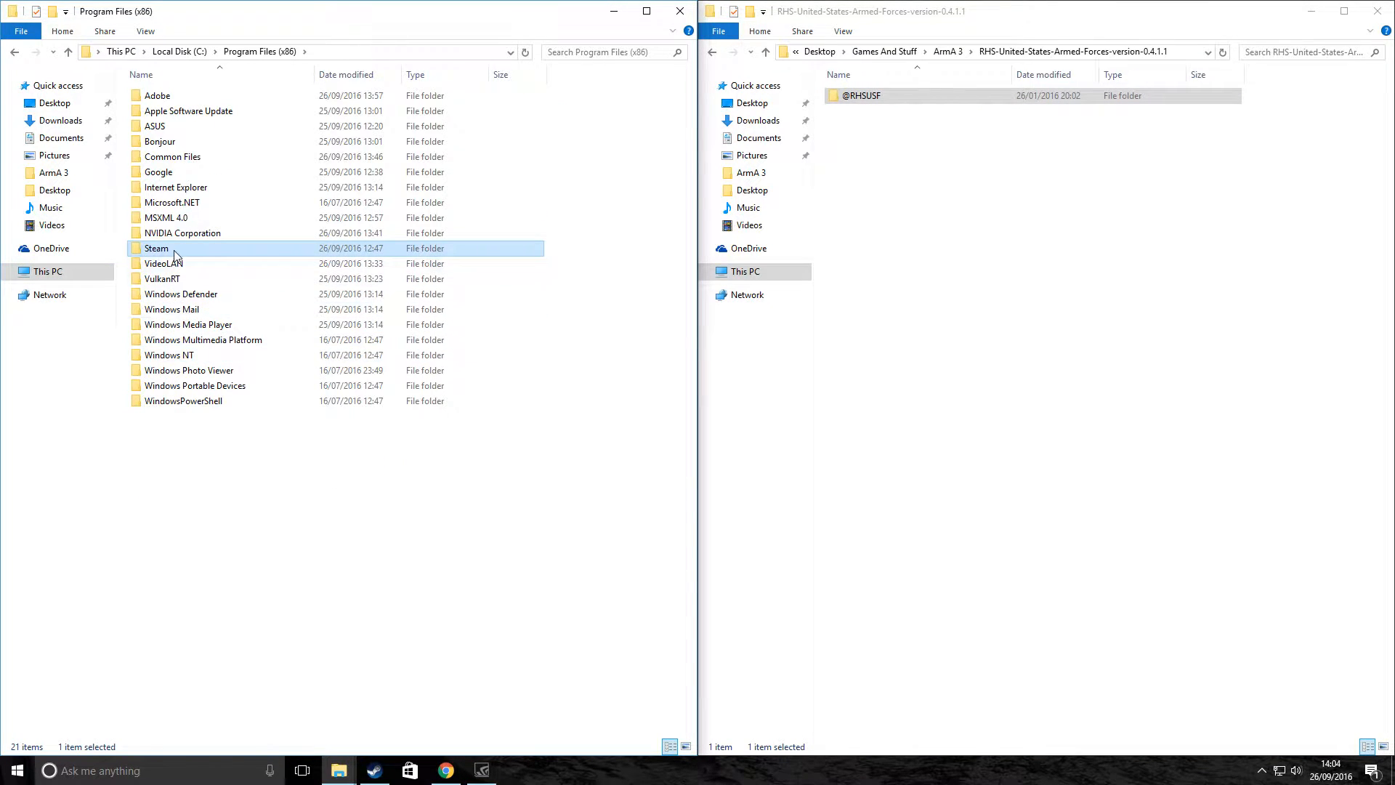
double_click(155, 248)
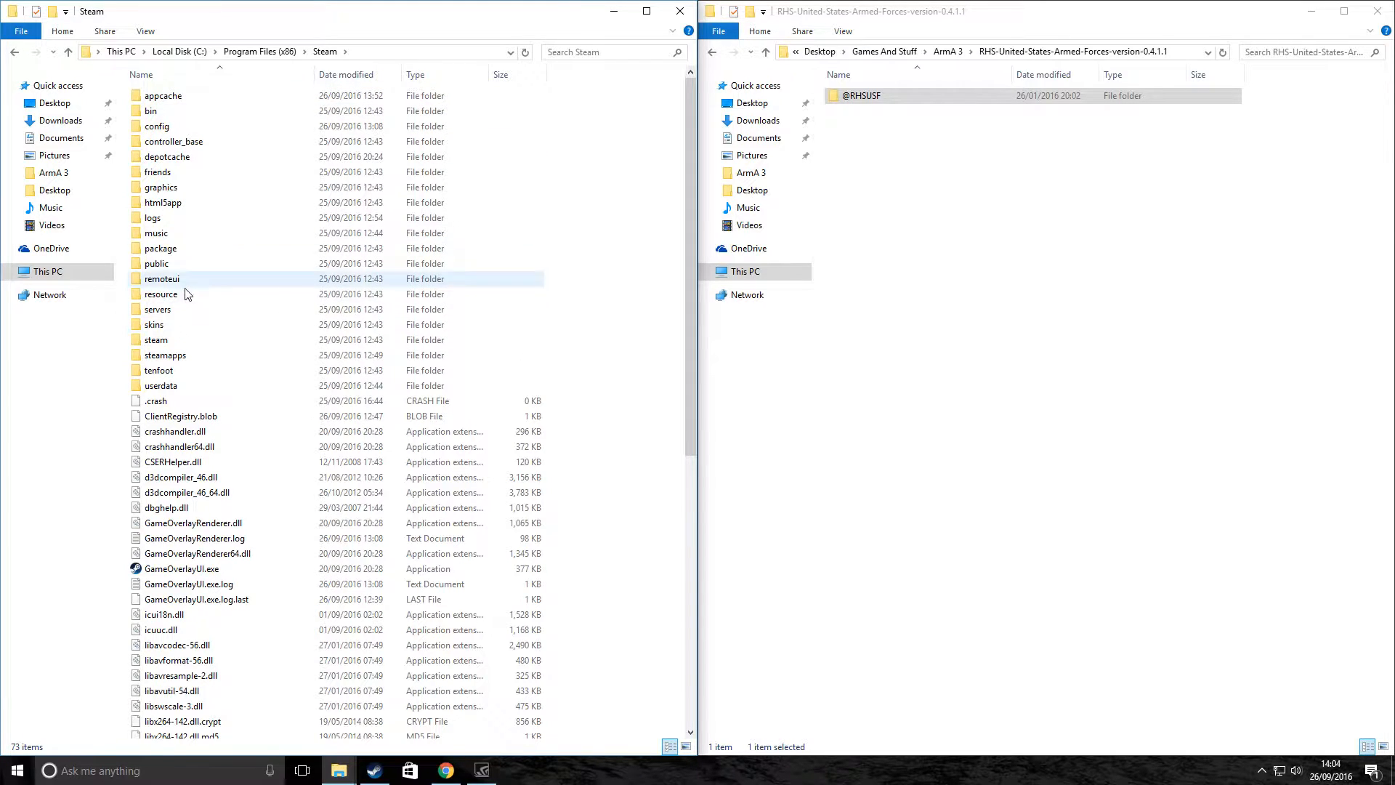
double_click(165, 355)
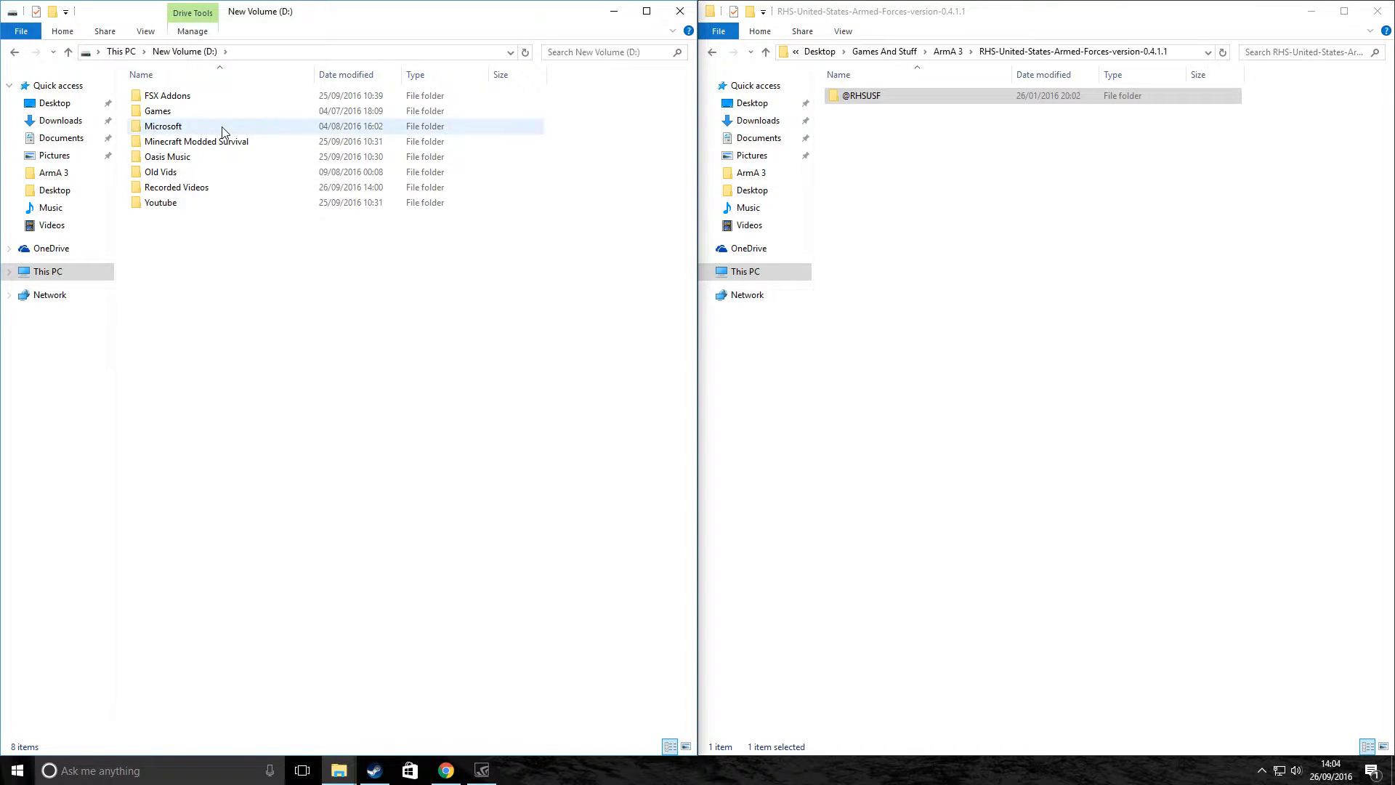
double_click(157, 111)
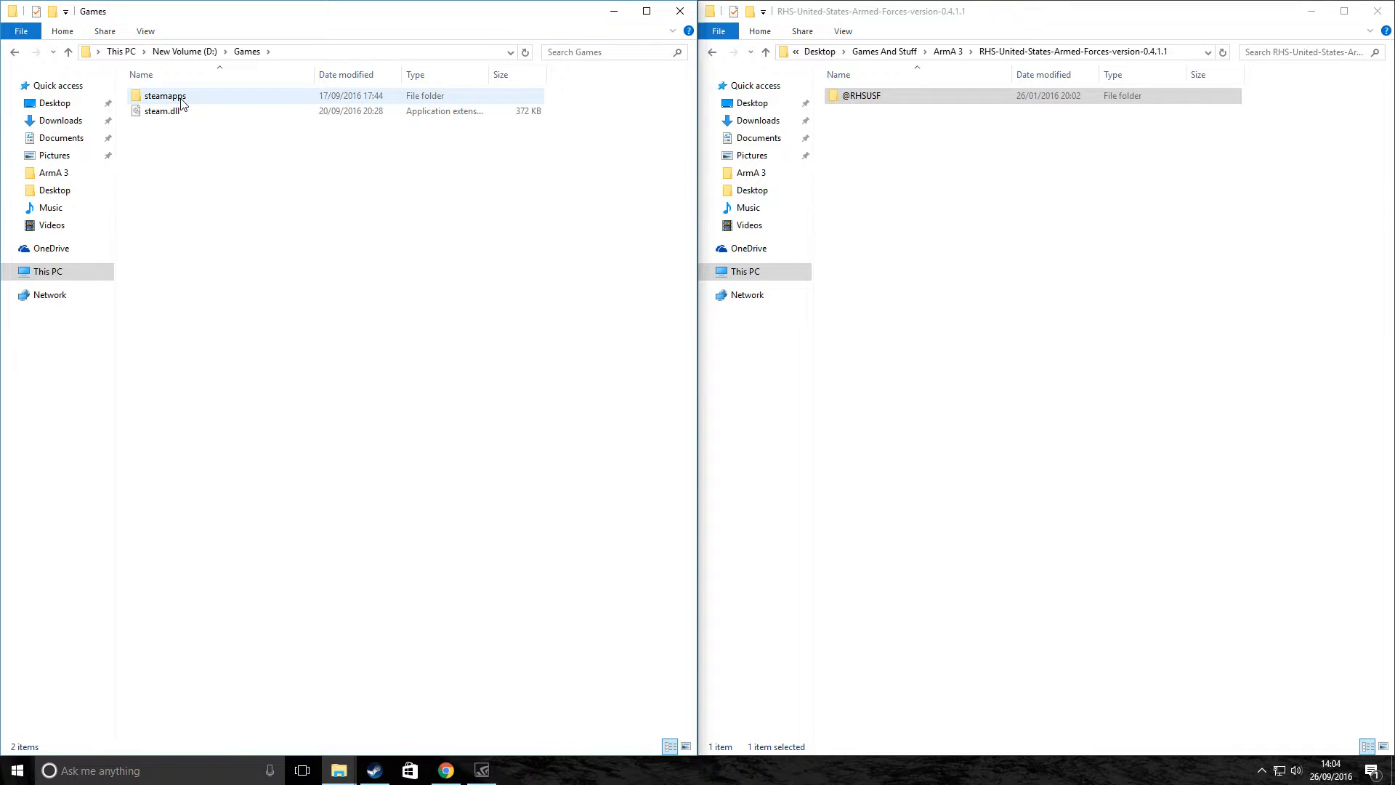
click(165, 95)
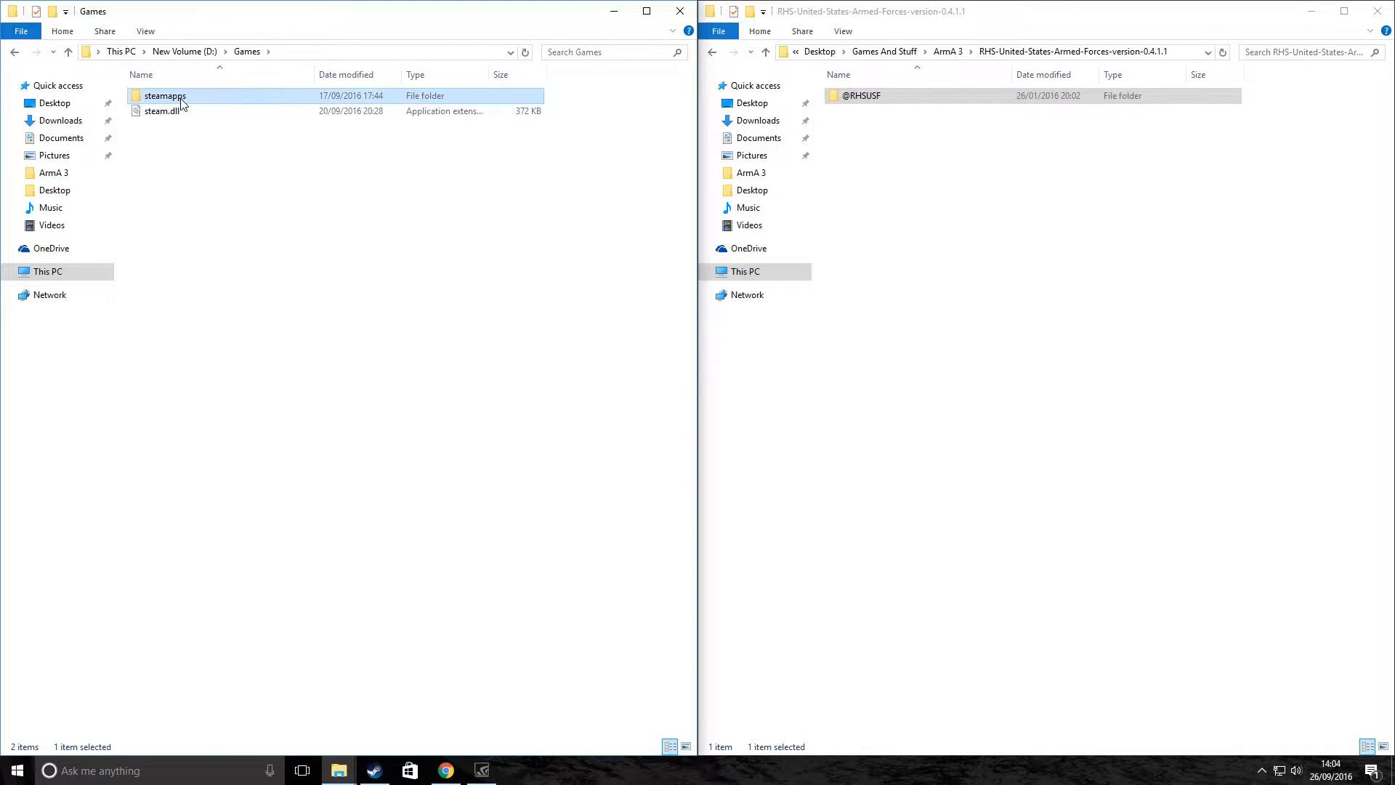
double_click(164, 95)
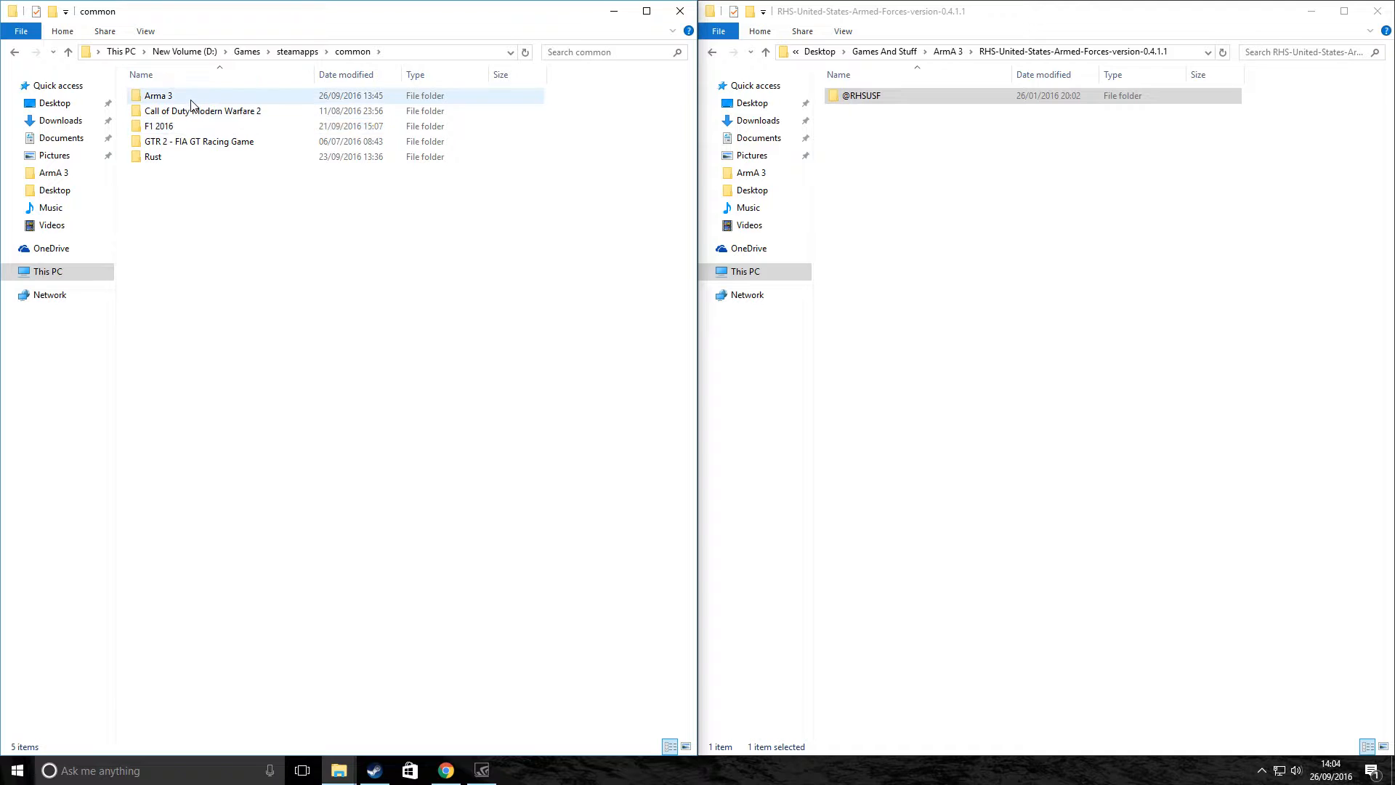
double_click(158, 95)
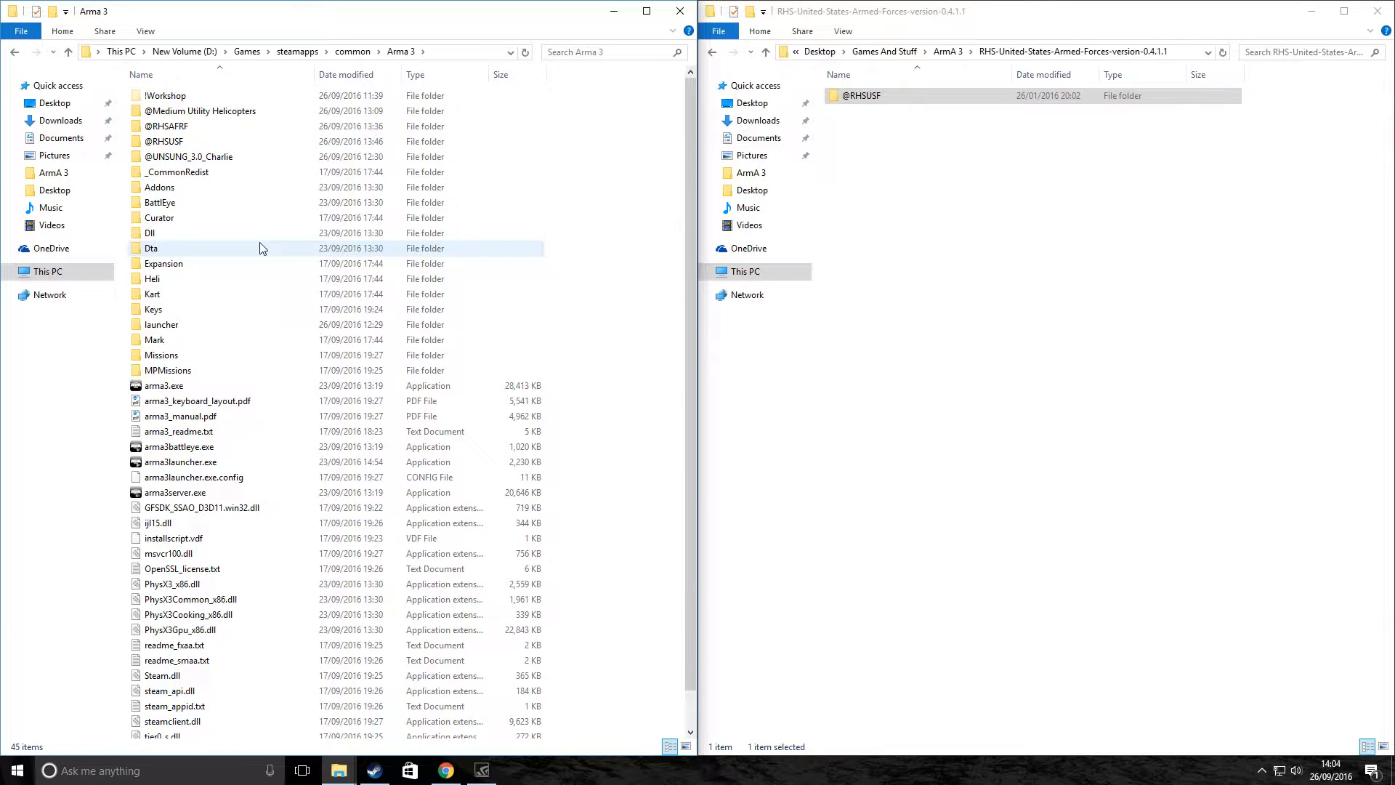
click(160, 187)
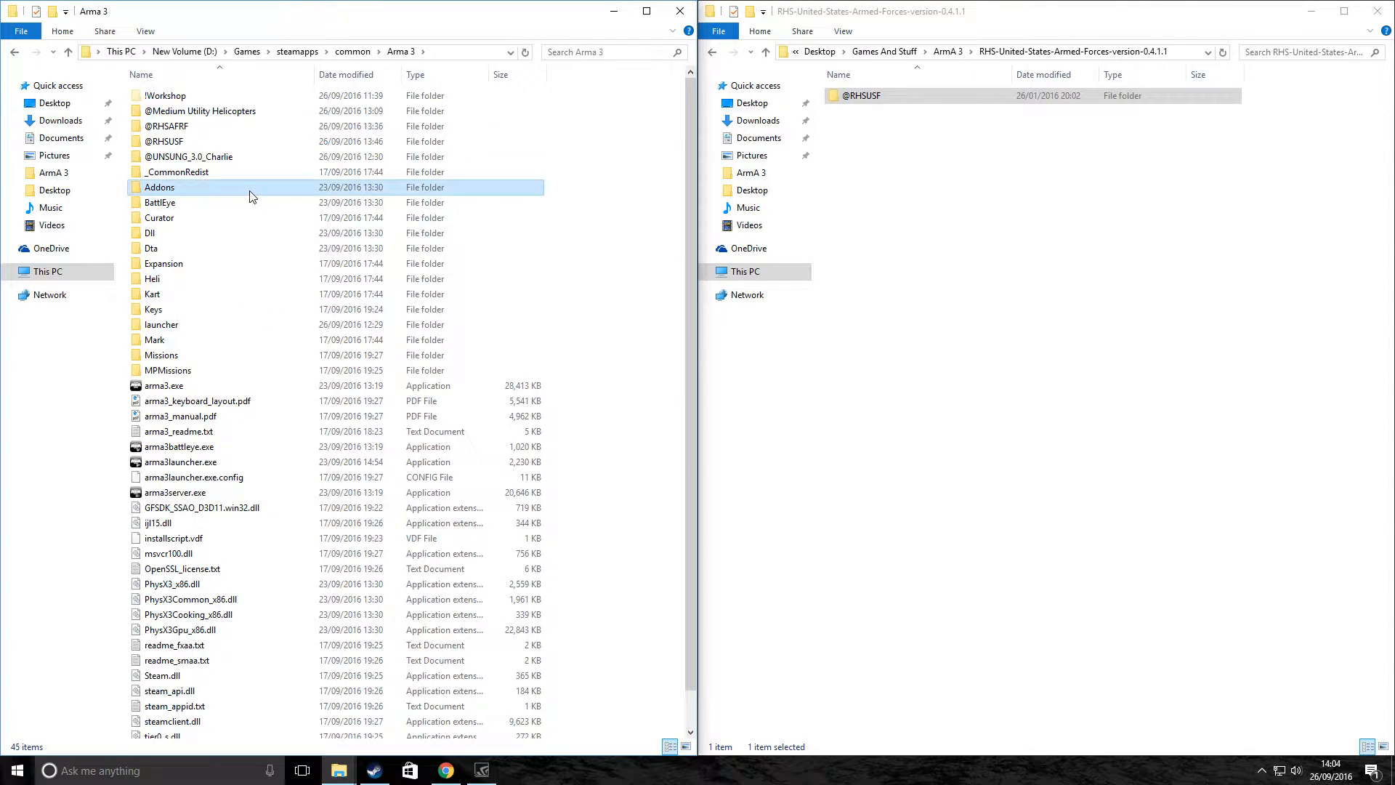
double_click(159, 187)
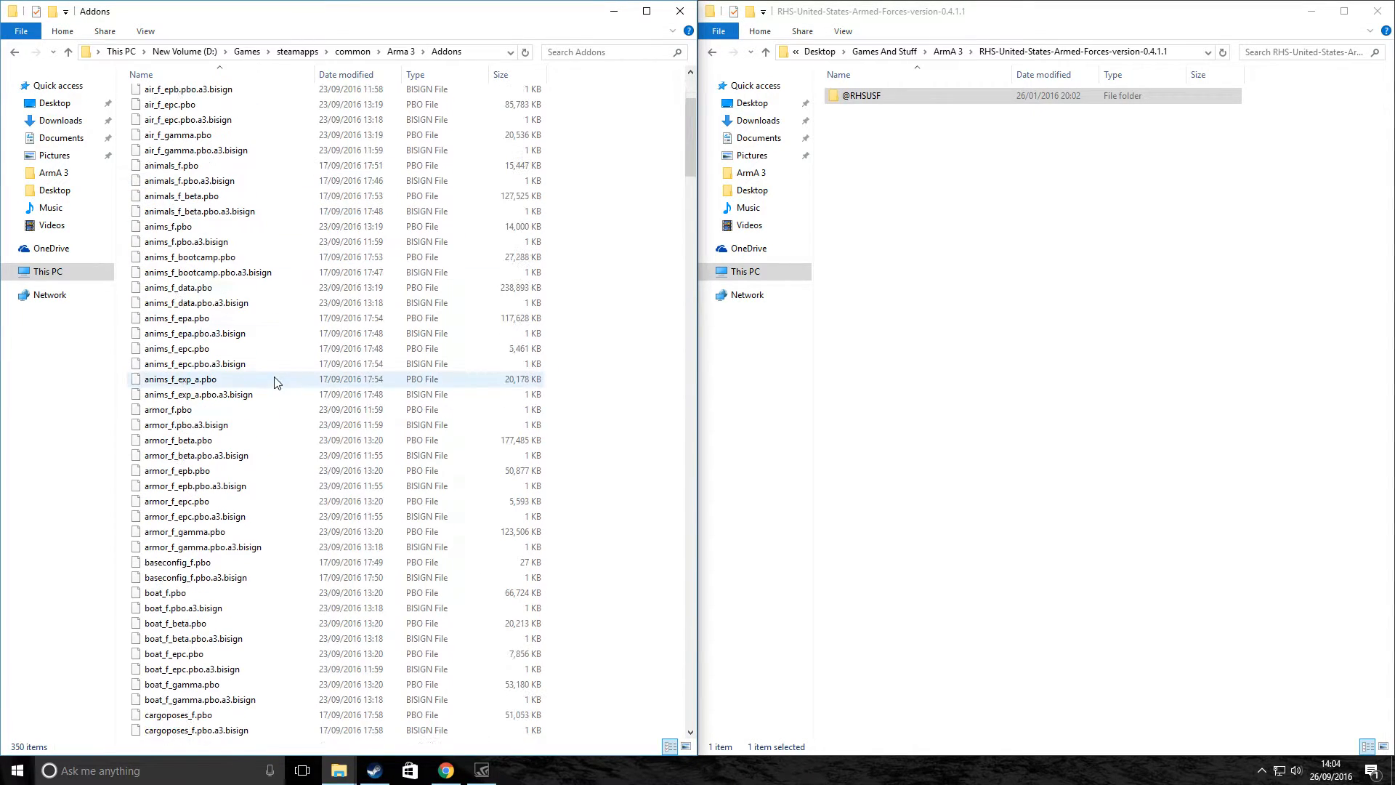
scroll(down, 3)
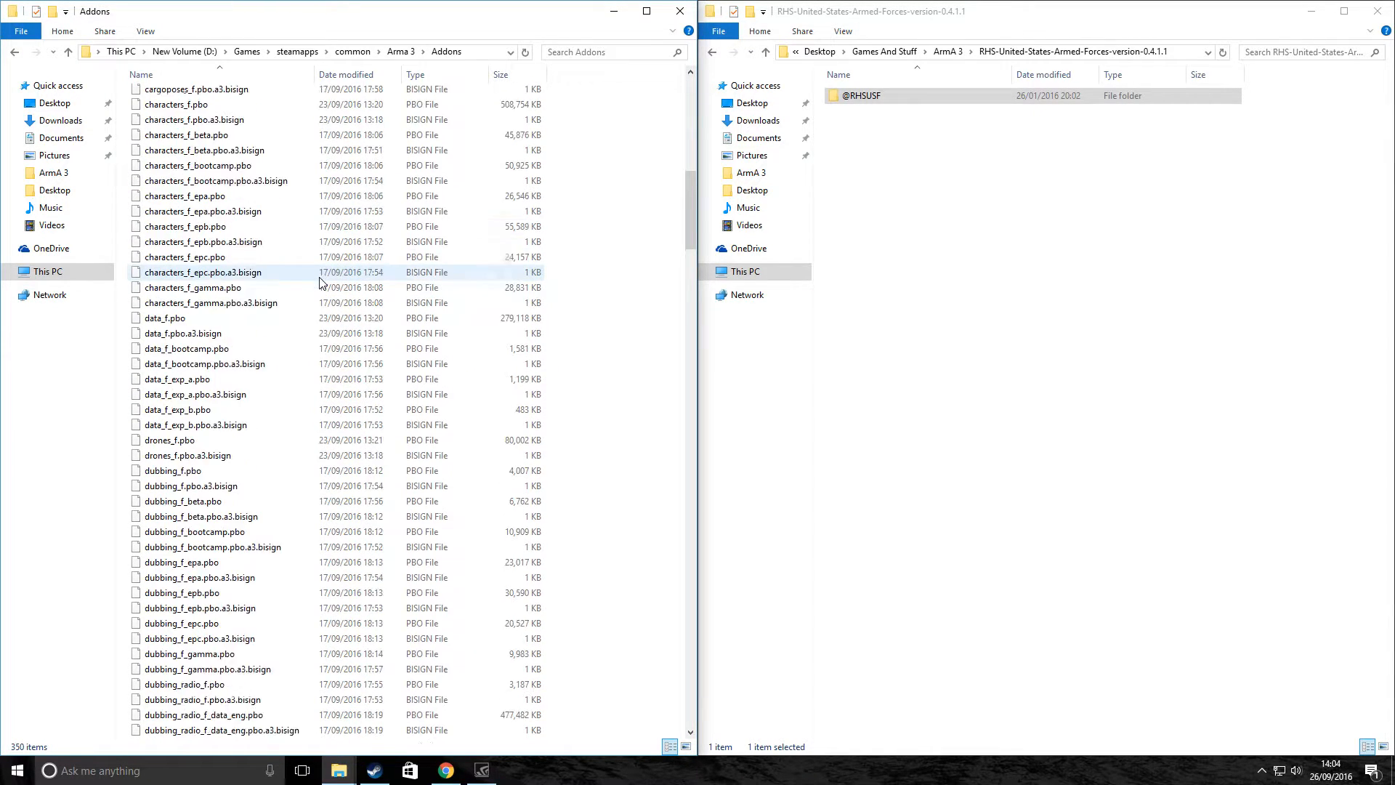
scroll(down, 3)
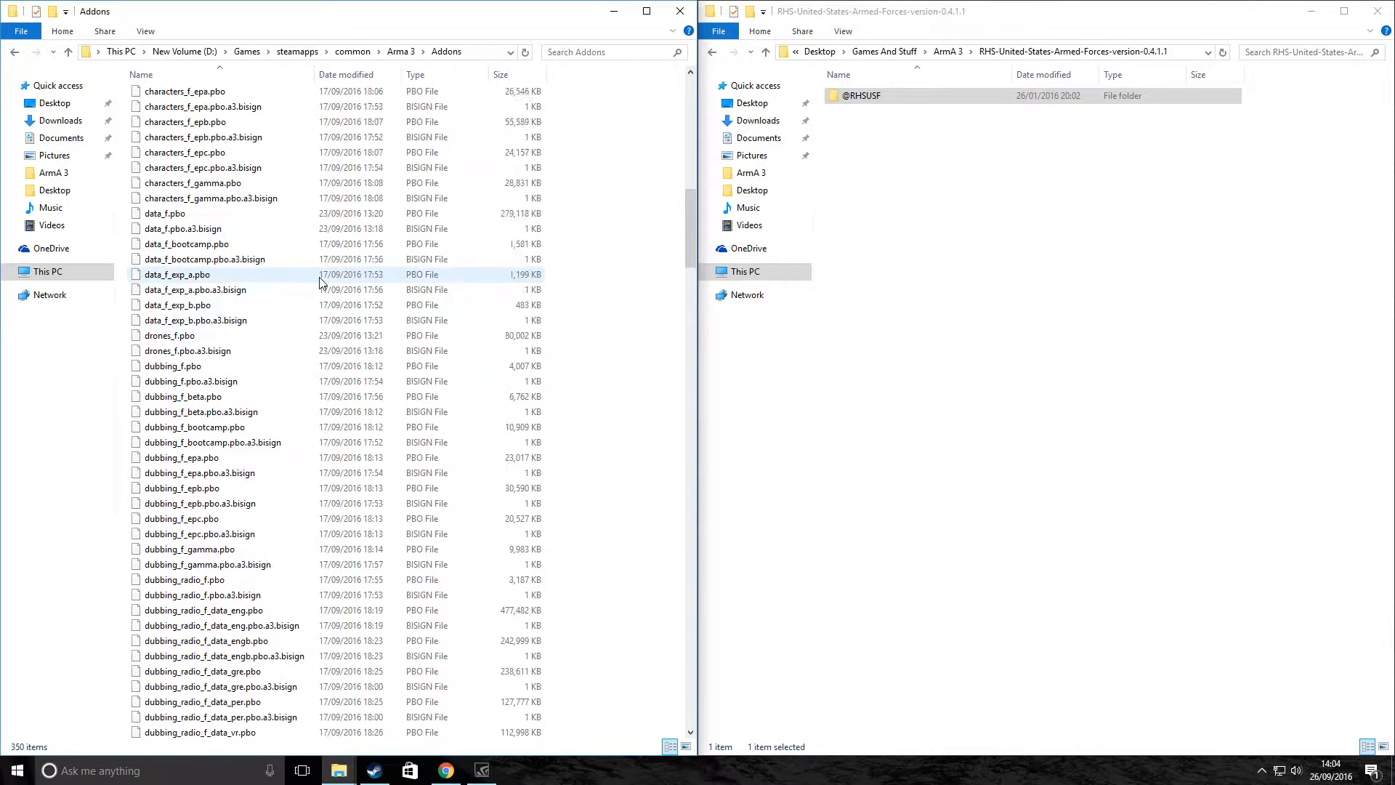
scroll(up, 3)
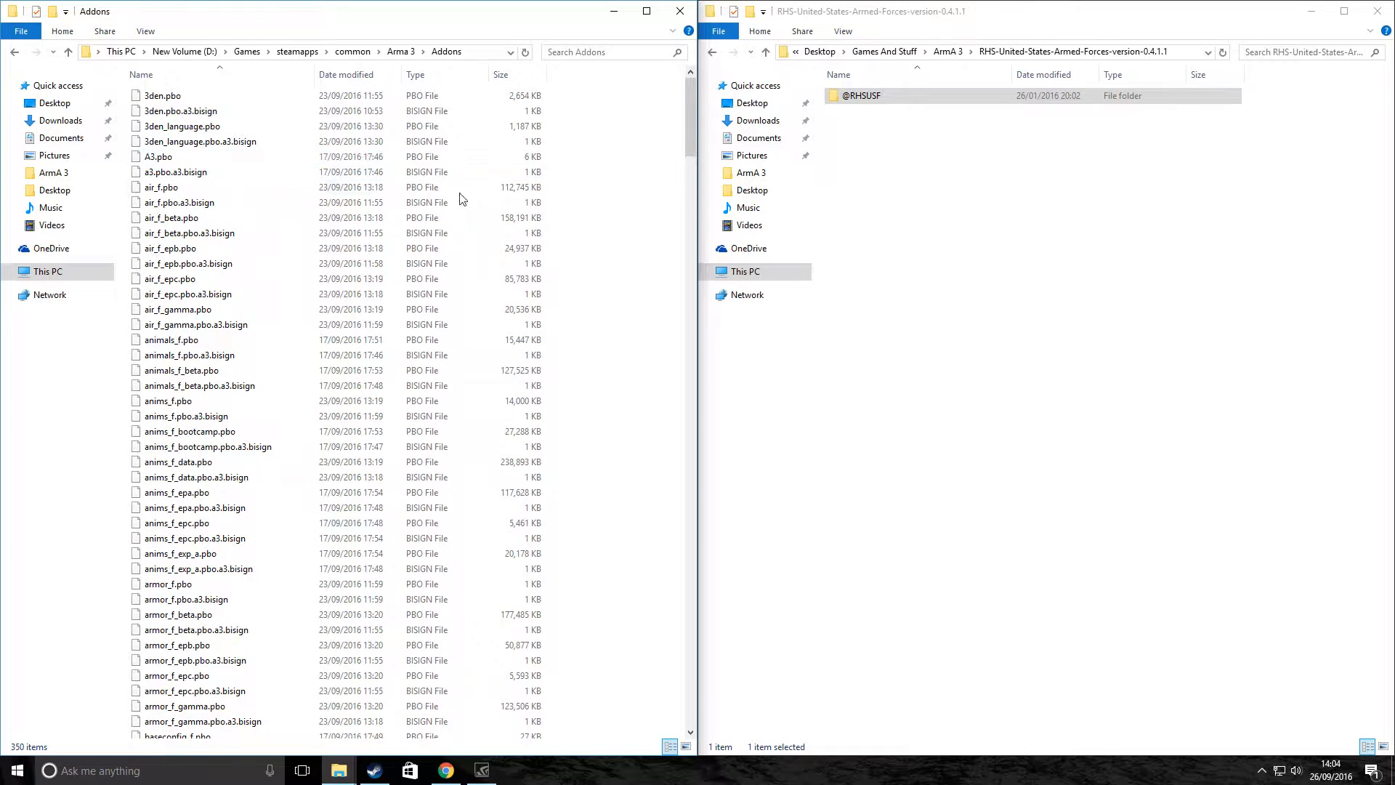
click(400, 51)
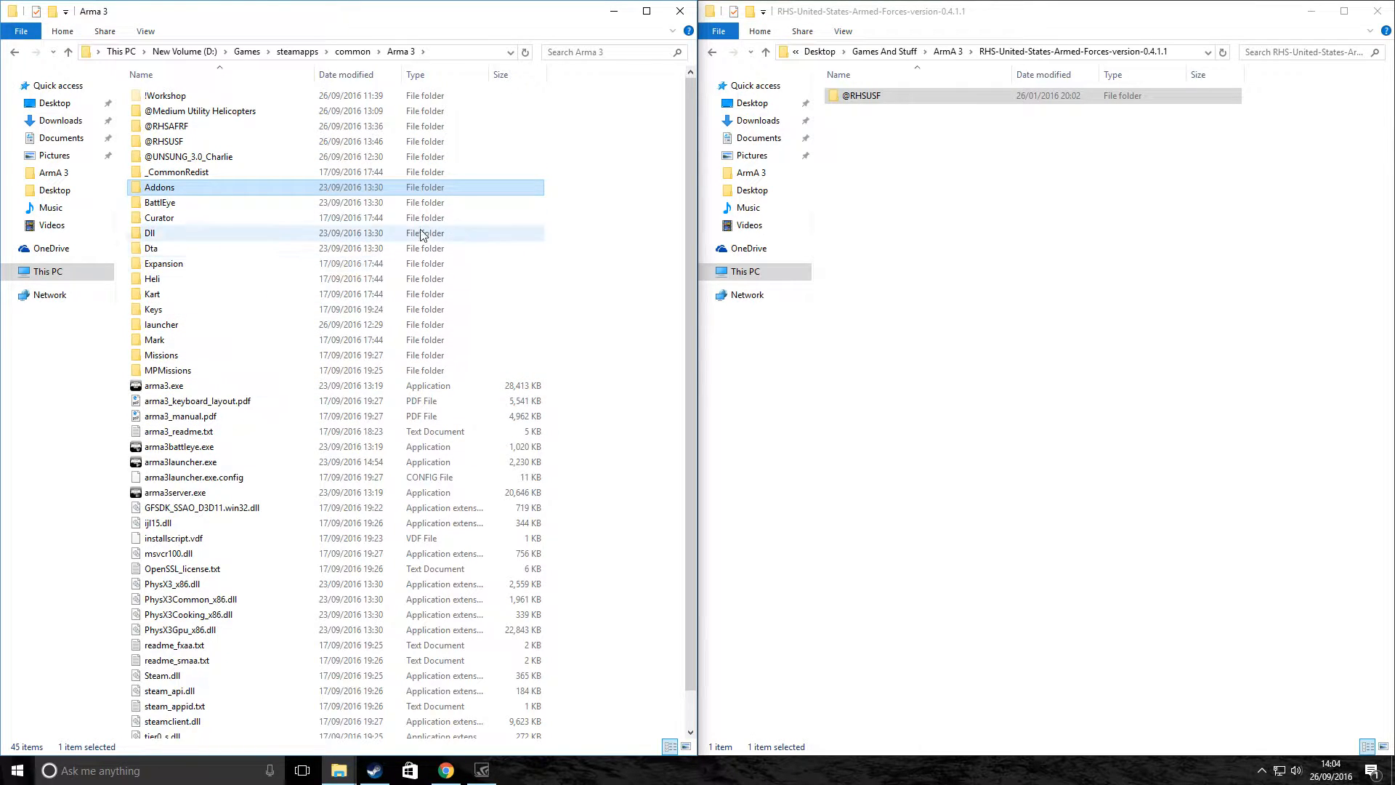
double_click(164, 95)
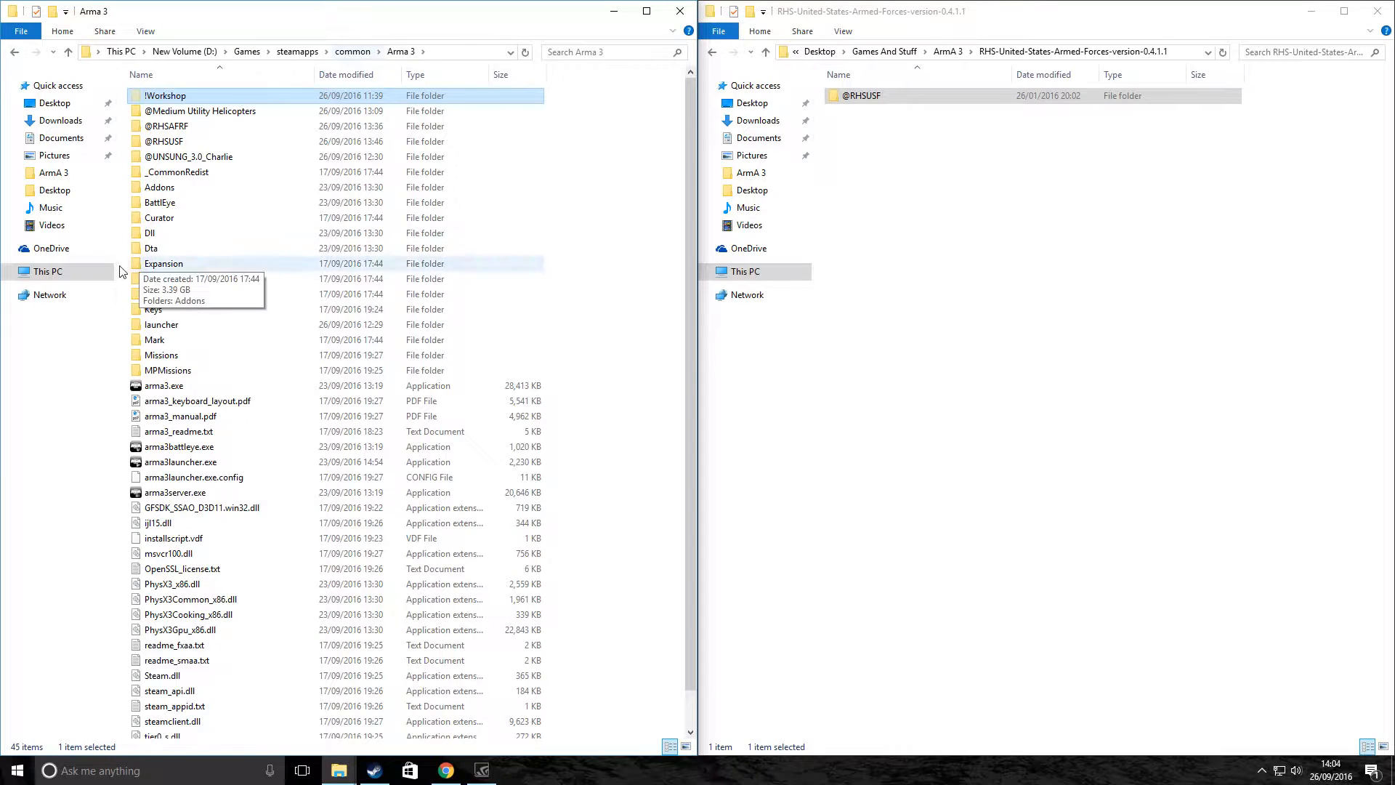
mouse_move(239, 127)
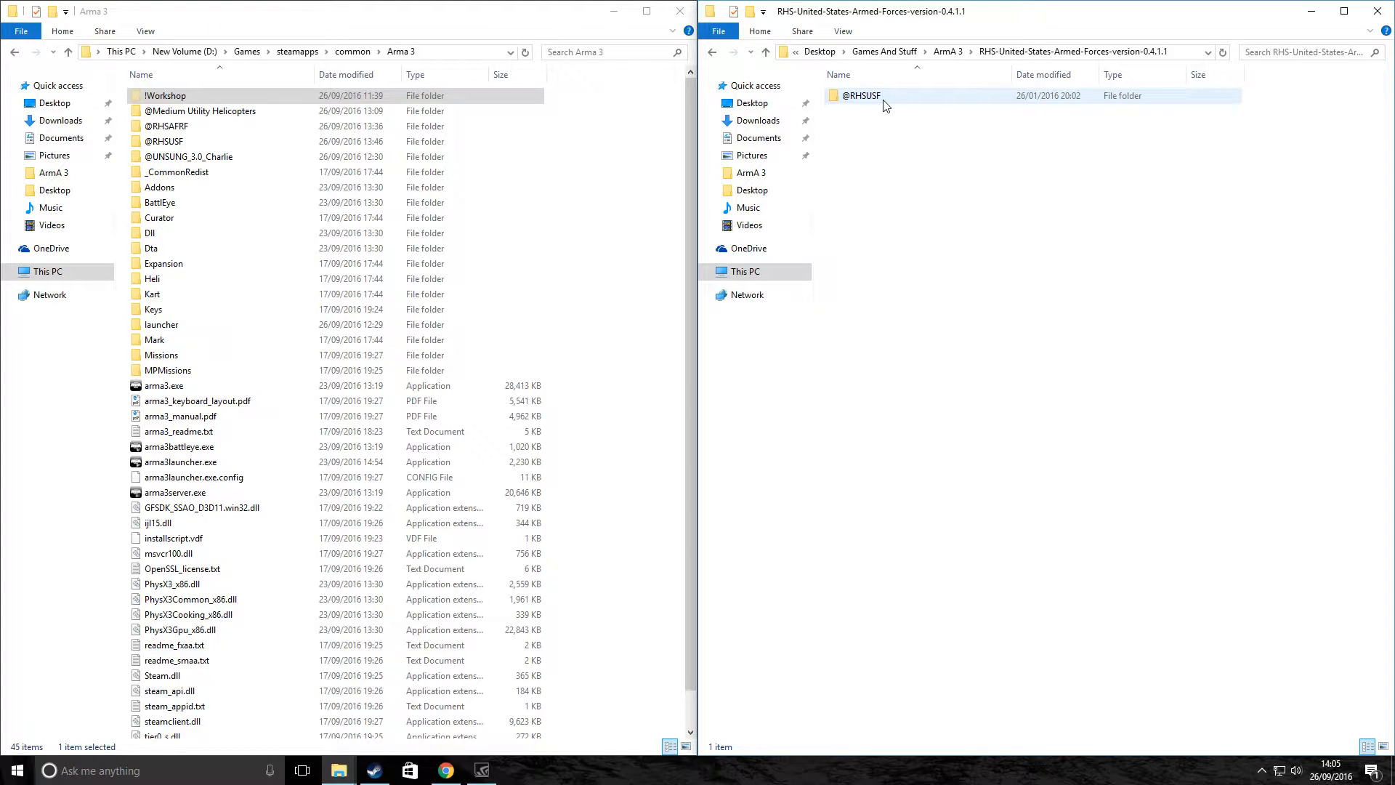
click(860, 95)
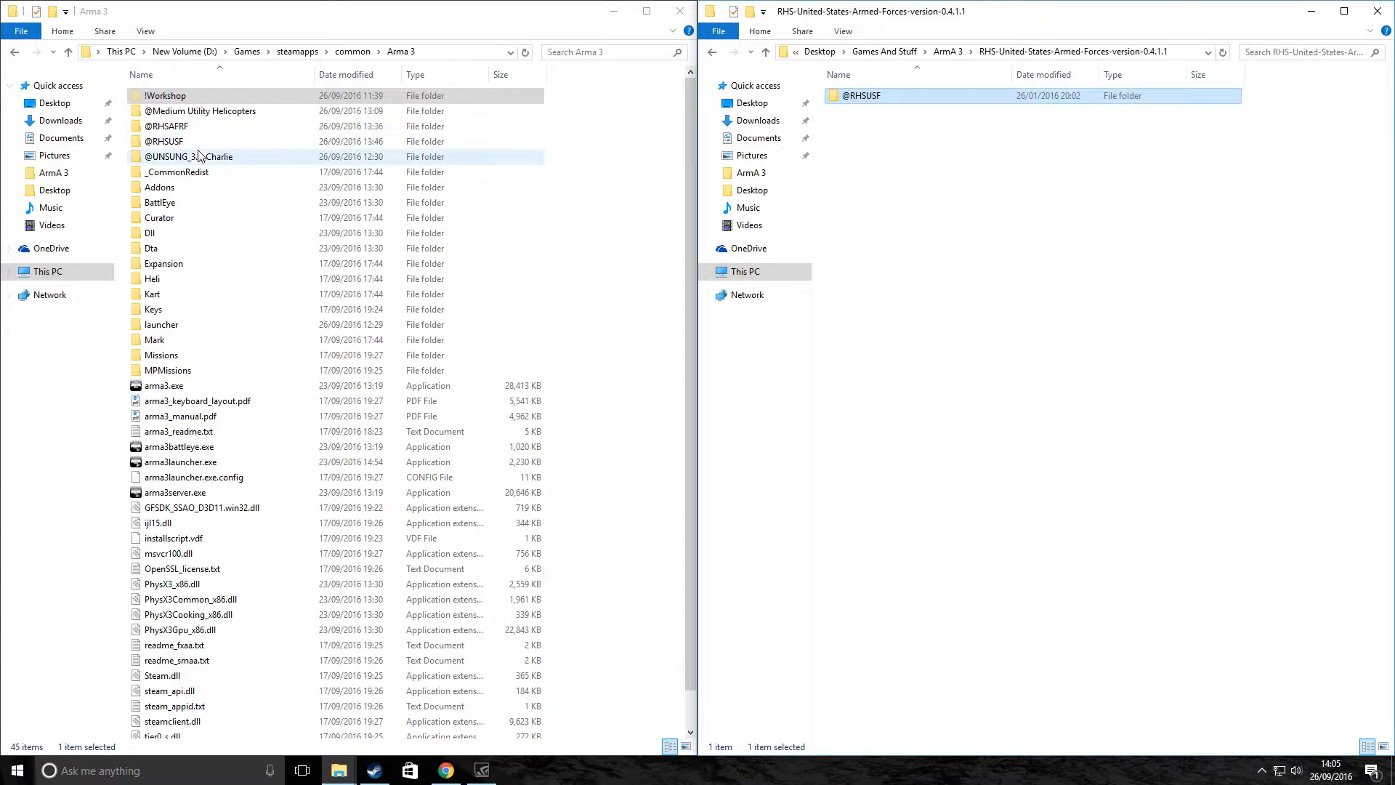
click(165, 142)
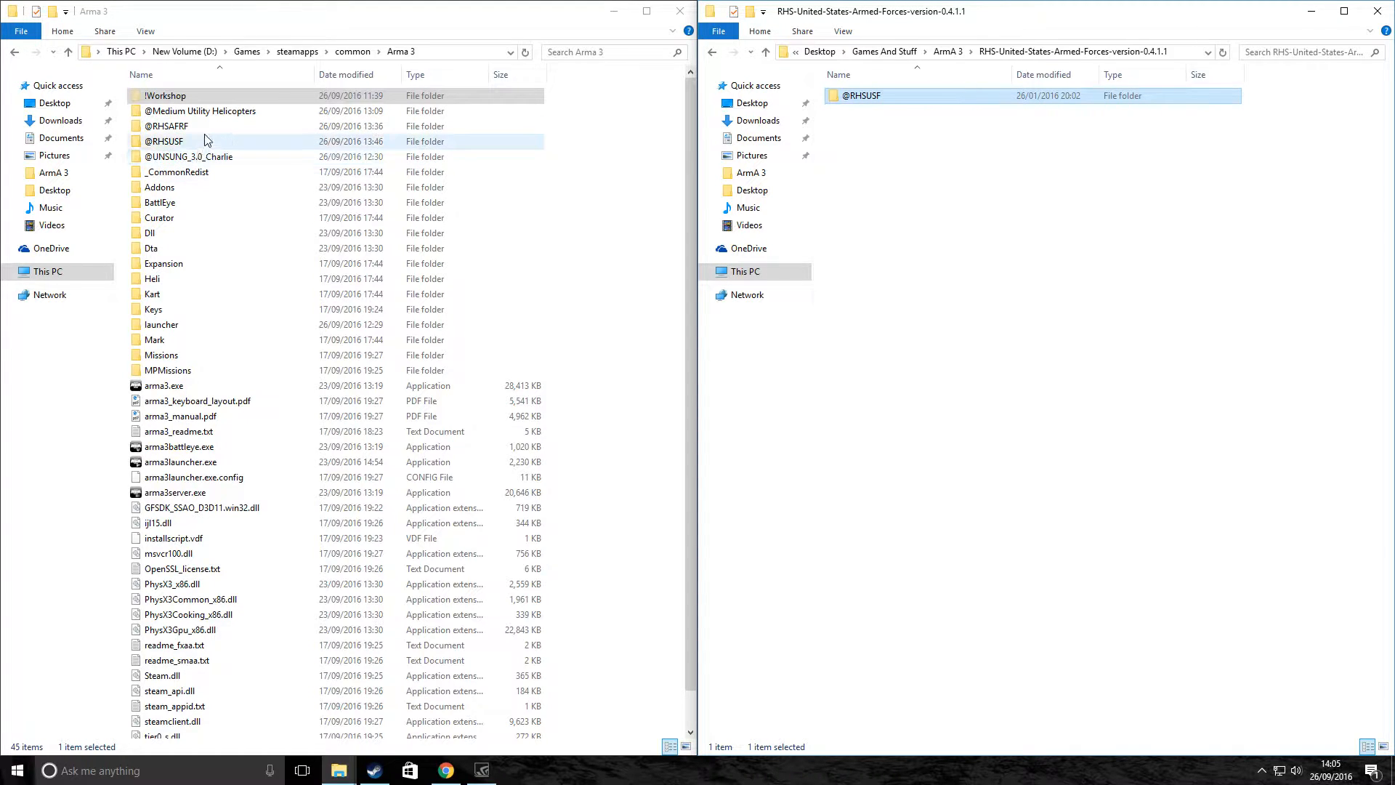
mouse_move(217, 152)
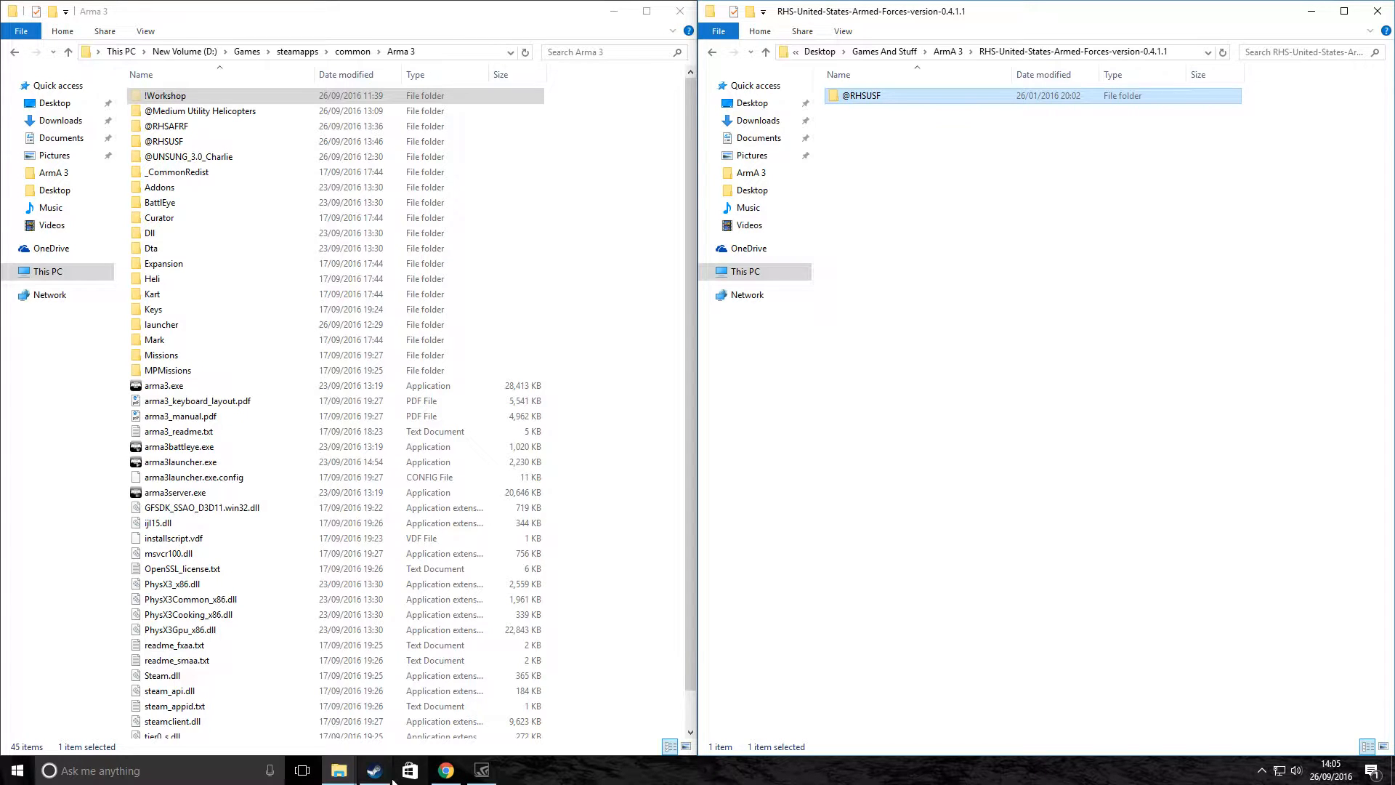
Launch Arma 3 from Steam, go to the launcher's Mods page, and Unload all.
click(374, 771)
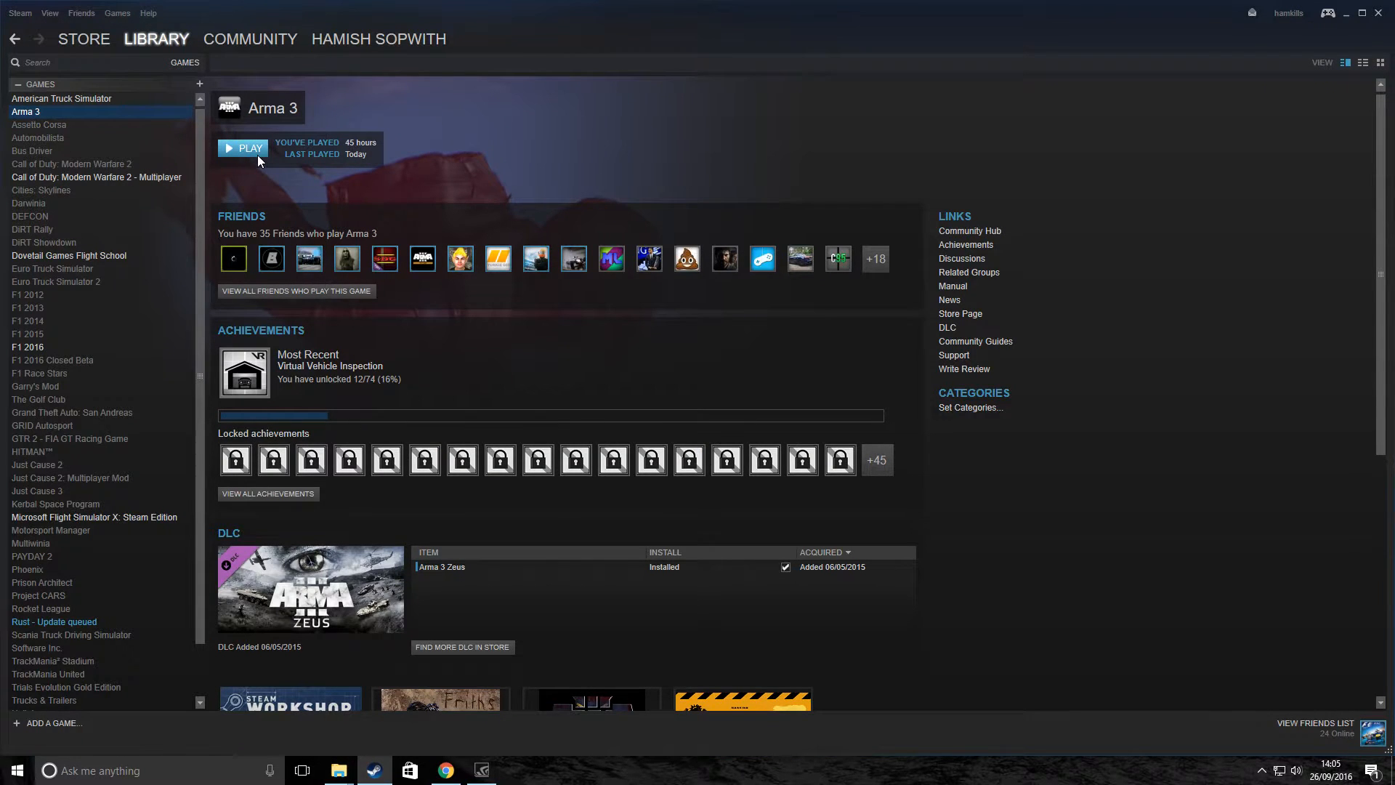
click(242, 147)
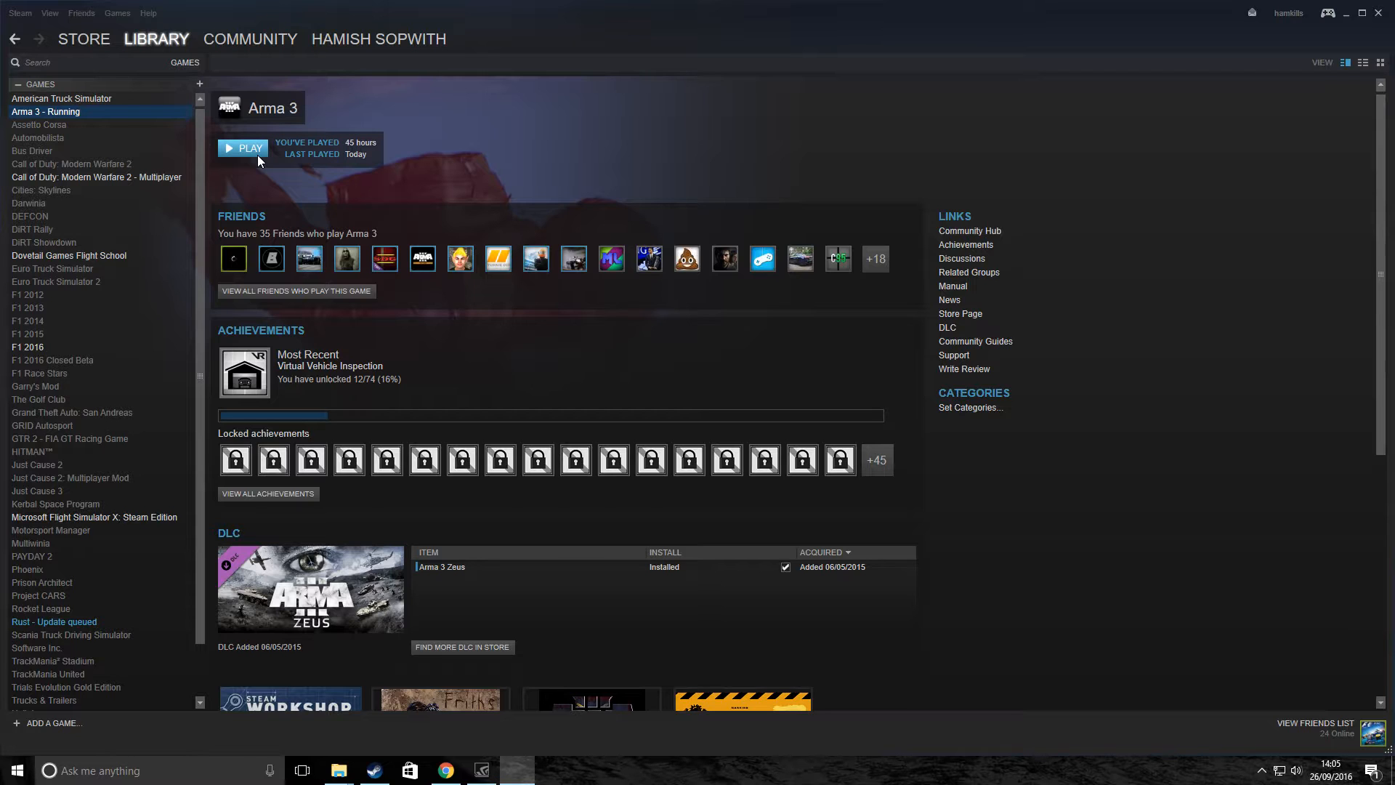
click(242, 148)
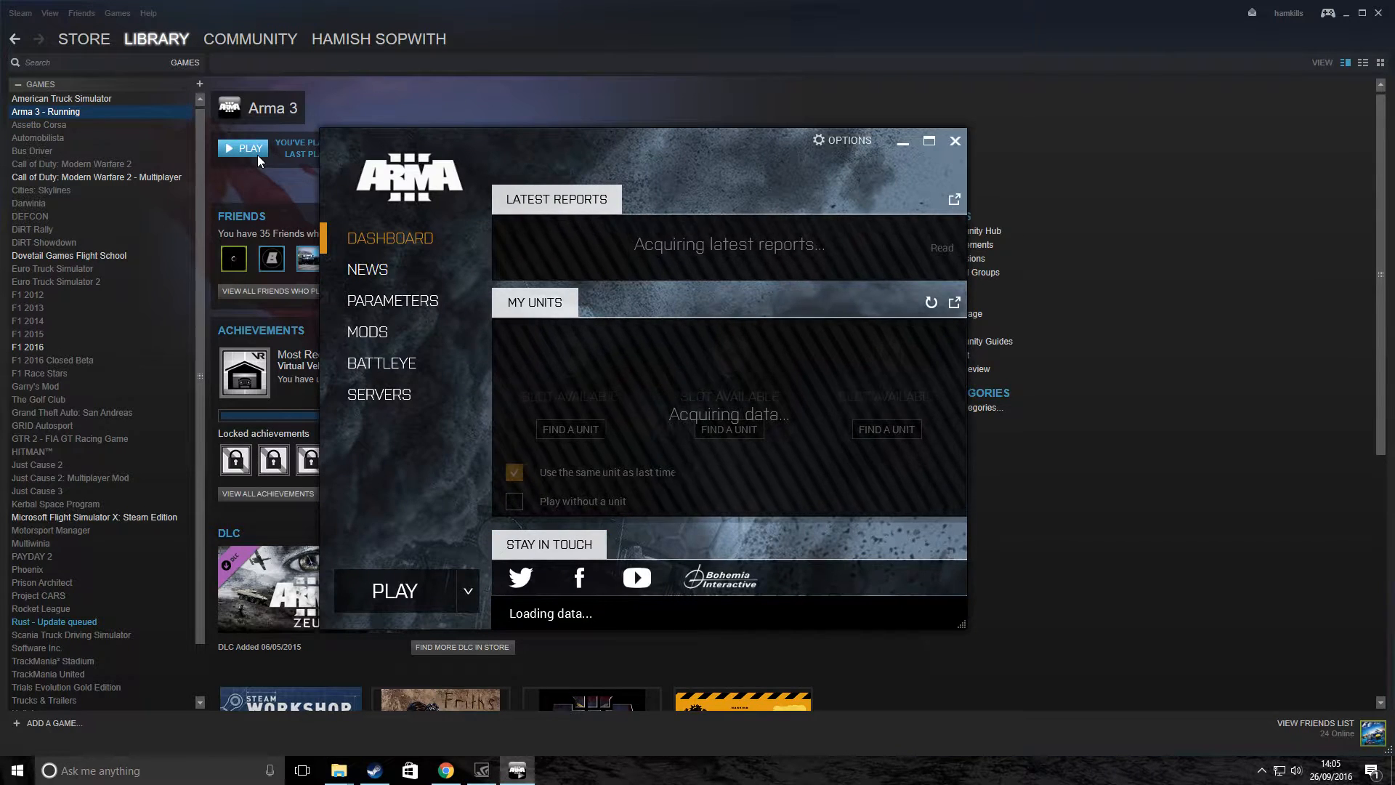
click(366, 332)
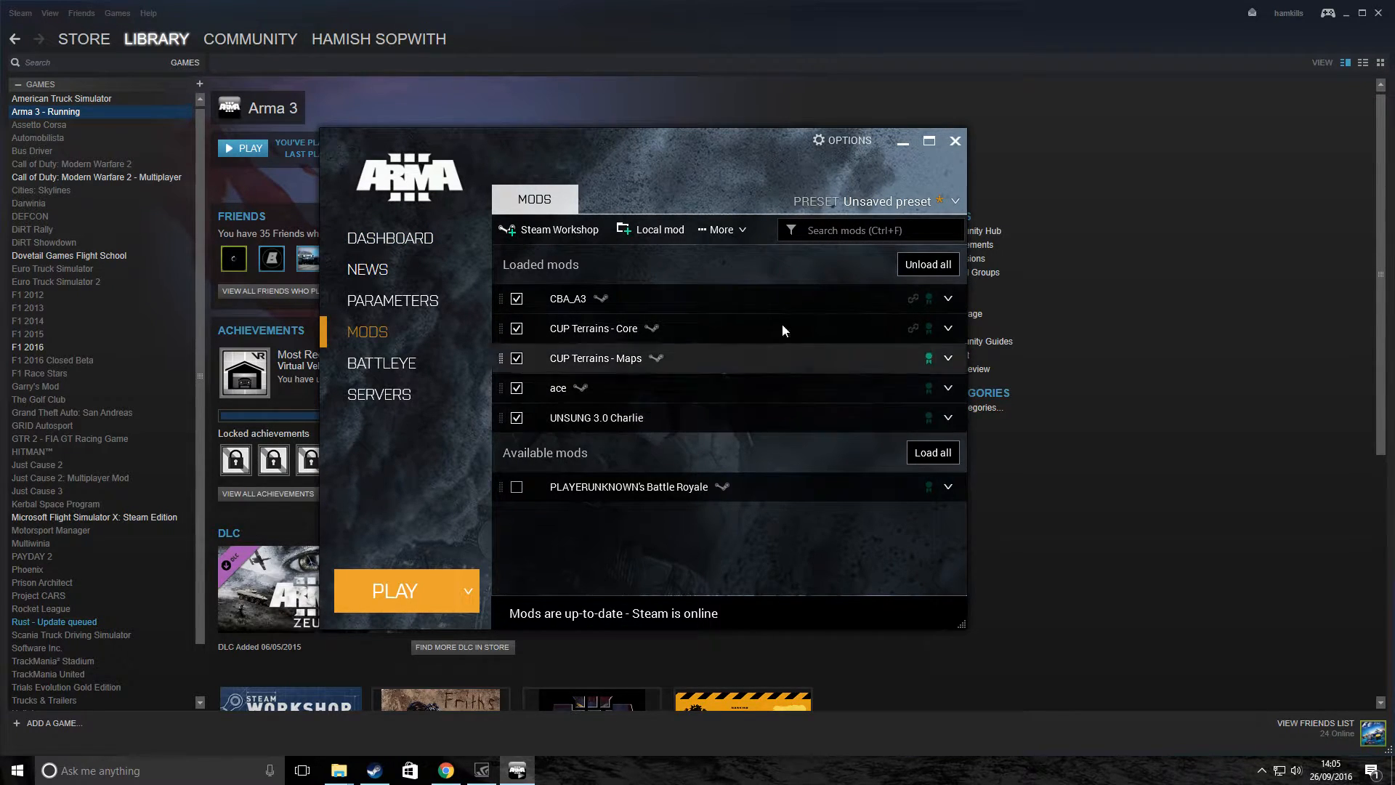
click(927, 264)
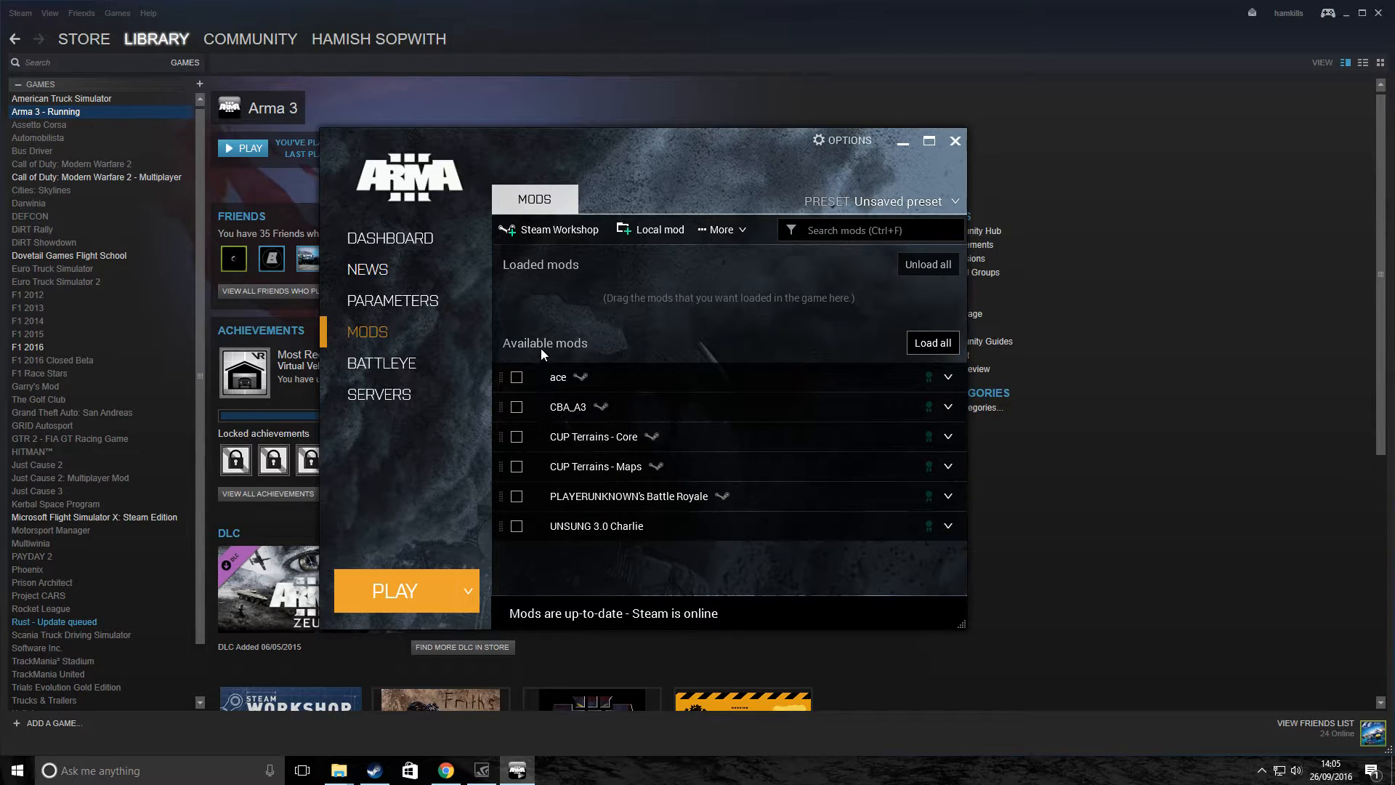
mouse_move(625, 262)
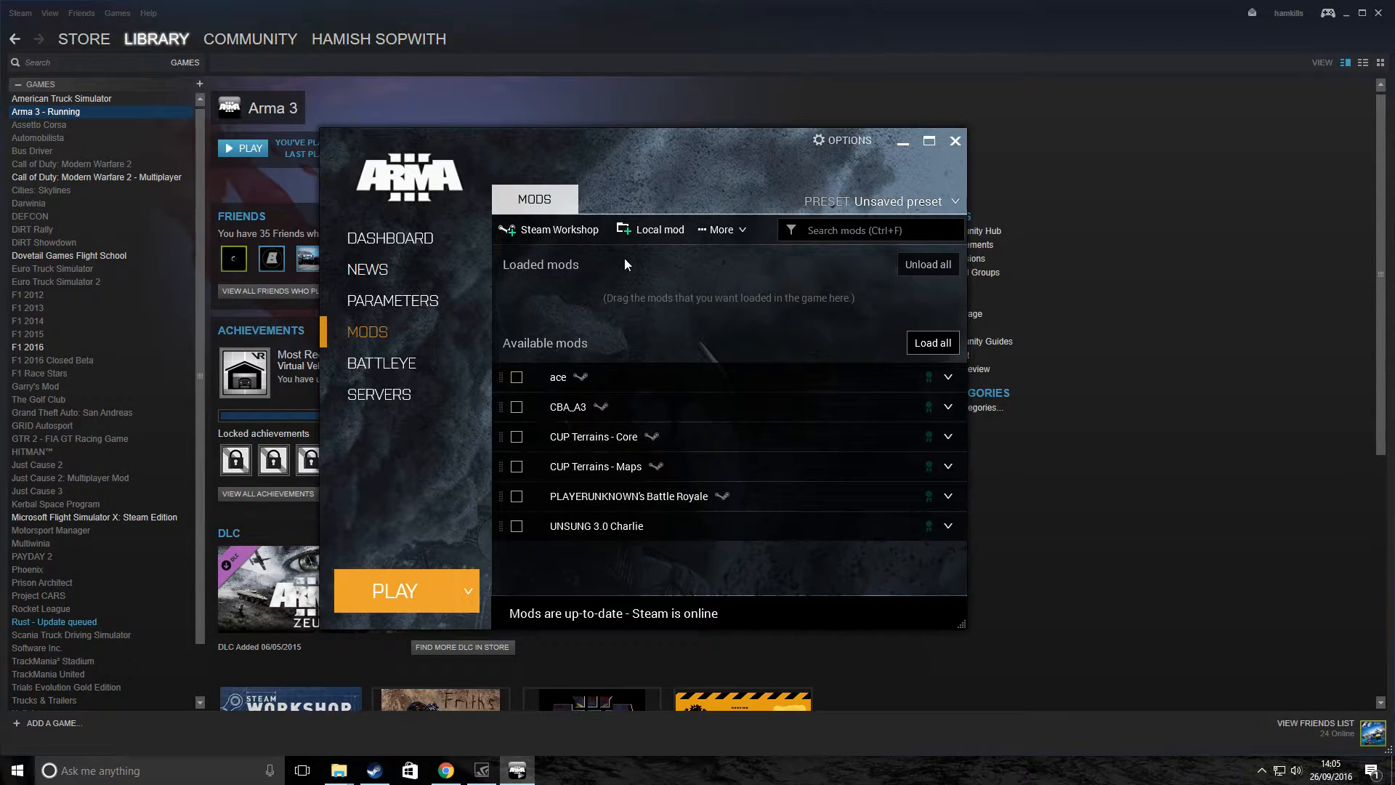
mouse_move(661, 263)
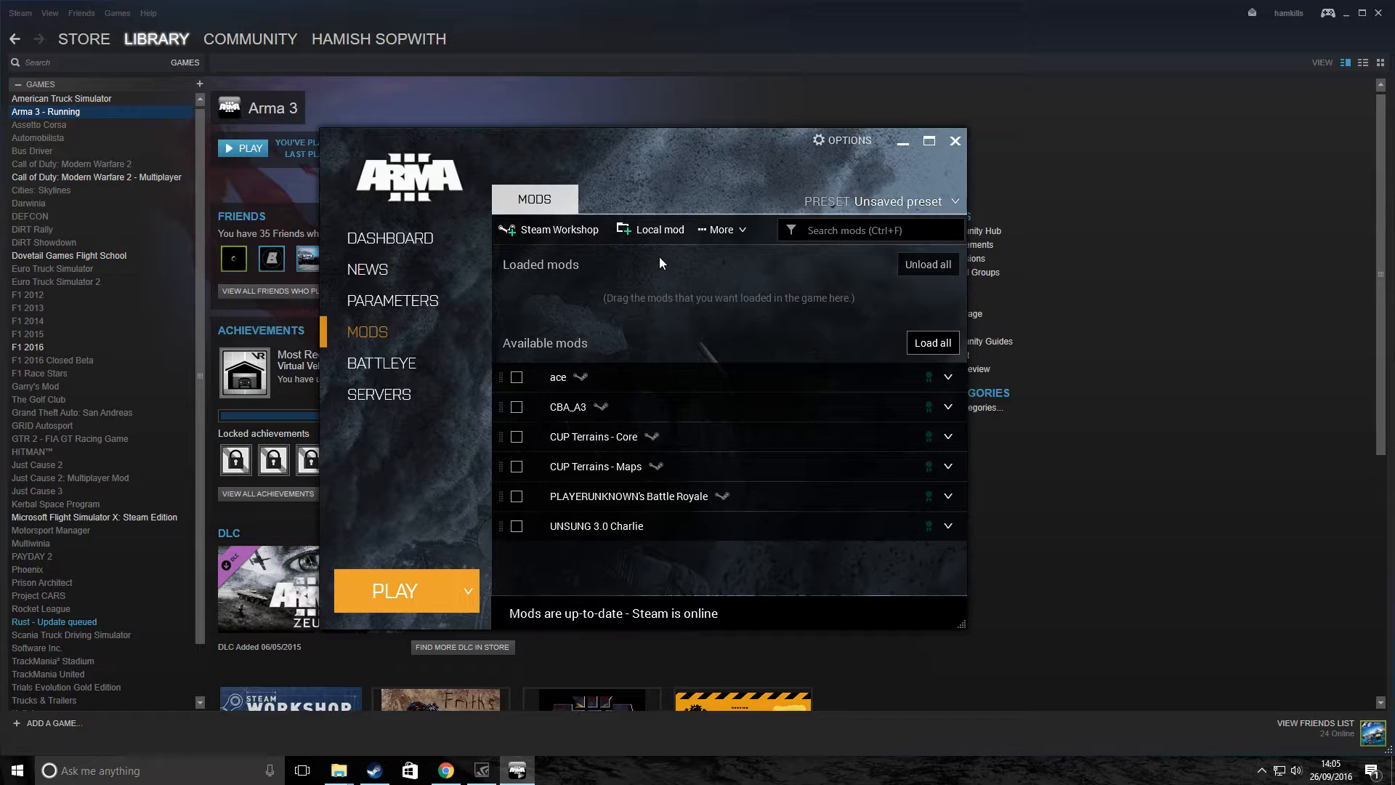
mouse_move(655, 349)
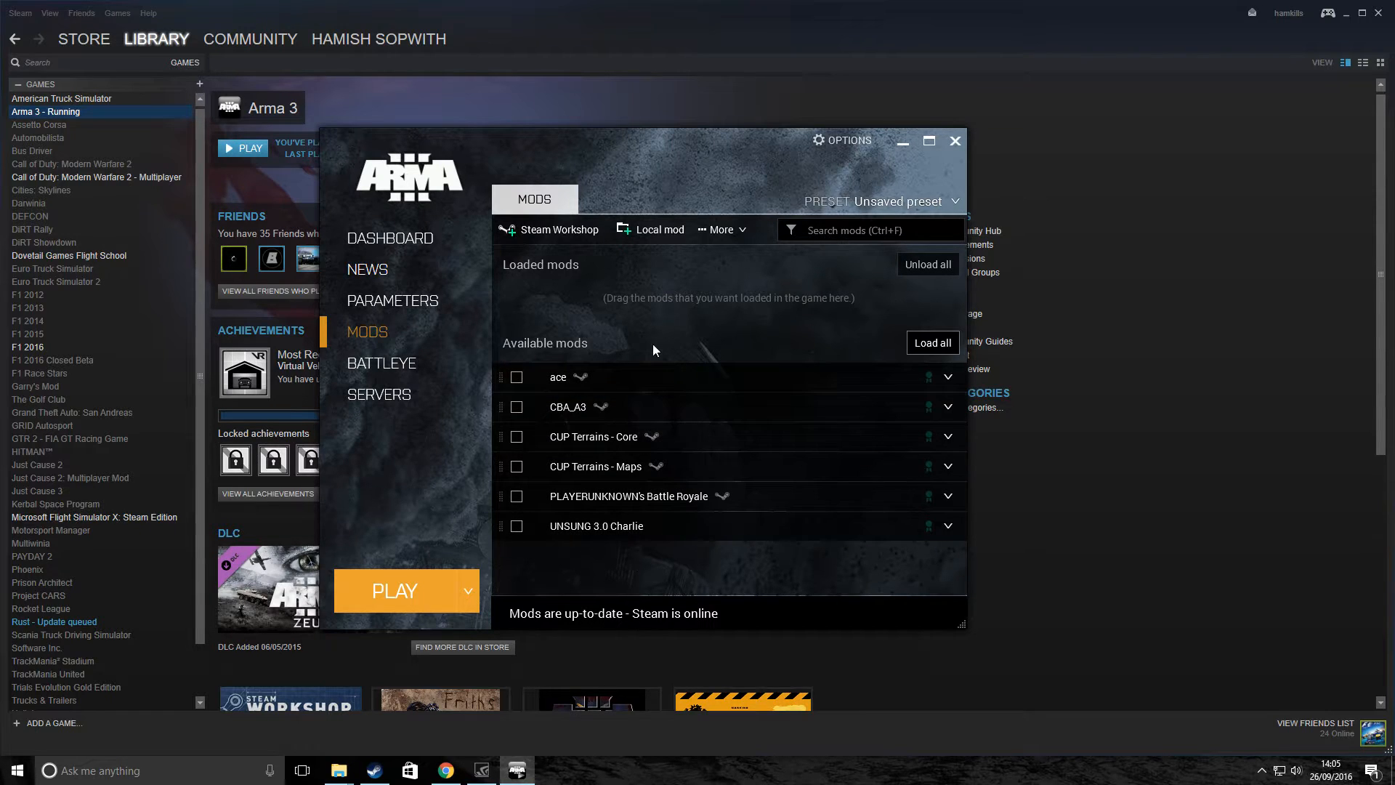
mouse_move(659, 230)
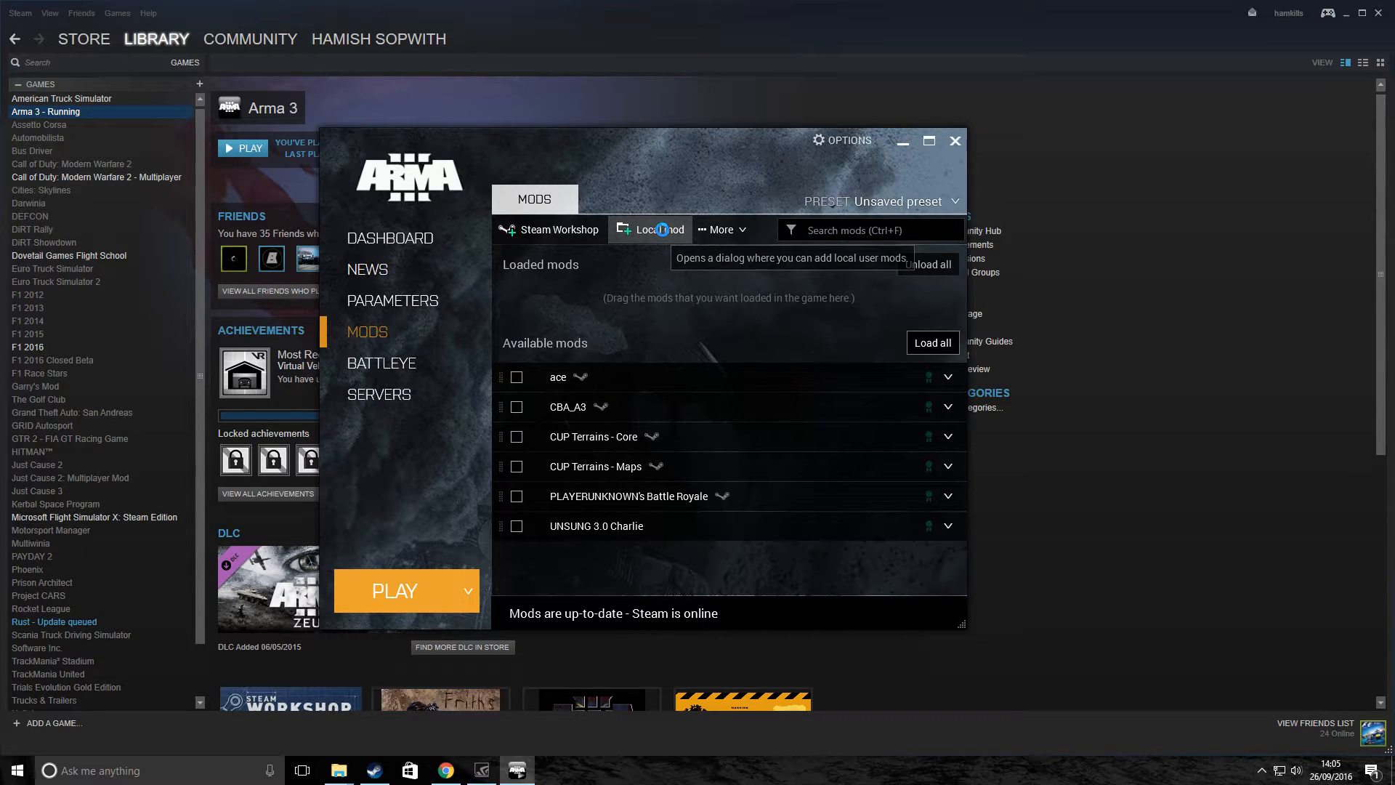
click(654, 229)
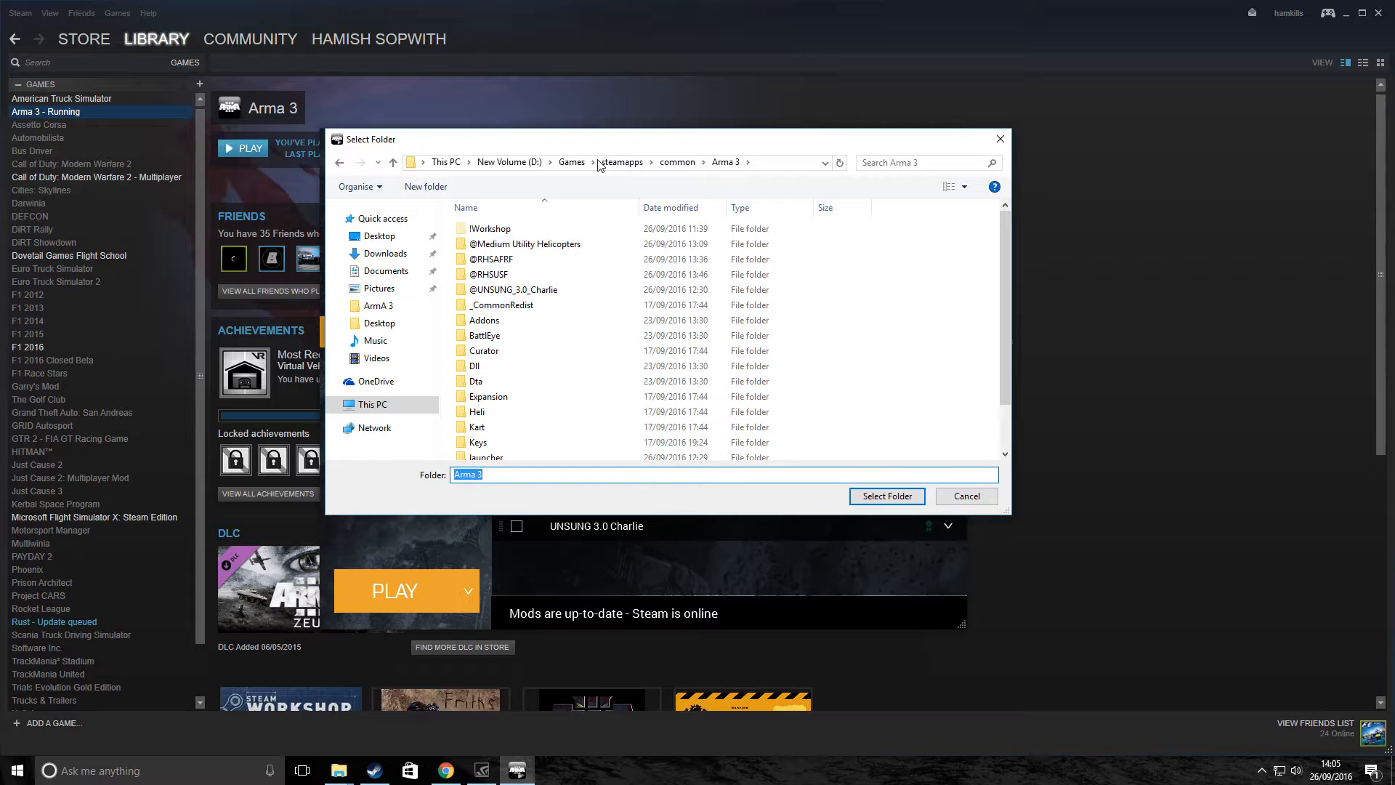
mouse_move(380, 427)
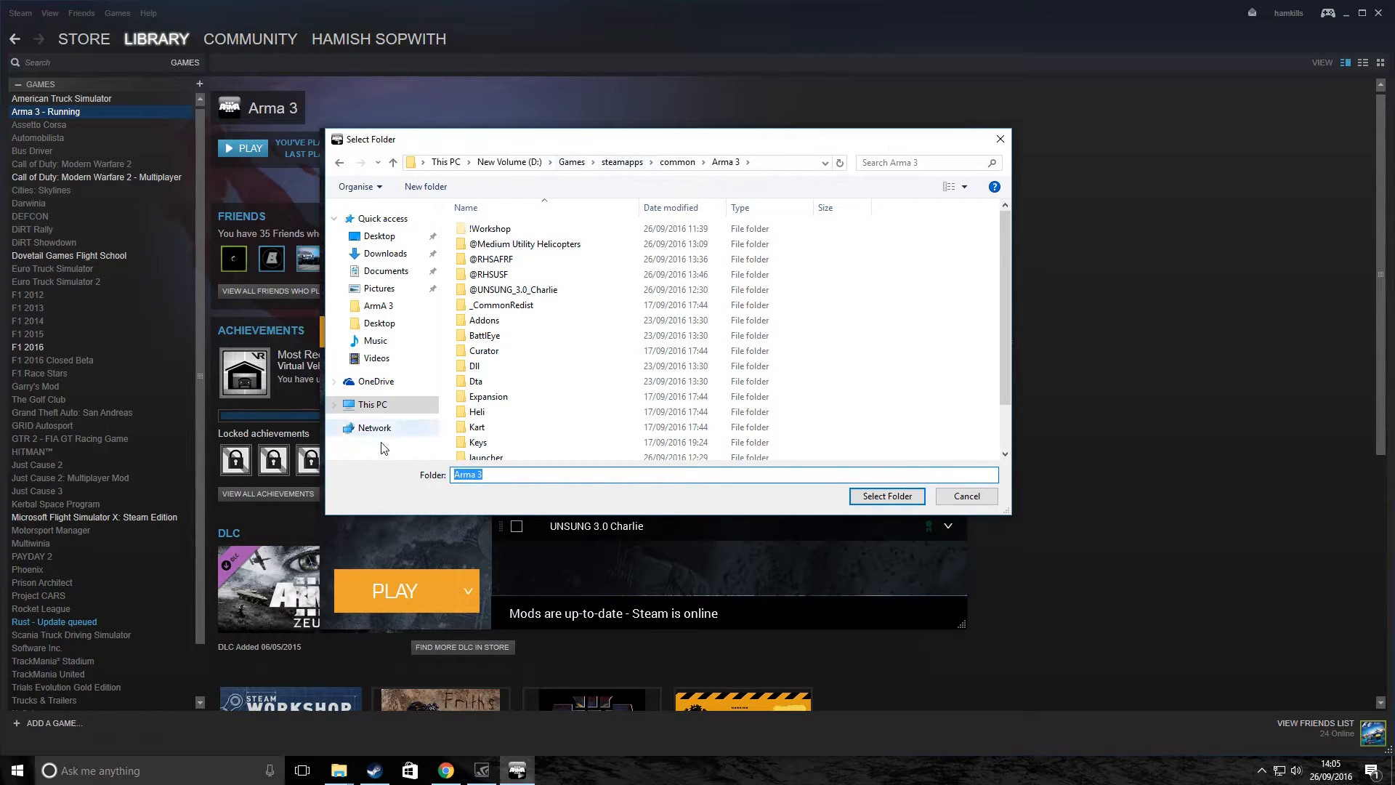
click(371, 404)
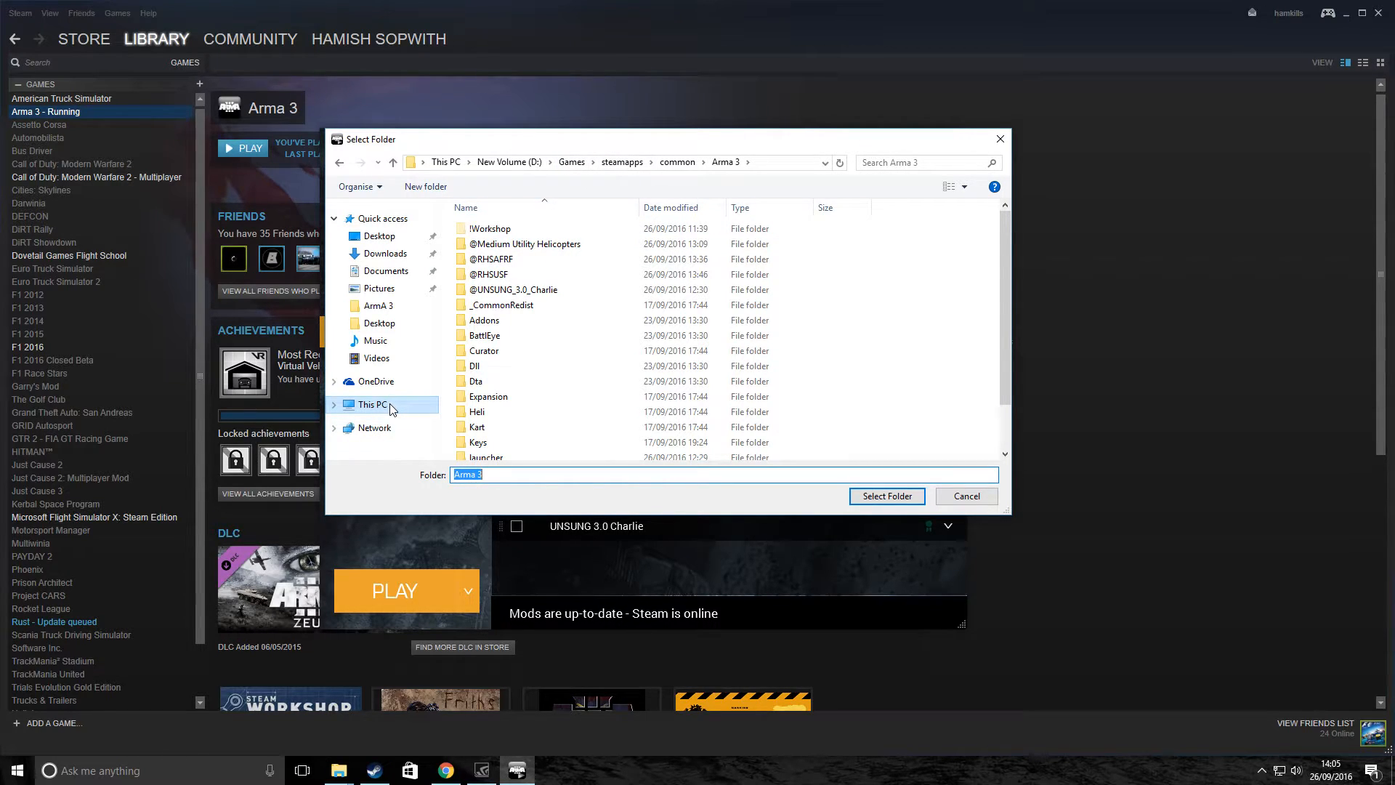
click(371, 404)
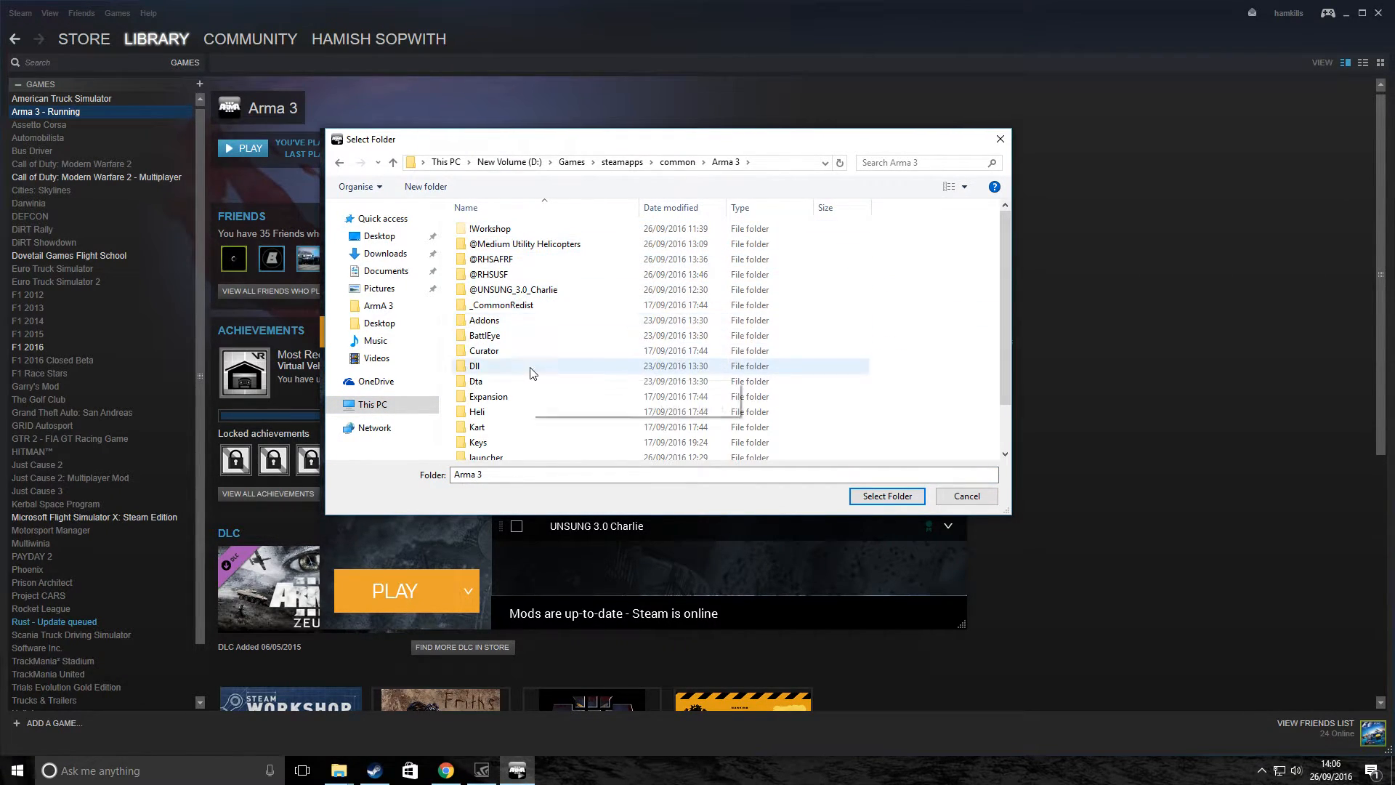
click(489, 274)
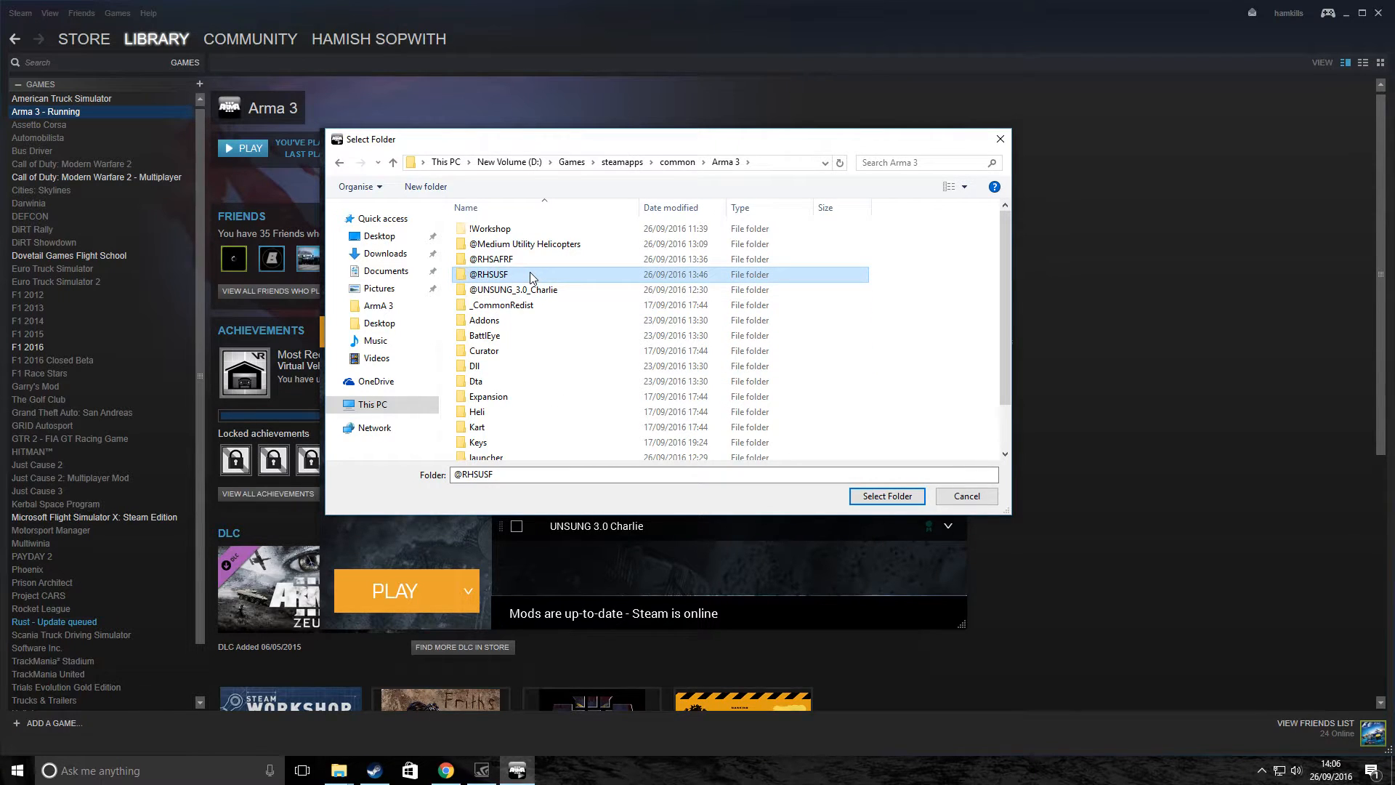
click(491, 259)
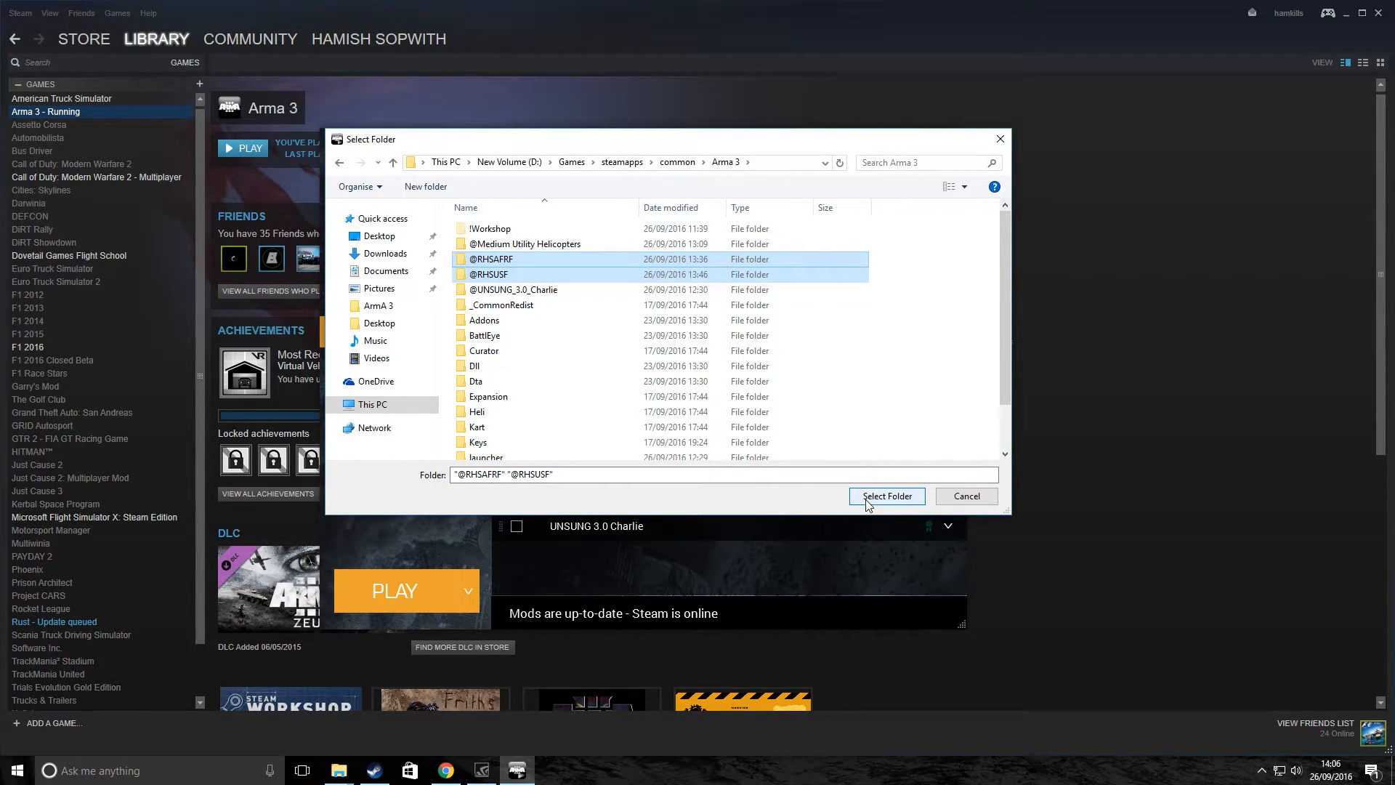
click(885, 495)
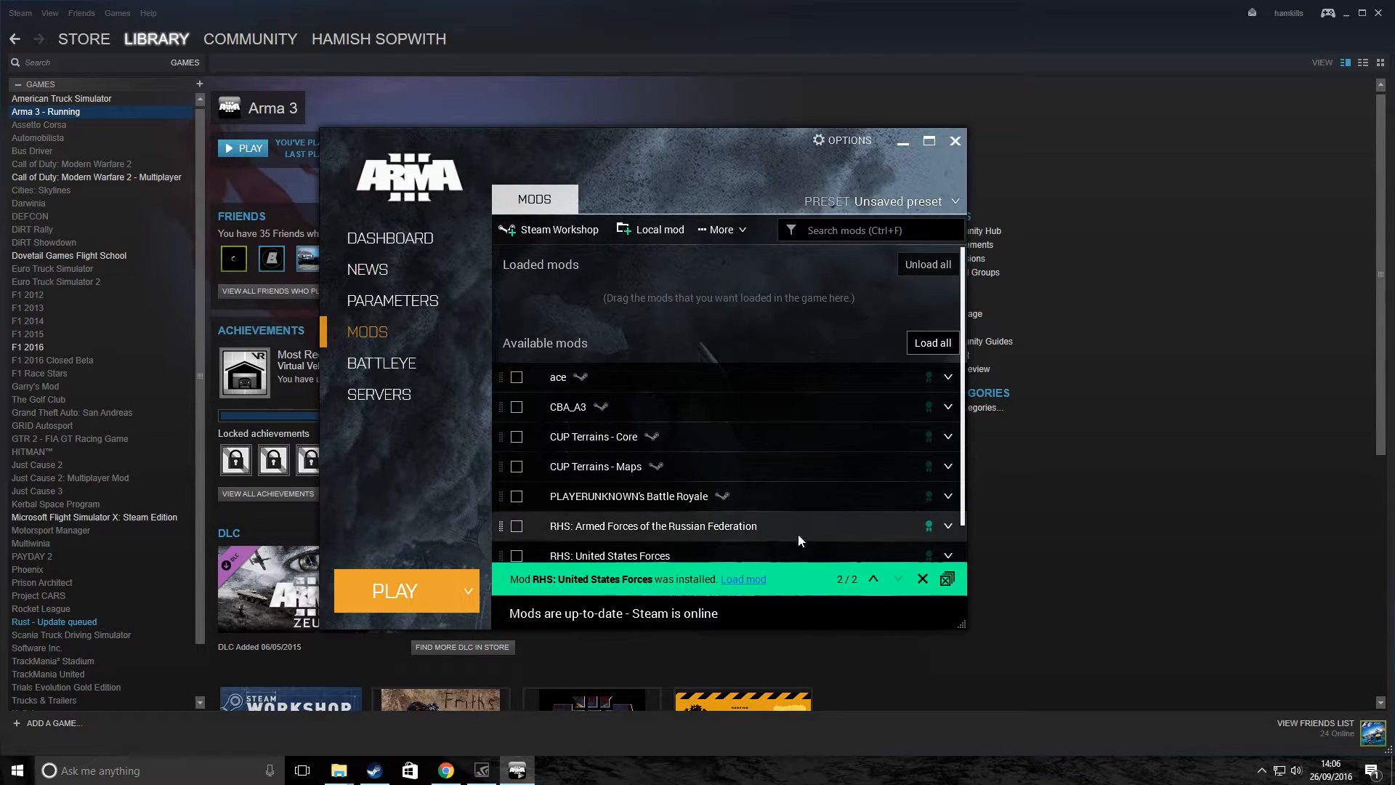
mouse_move(712, 520)
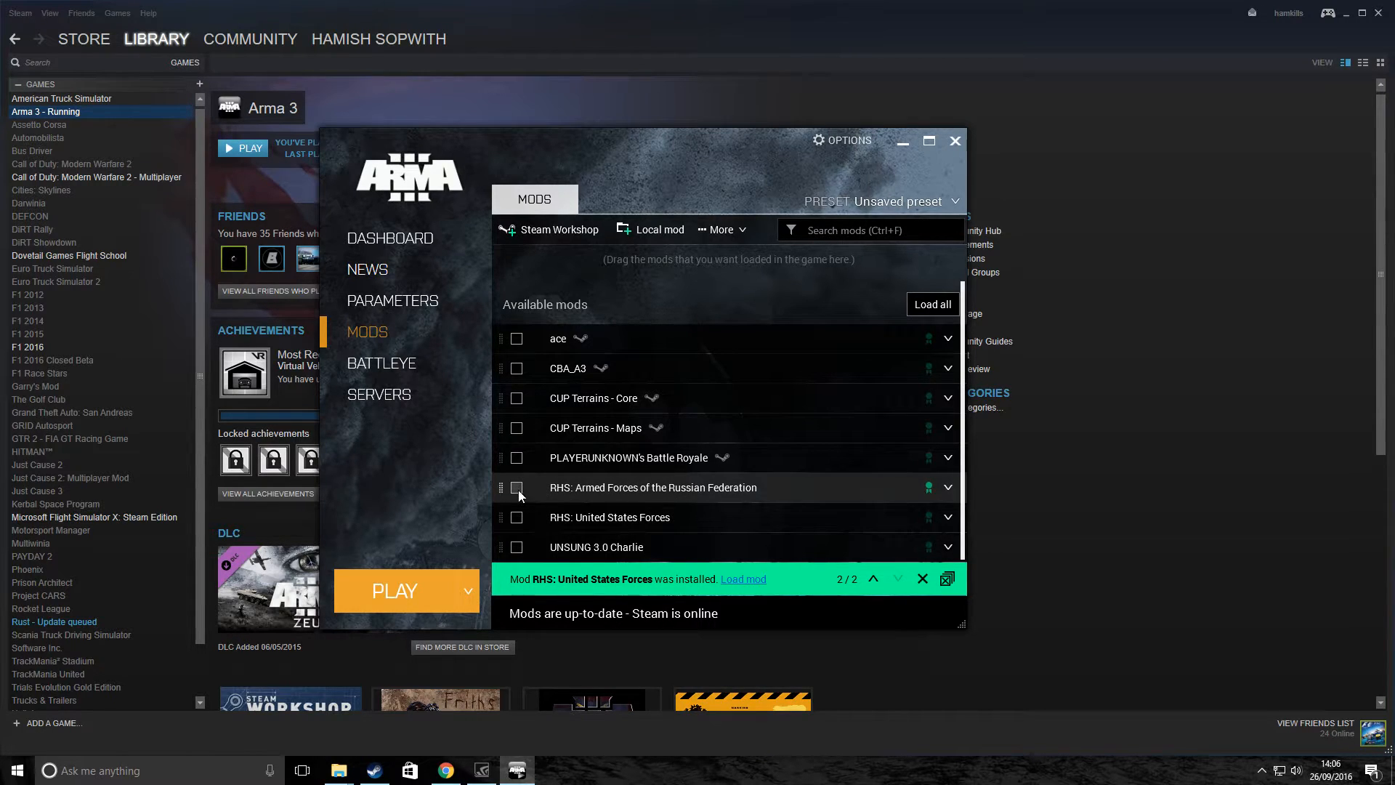
mouse_move(520, 501)
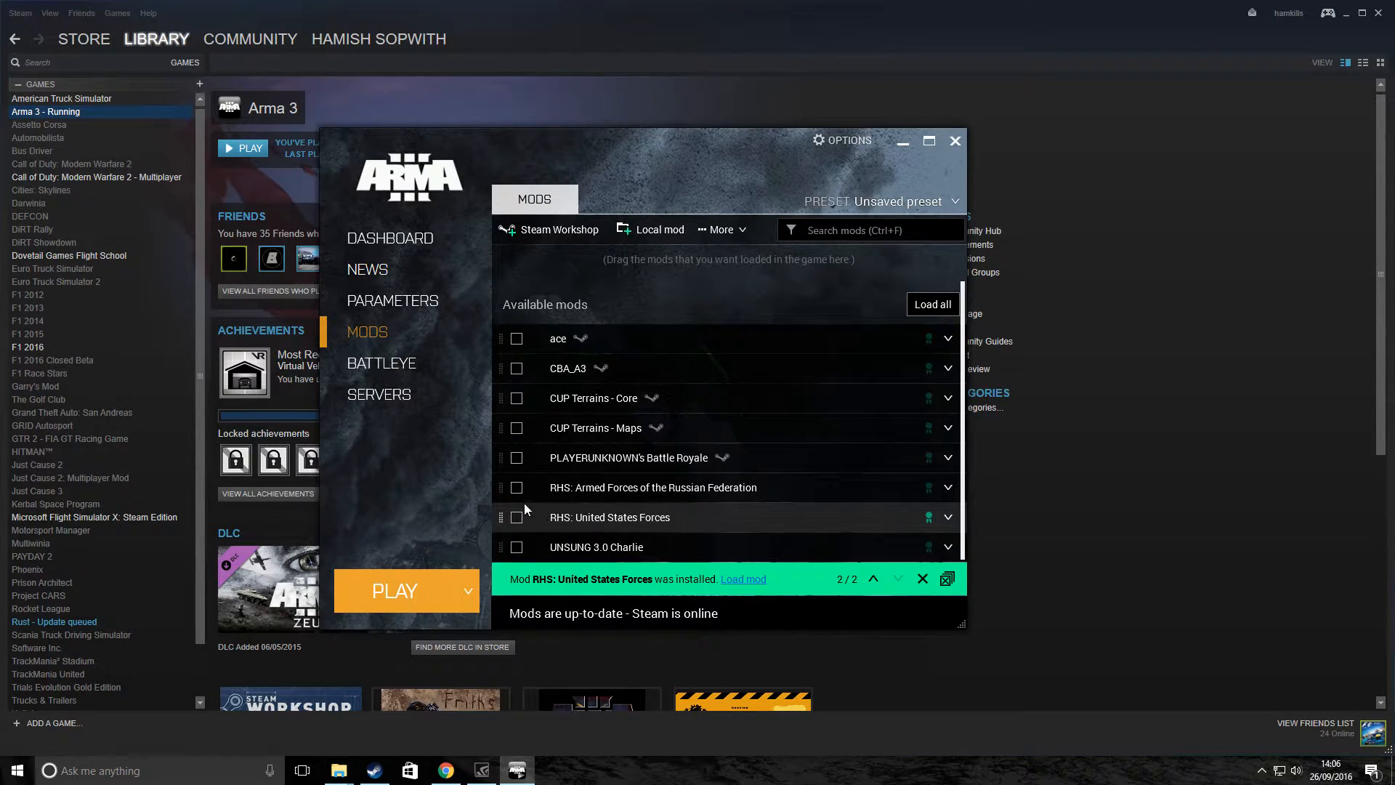
Tick RHS: Armed Forces of the Russian Federation and RHS: United States Forces.
click(516, 487)
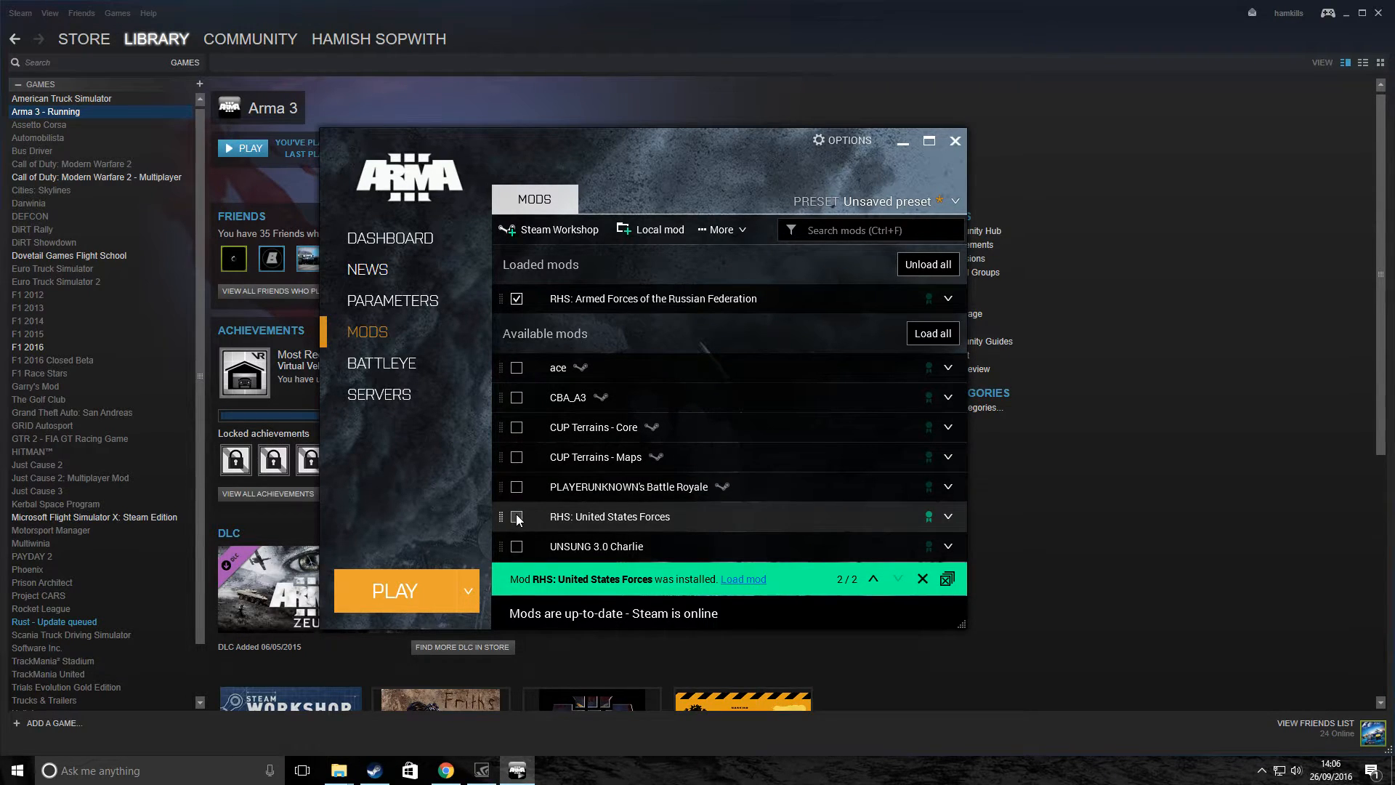
click(516, 519)
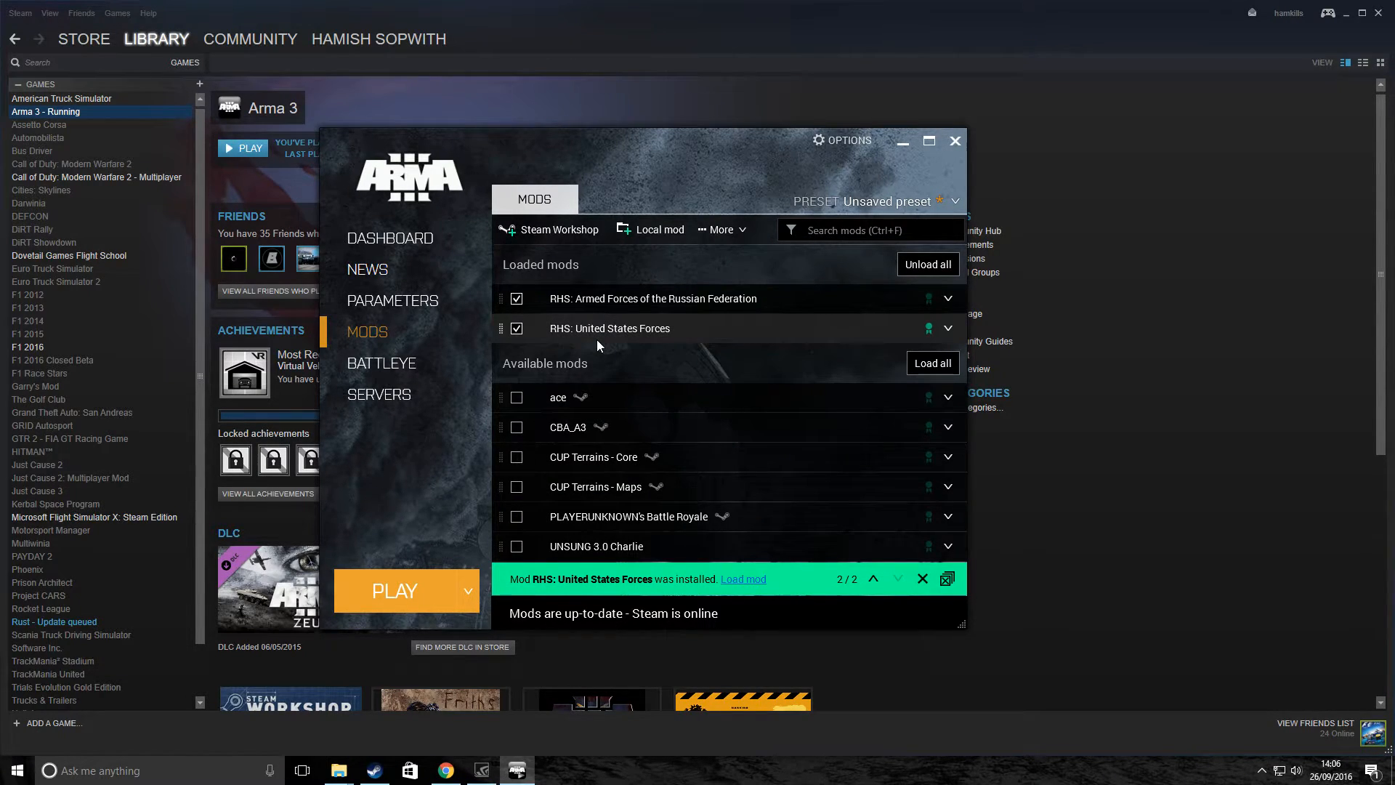
mouse_move(589, 385)
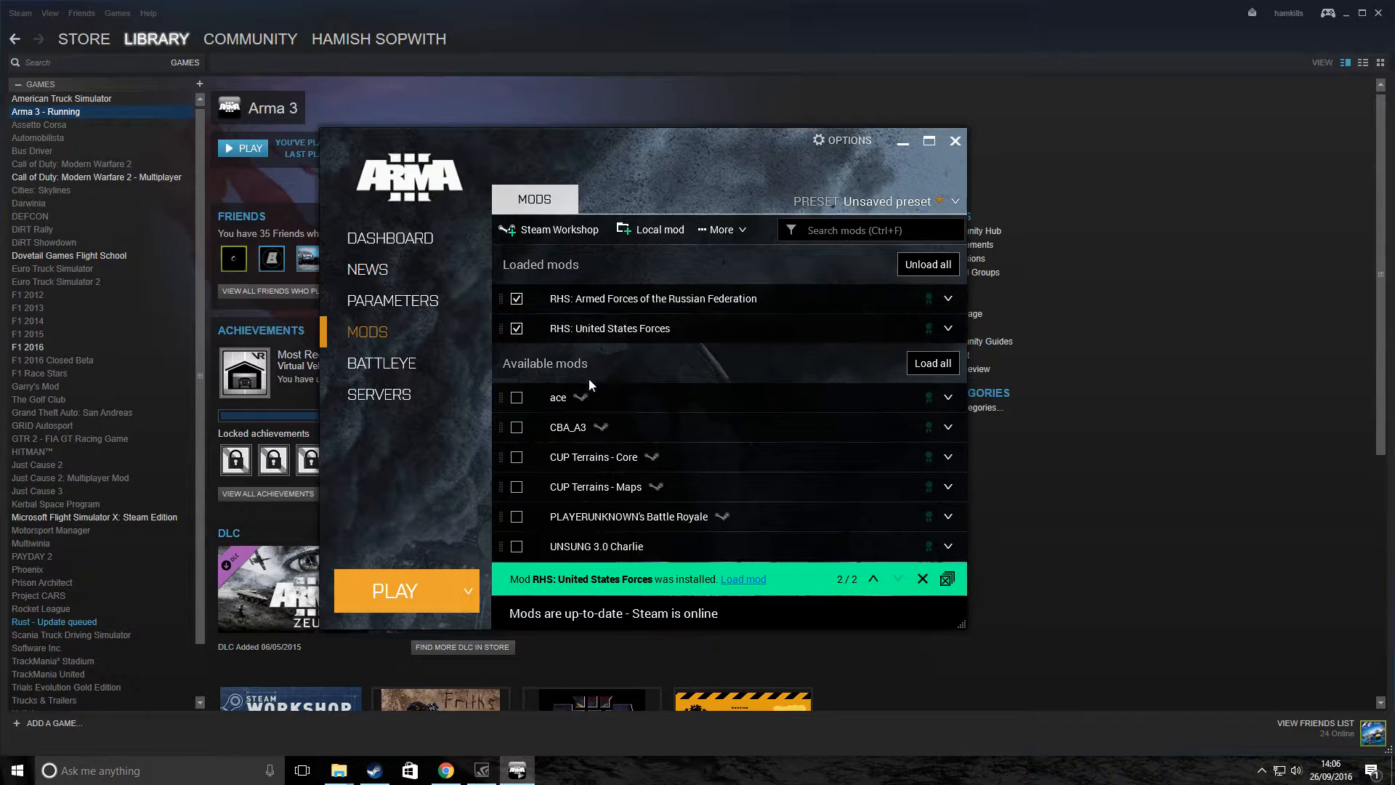
mouse_move(411, 596)
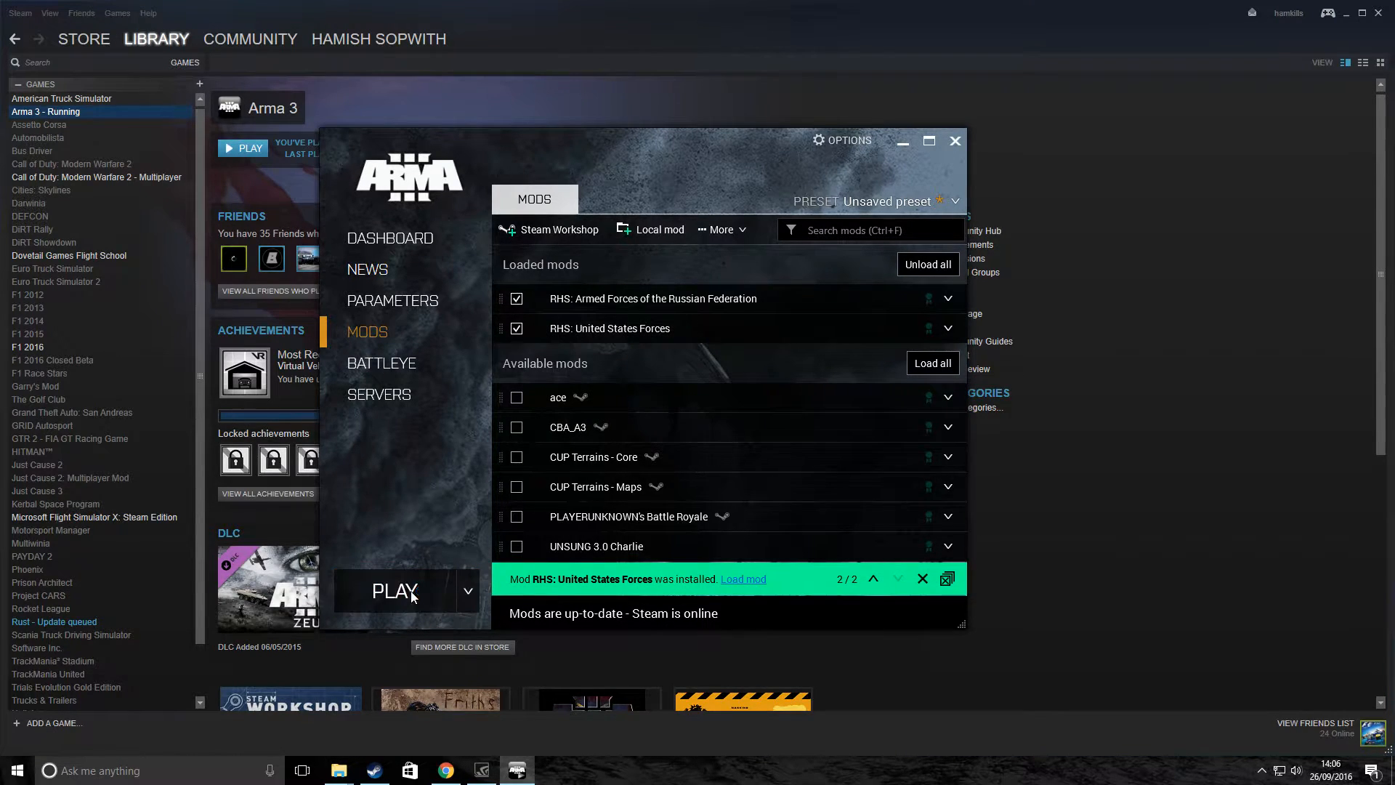
click(393, 590)
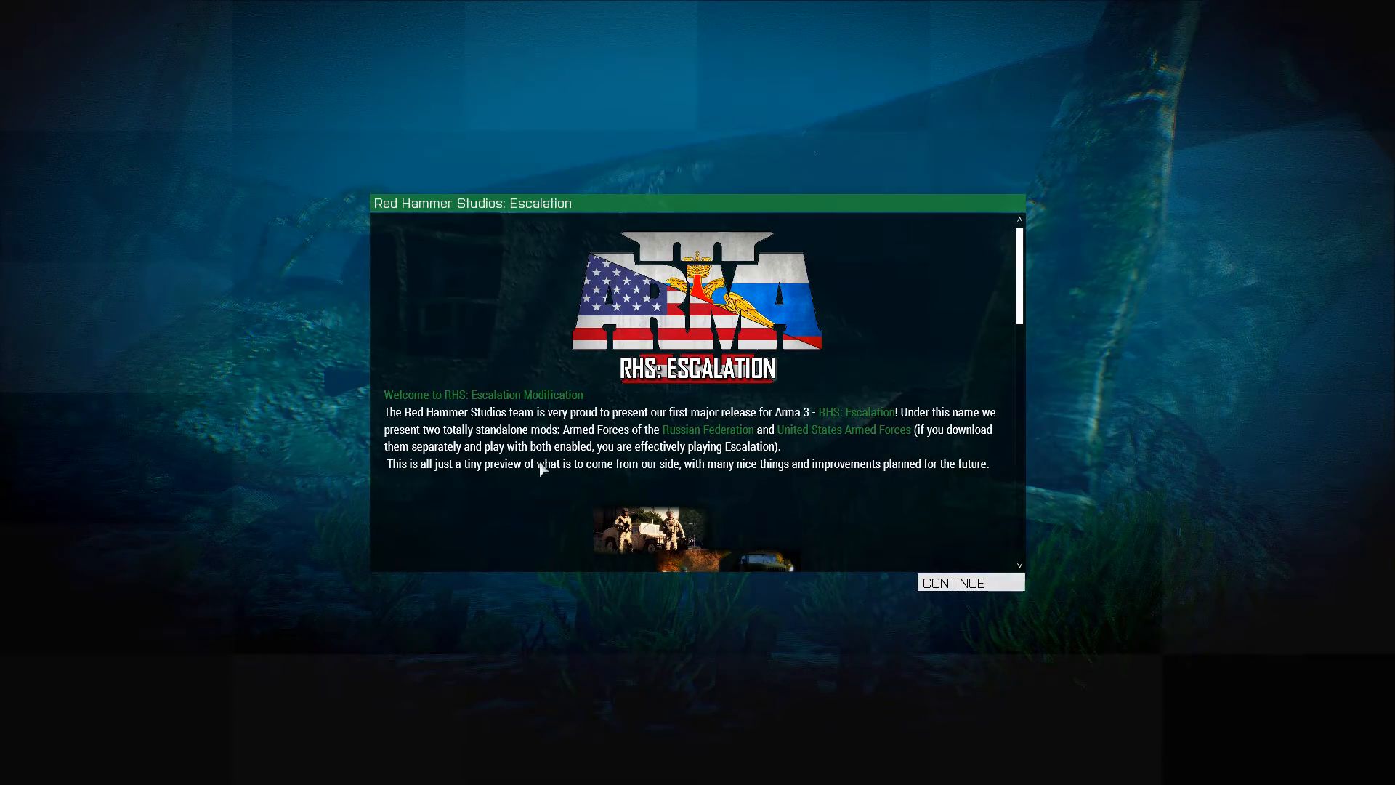
Scroll through the Red Hammer Studios welcome message and continue to the main menu.
scroll(down, 3)
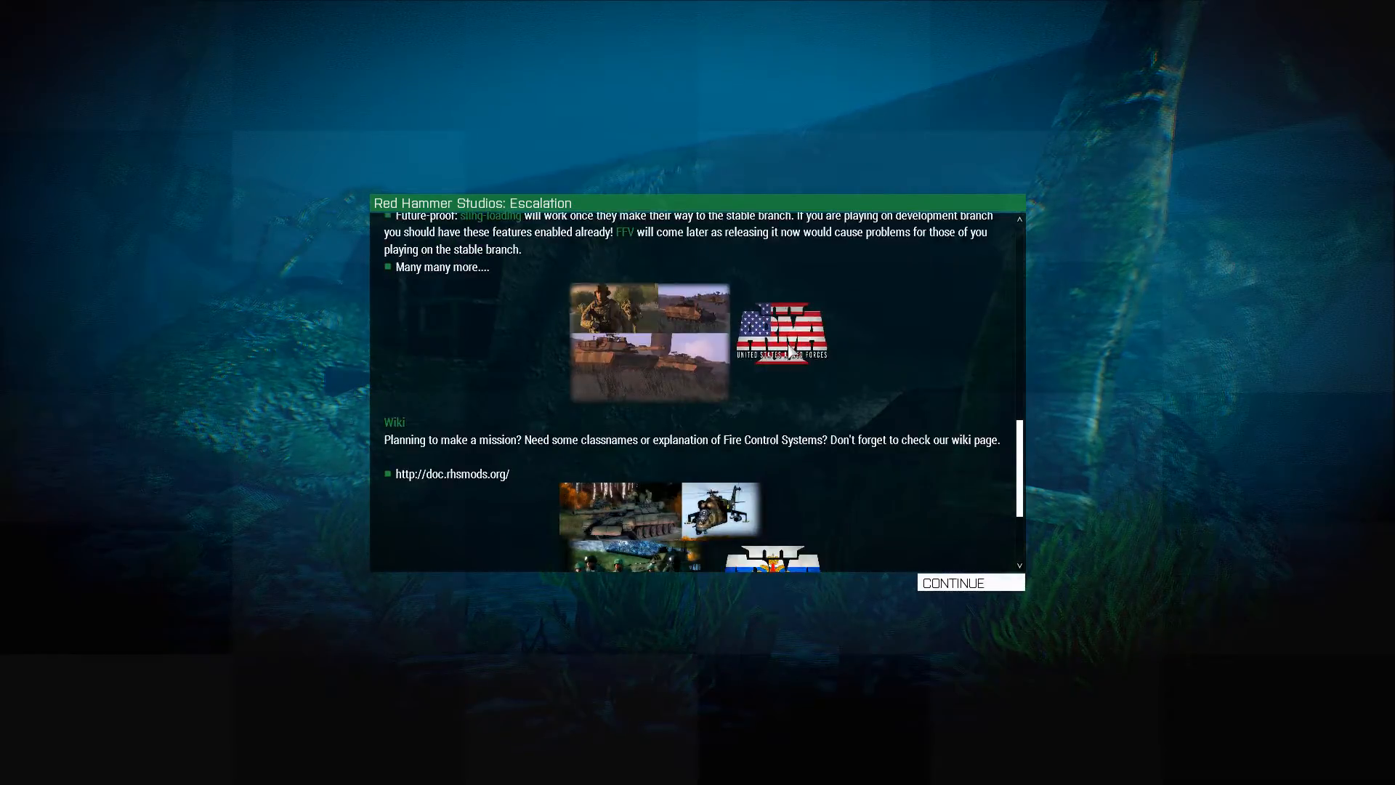
scroll(up, 3)
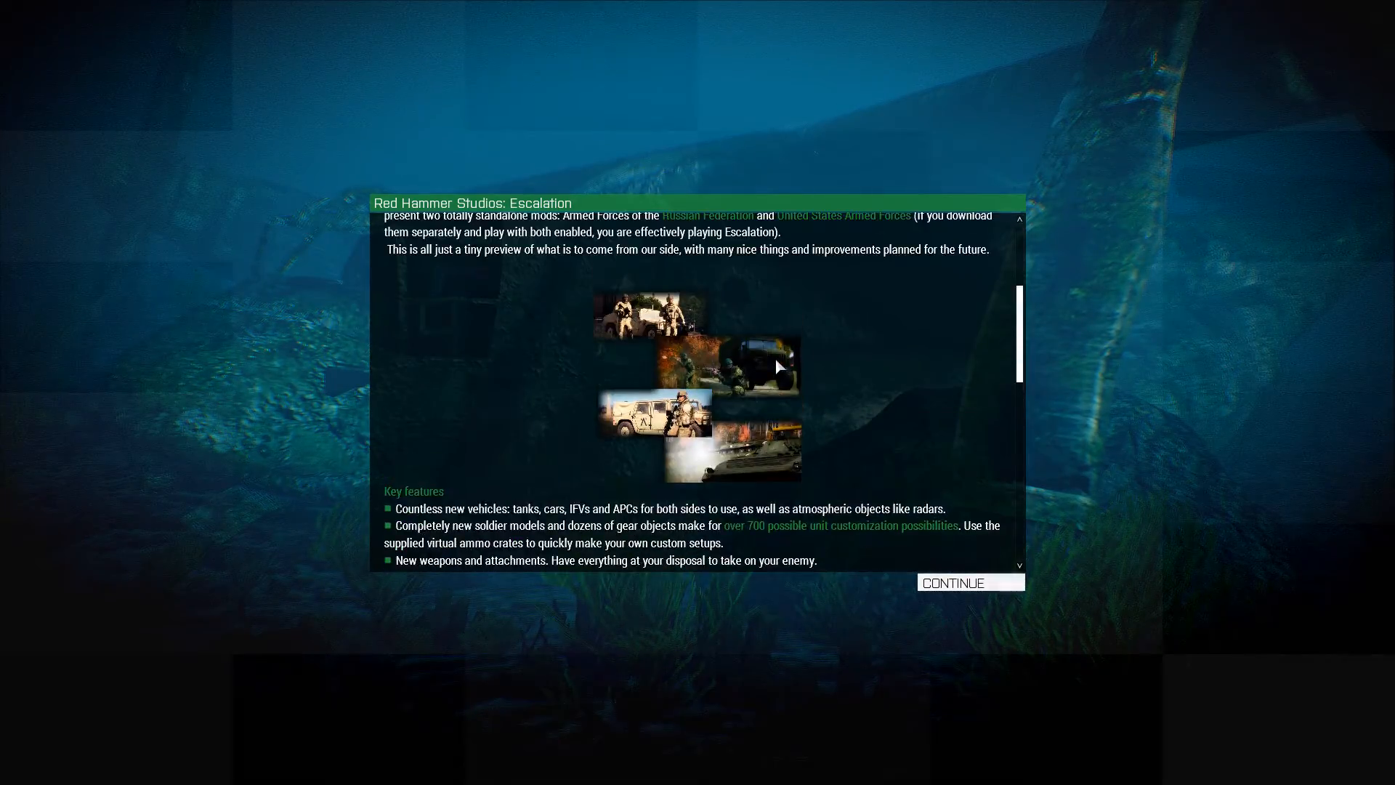
scroll(up, 3)
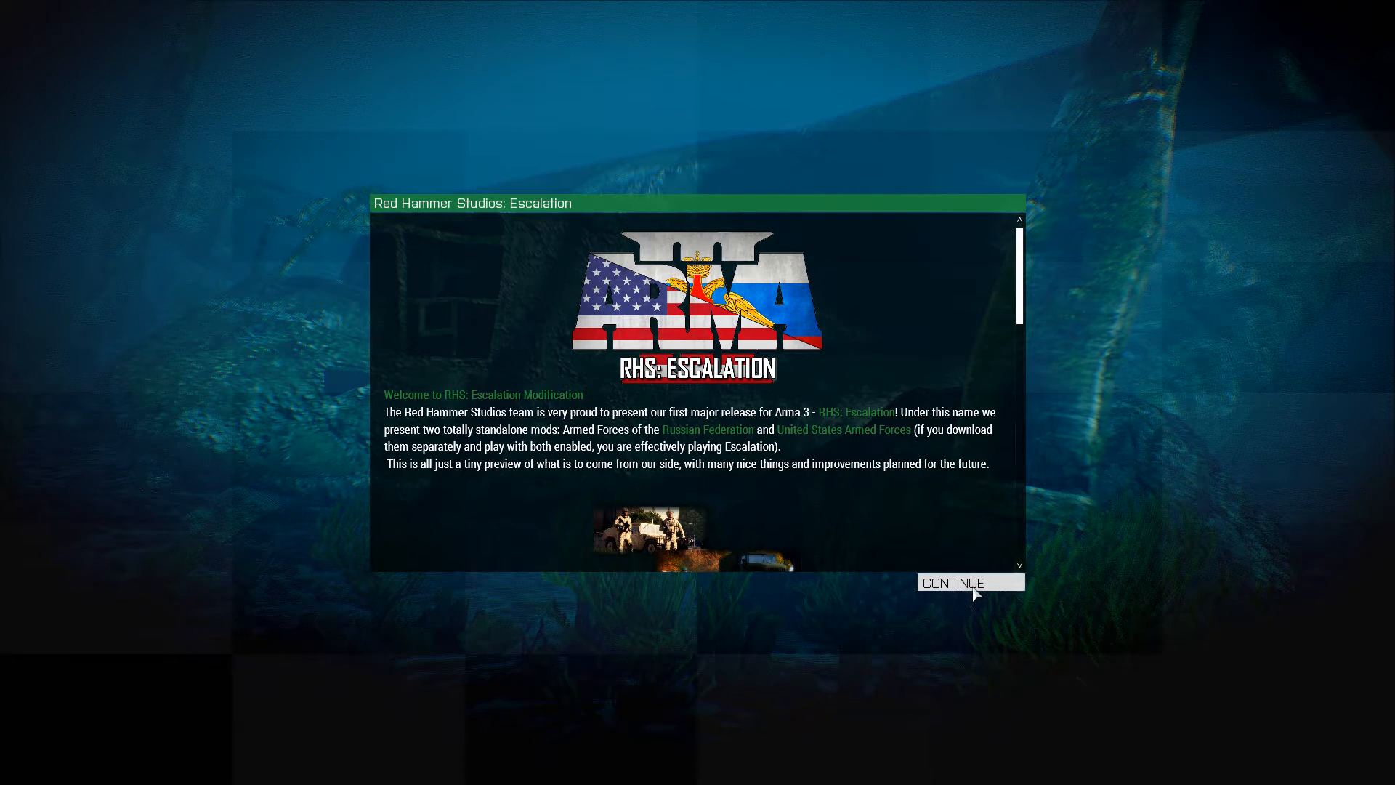
click(969, 582)
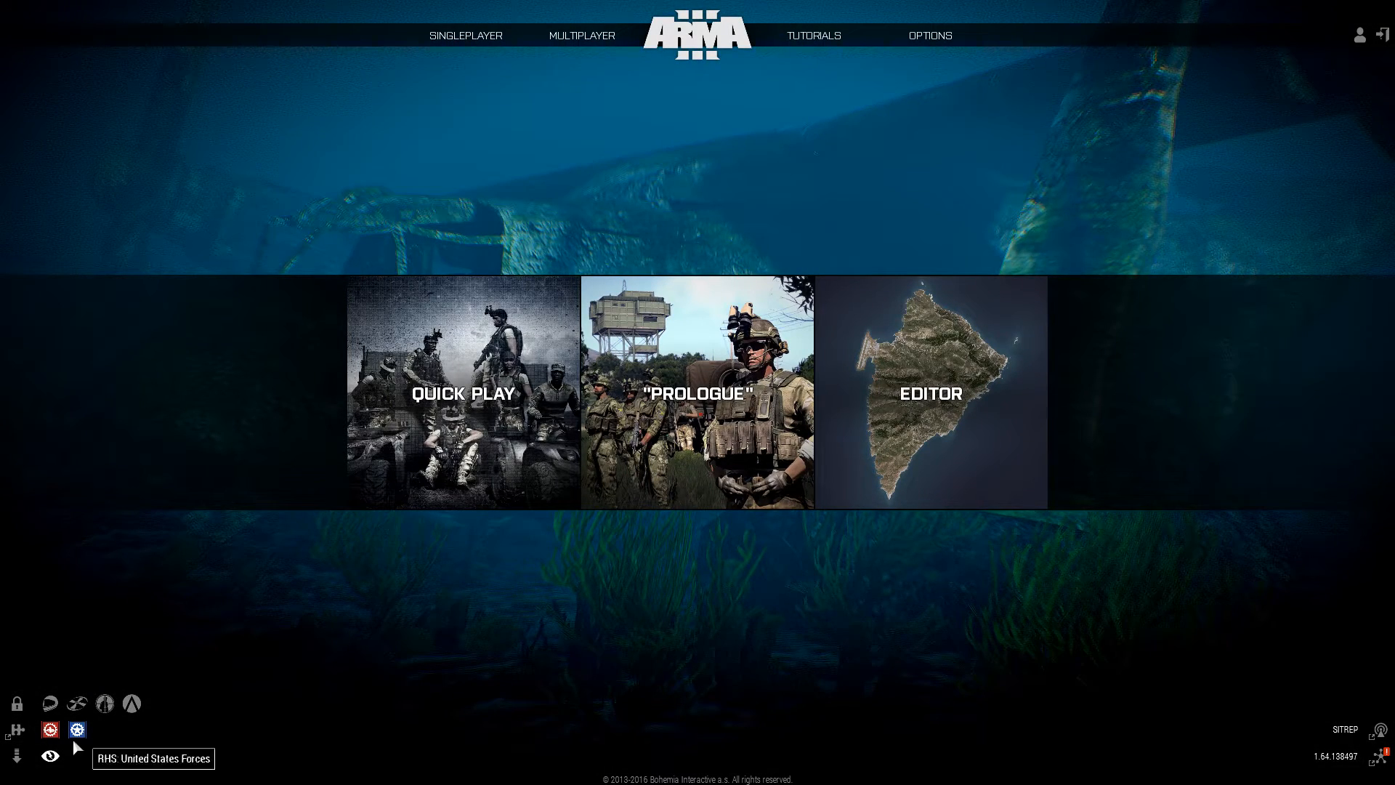
mouse_move(16, 726)
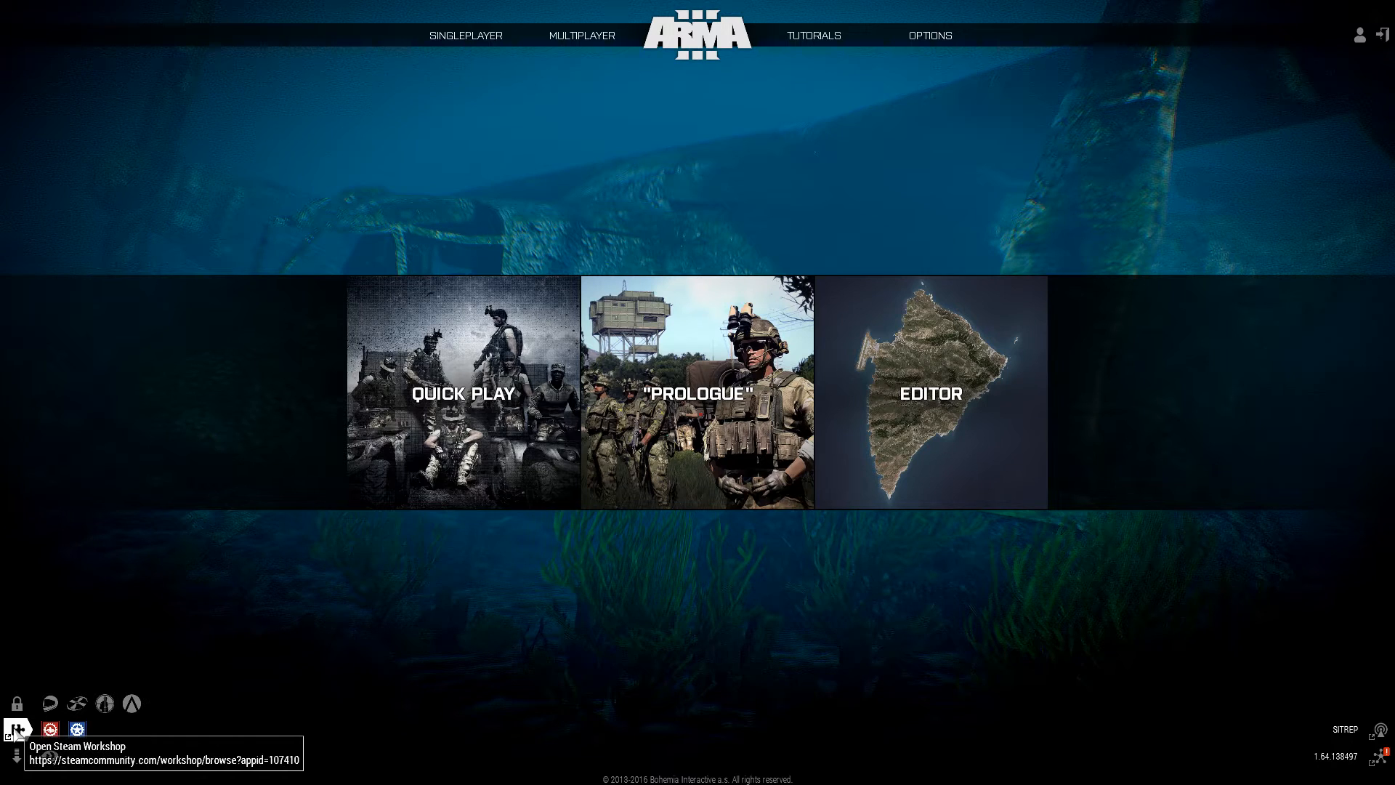
mouse_move(51, 730)
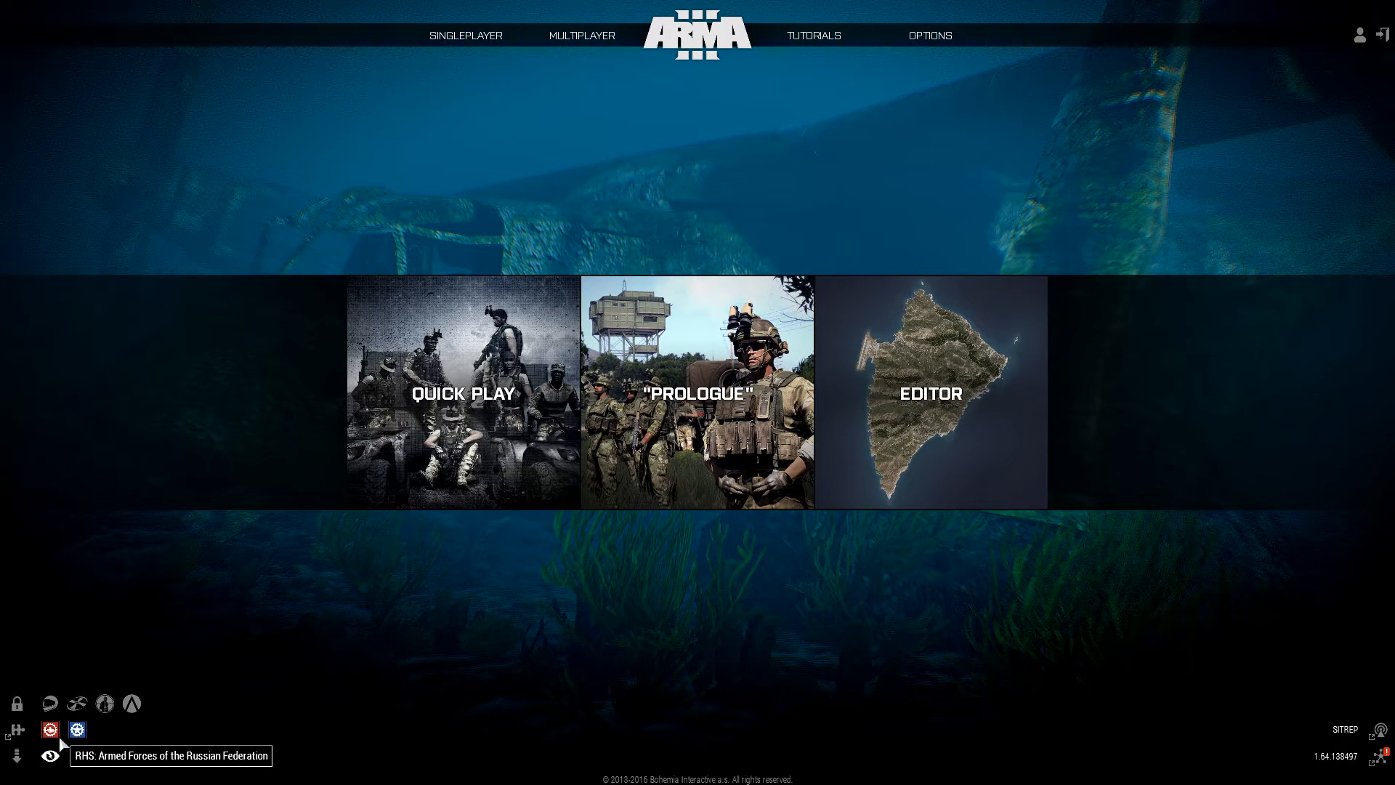
mouse_move(76, 730)
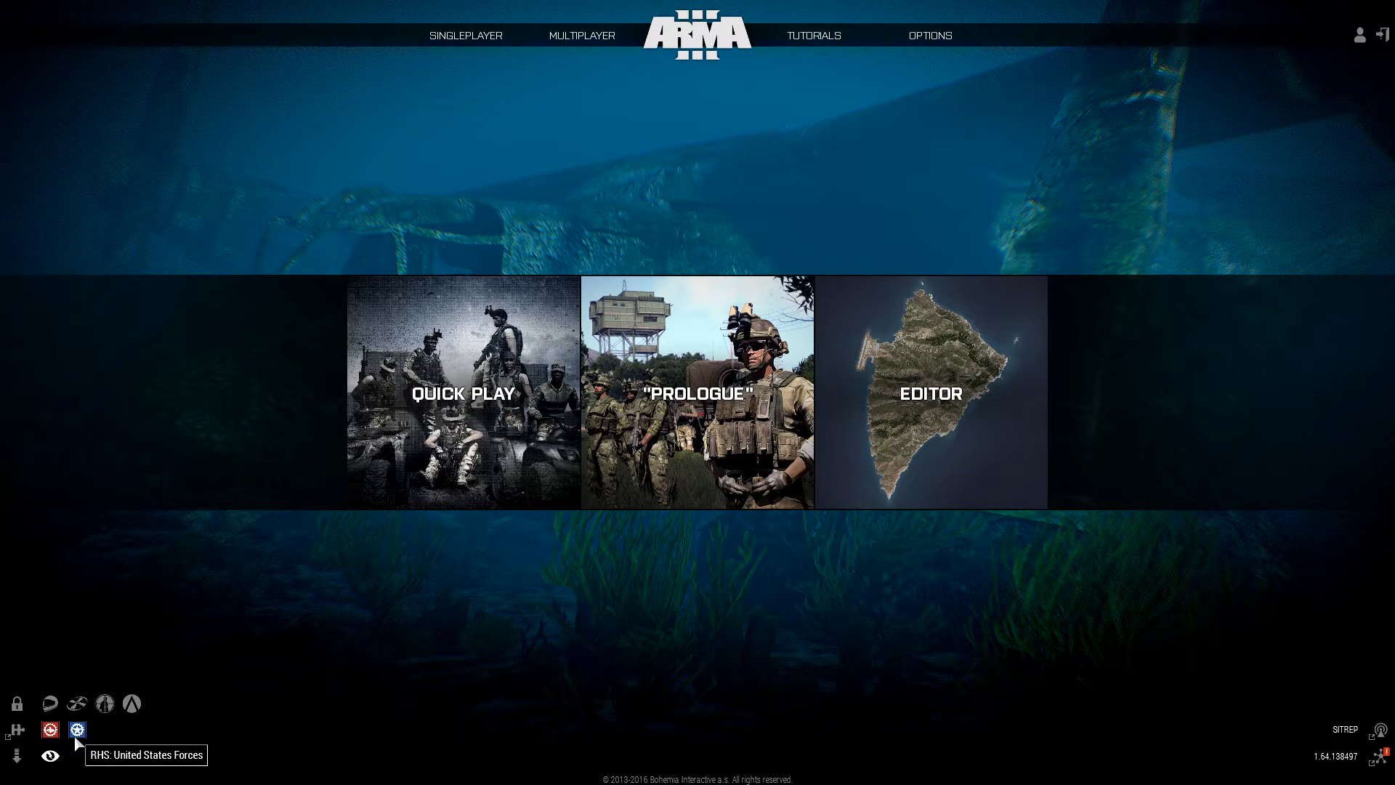
mouse_move(560, 86)
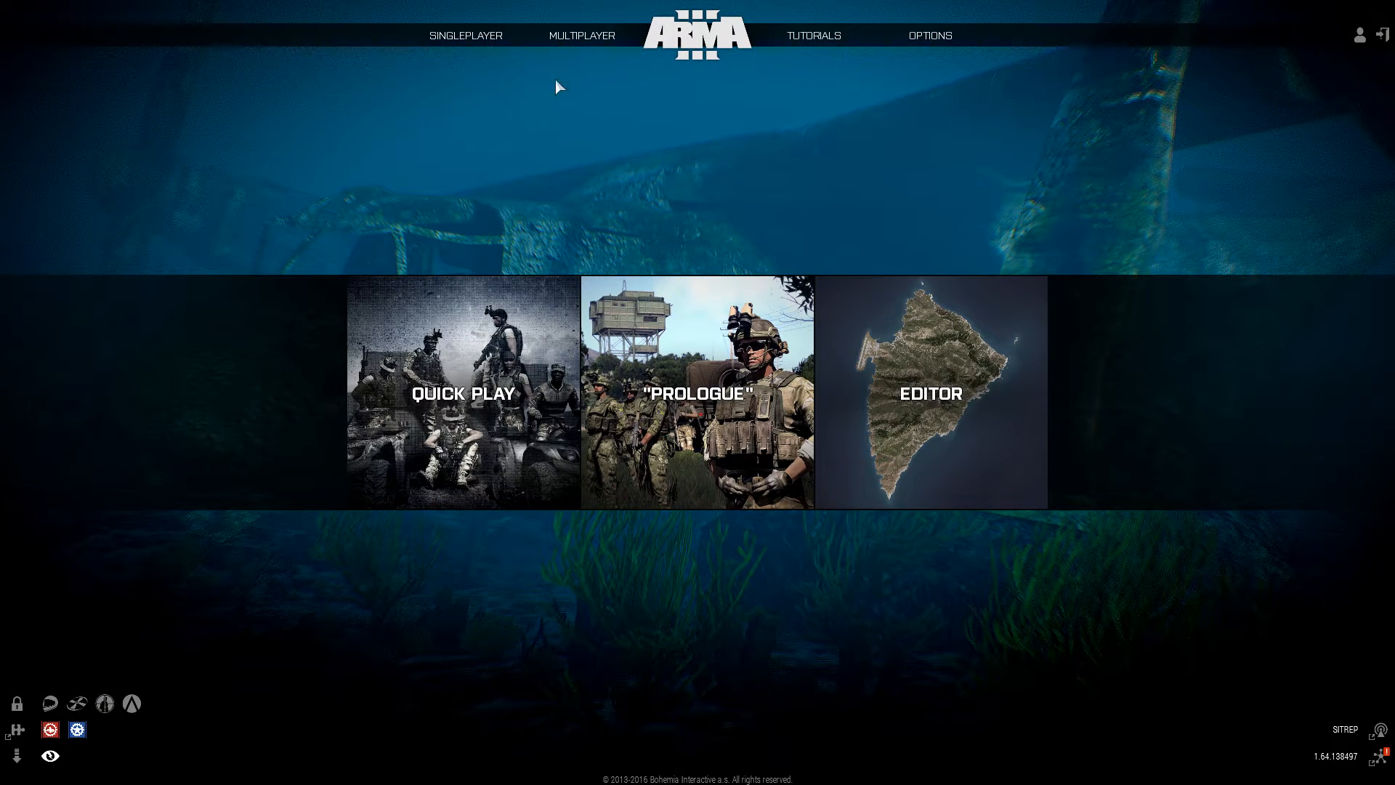
Launch Virtual Arsenal from the Tutorials menu and let it load.
click(812, 35)
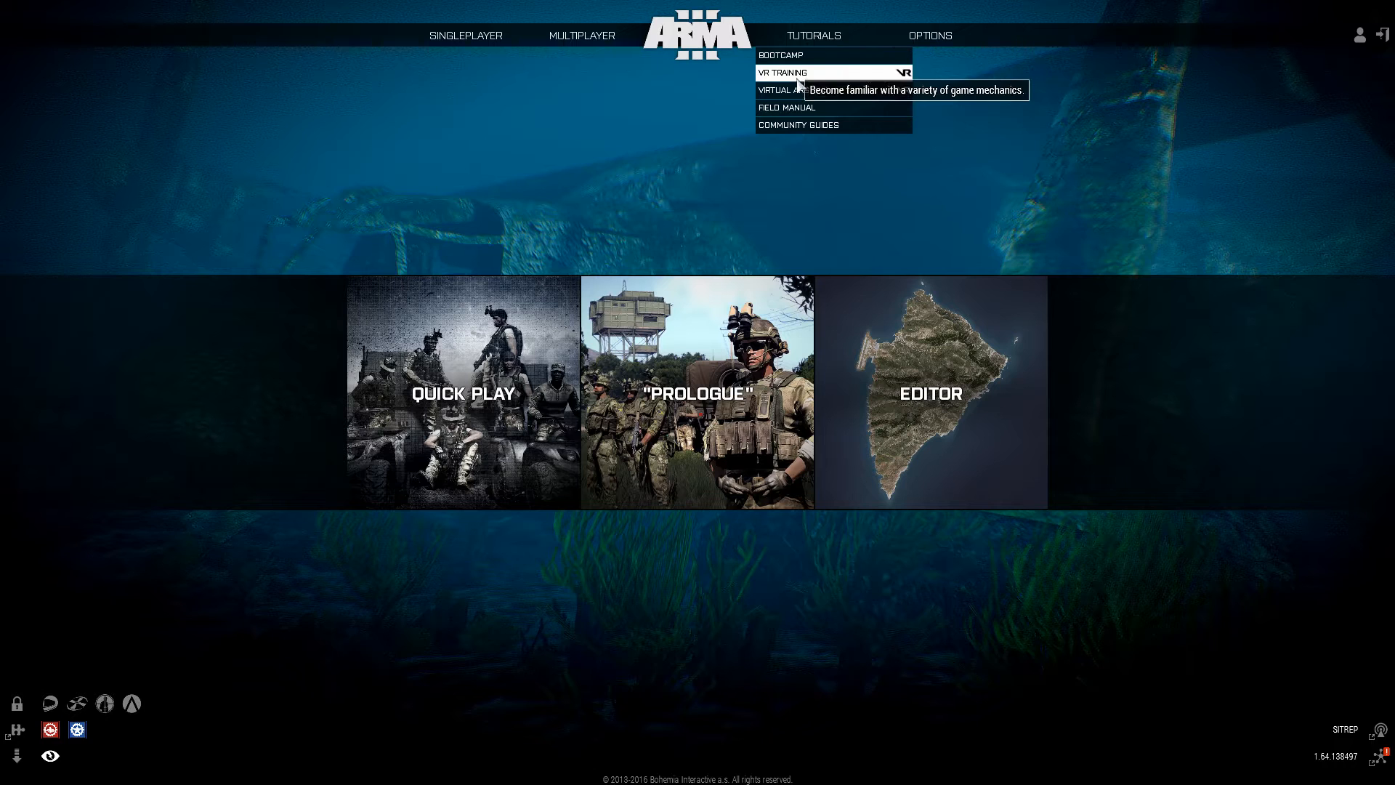
mouse_move(802, 37)
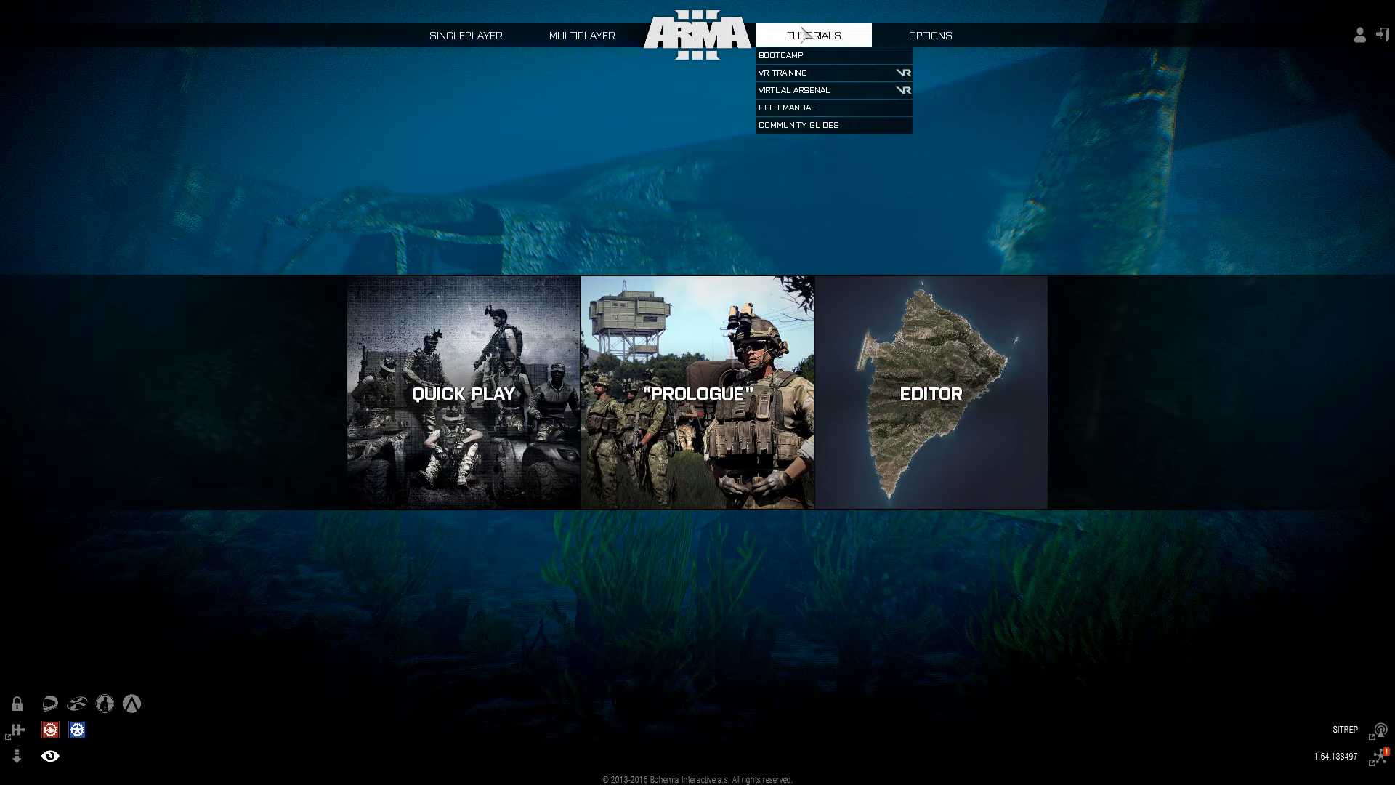
click(792, 90)
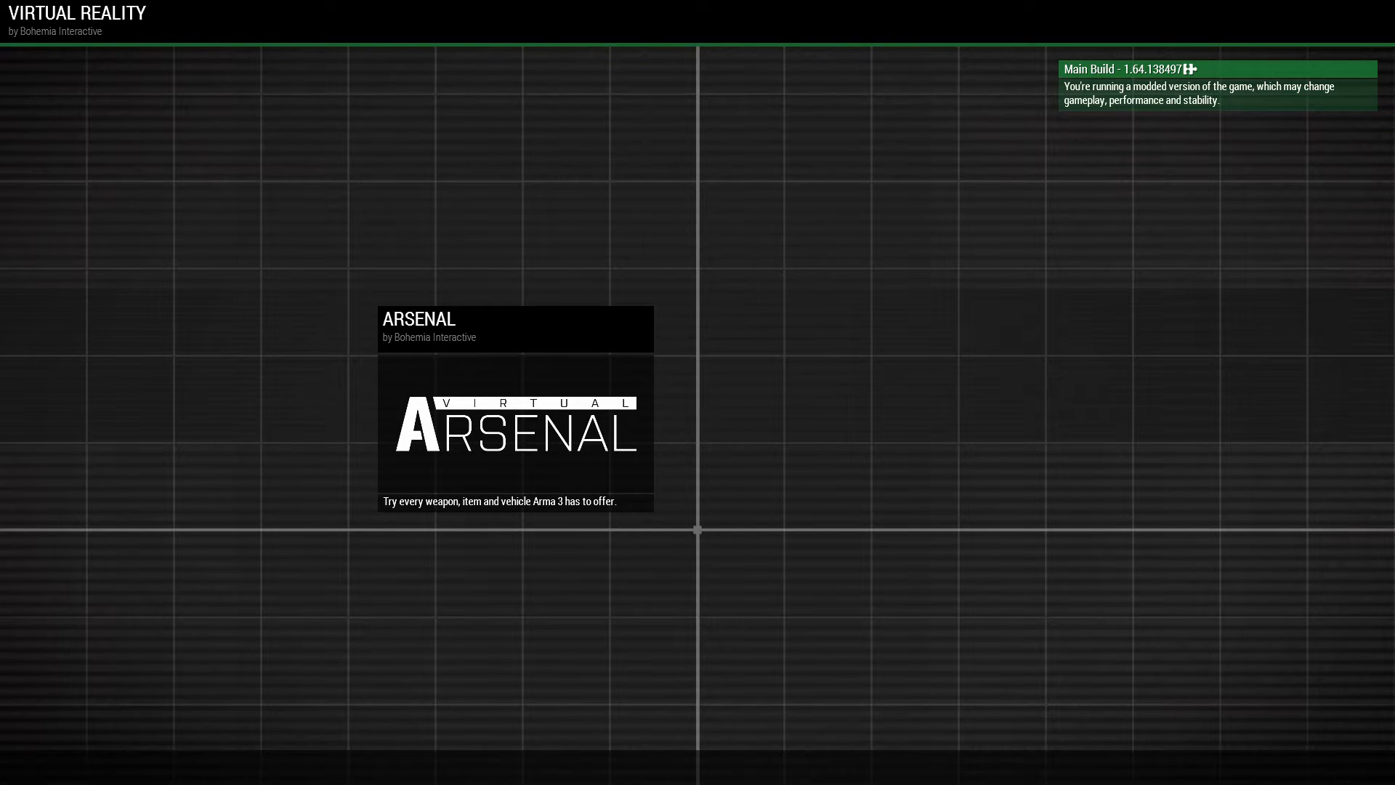
mouse_move(514, 345)
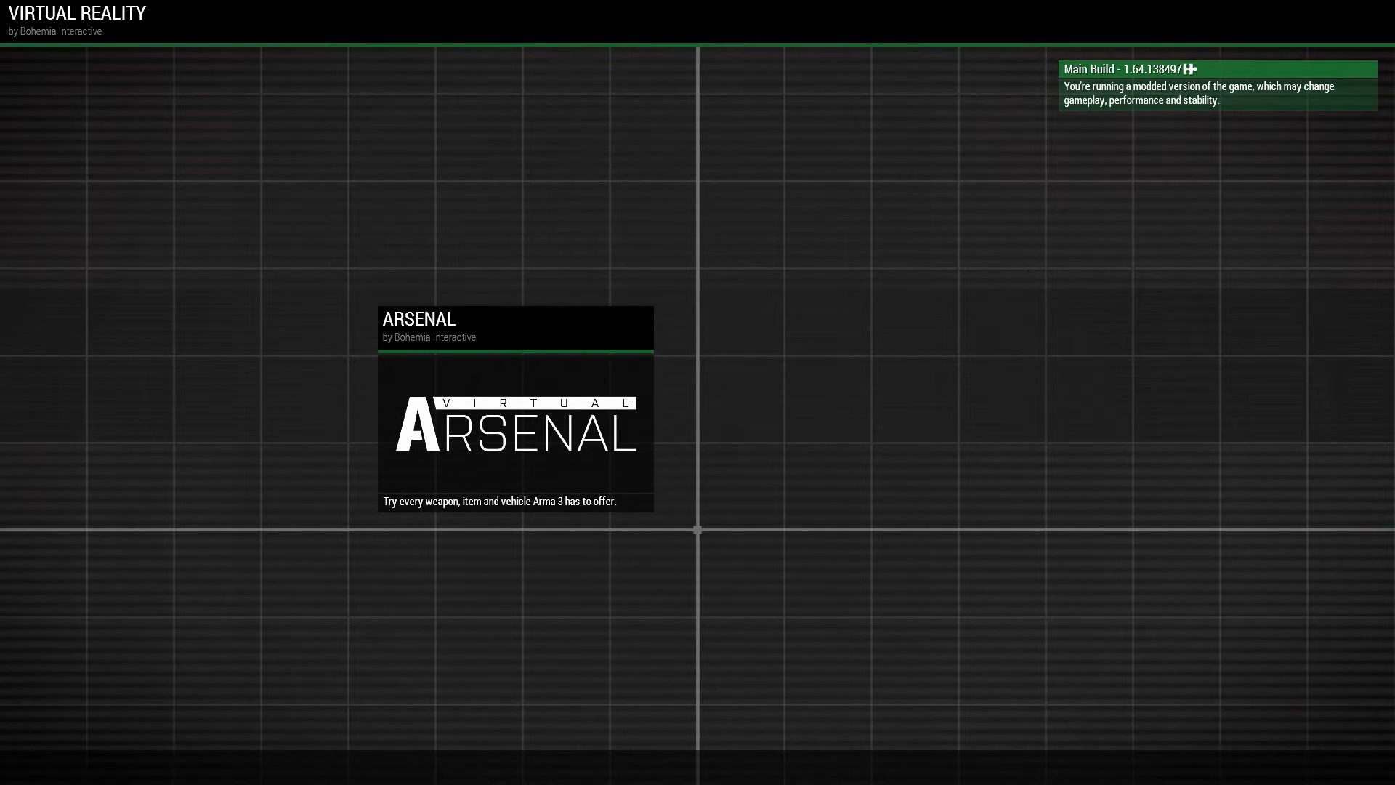
click(515, 425)
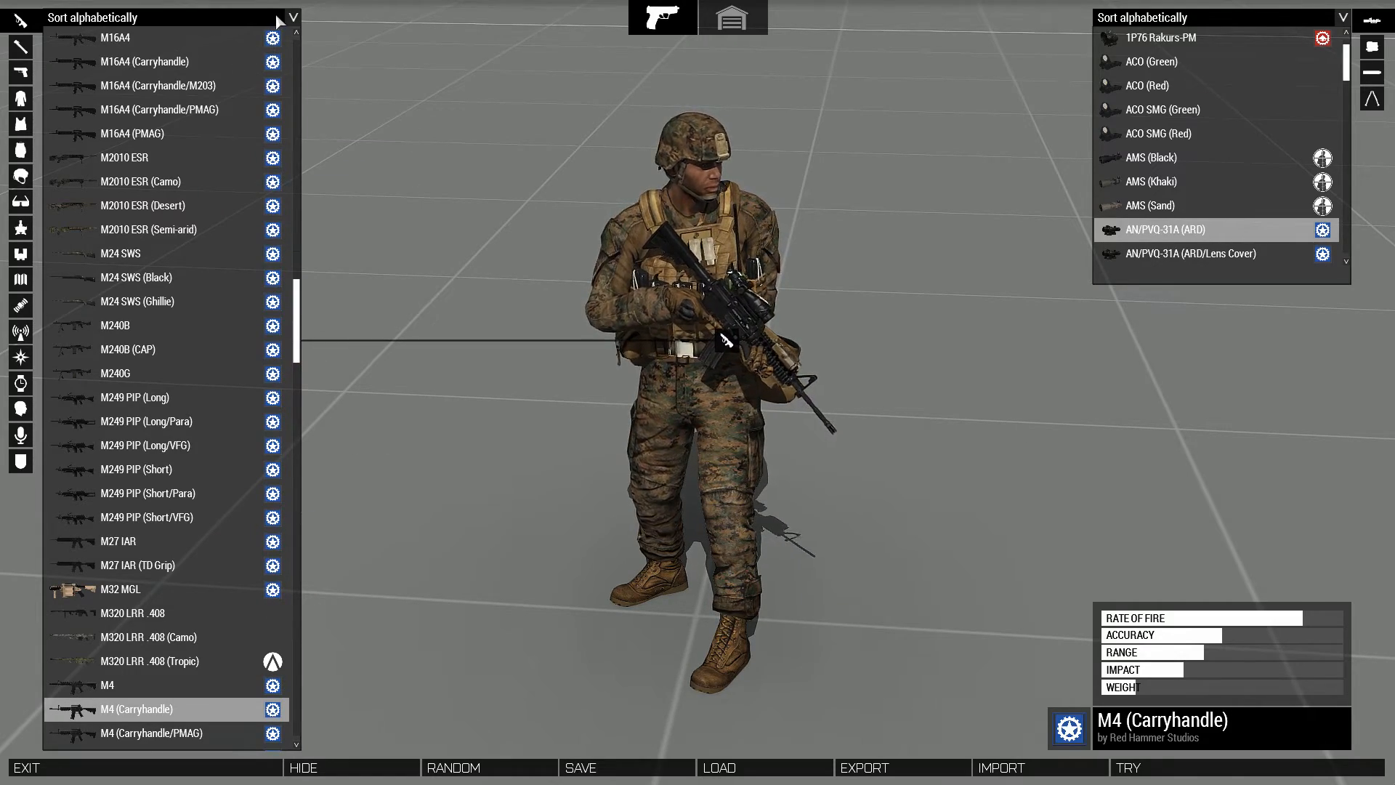
Sort weapons by mod, equip the AK-103-1 (Steel Mag.), and try it in the field.
click(291, 16)
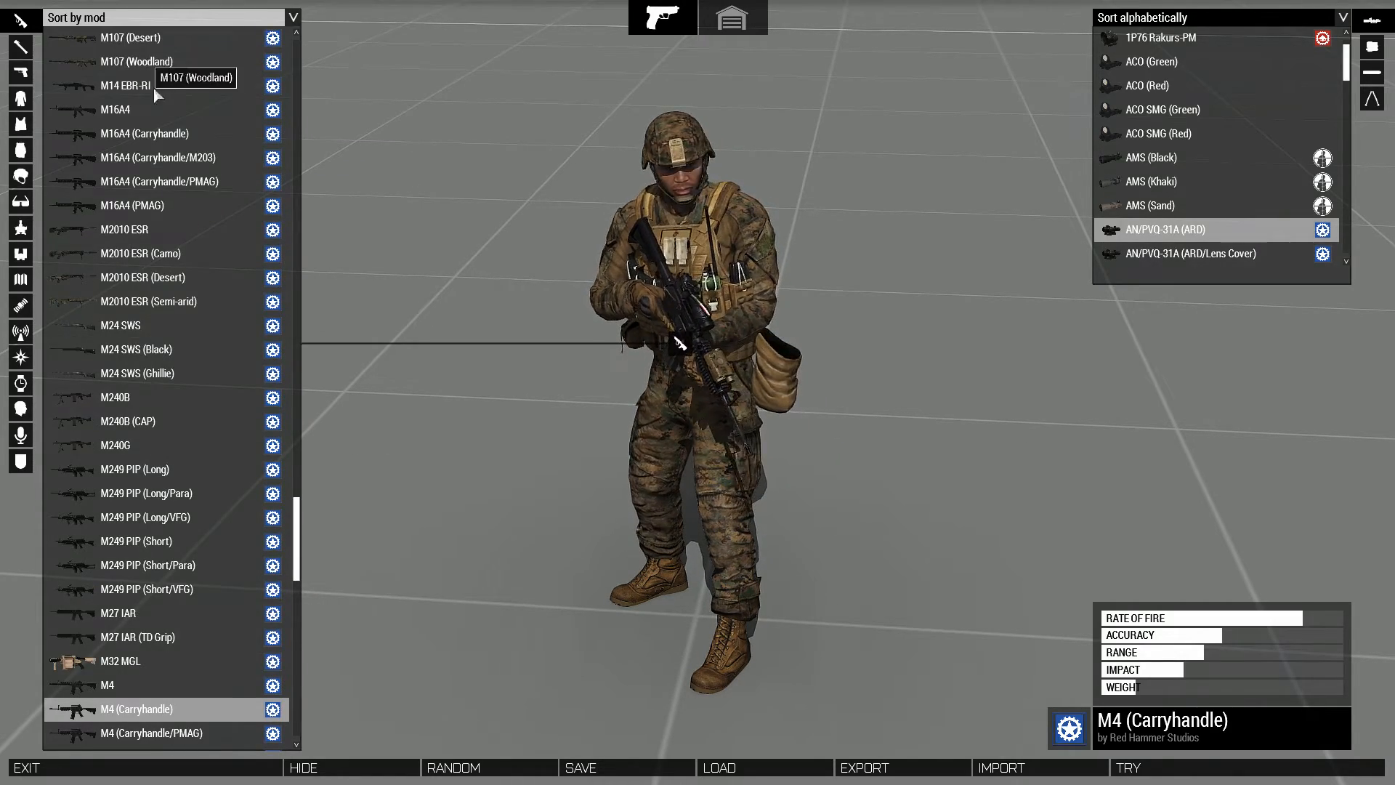
scroll(down, 3)
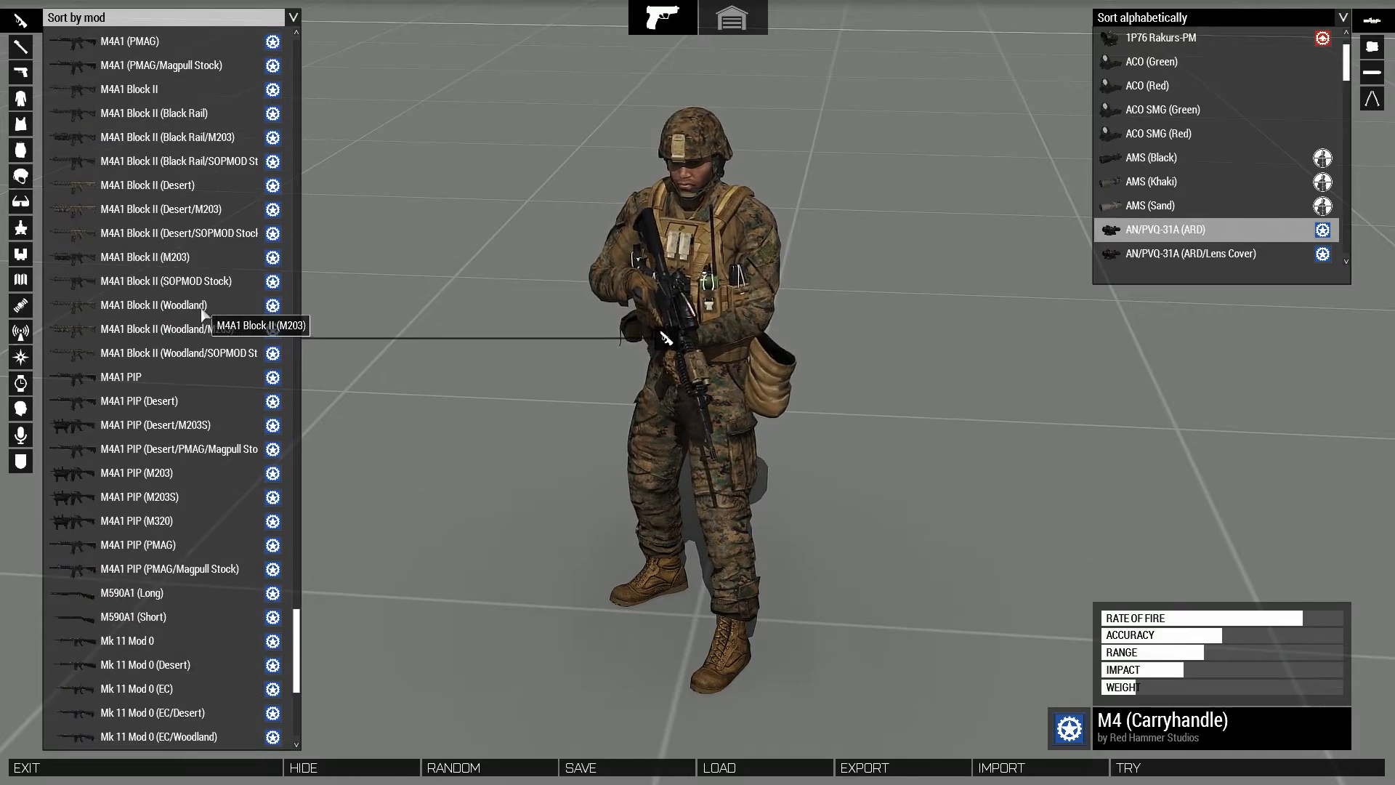
scroll(down, 3)
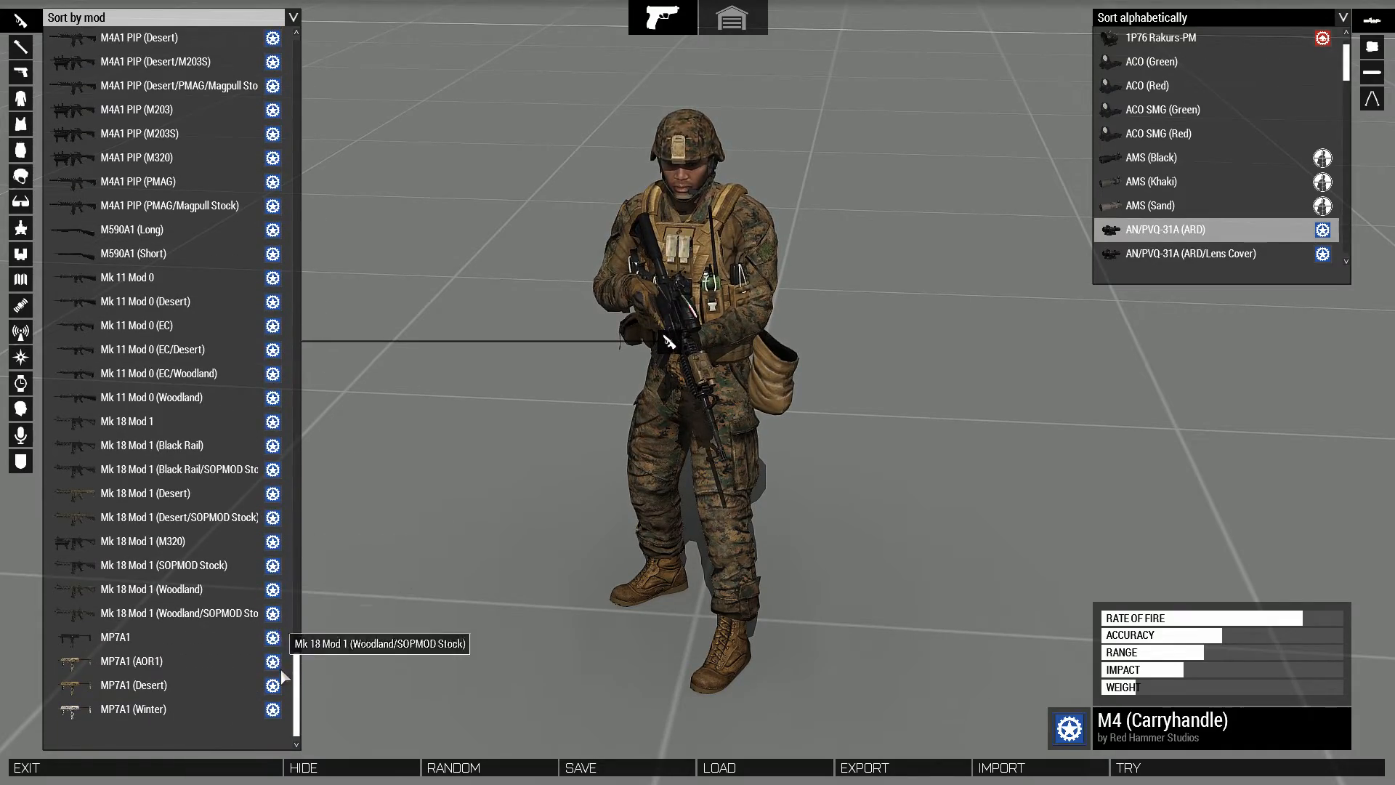
scroll(down, 3)
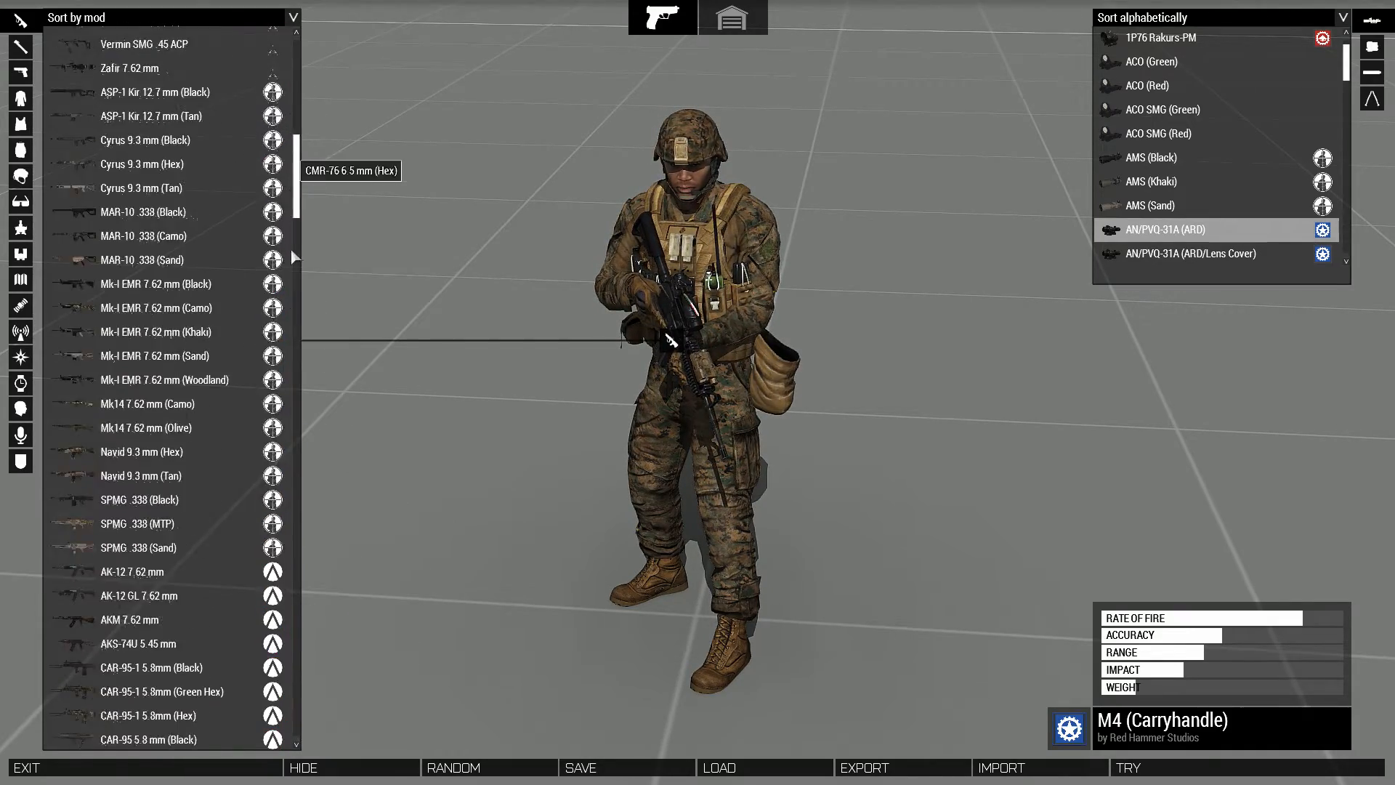
scroll(down, 3)
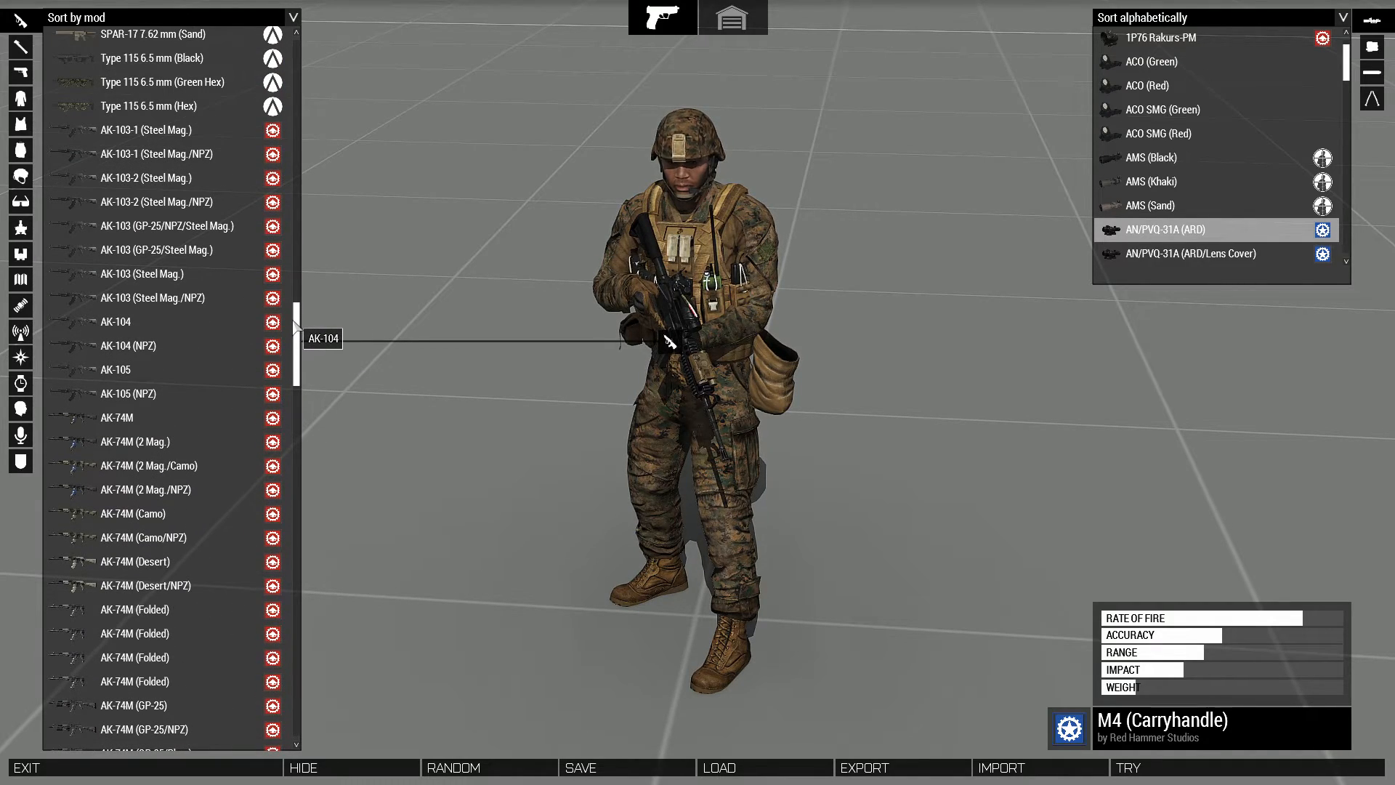
mouse_move(158, 175)
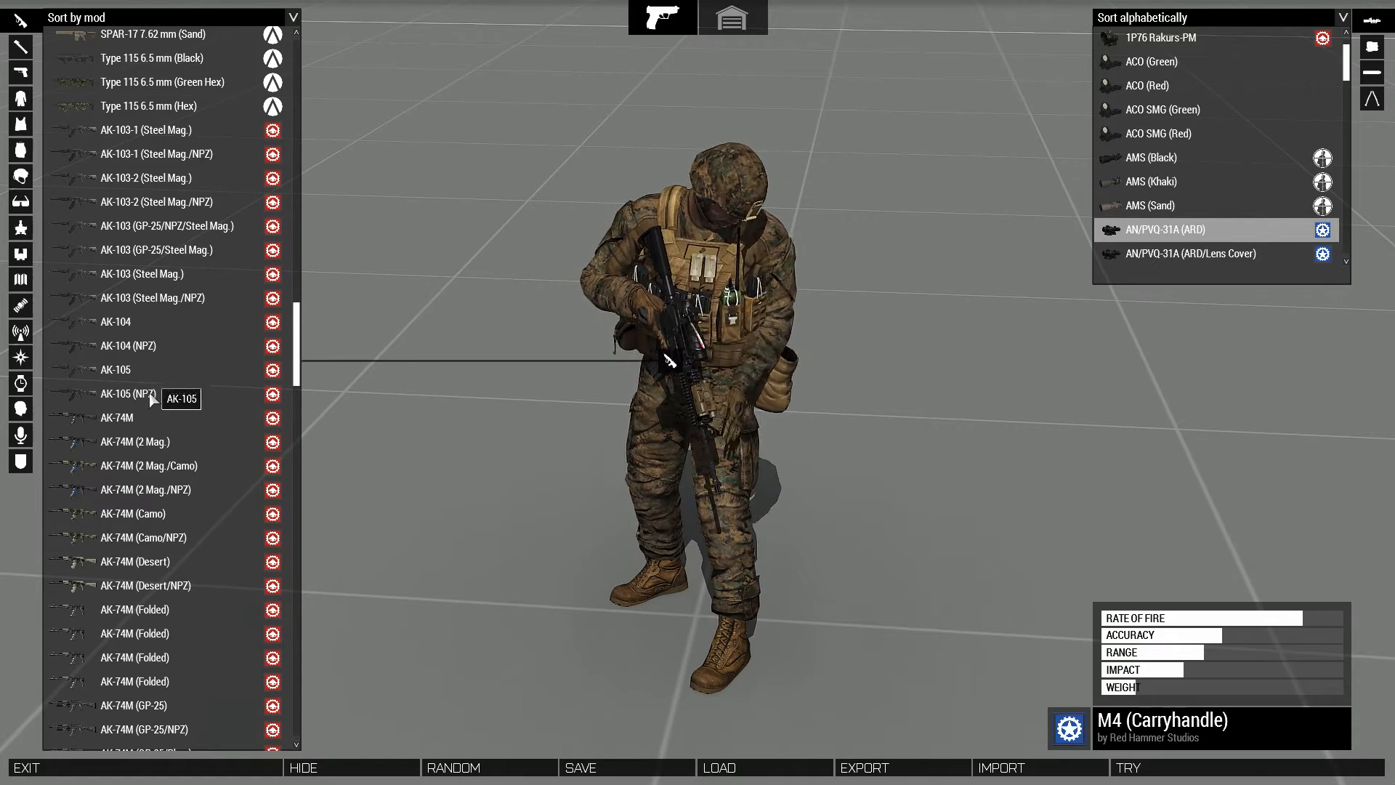
mouse_move(151, 515)
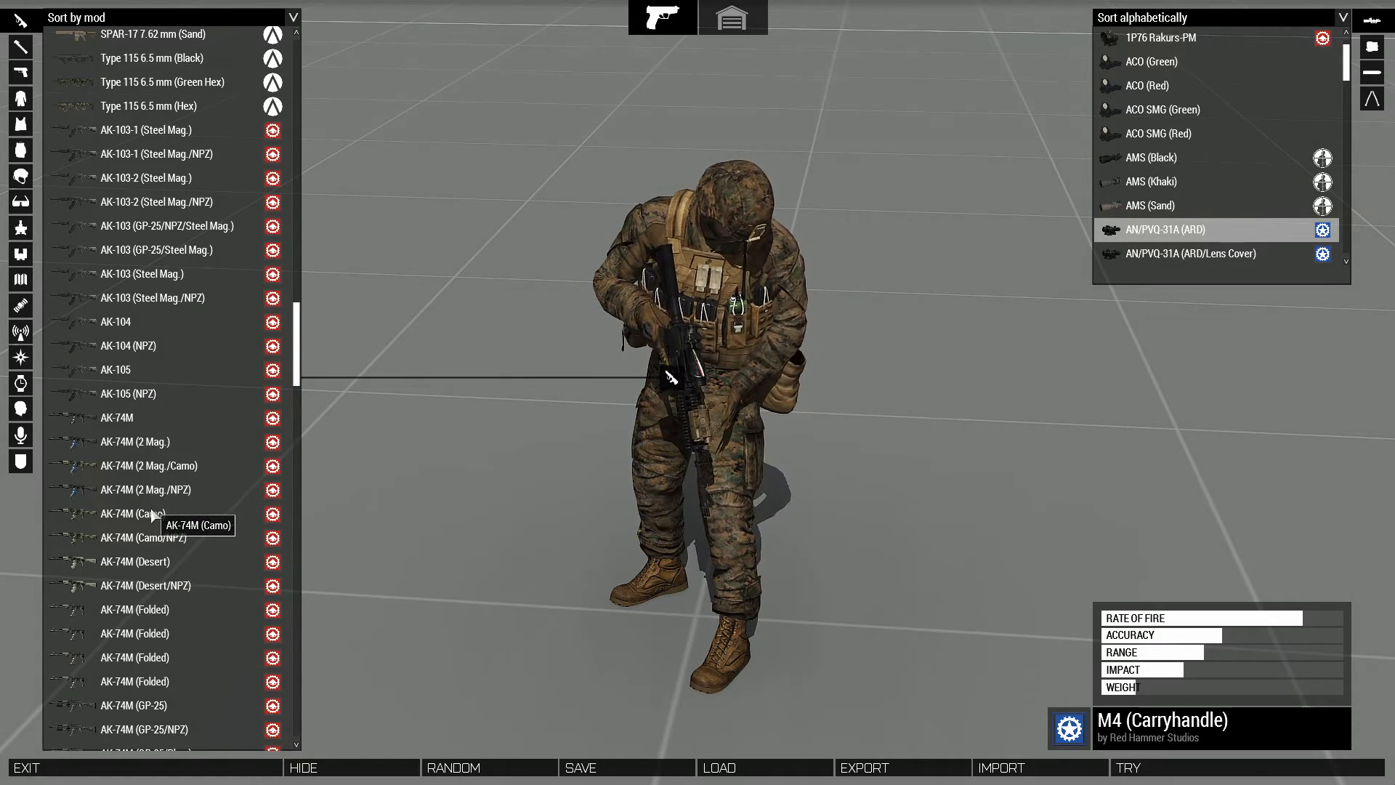
scroll(down, 3)
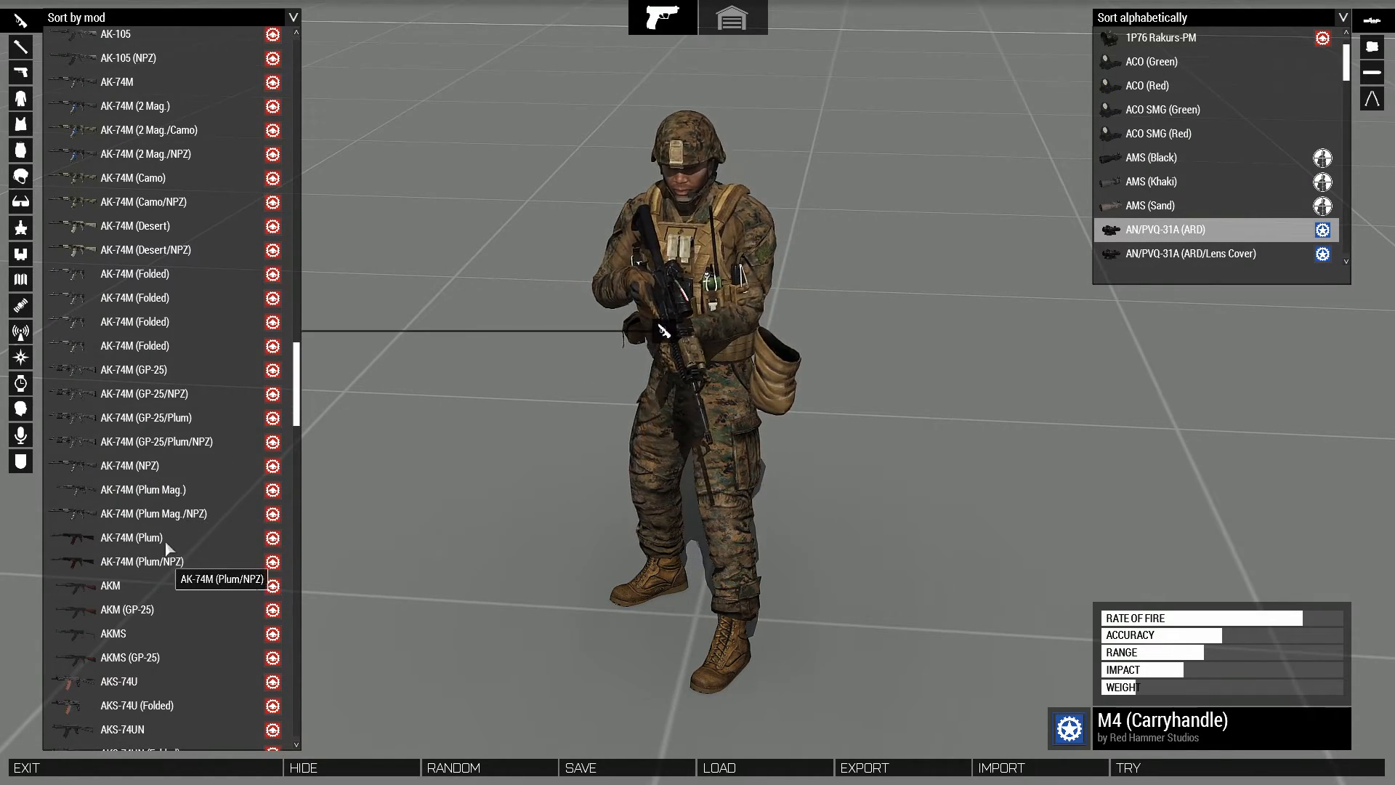
mouse_move(162, 586)
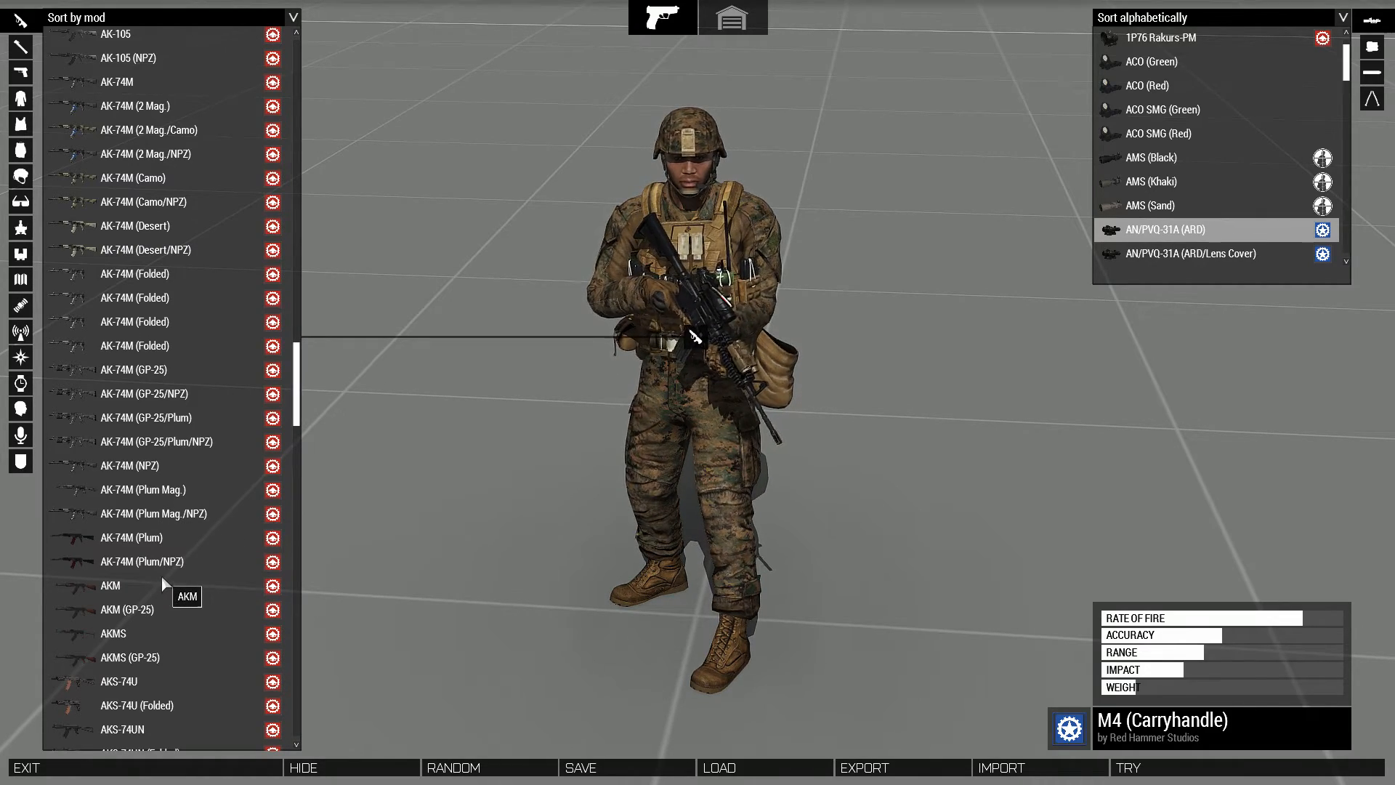
scroll(up, 3)
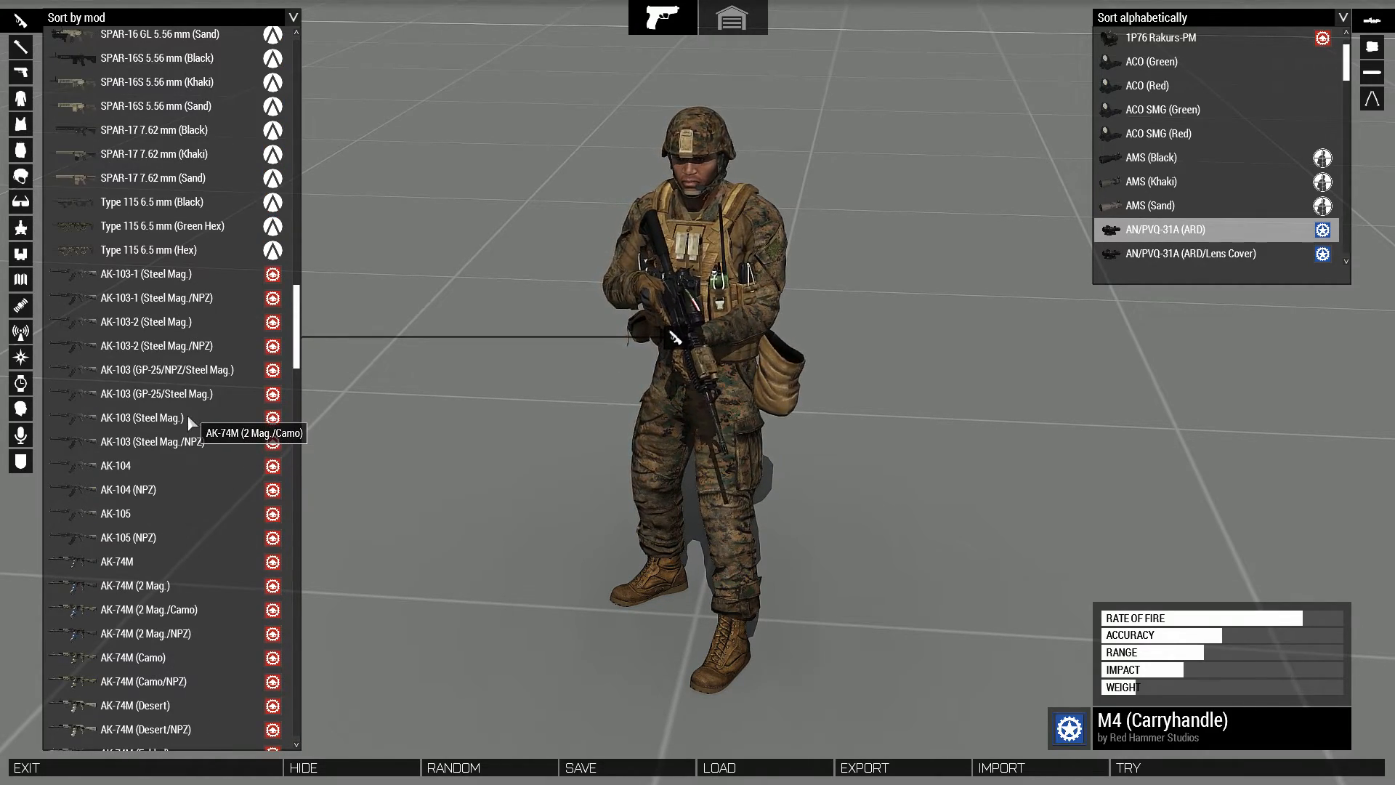
click(142, 273)
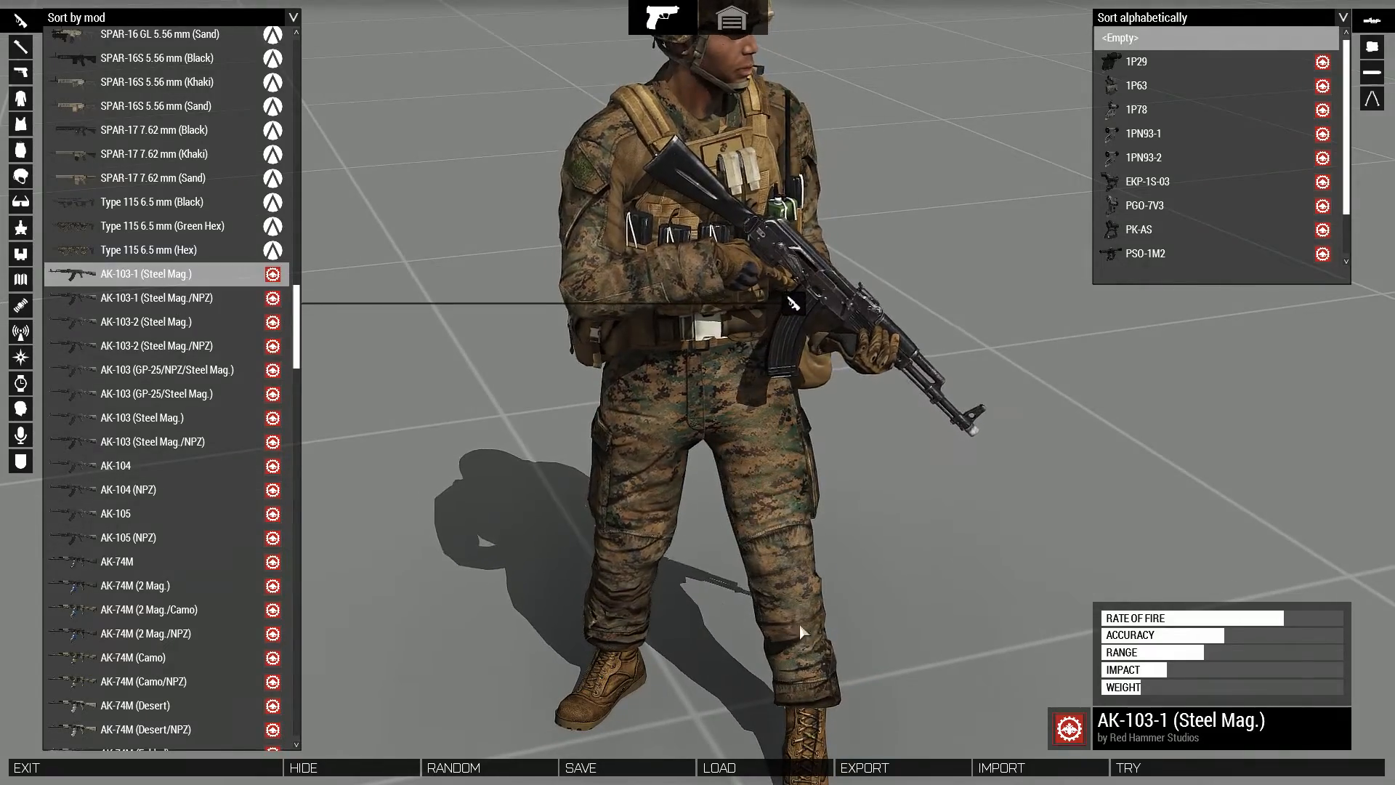
click(1126, 767)
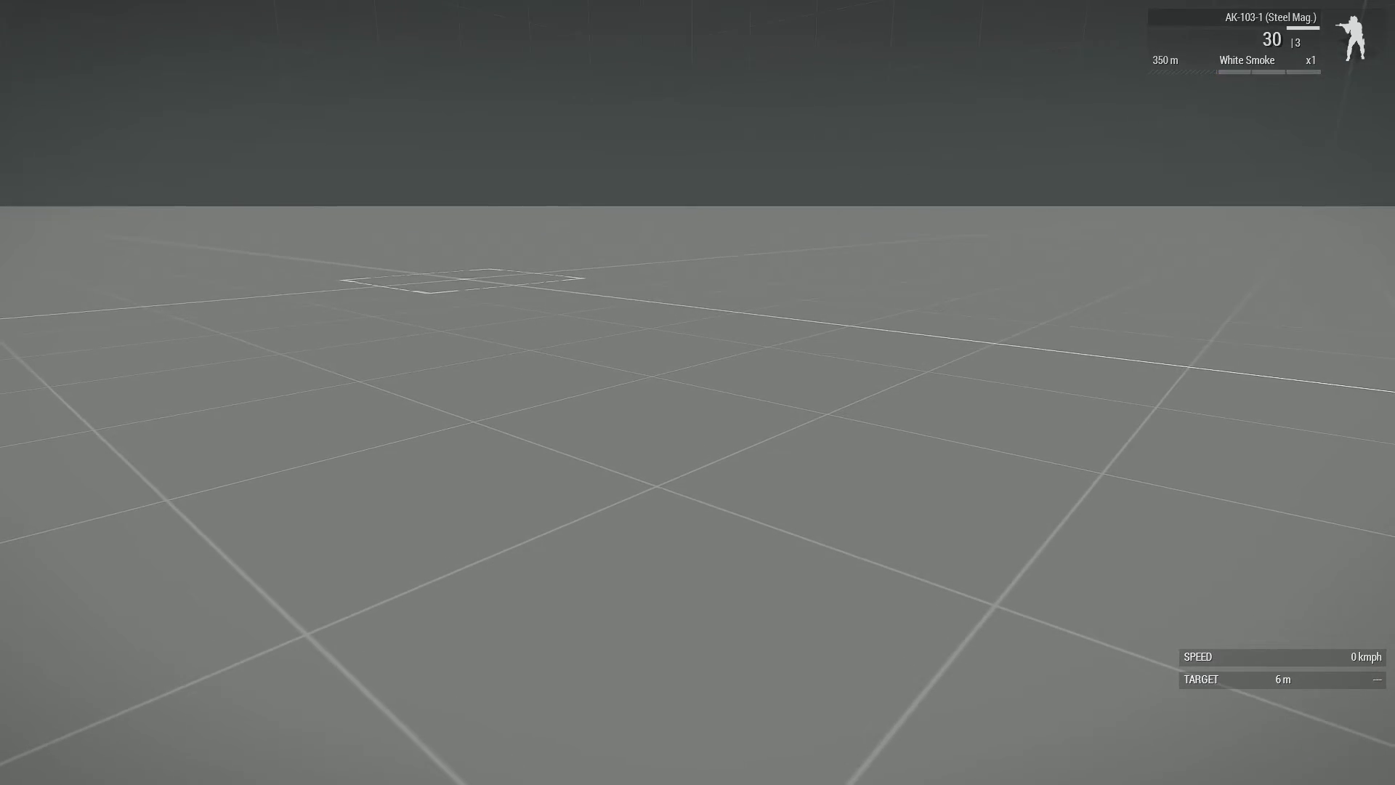
Field-test the AK loadouts twice, firing the AK-74M, then switch to browsing vehicles.
key(Escape)
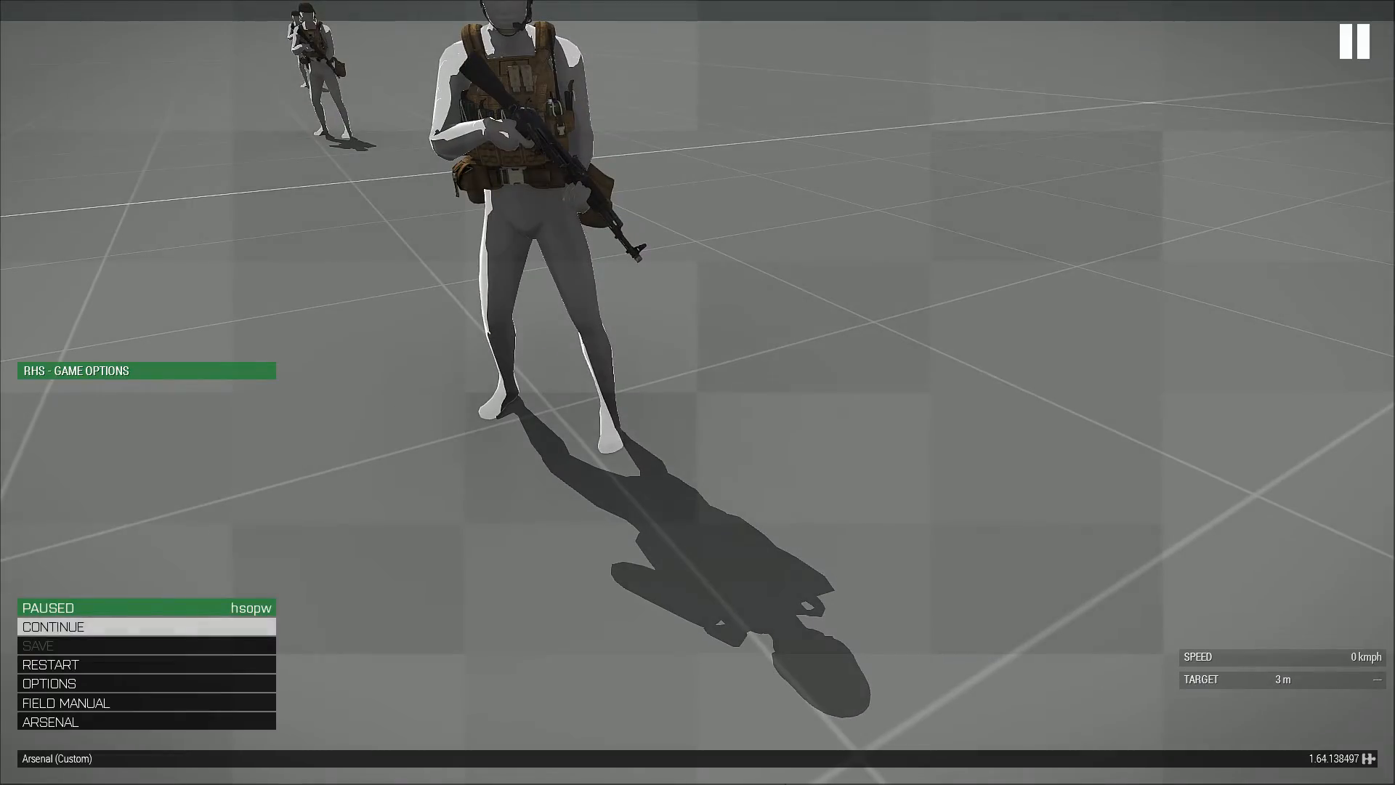
click(51, 722)
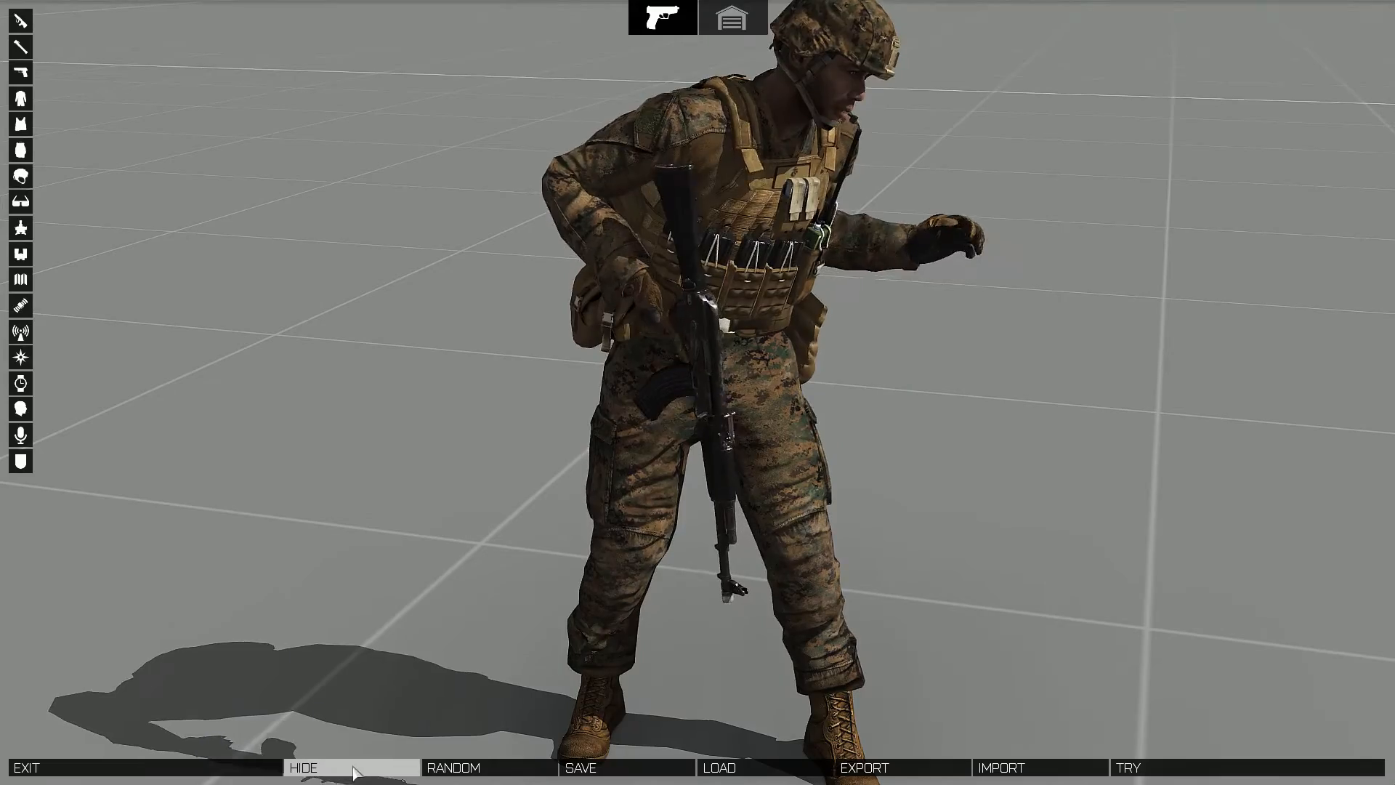
click(454, 767)
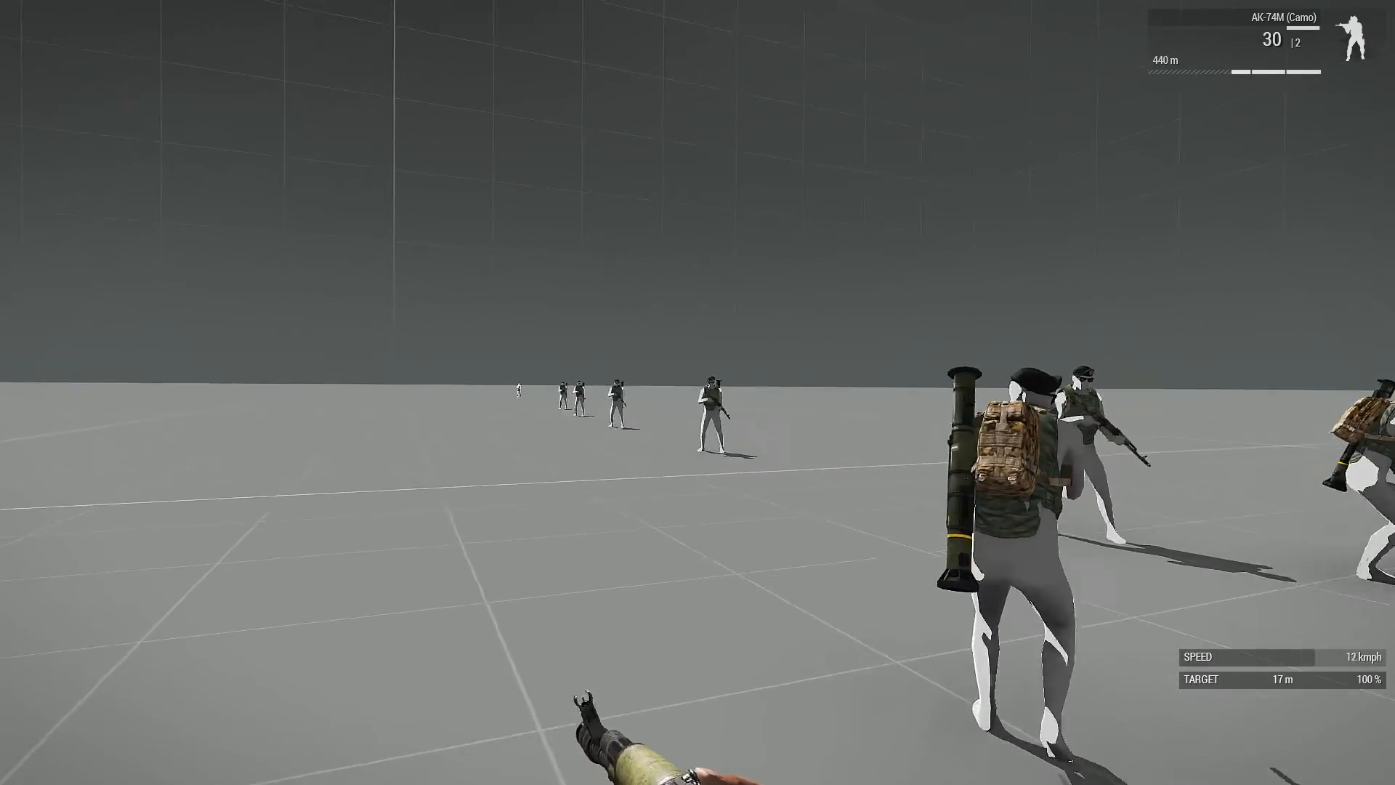
mouse_move(698, 393)
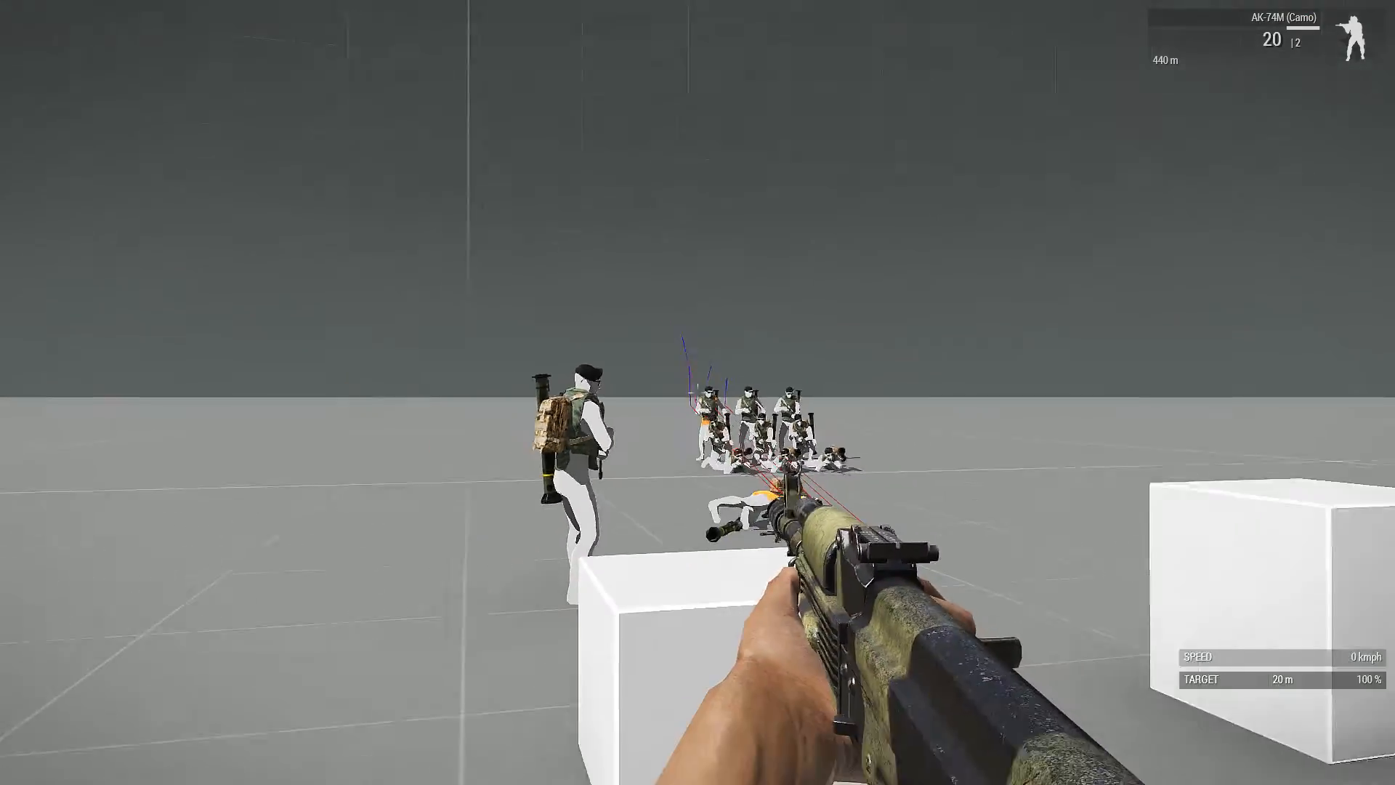
key(Escape)
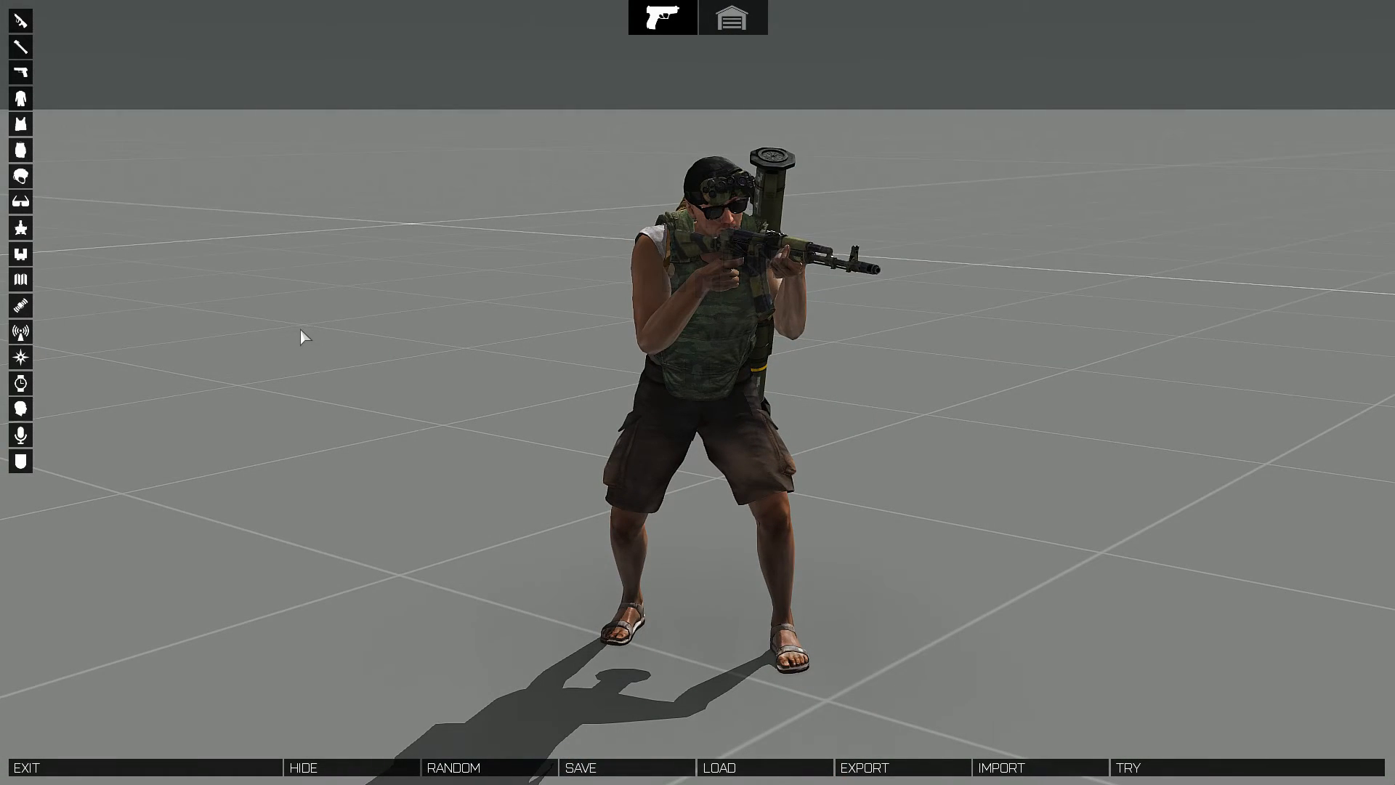
click(734, 17)
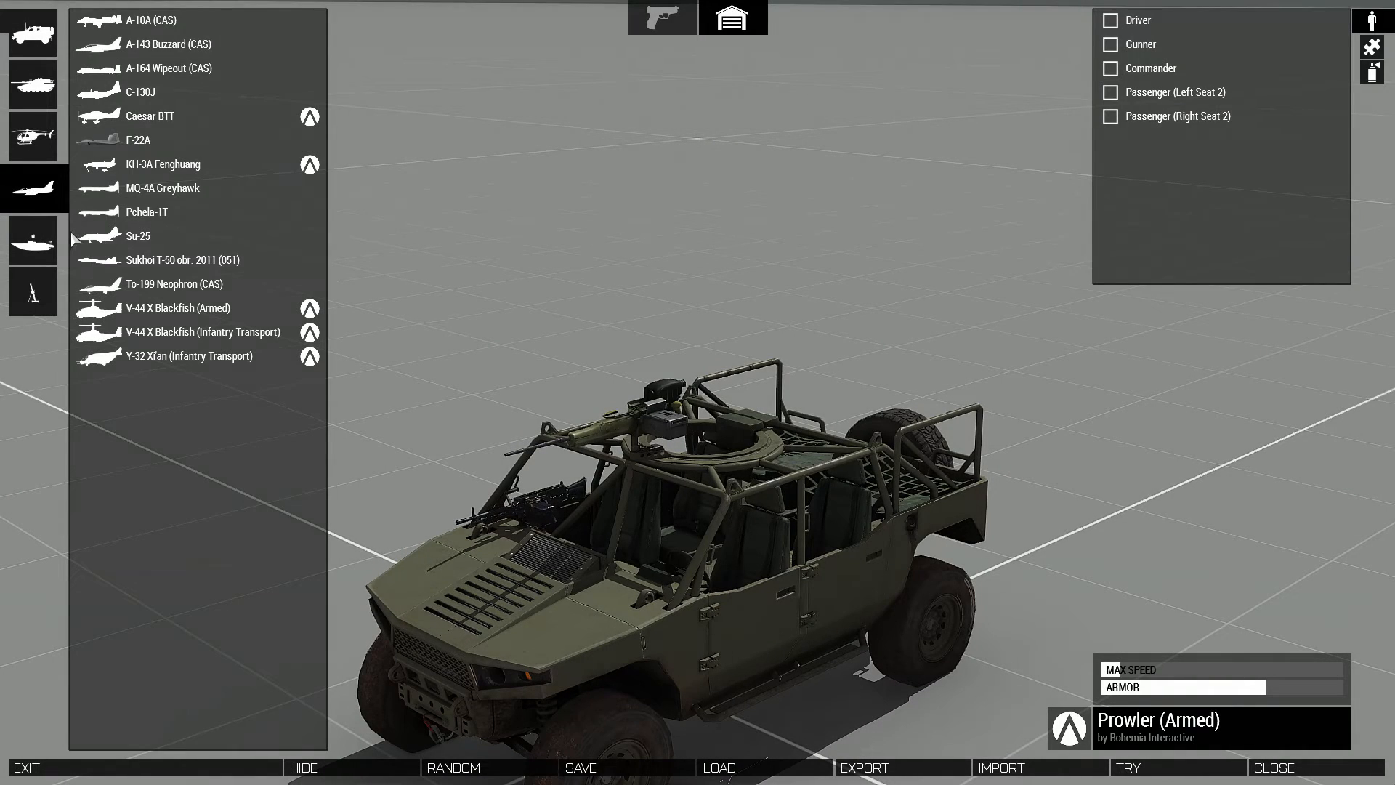
Browse the Rotary wing and Tracked vehicle lists, scrolling through the RHS vehicles.
click(32, 138)
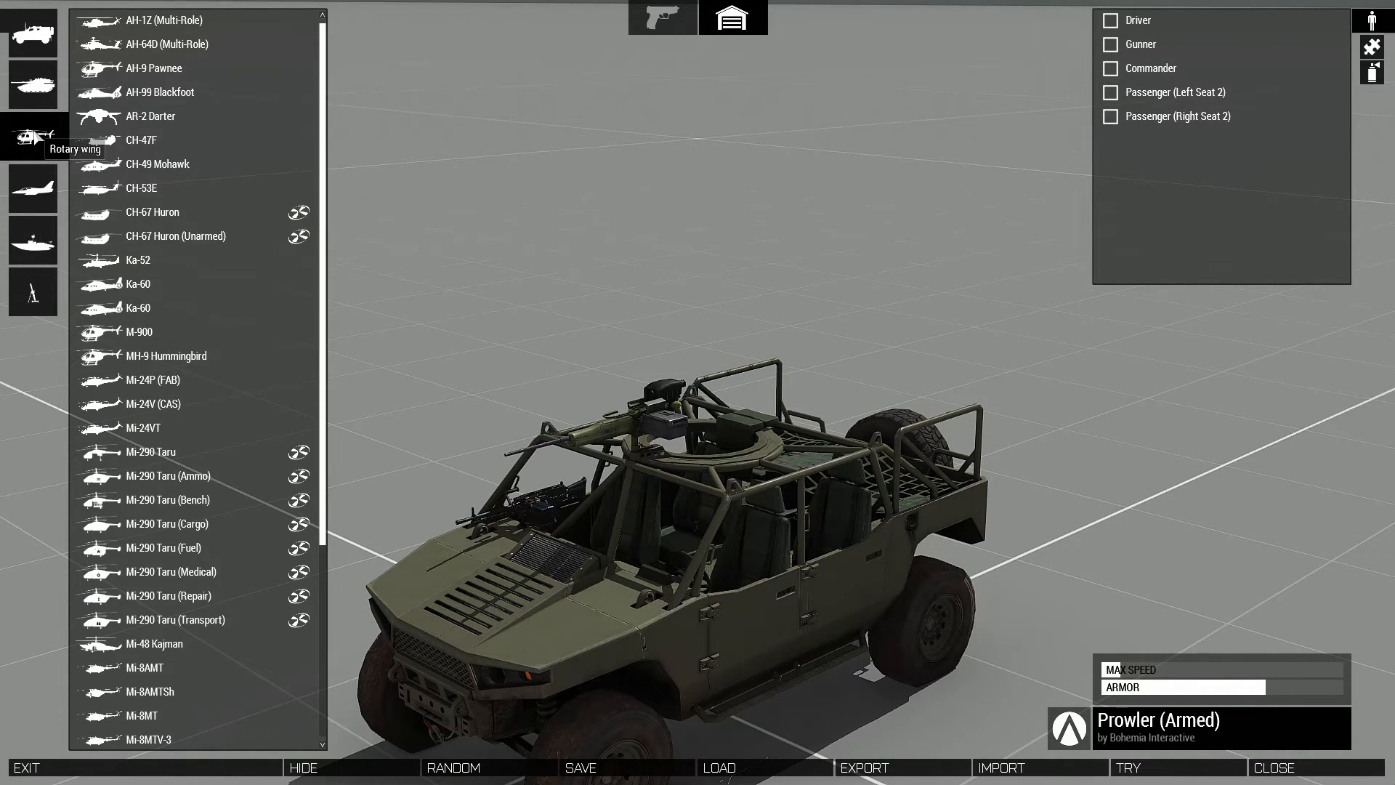
mouse_move(32, 86)
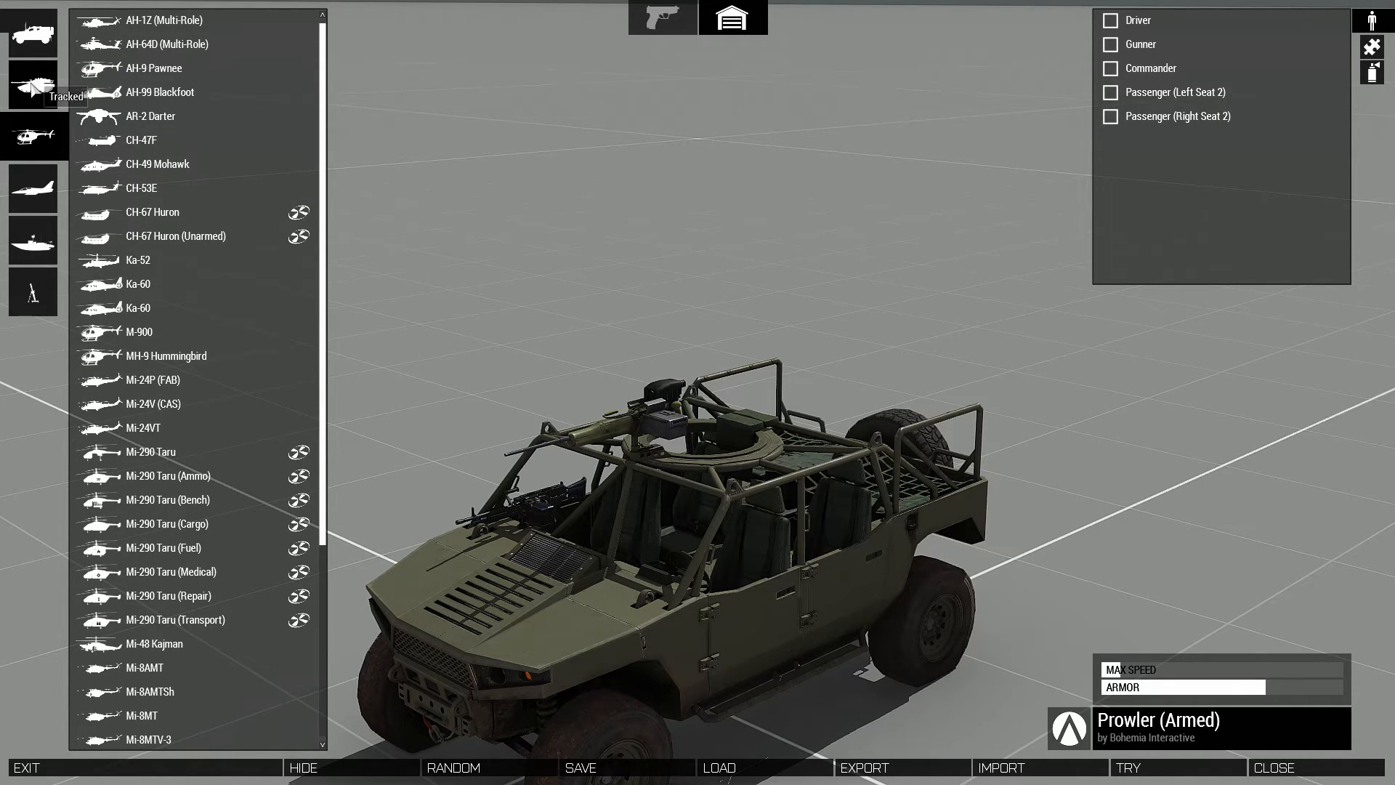
click(34, 84)
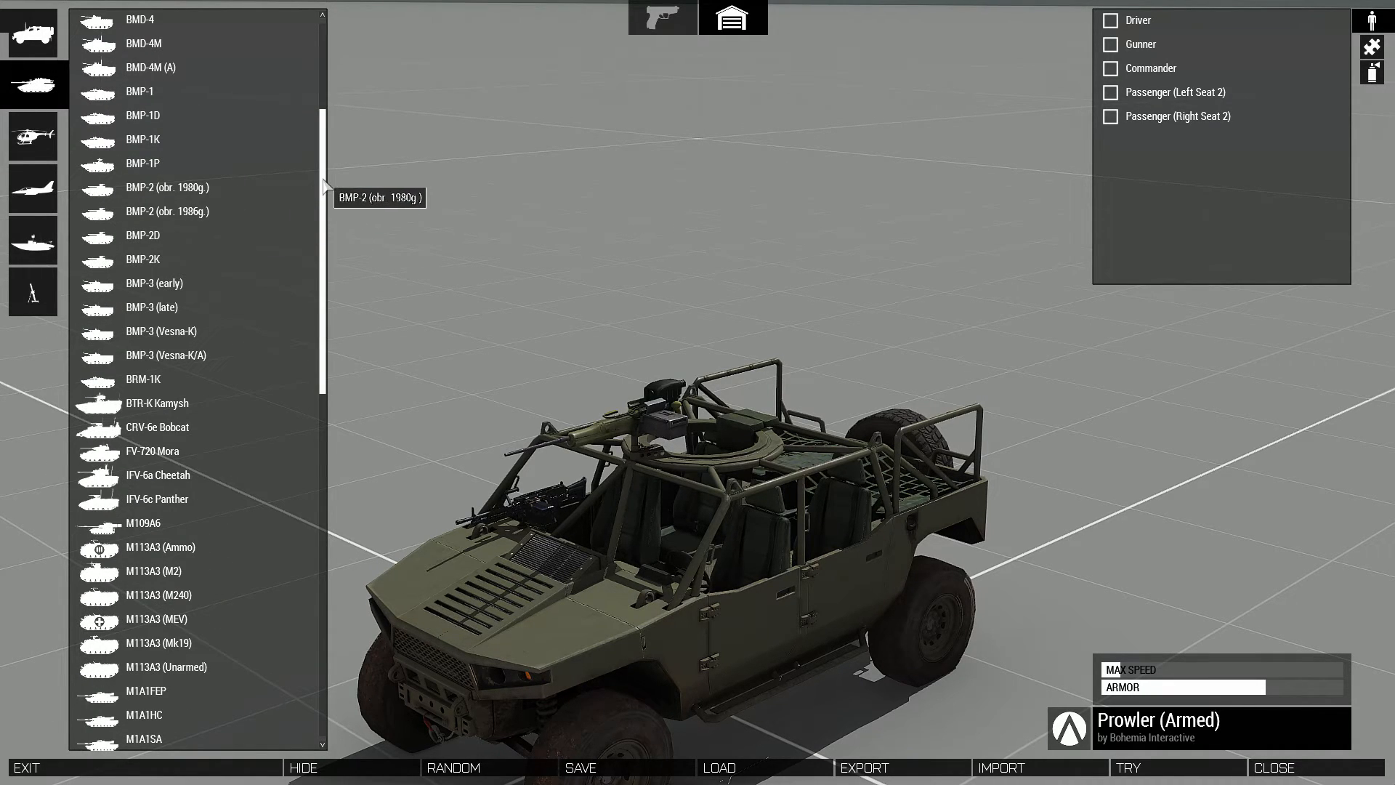
scroll(down, 3)
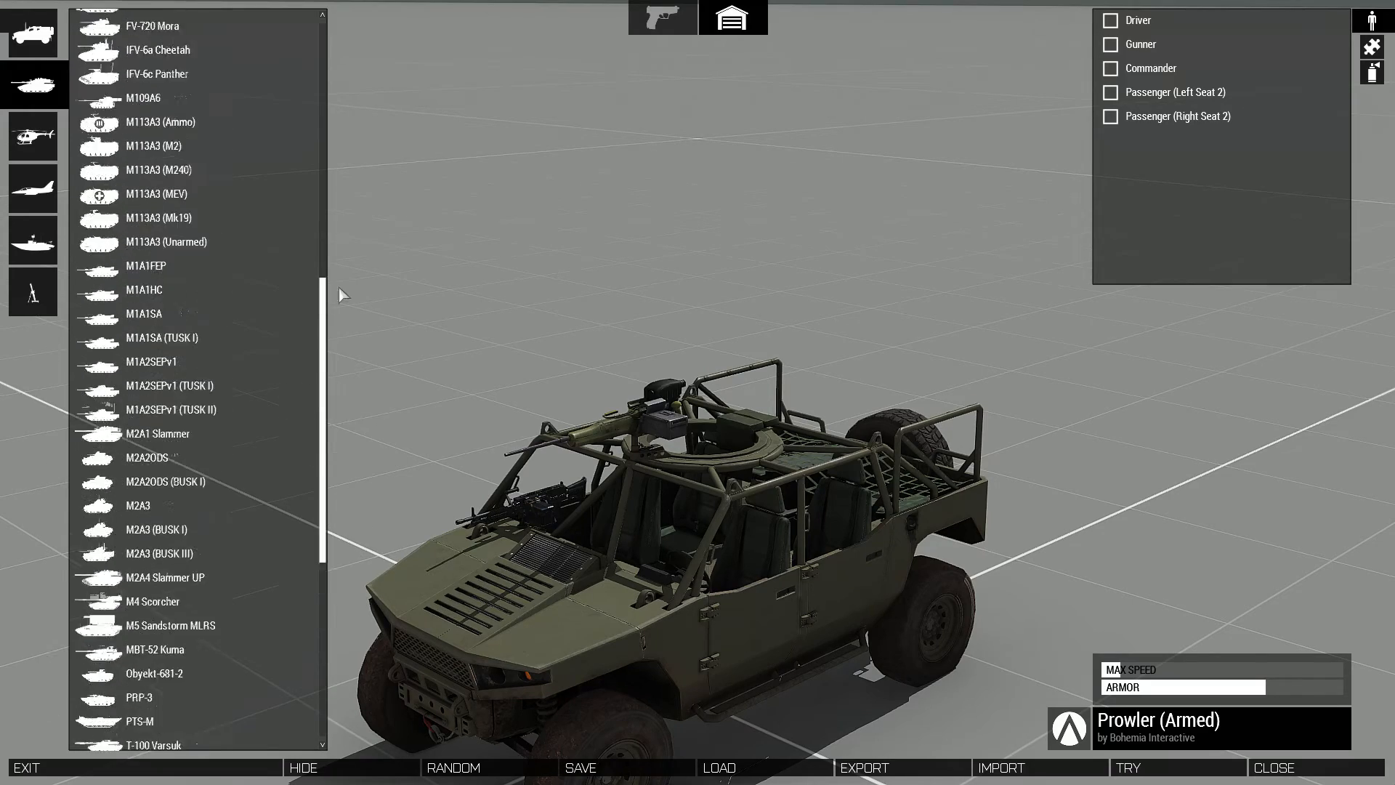
scroll(down, 3)
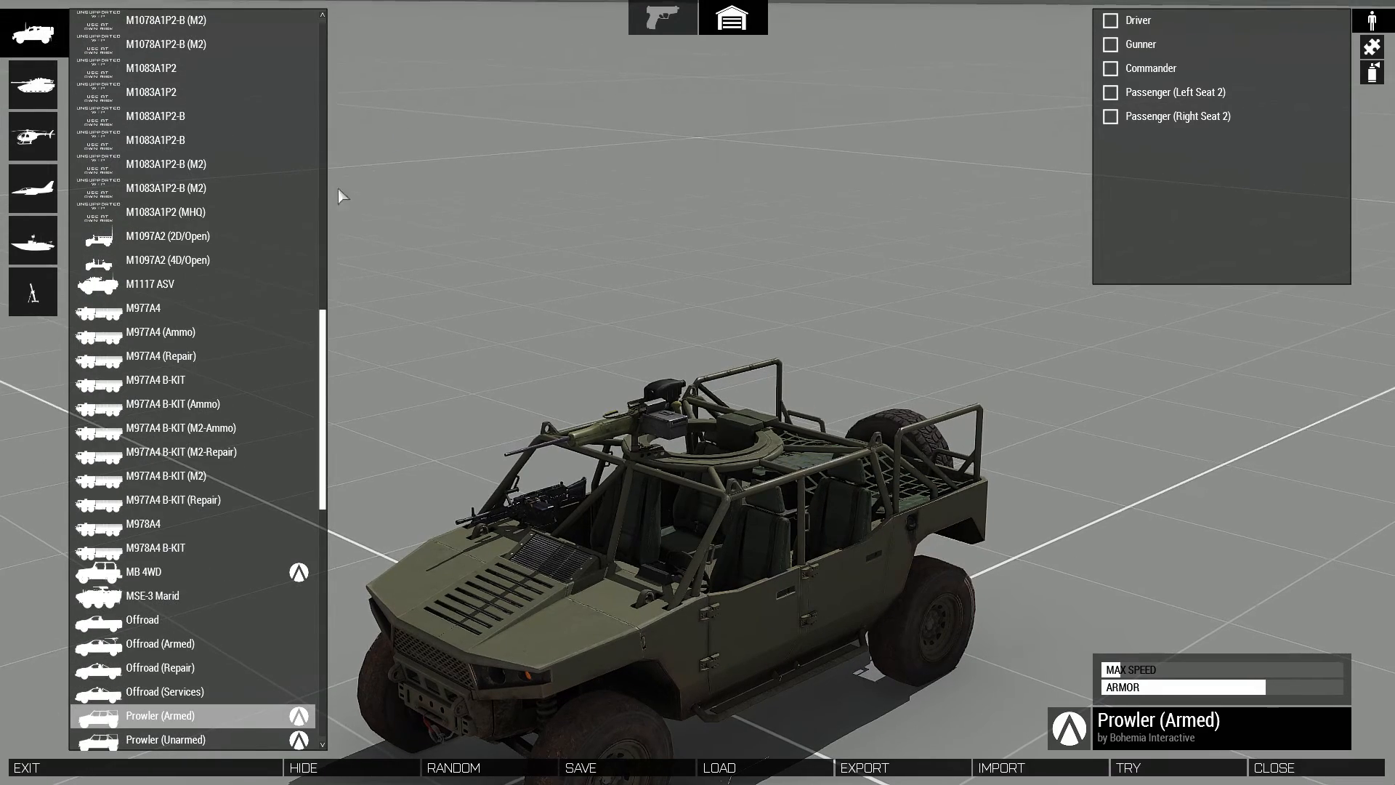
scroll(down, 3)
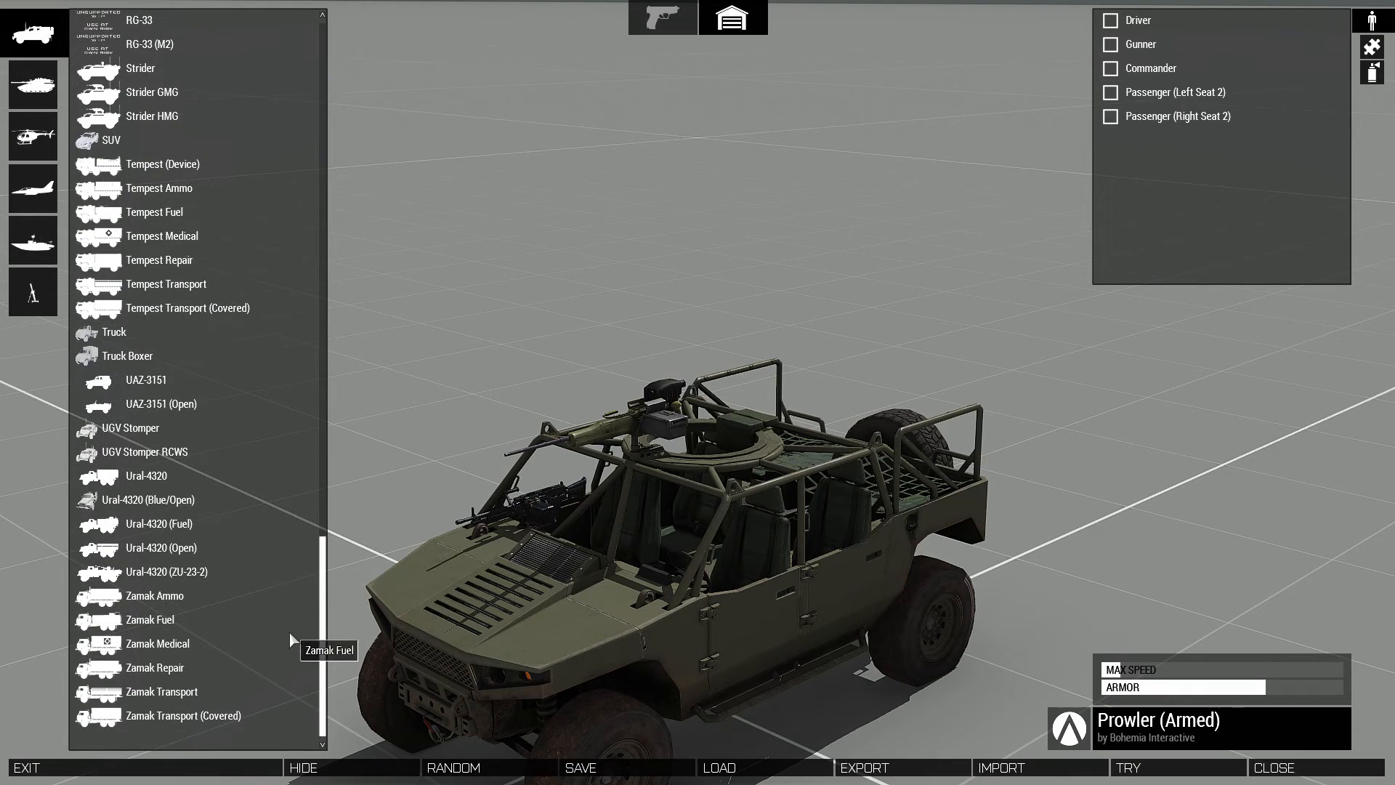
scroll(up, 3)
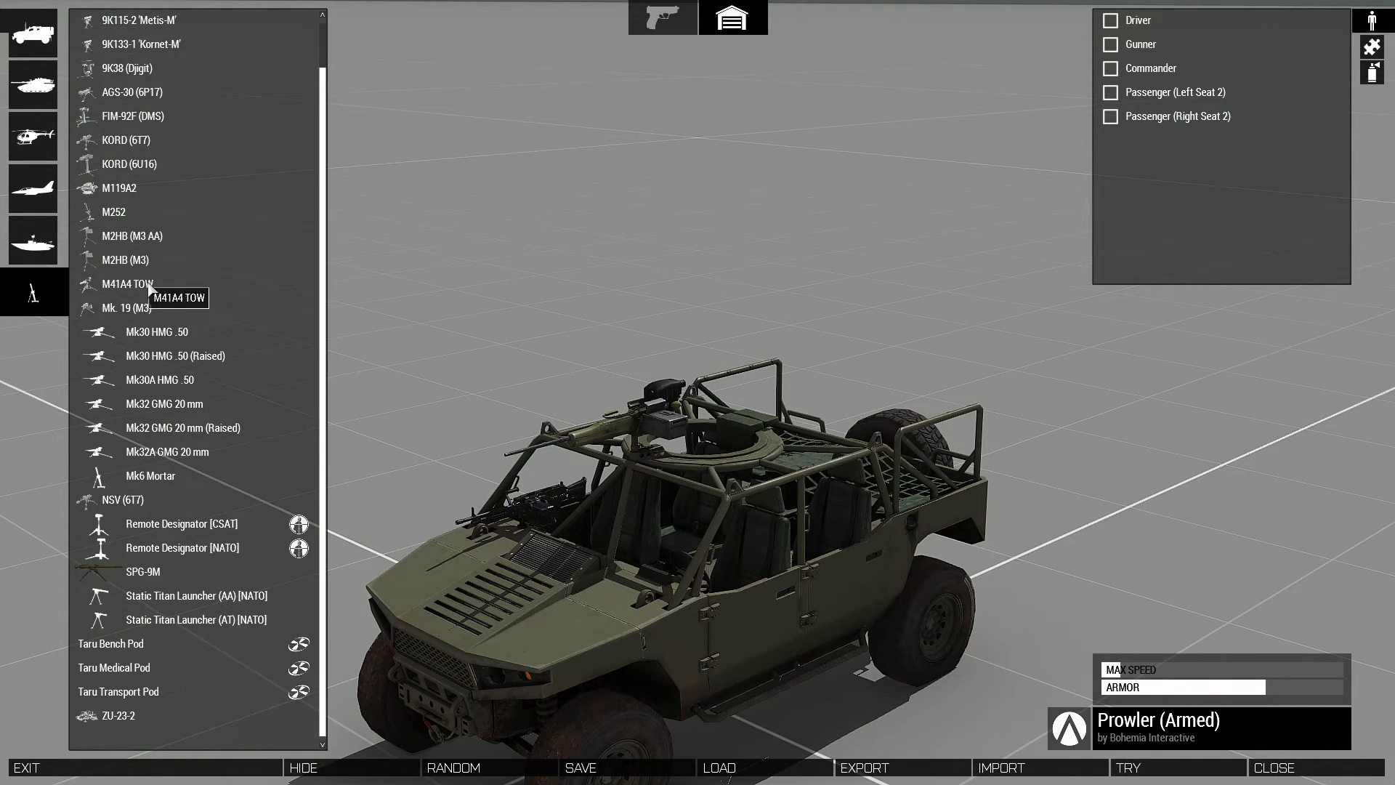
scroll(up, 3)
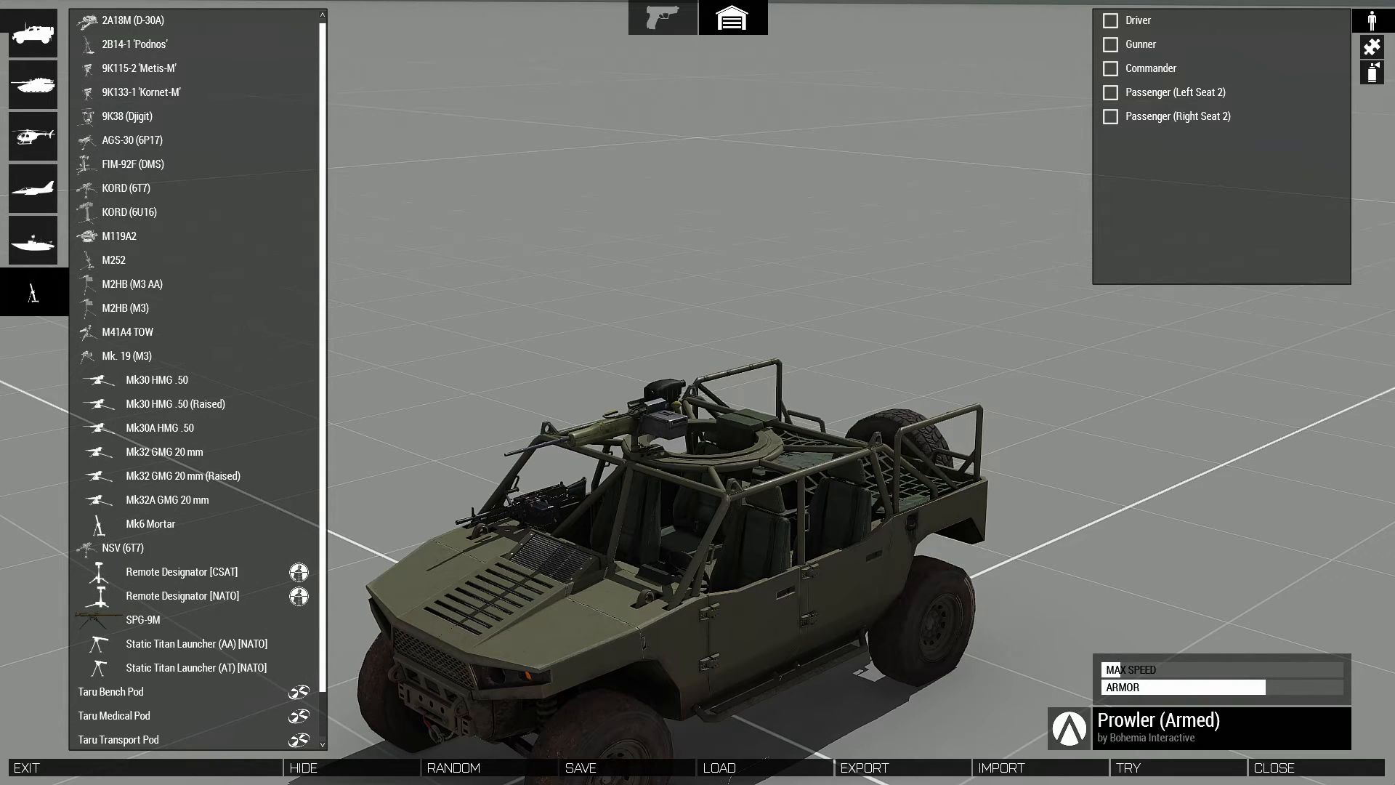
scroll(up, 3)
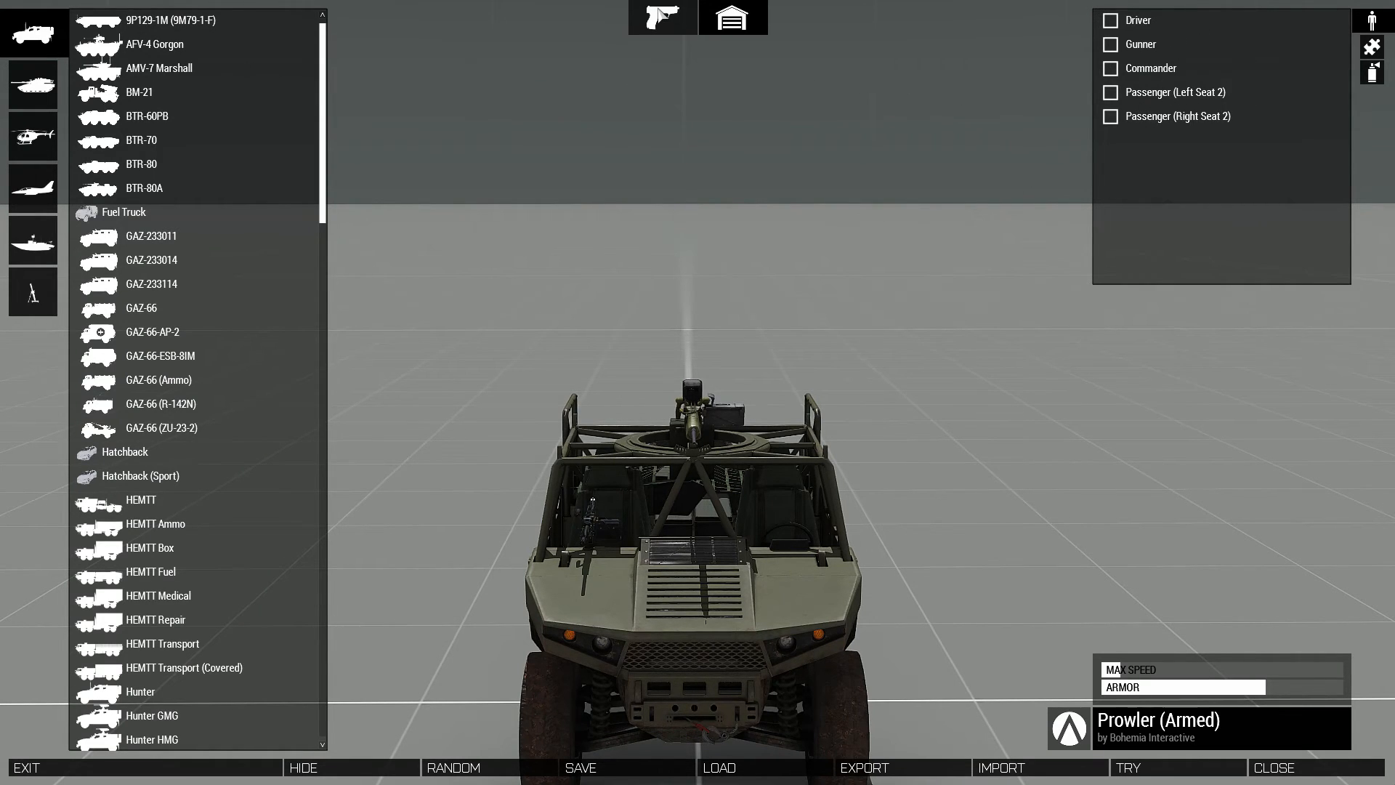
Switch back to the Arsenal and equip the Combat Uniform UCP.
click(662, 18)
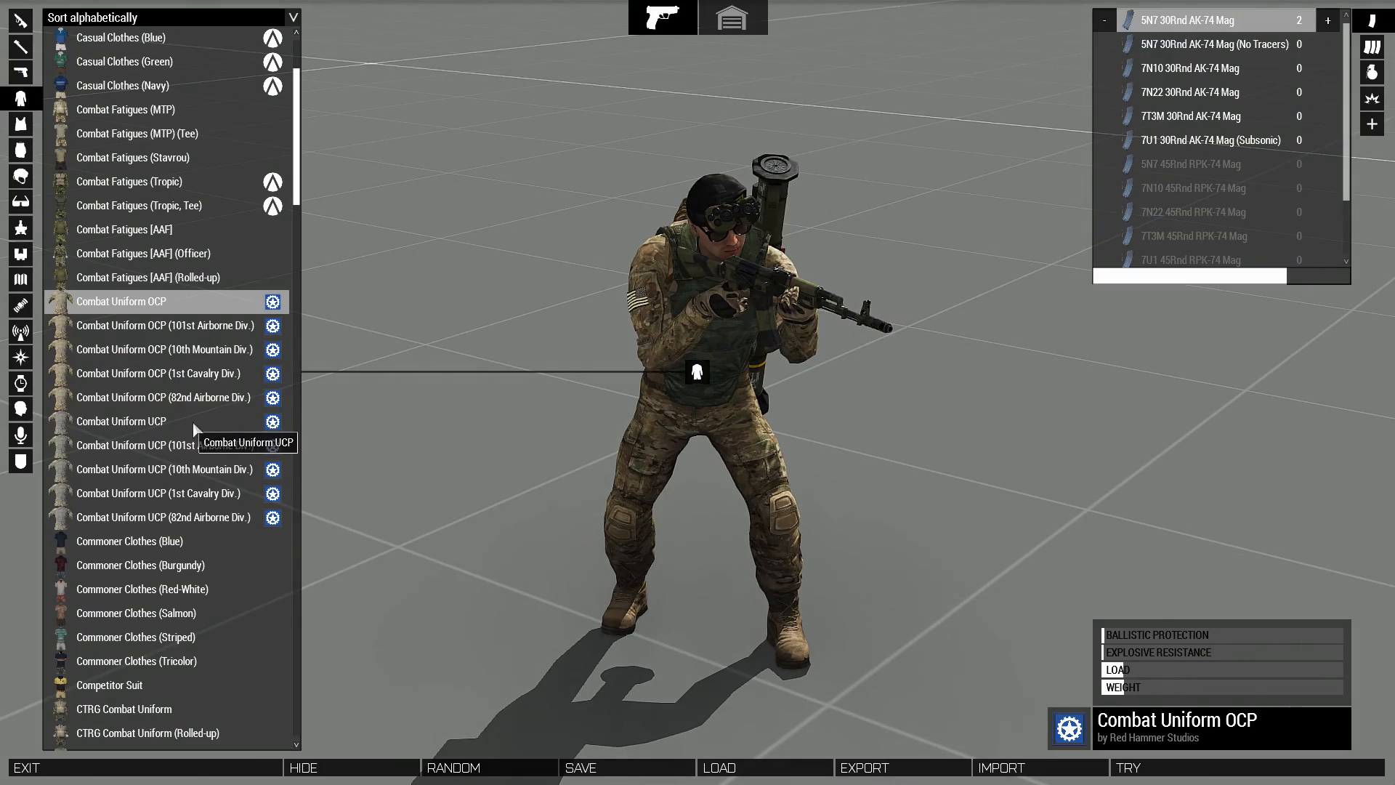
click(120, 420)
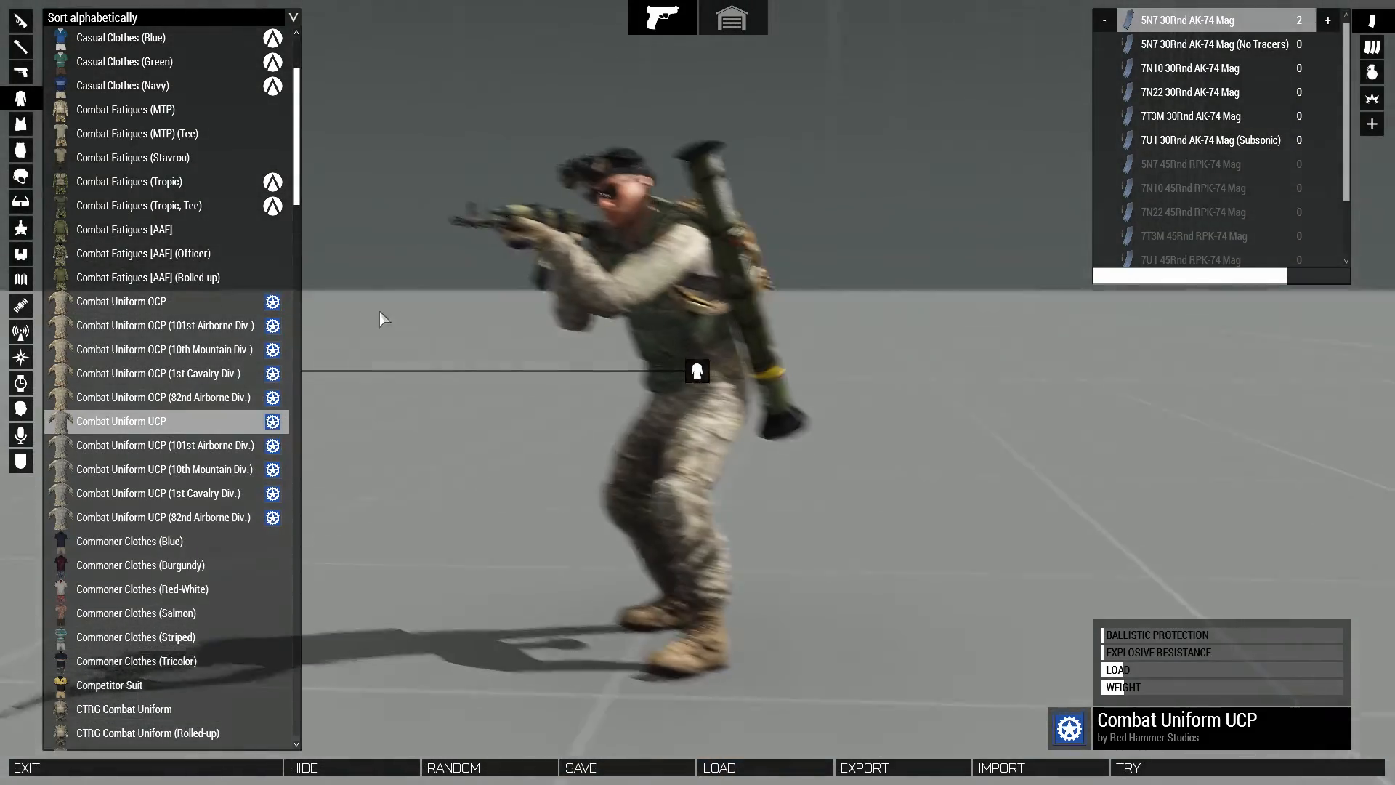